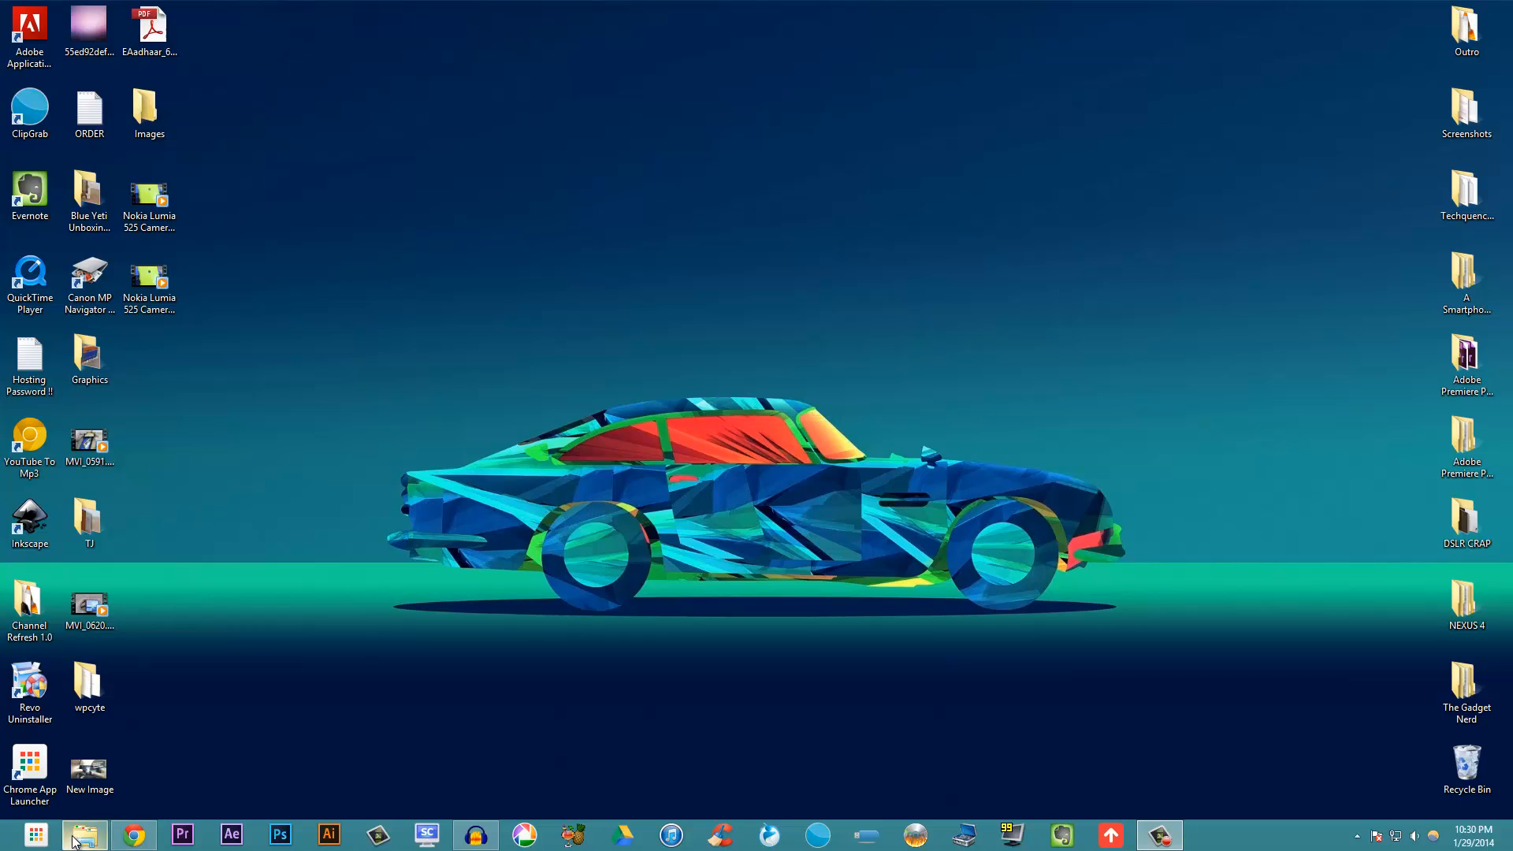
Browse to Videos > TGN > Gaming Review _Nokia Lumia 525 and select MVI_0627.MOV
{"action": "left_click", "coordinate": [84, 834]}
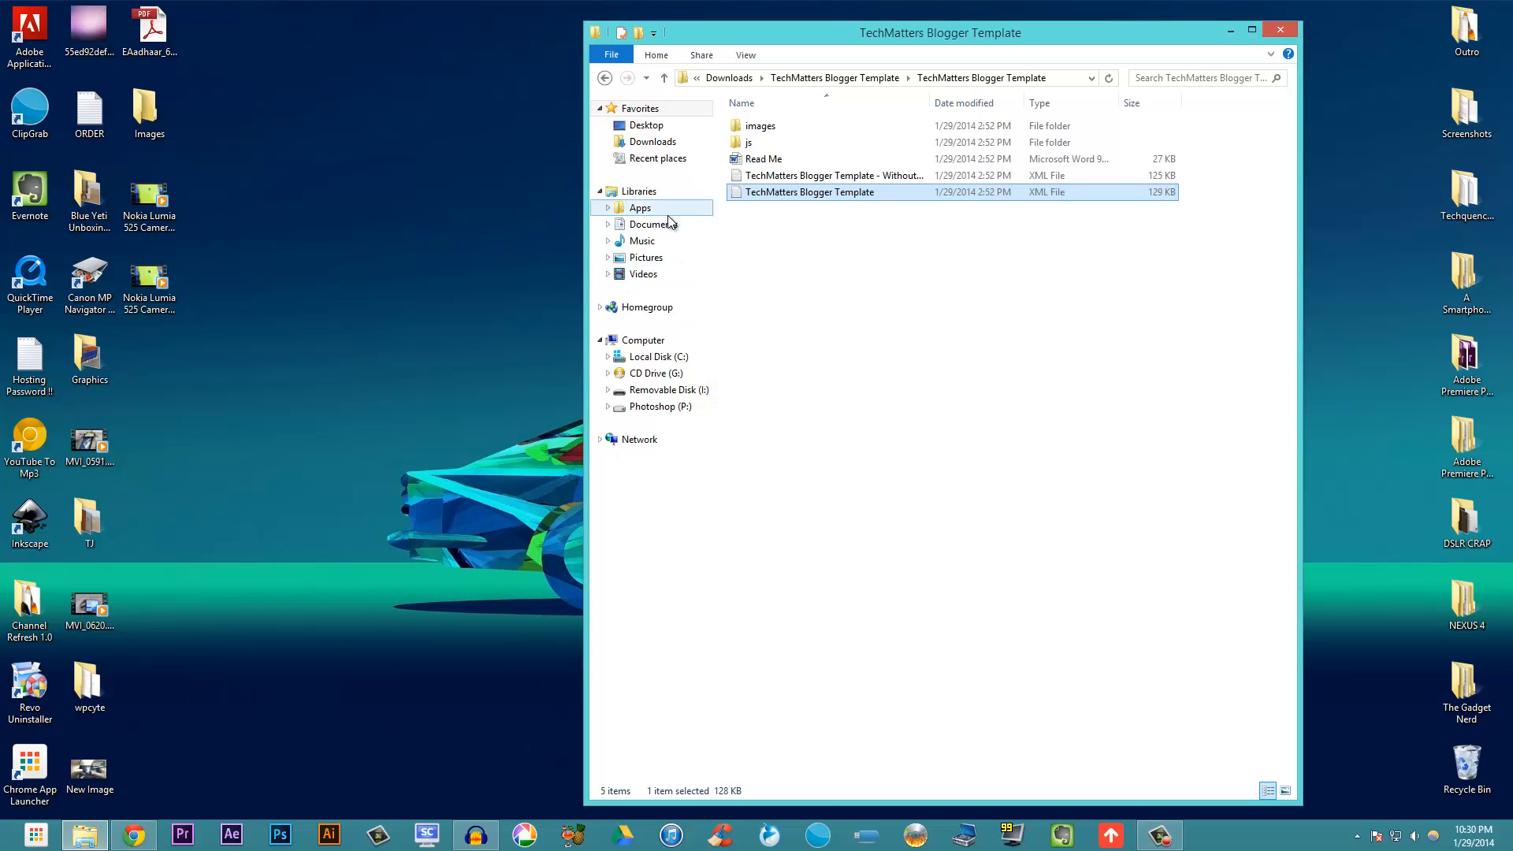
{"action": "mouse_move", "coordinate": [643, 273]}
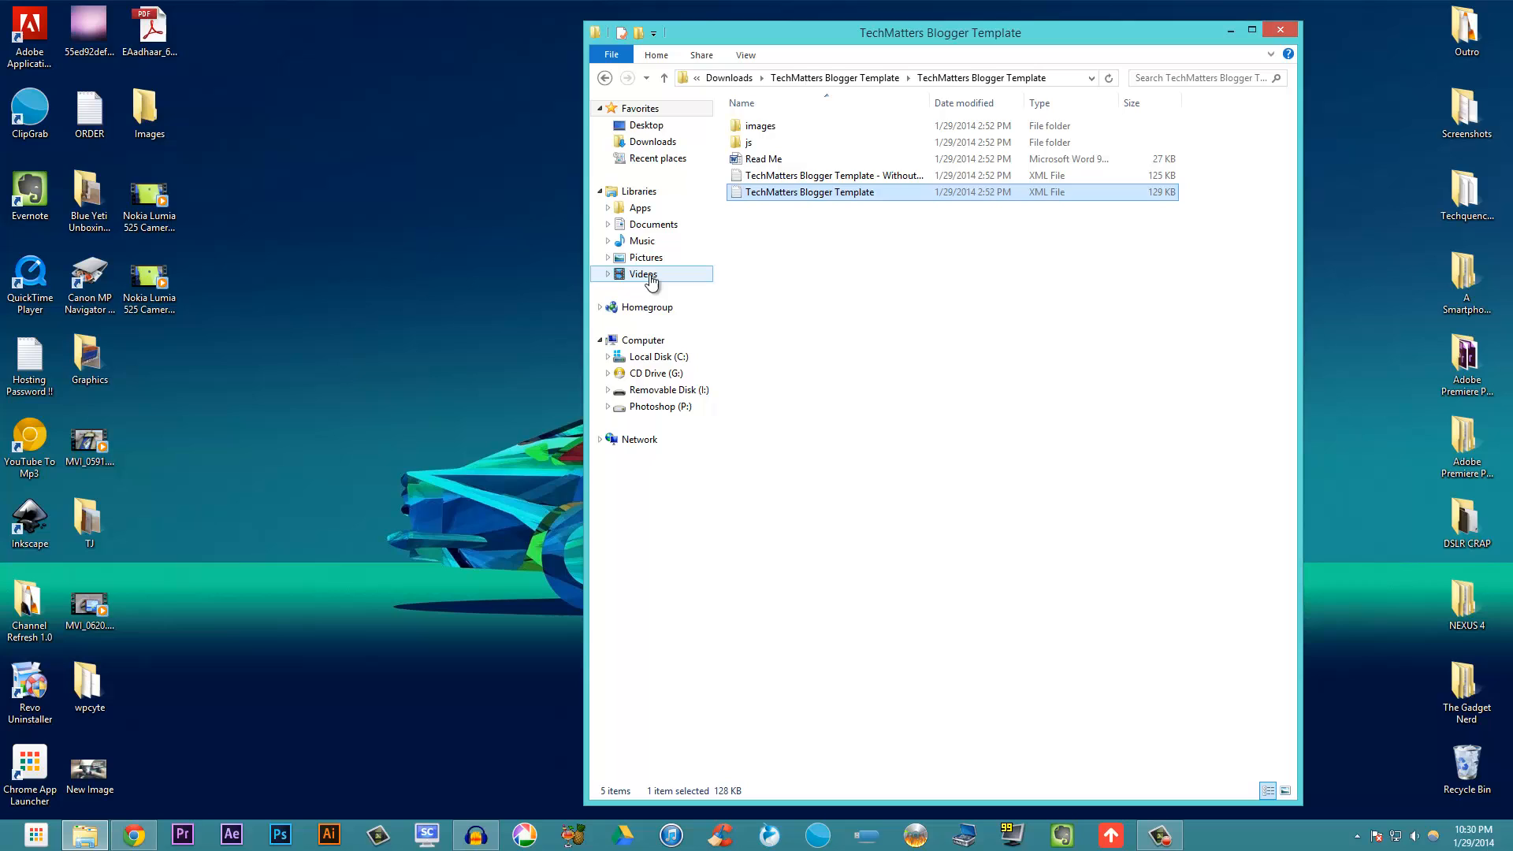
{"action": "left_click", "coordinate": [643, 274]}
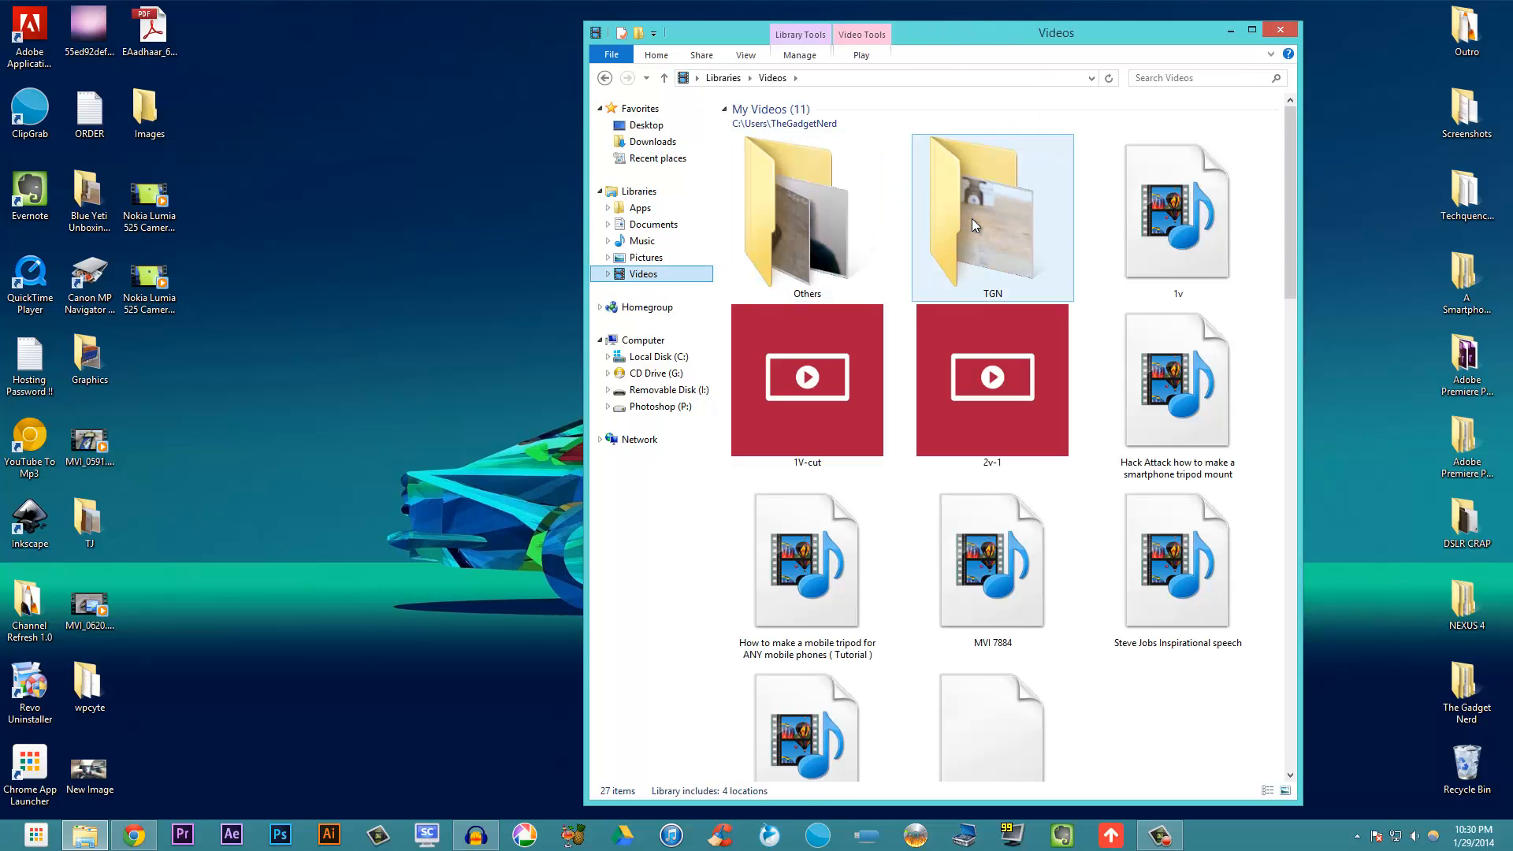
{"action": "double_click", "coordinate": [991, 215]}
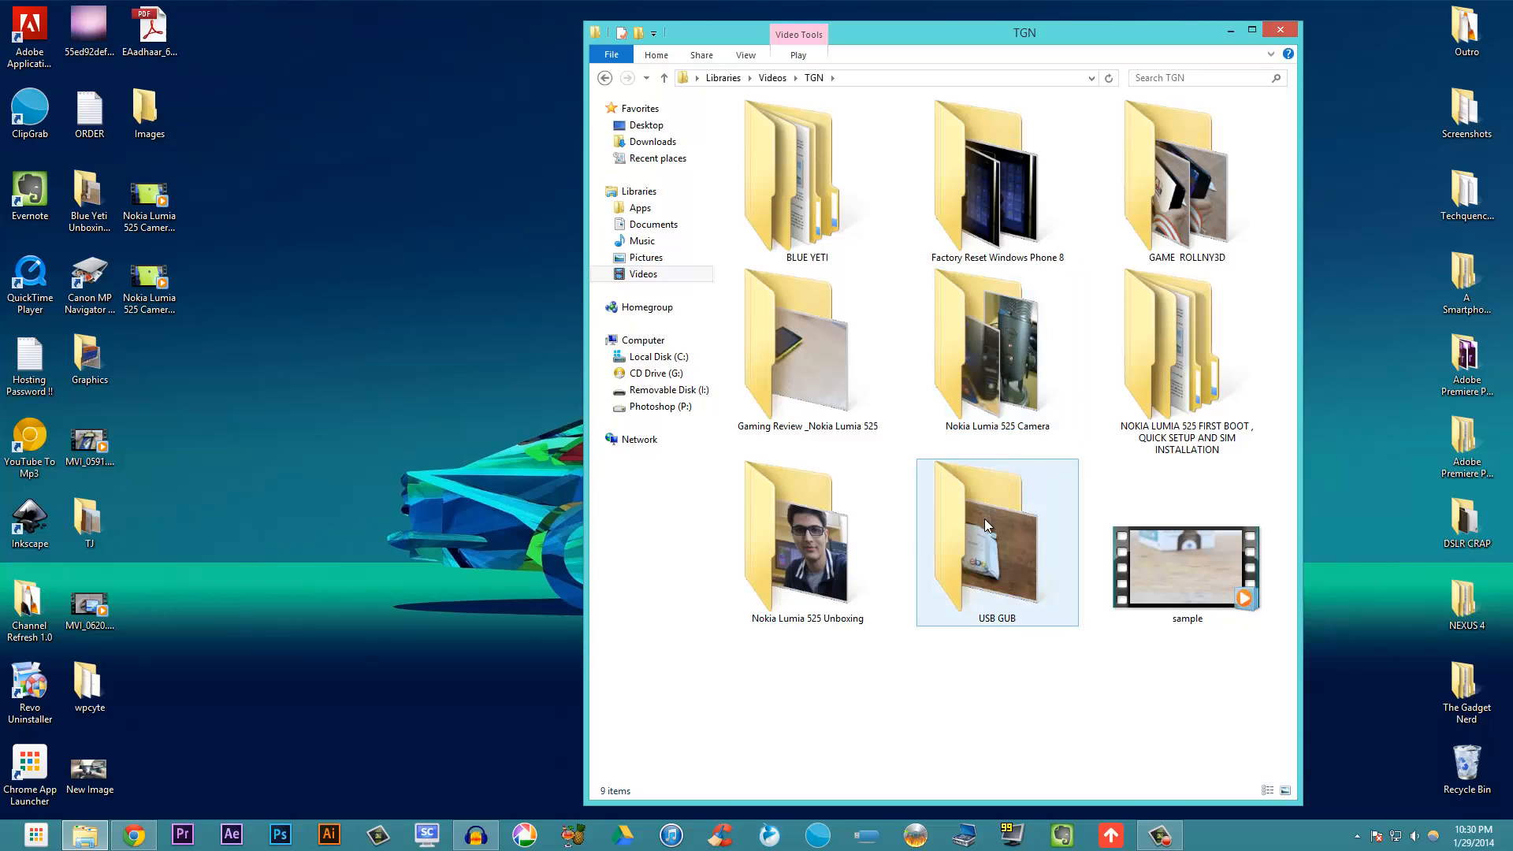
{"action": "left_click", "coordinate": [807, 348]}
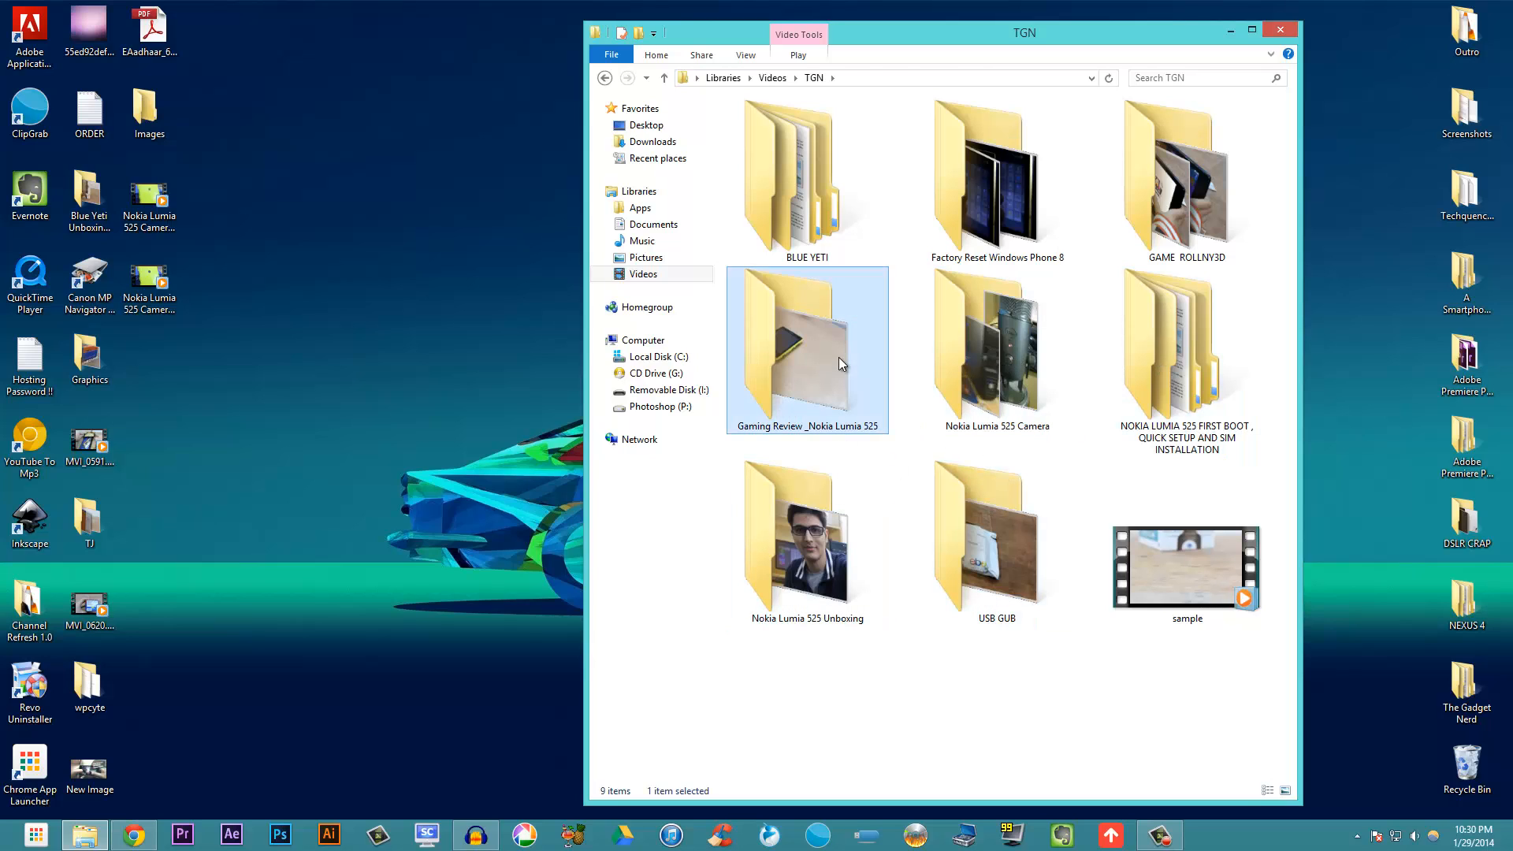
{"action": "double_click", "coordinate": [805, 349]}
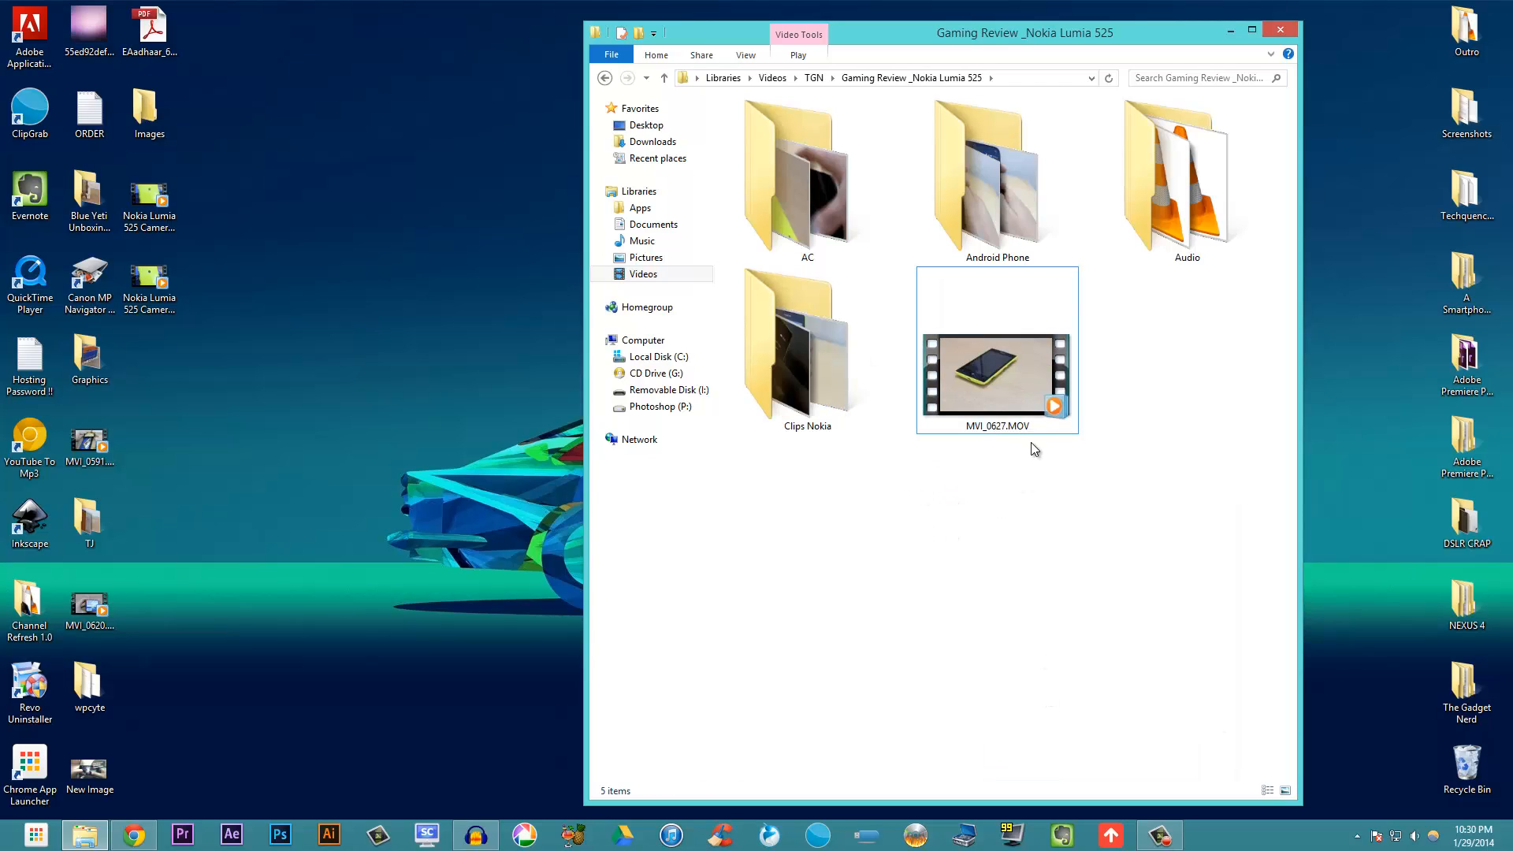
{"action": "left_click", "coordinate": [997, 350]}
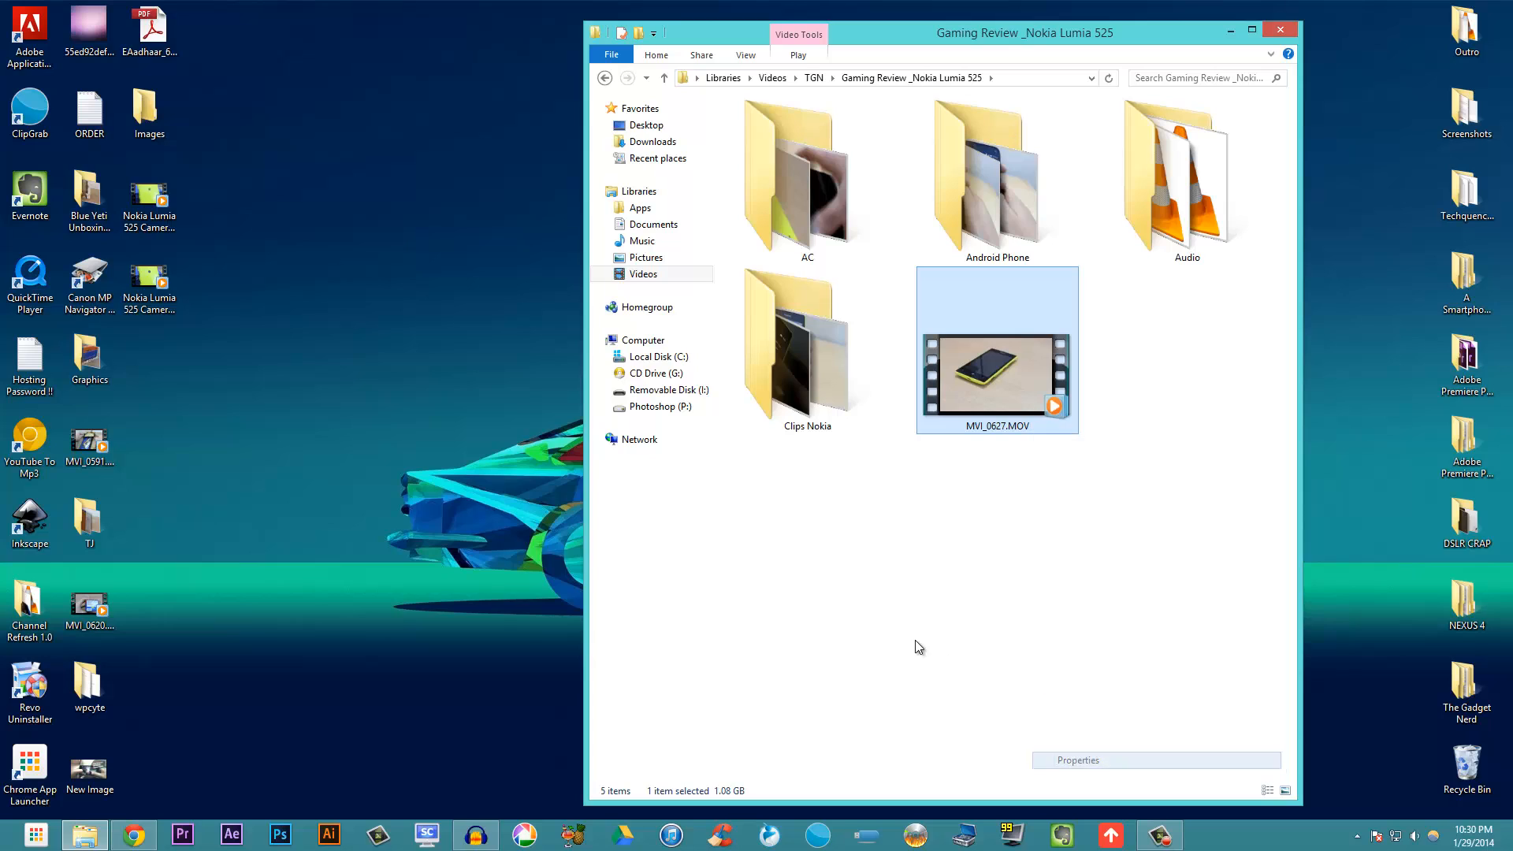
{"action": "left_click", "coordinate": [1077, 760]}
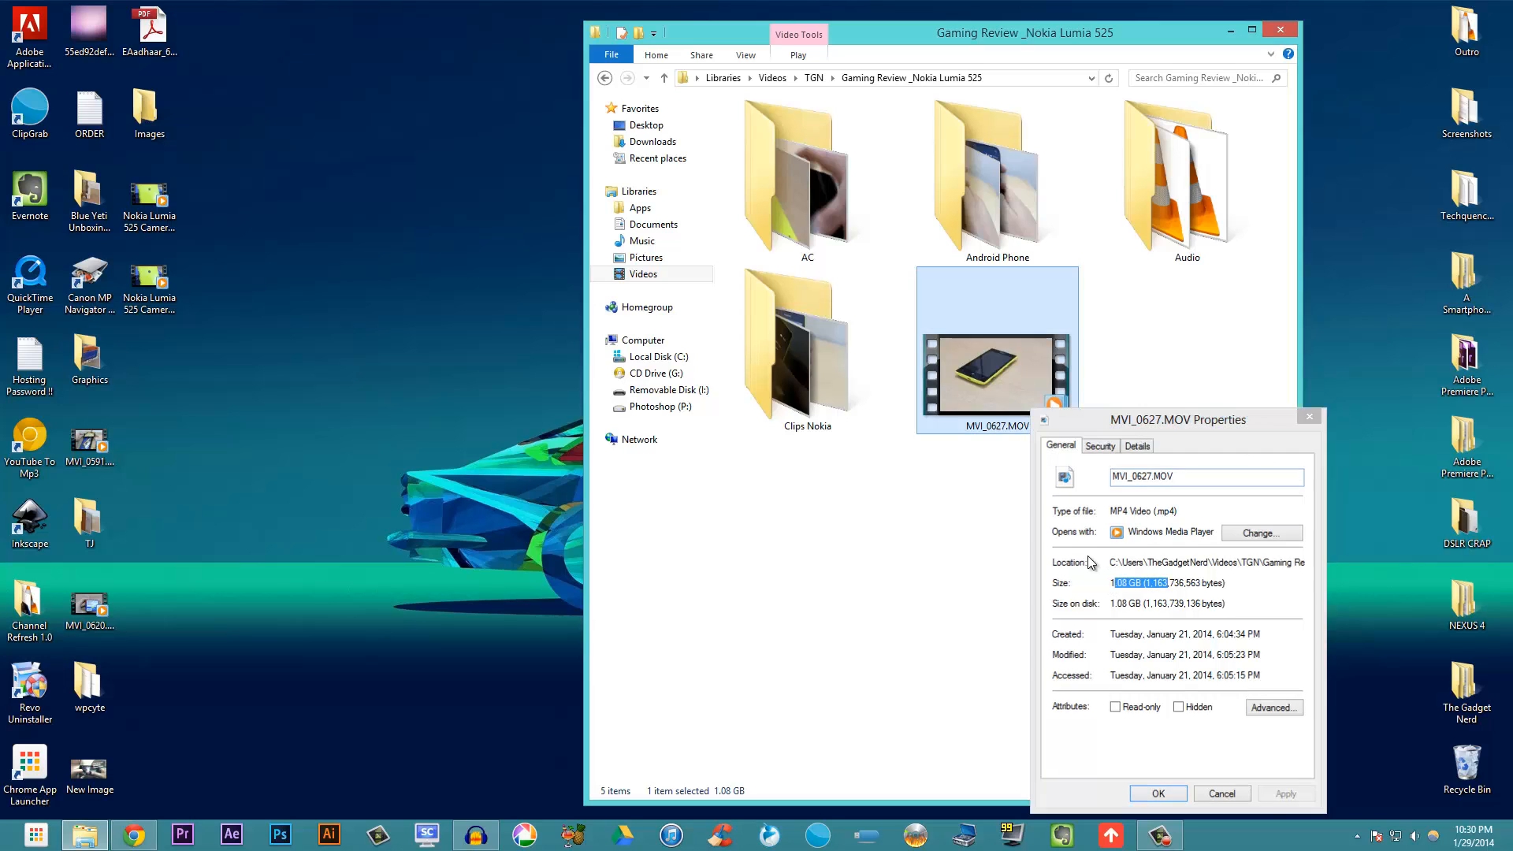
{"action": "left_click", "coordinate": [1220, 792]}
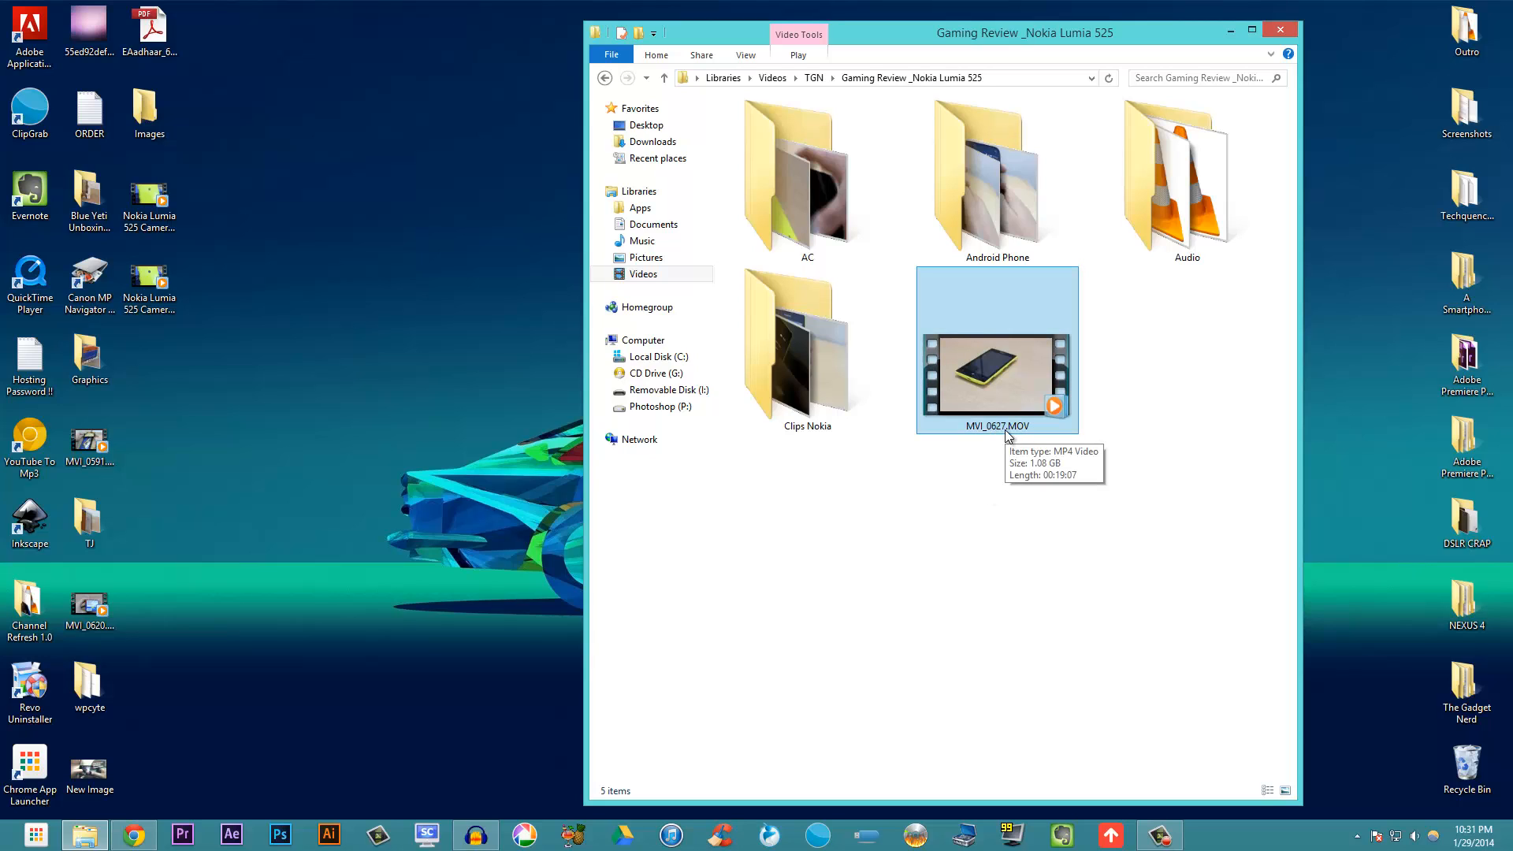
{"action": "mouse_move", "coordinate": [979, 410]}
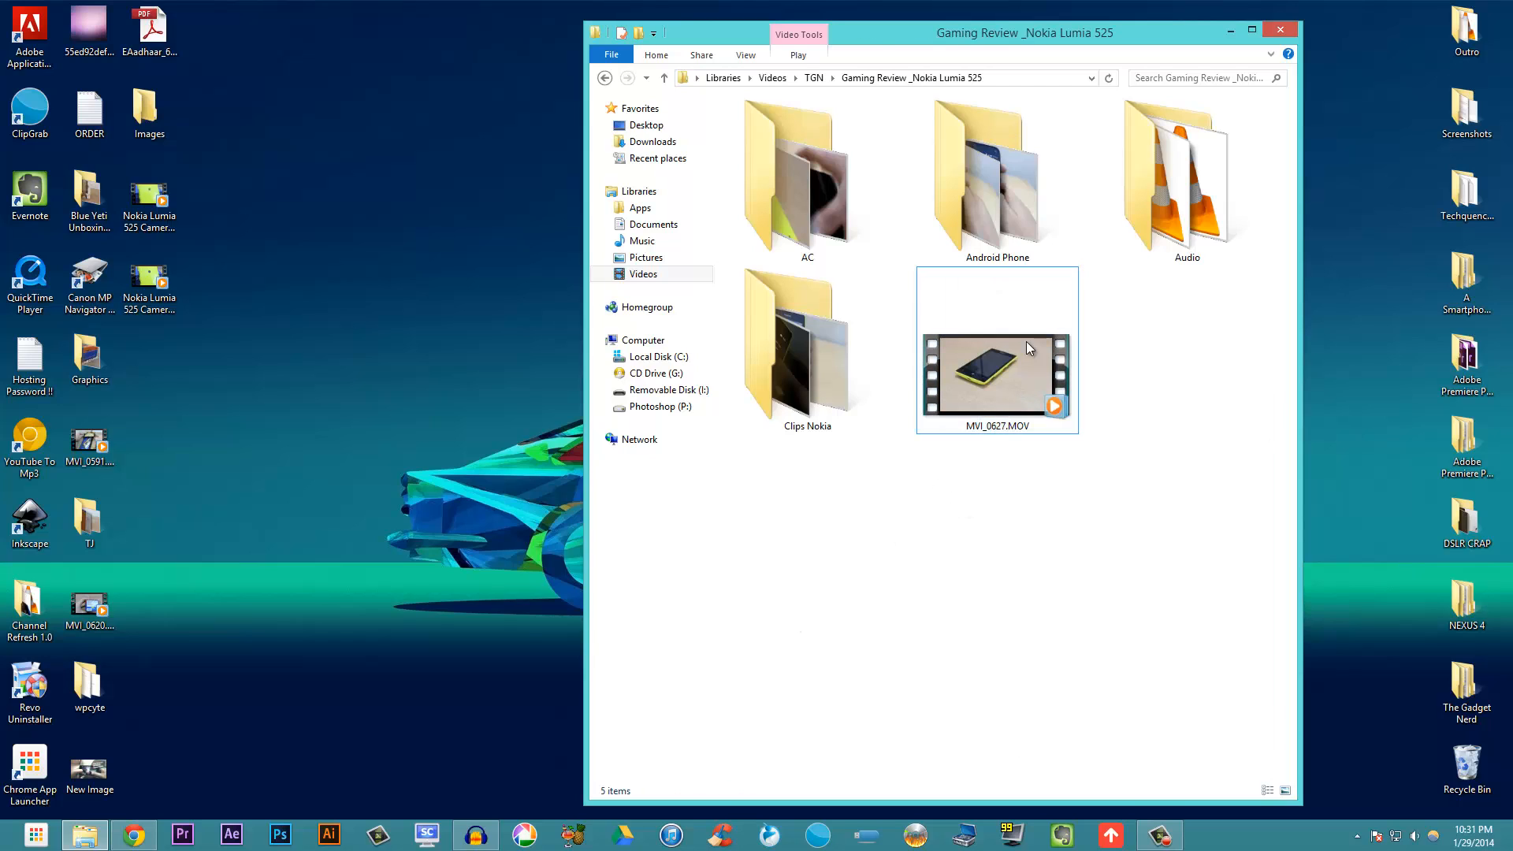
{"action": "mouse_move", "coordinate": [818, 569]}
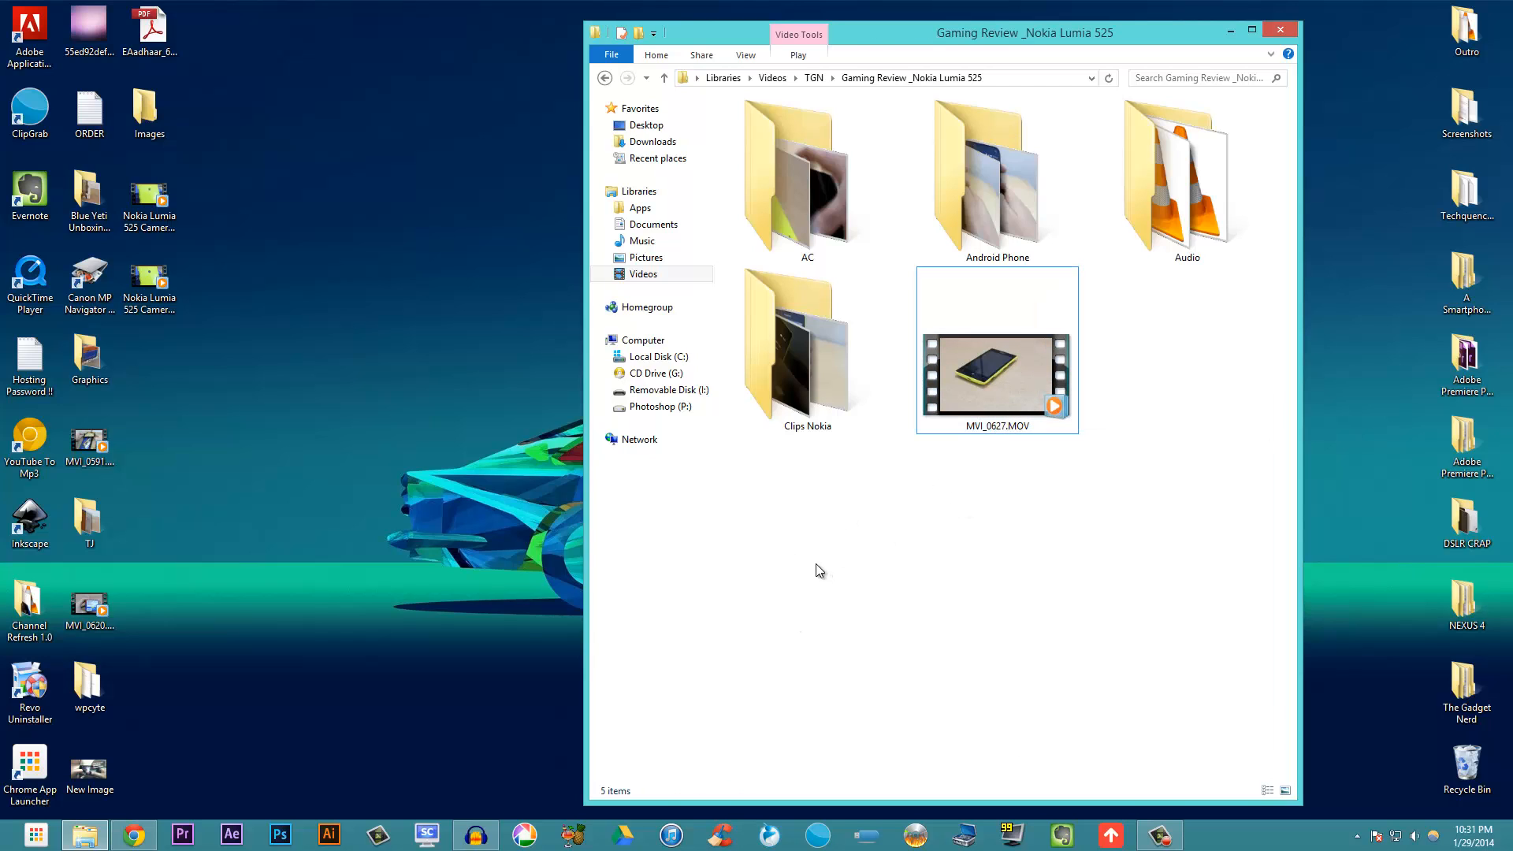
{"action": "mouse_move", "coordinate": [662, 521]}
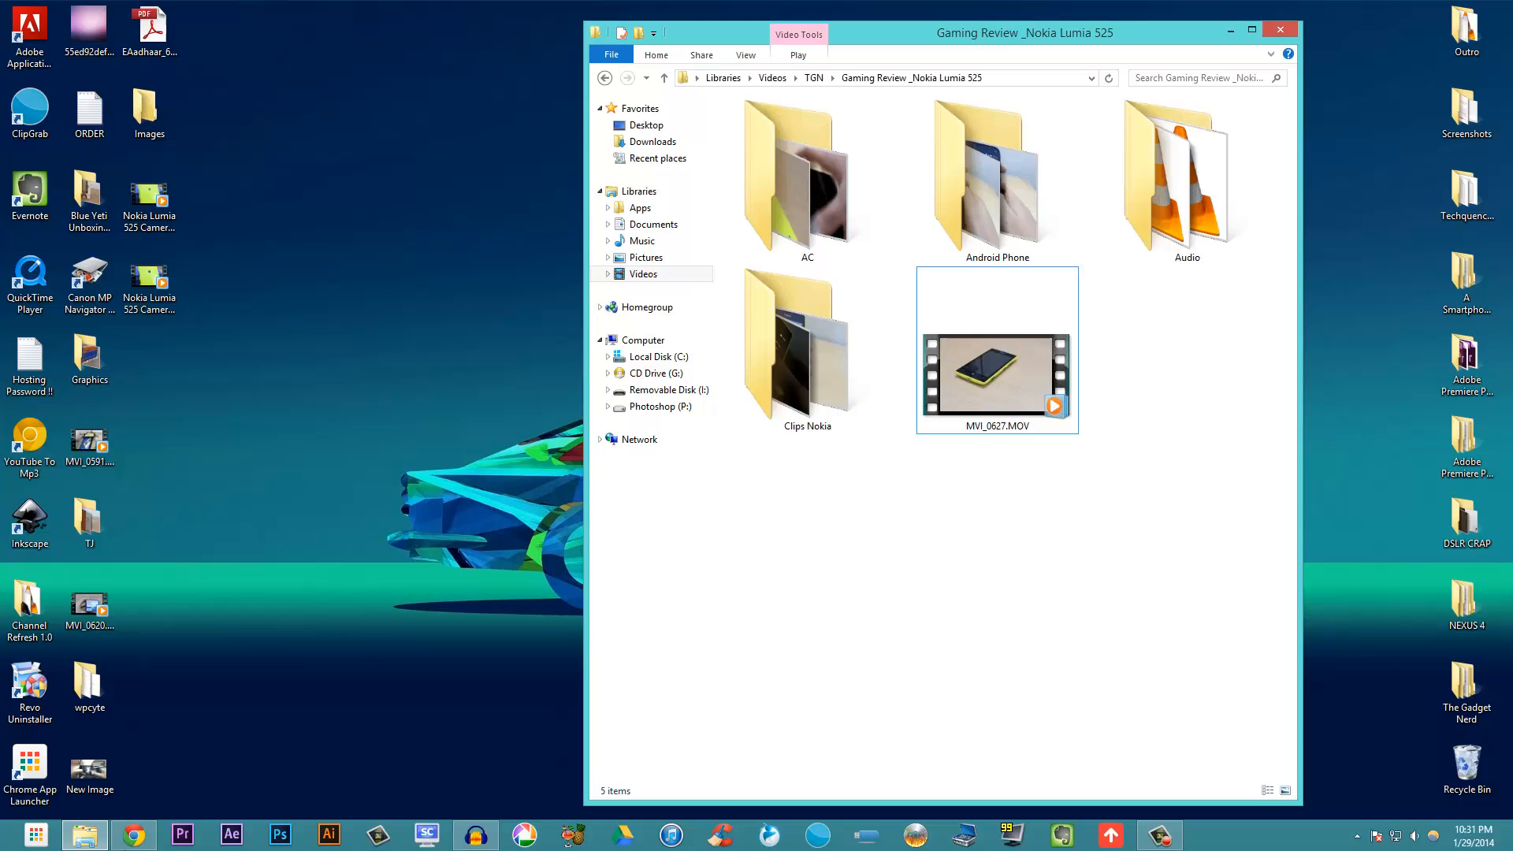
Search Google for 'handbrake' and open the HandBrake: Open Source Video Transcoder result
{"action": "left_click", "coordinate": [134, 834]}
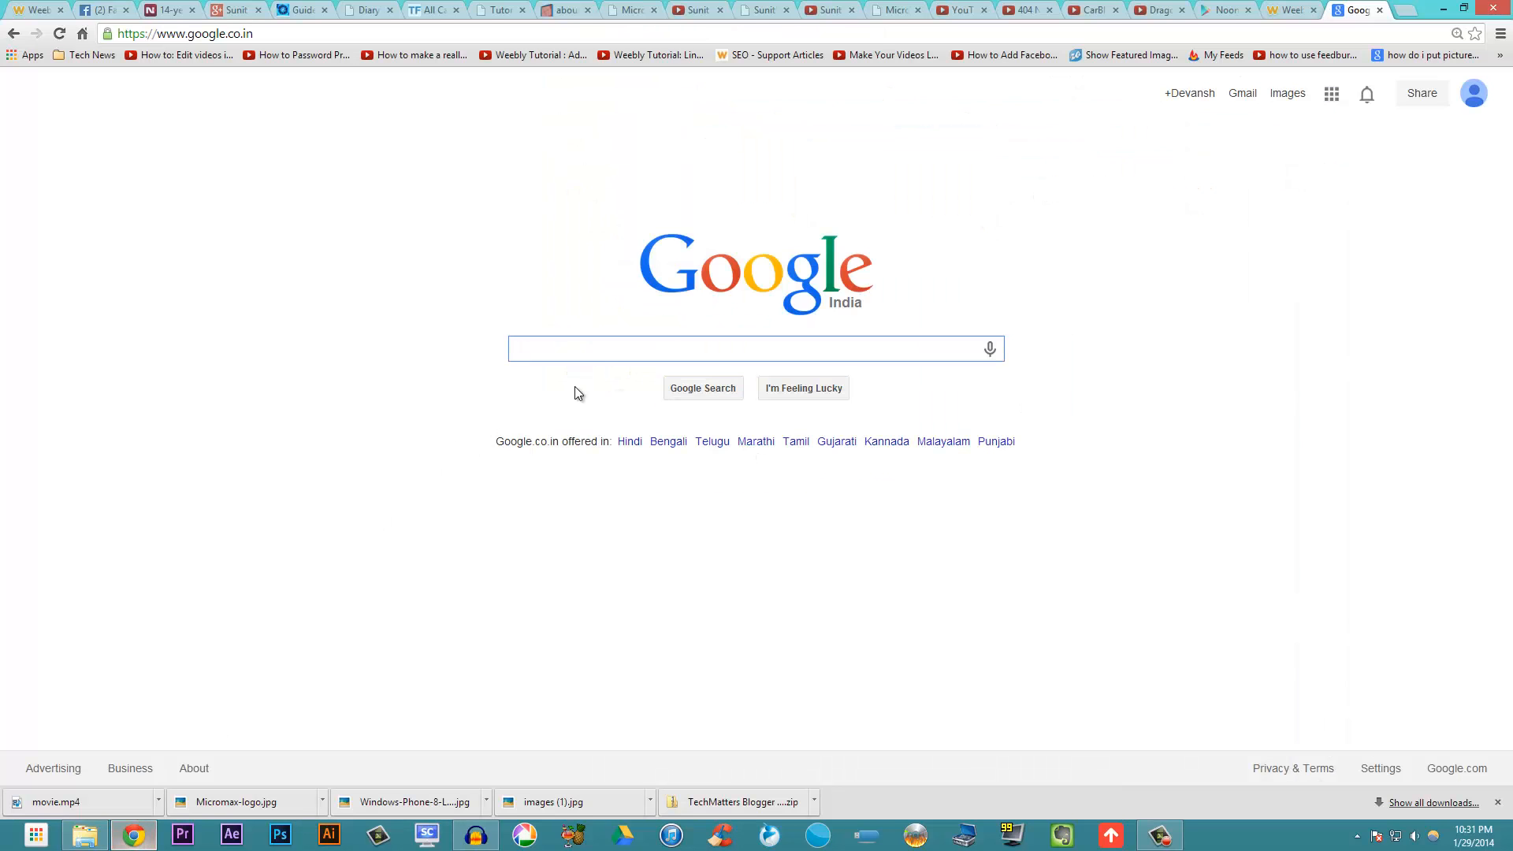
{"action": "mouse_move", "coordinate": [357, 383]}
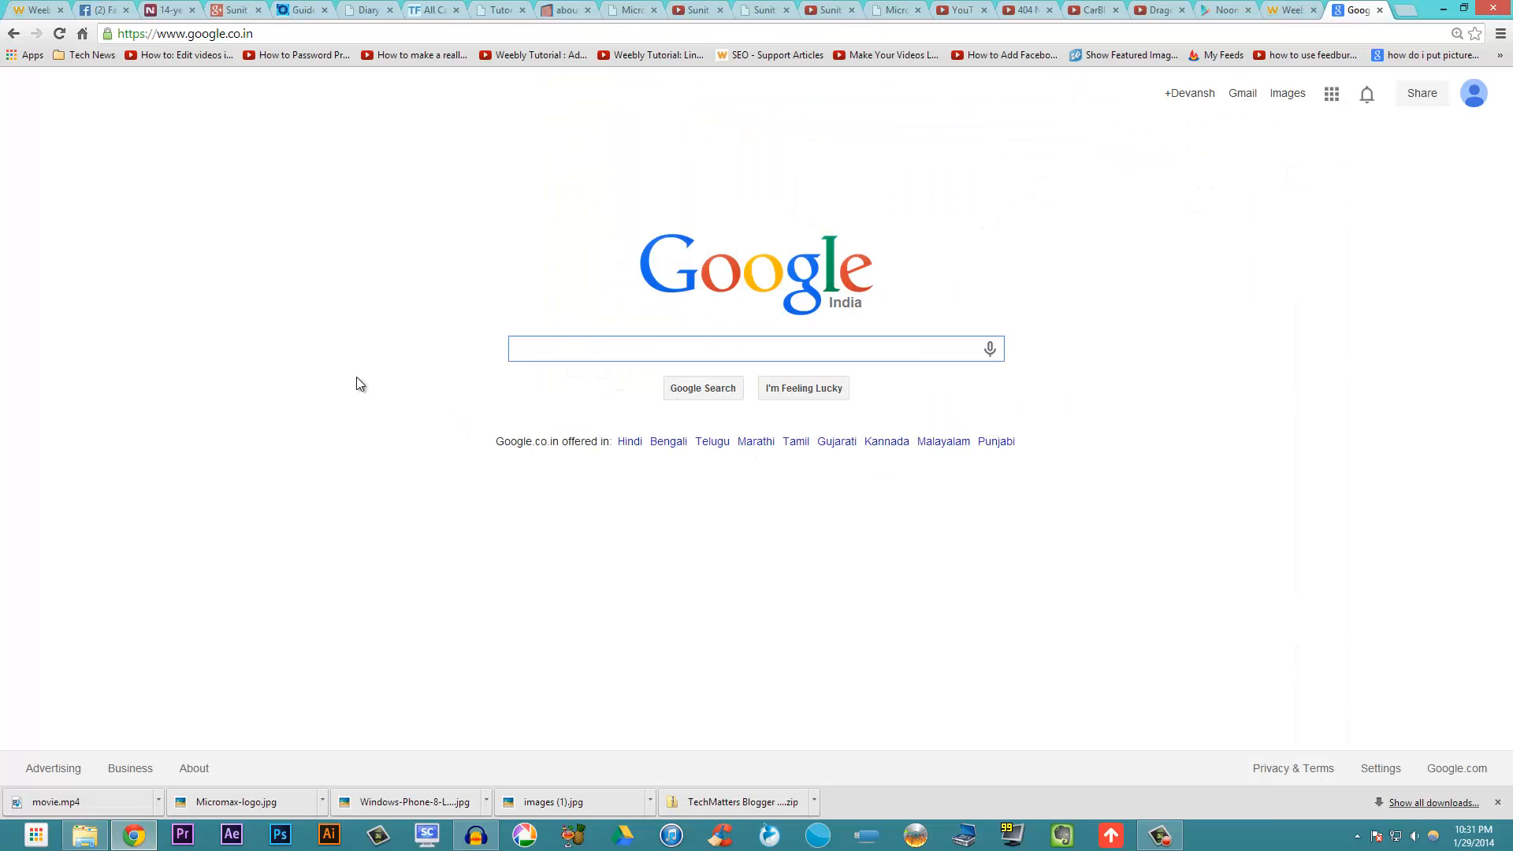
{"action": "left_click", "coordinate": [752, 348]}
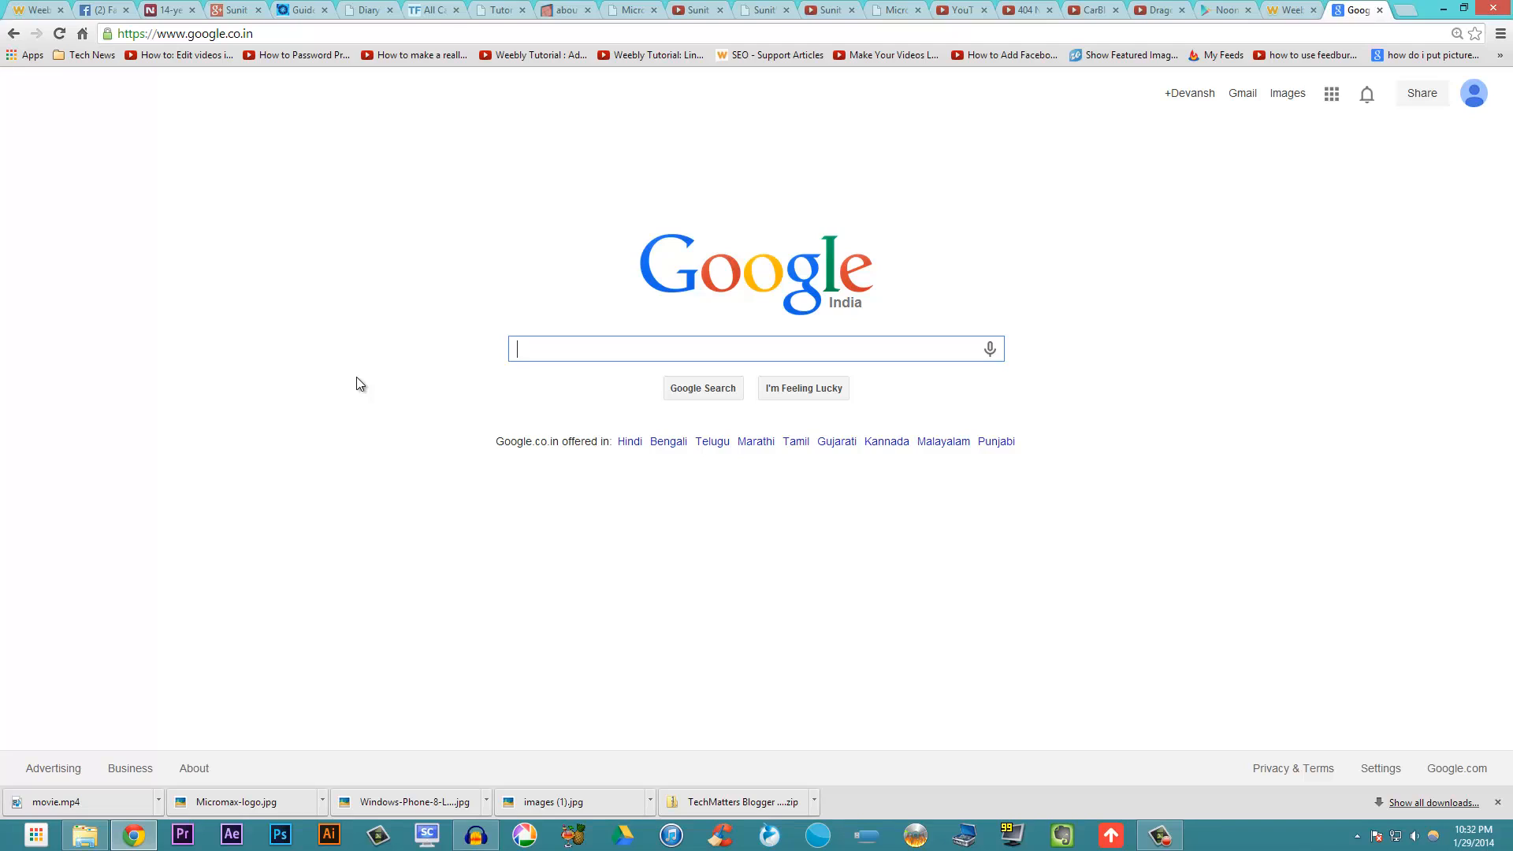
{"action": "mouse_move", "coordinate": [614, 349]}
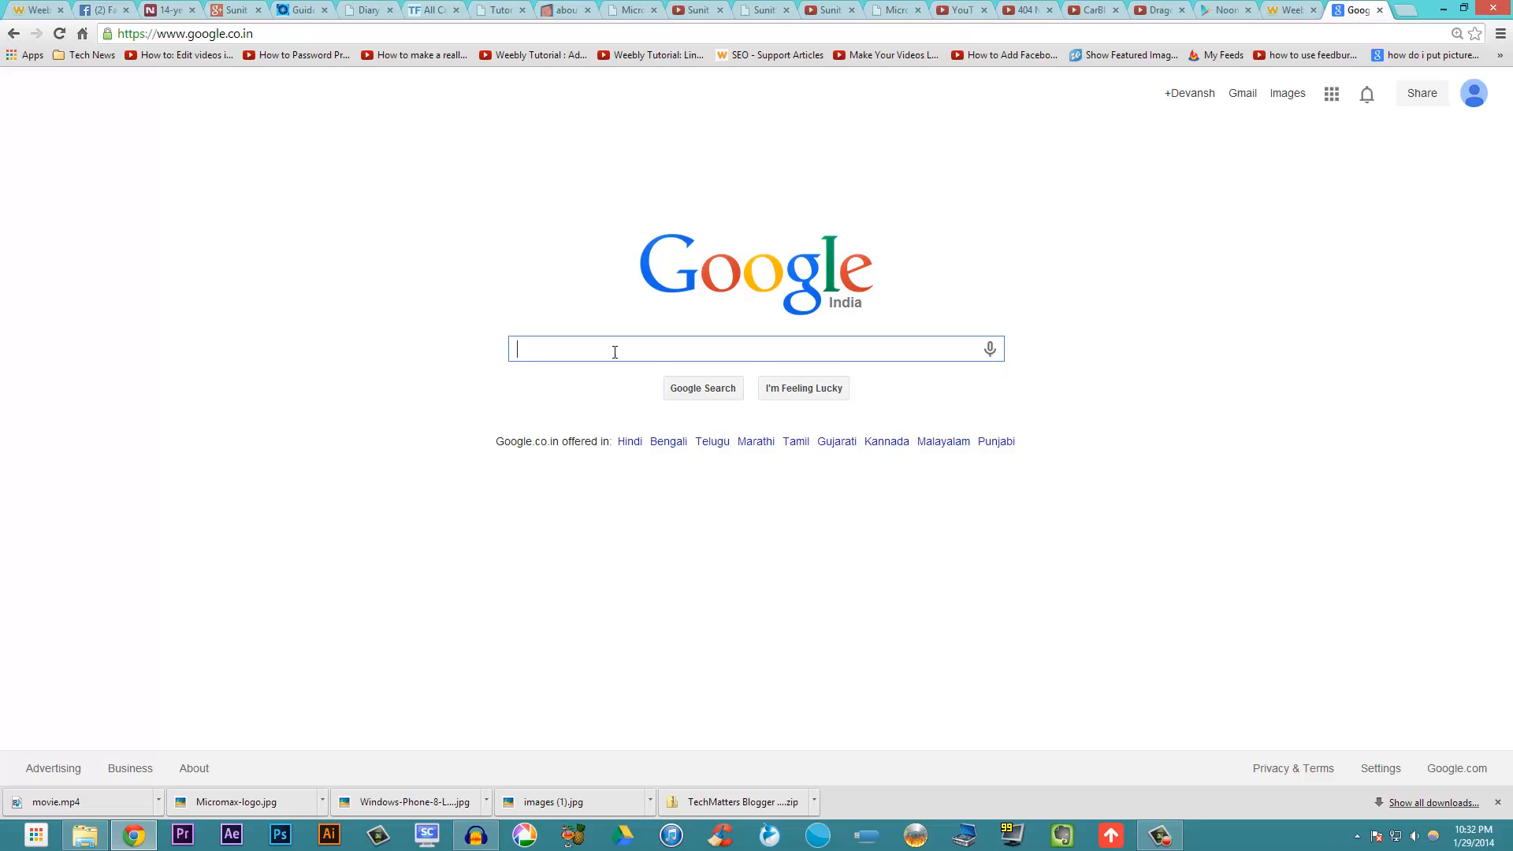
{"action": "type", "text": "hand"}
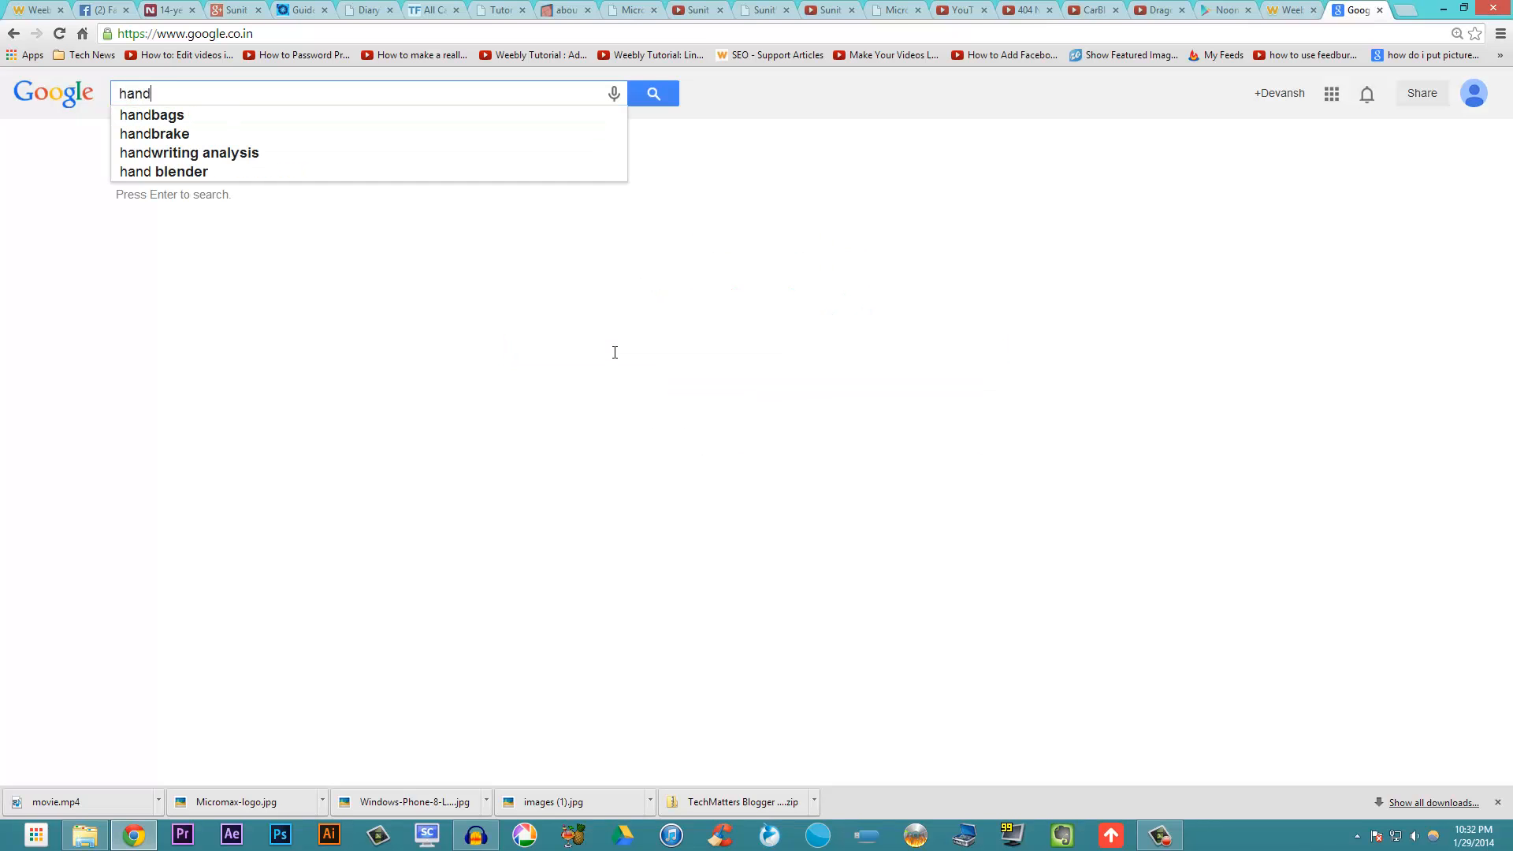
{"action": "left_click", "coordinate": [155, 133]}
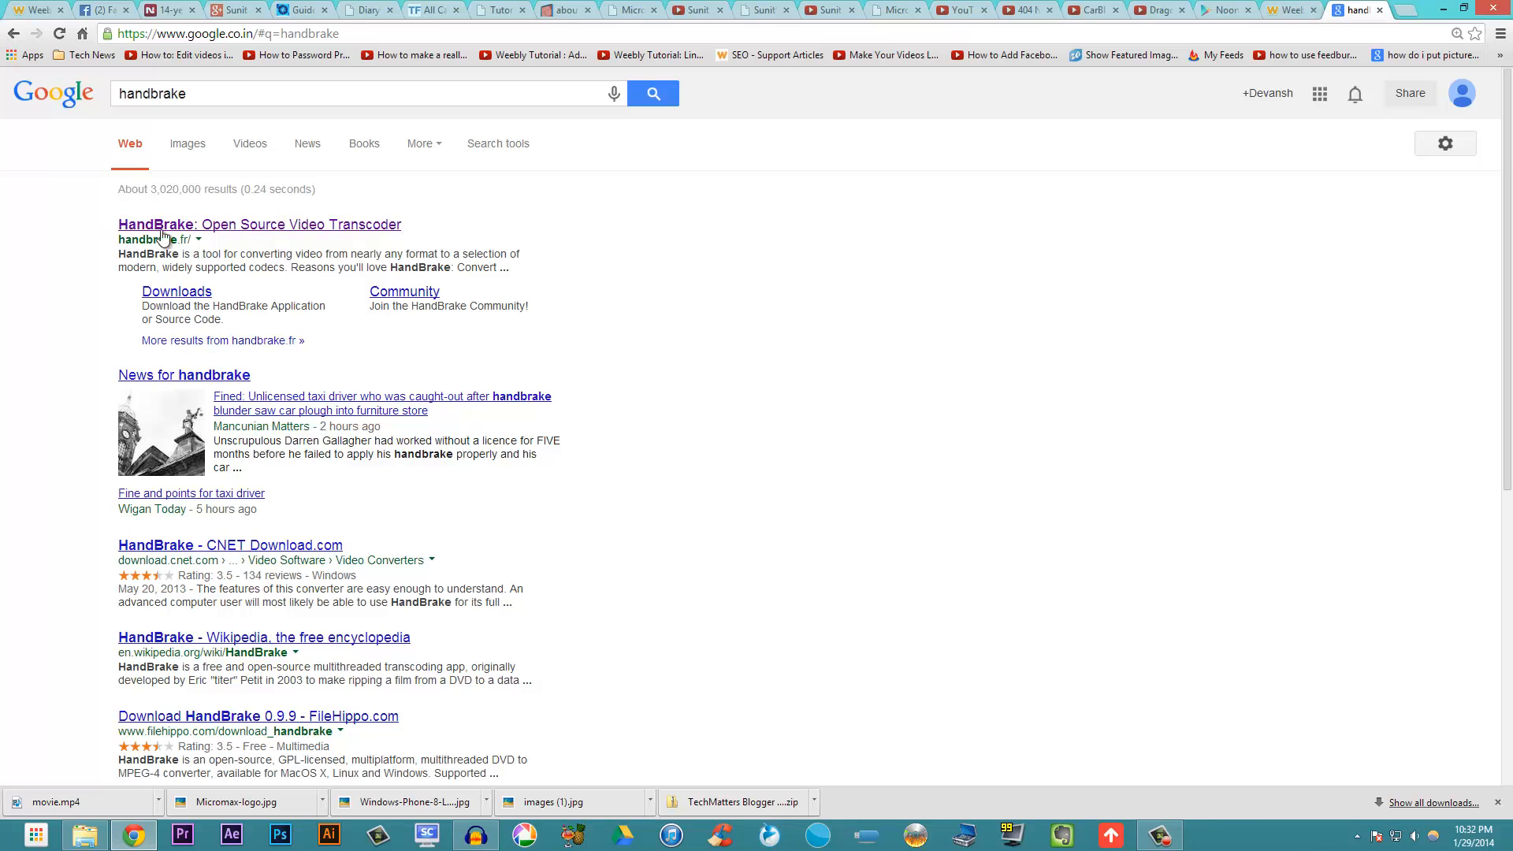
{"action": "mouse_move", "coordinate": [164, 232]}
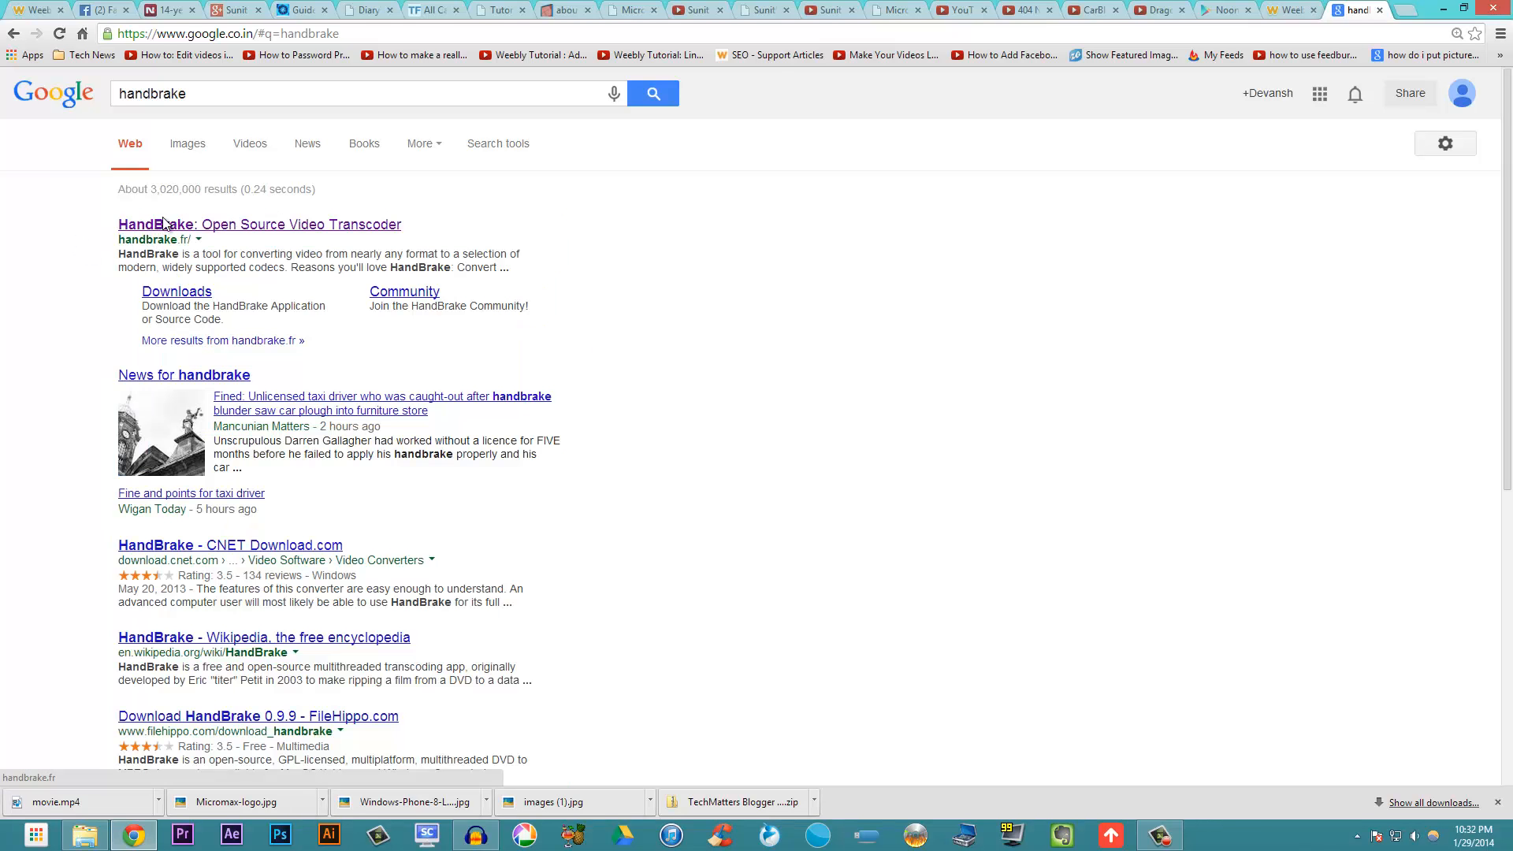
{"action": "left_click", "coordinate": [258, 224]}
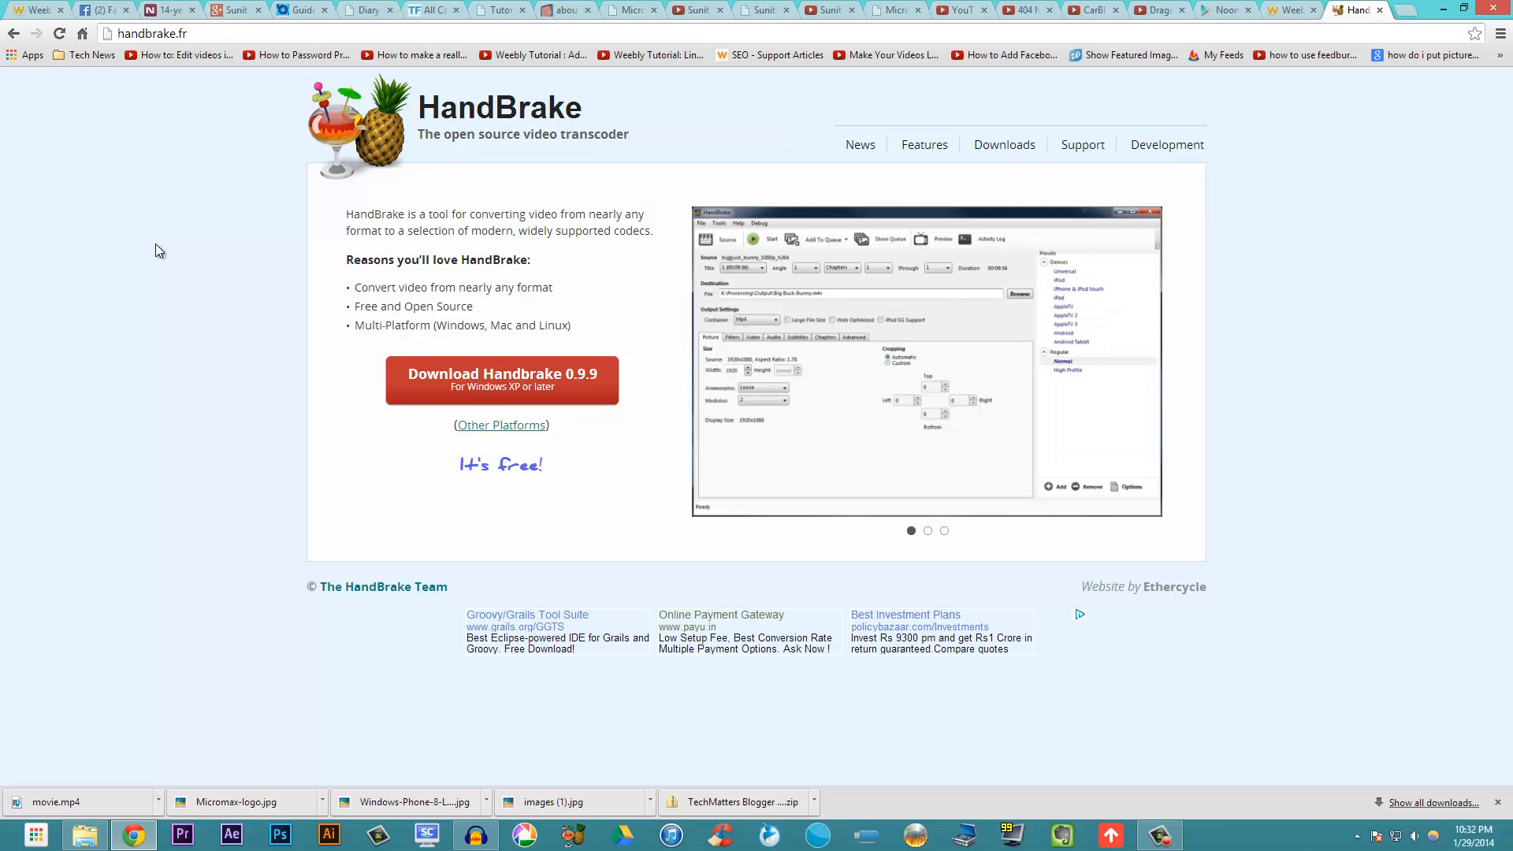
Cycle through the screenshot carousel on the handbrake.fr homepage
{"action": "left_click", "coordinate": [927, 529]}
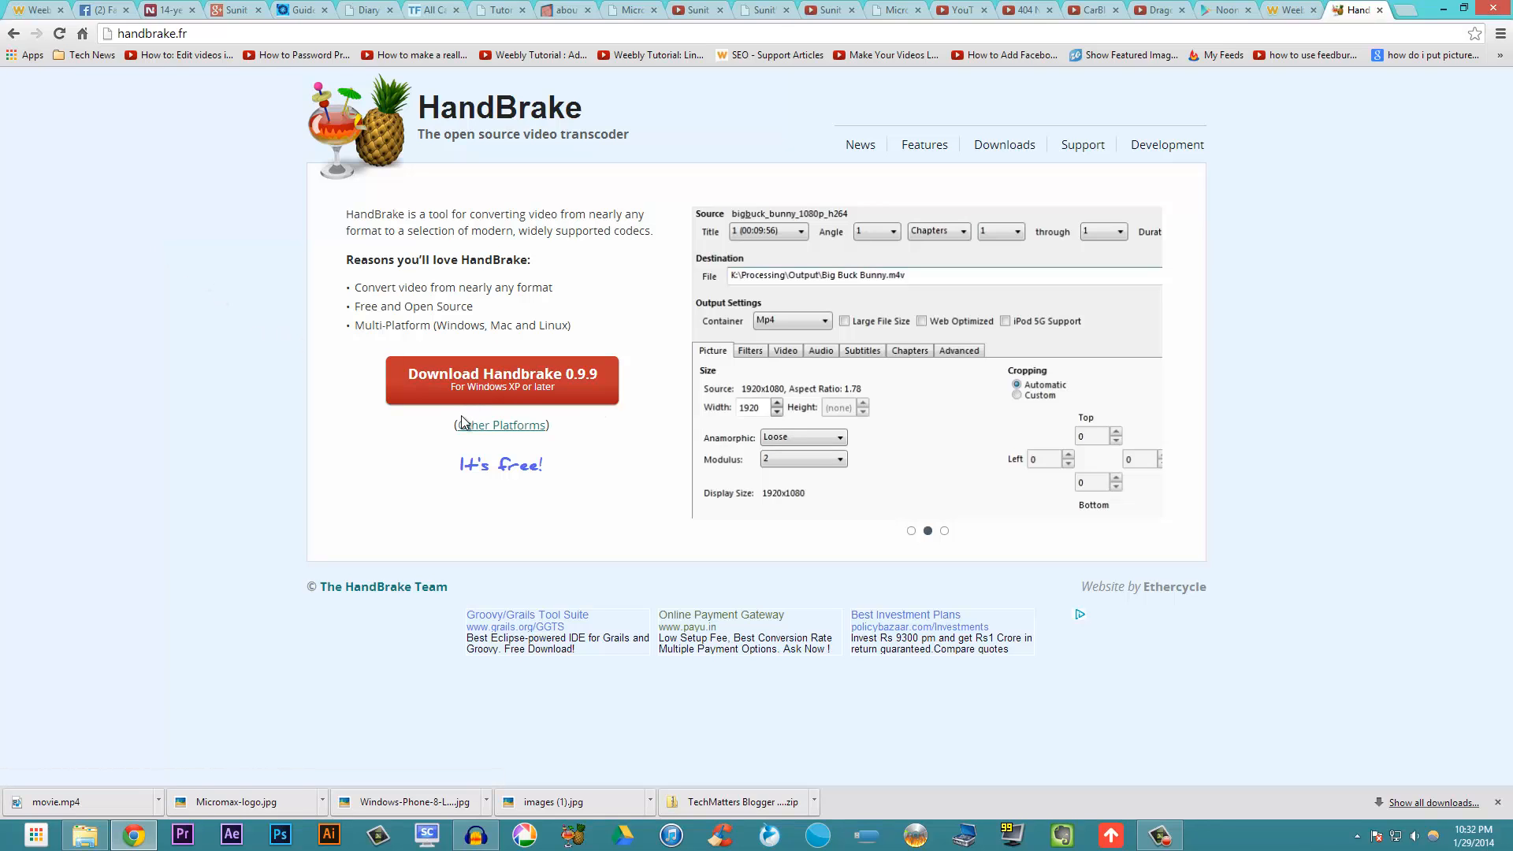
{"action": "left_click", "coordinate": [942, 530]}
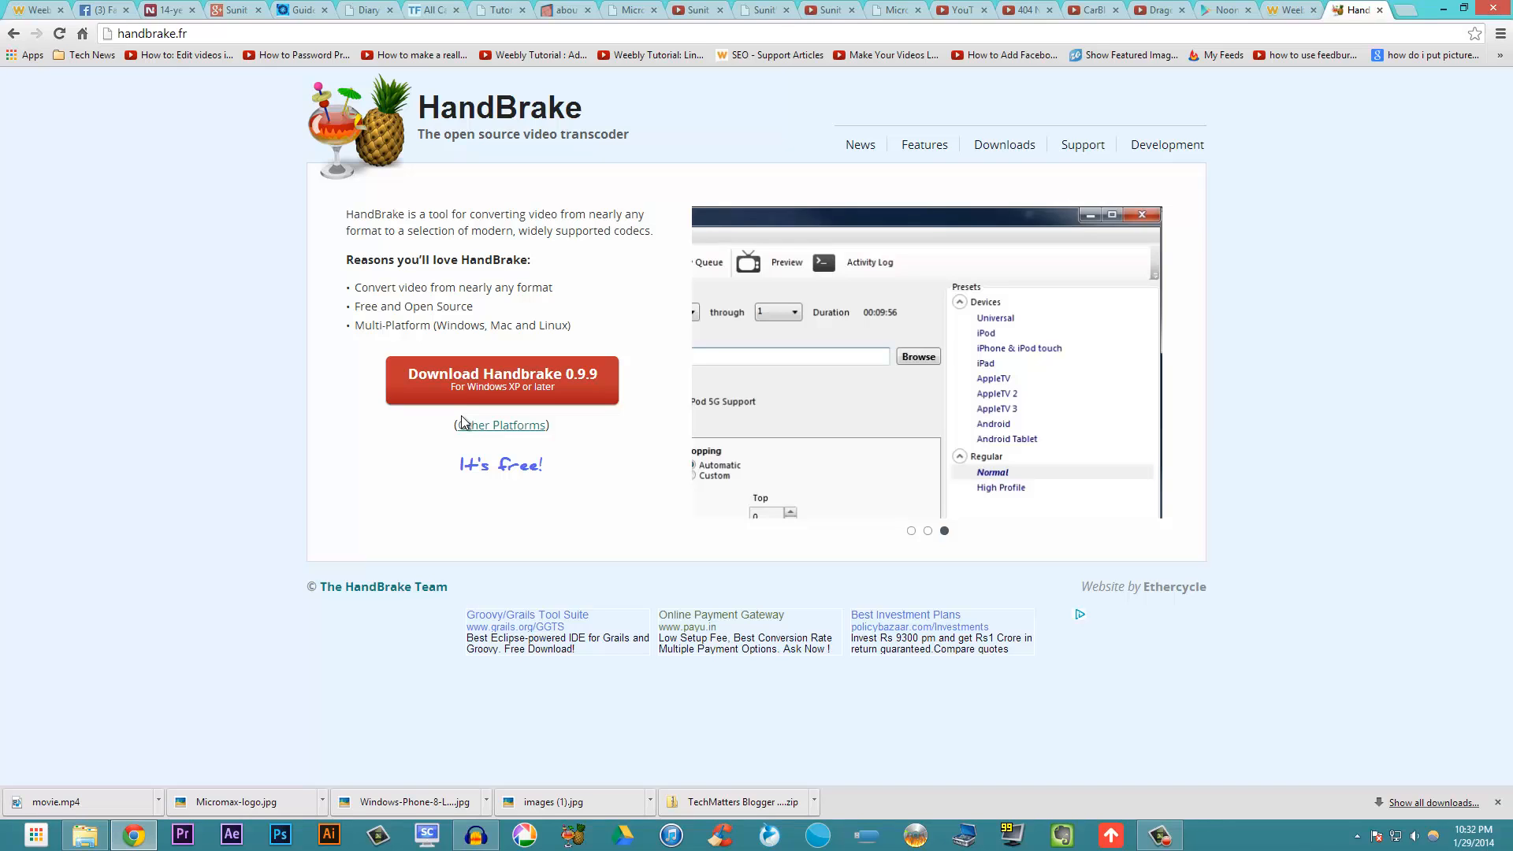
{"action": "left_click", "coordinate": [910, 530]}
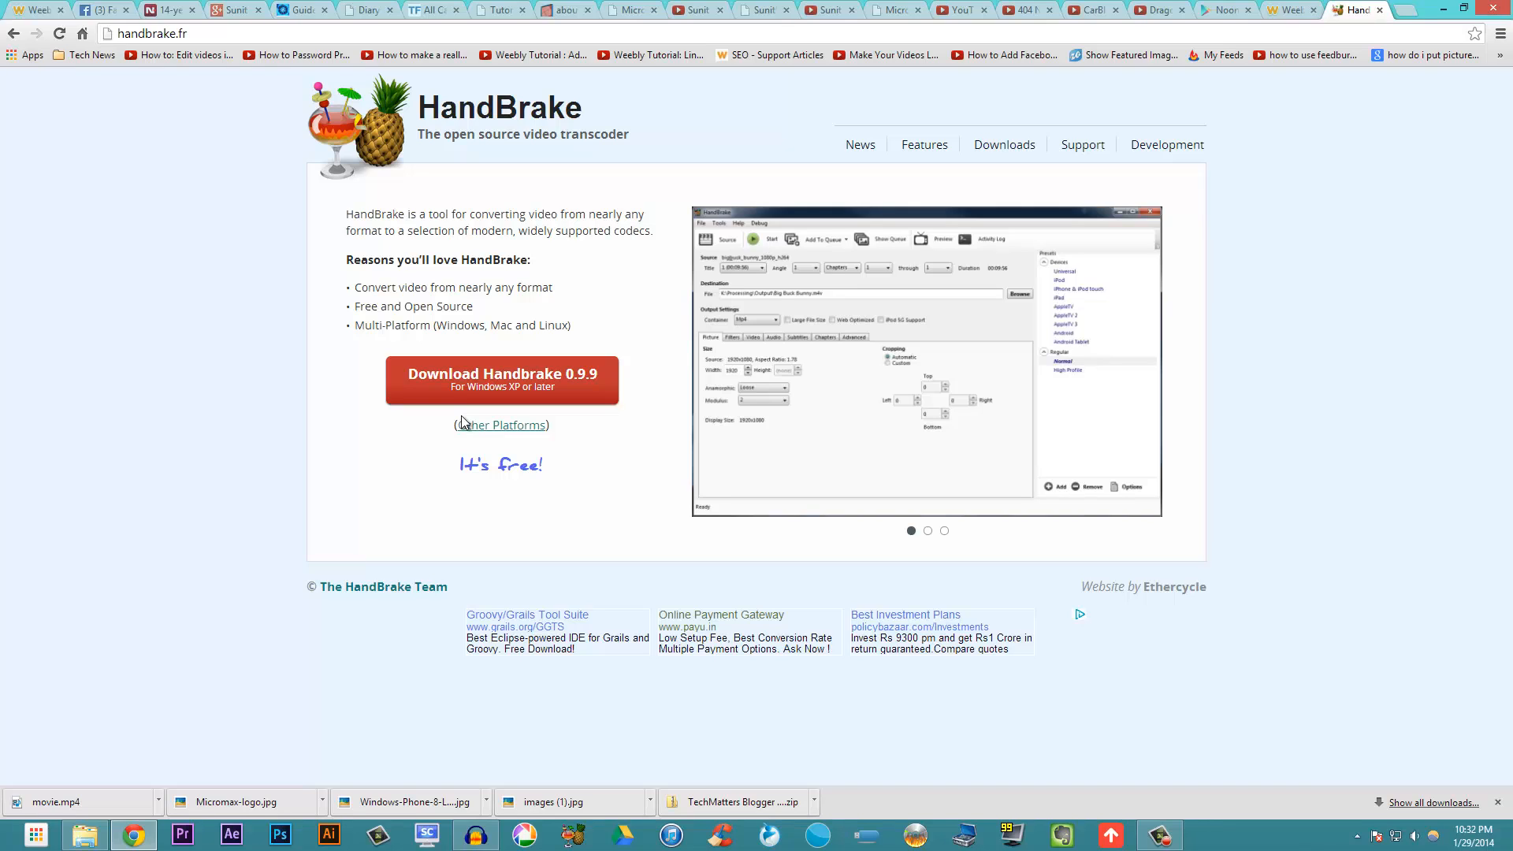
{"action": "left_click", "coordinate": [927, 530]}
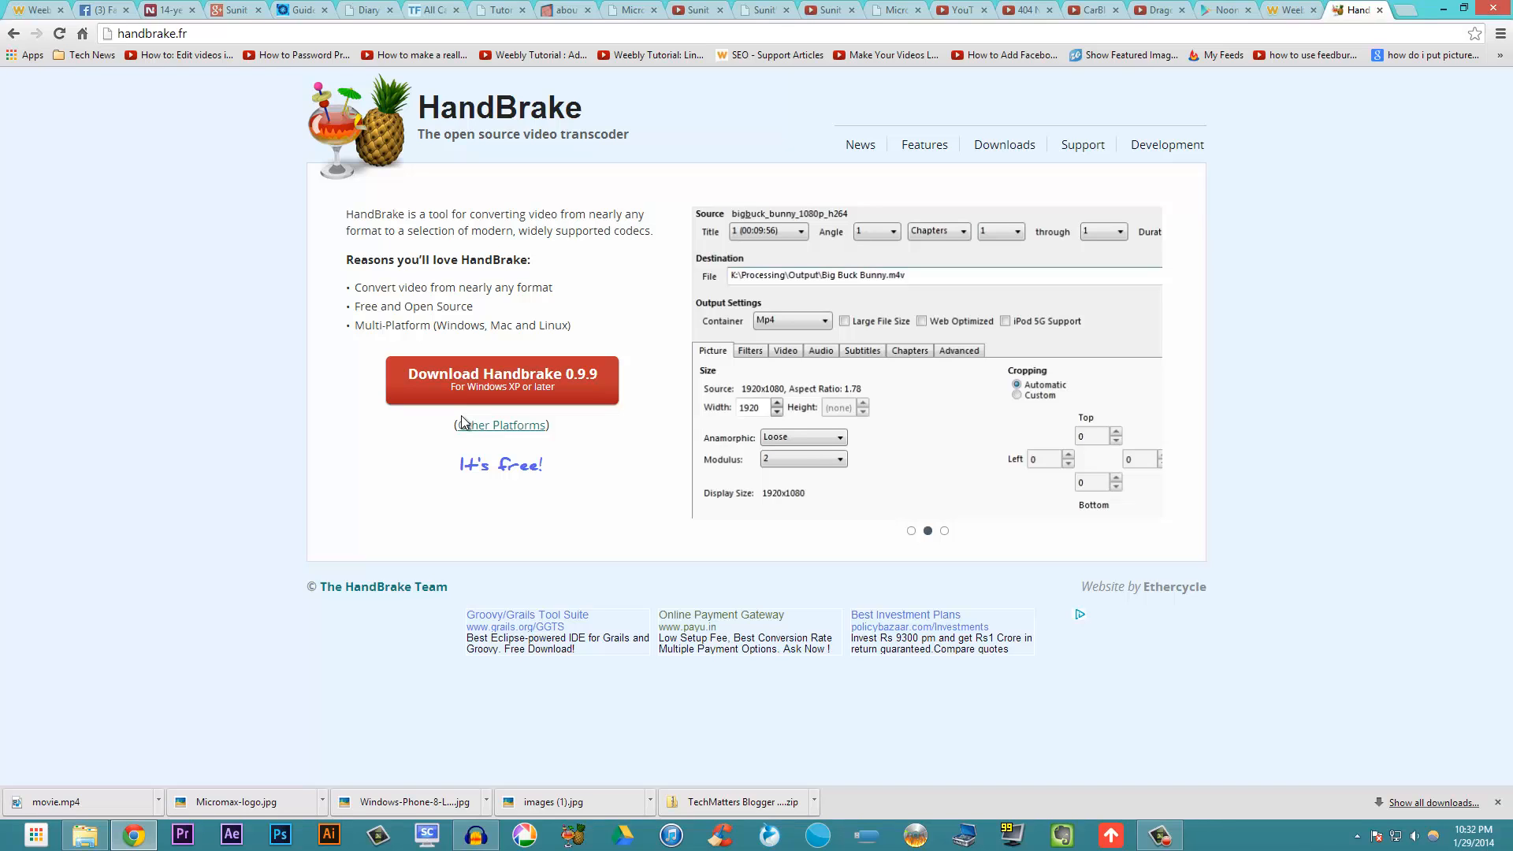
{"action": "left_click", "coordinate": [944, 530]}
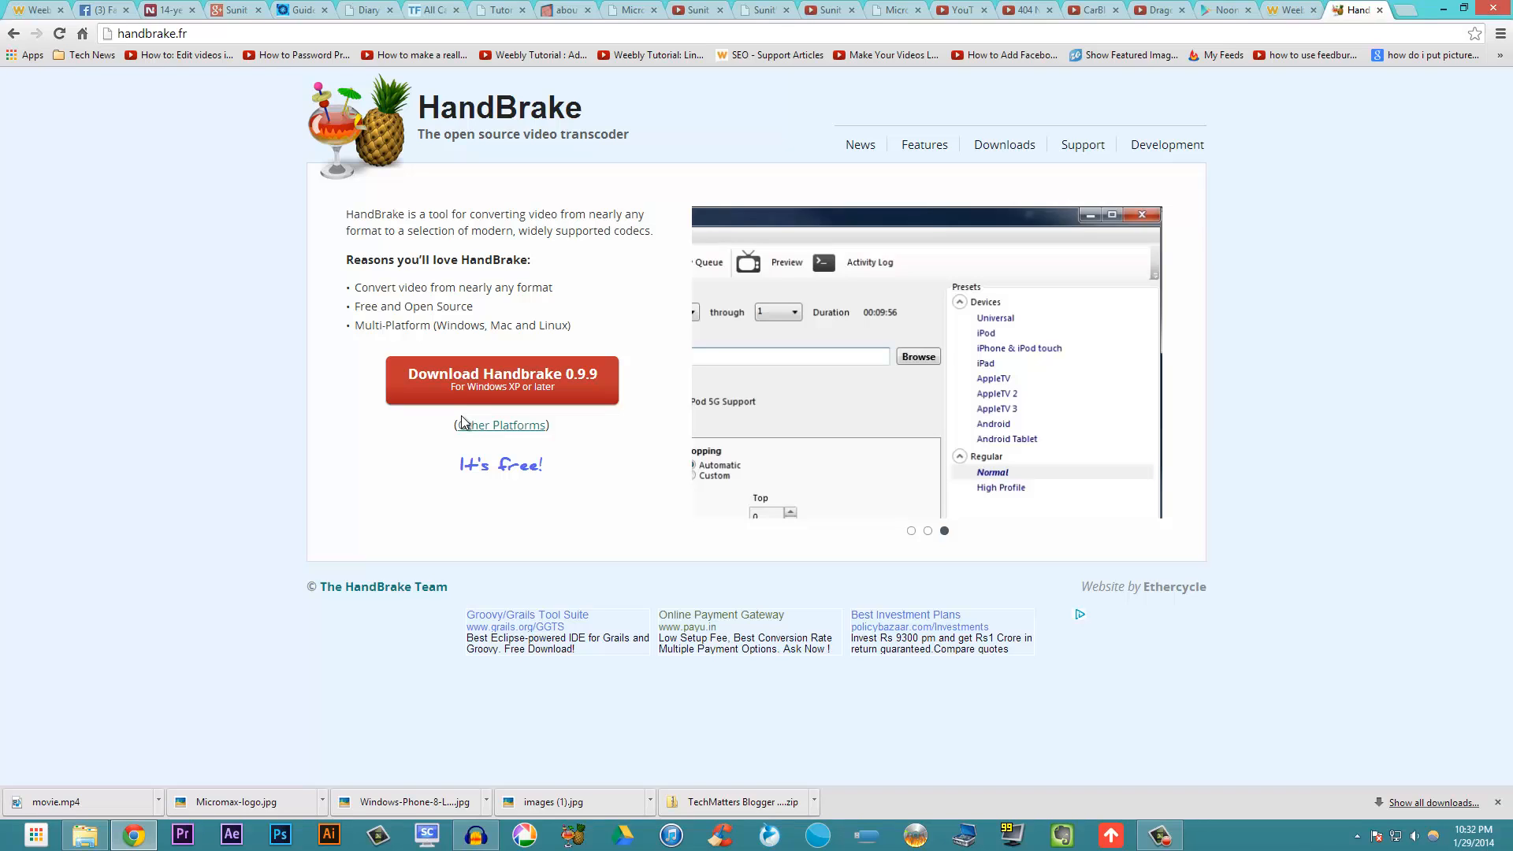
{"action": "left_click", "coordinate": [910, 529]}
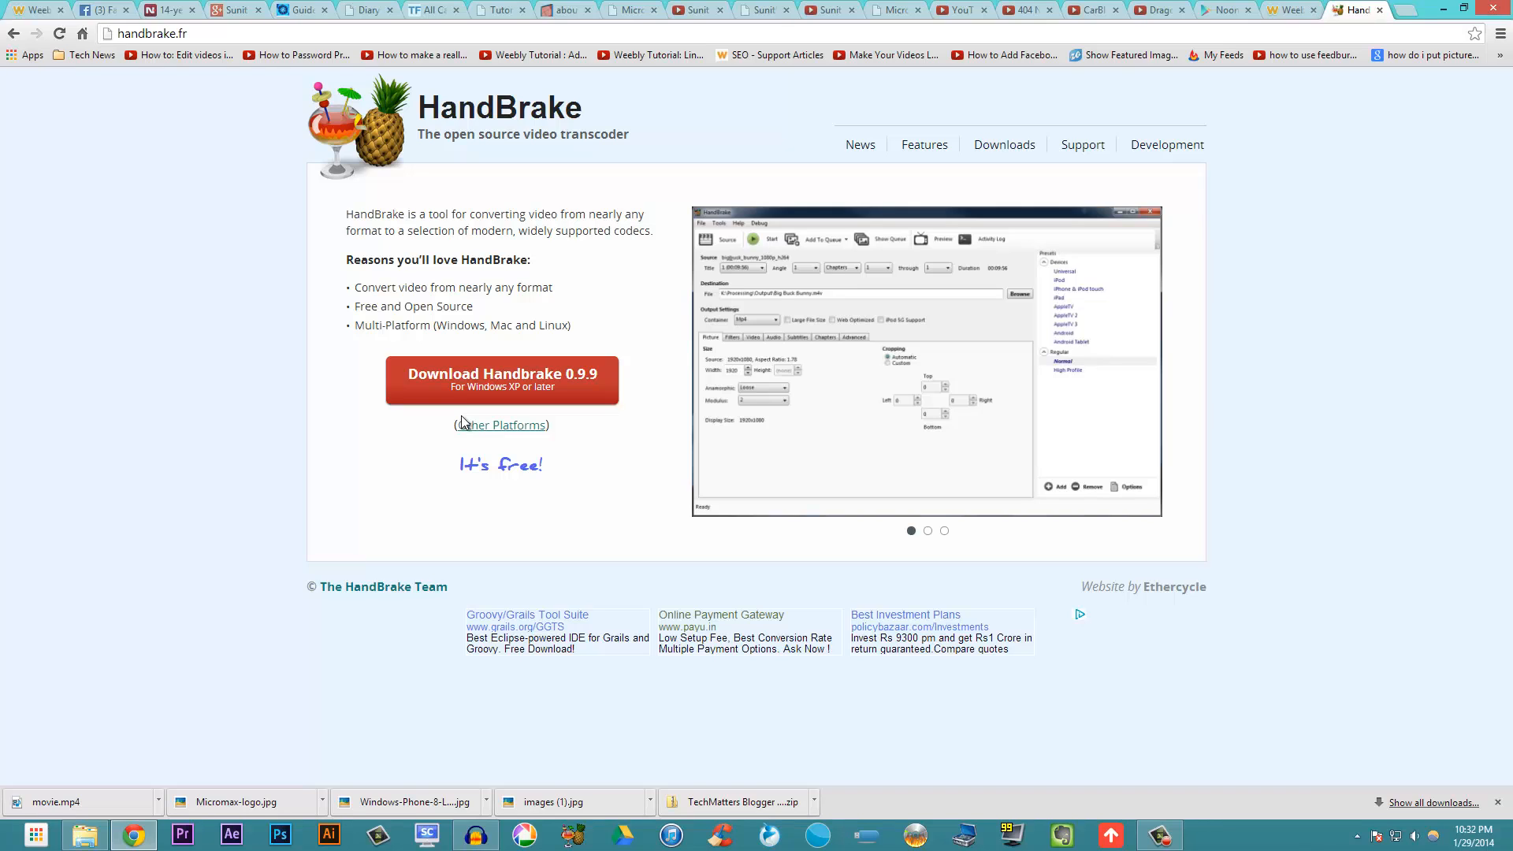
{"action": "left_click", "coordinate": [927, 529]}
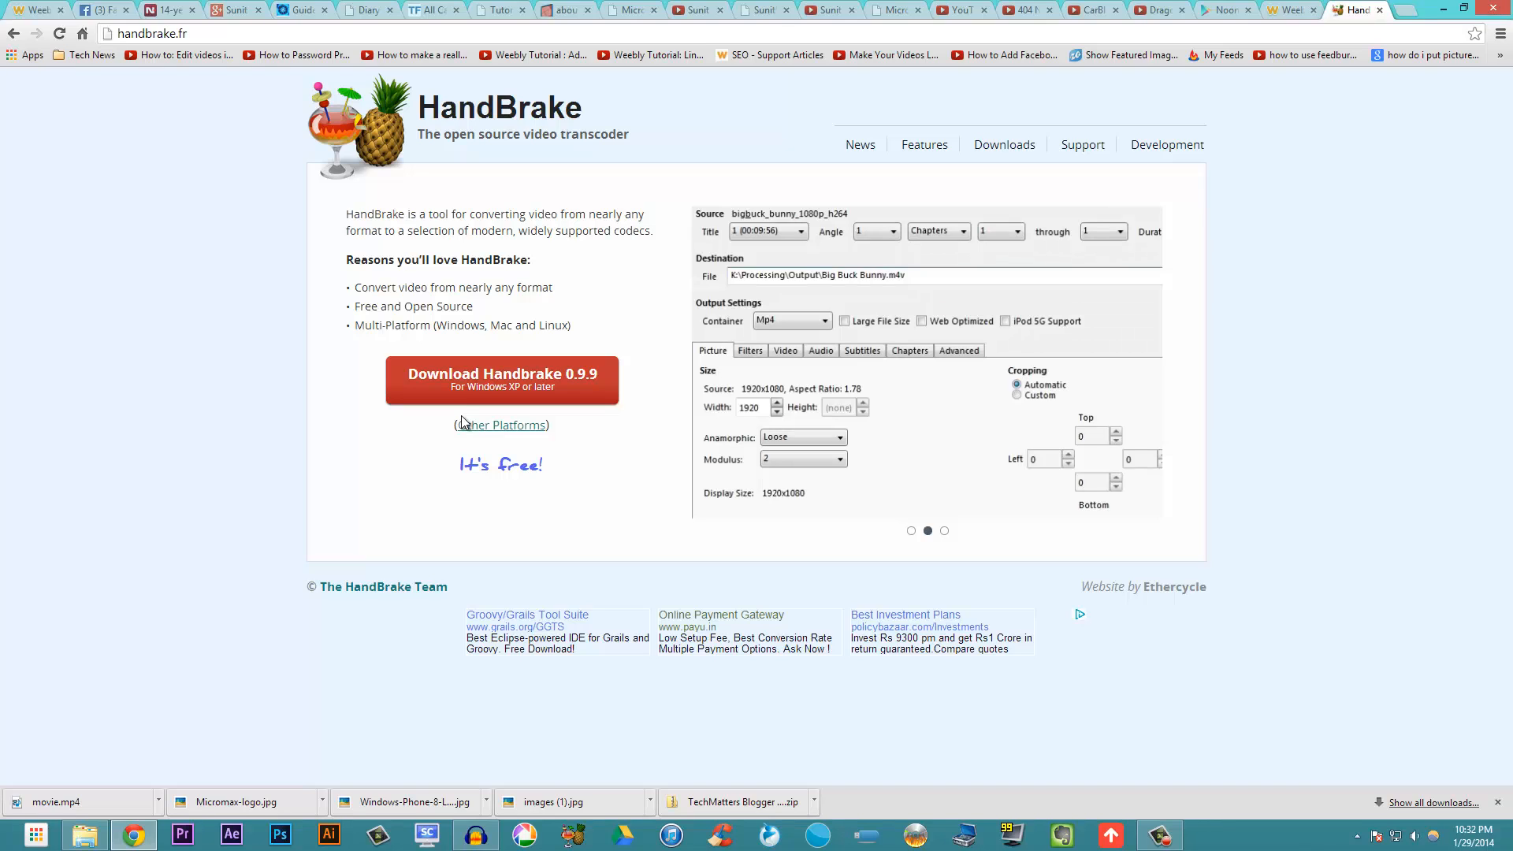
{"action": "left_click", "coordinate": [944, 530]}
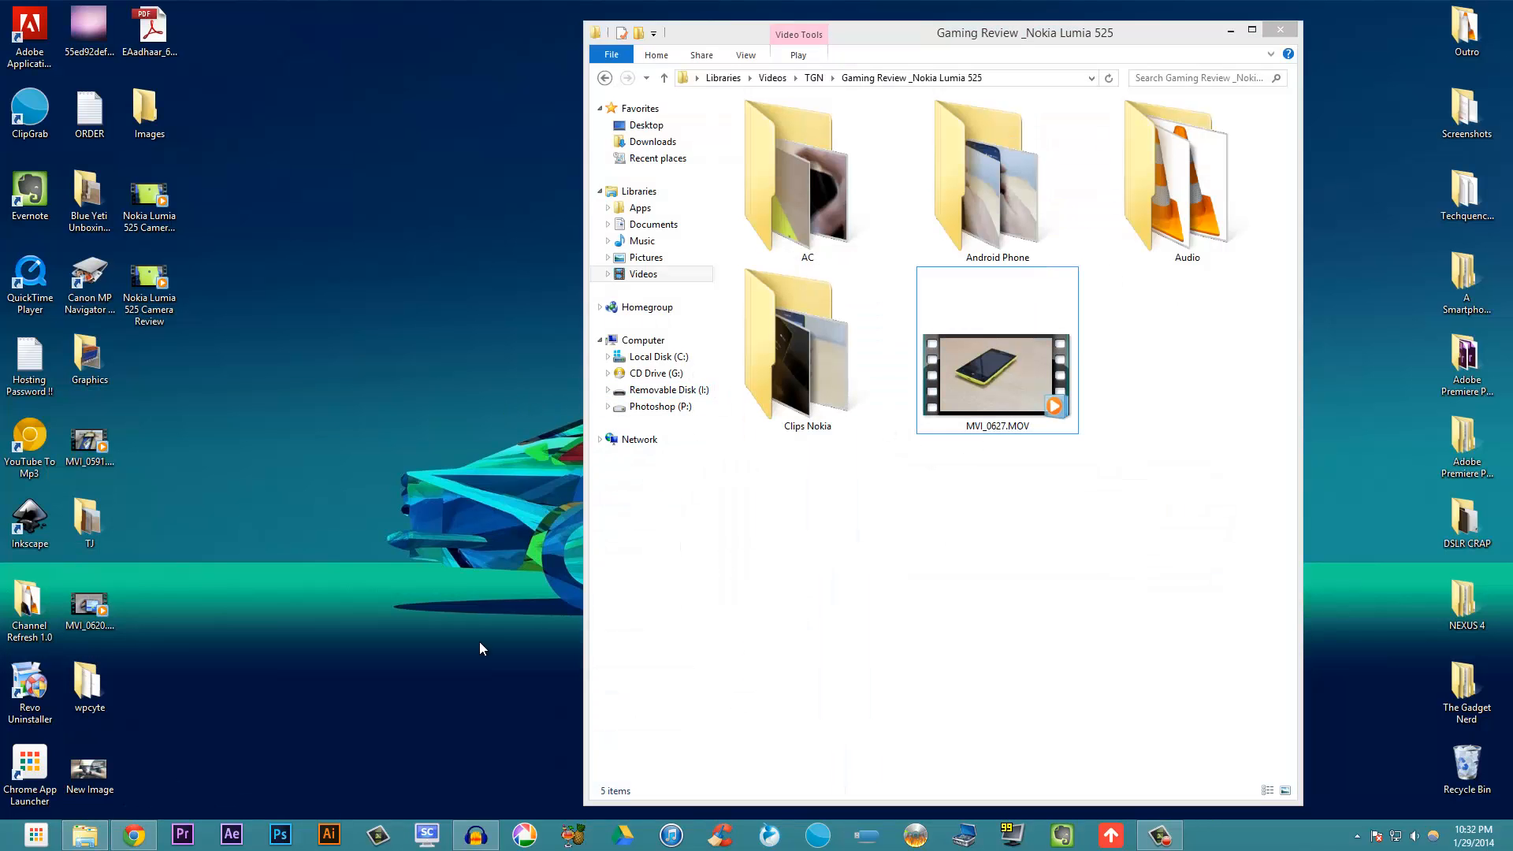
Minimise the video folder window and launch HandBrake from the taskbar
{"action": "left_click", "coordinate": [1280, 29]}
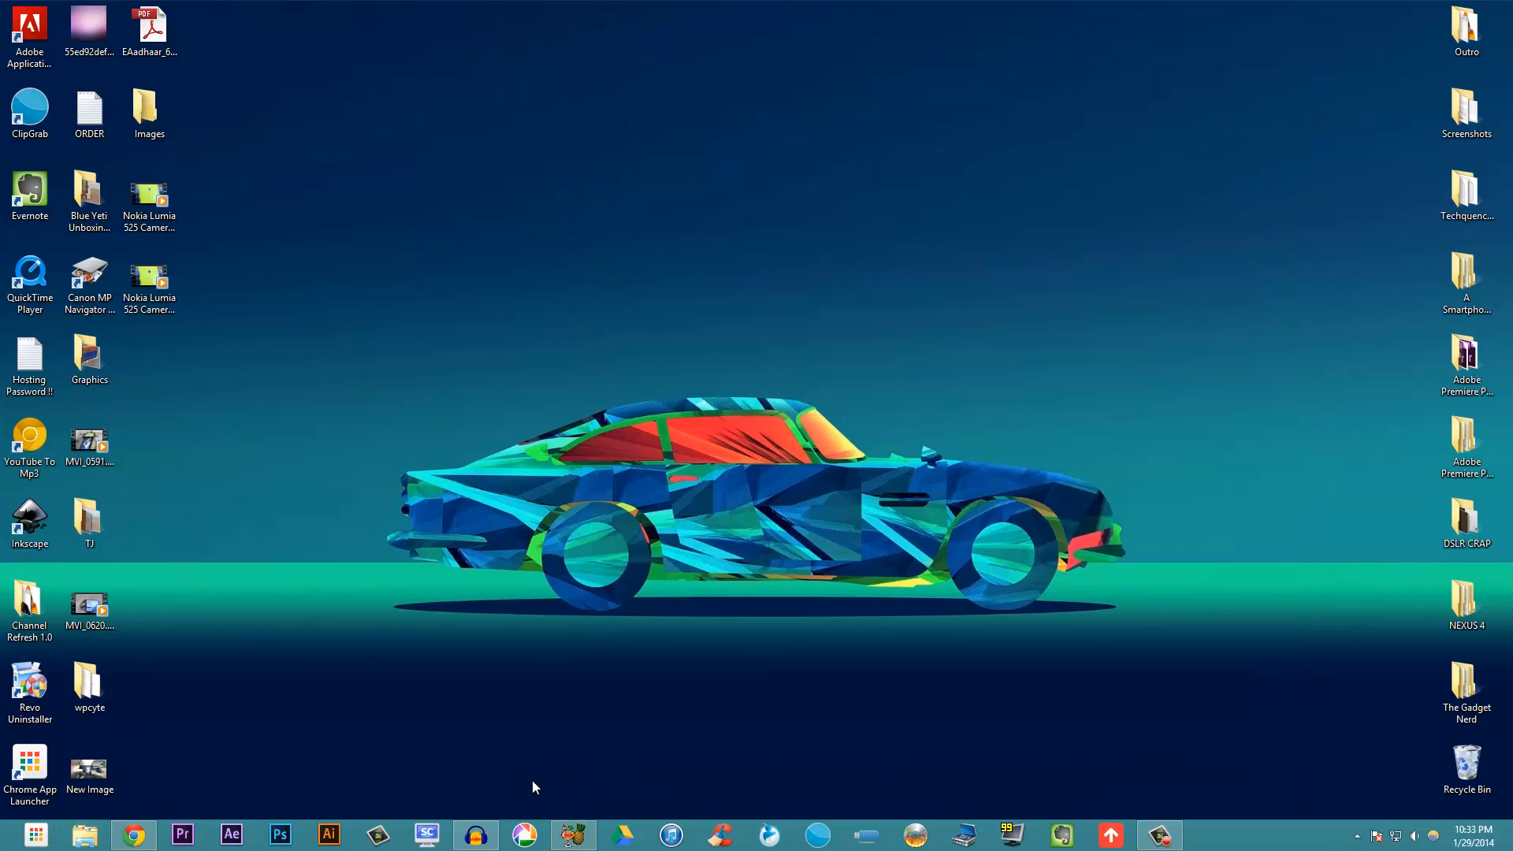
{"action": "mouse_move", "coordinate": [599, 788]}
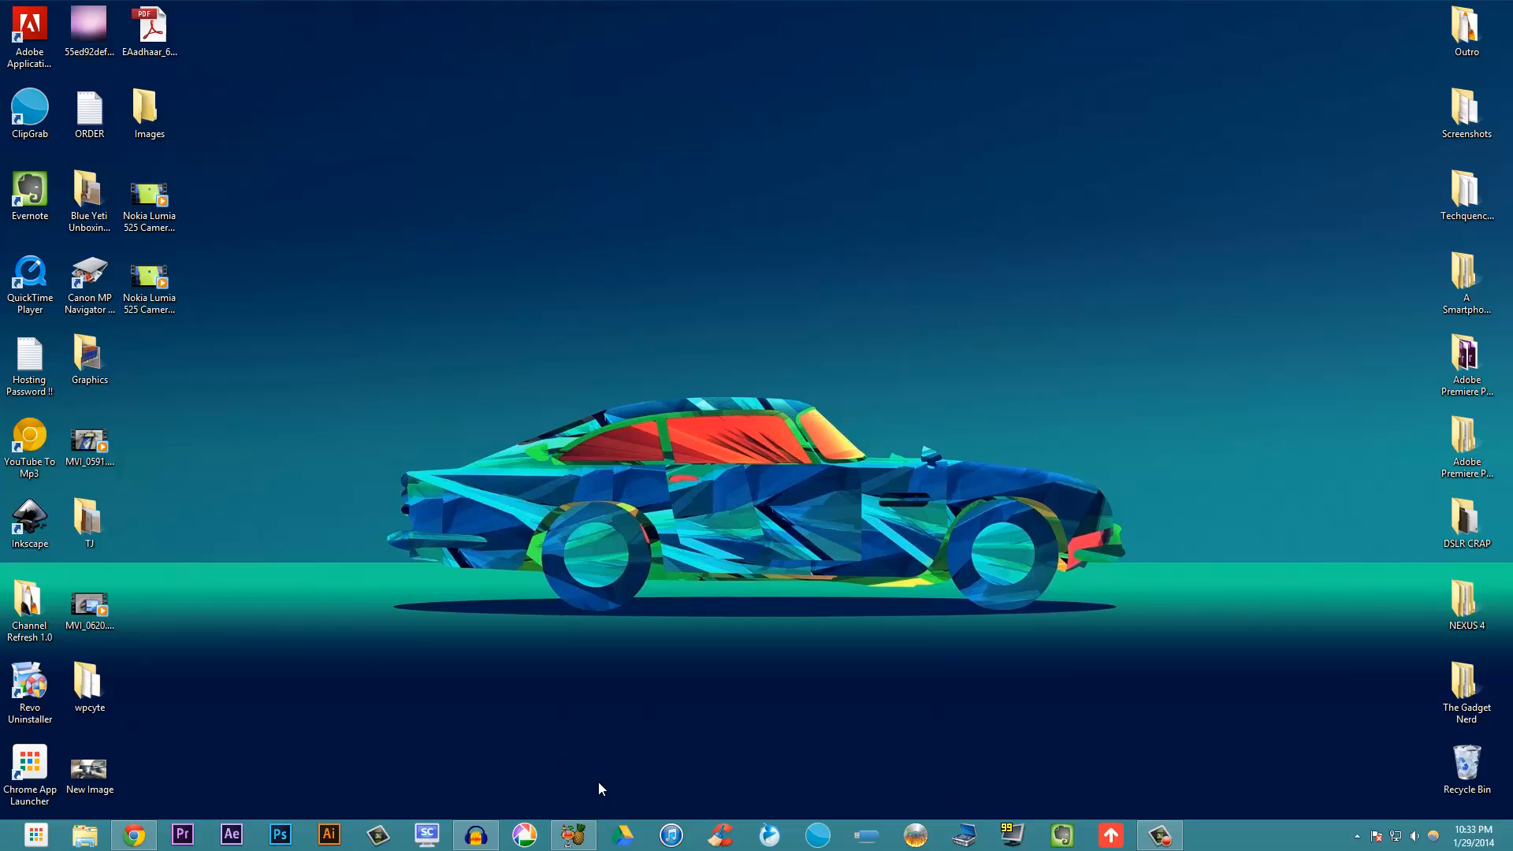
{"action": "left_click", "coordinate": [572, 835]}
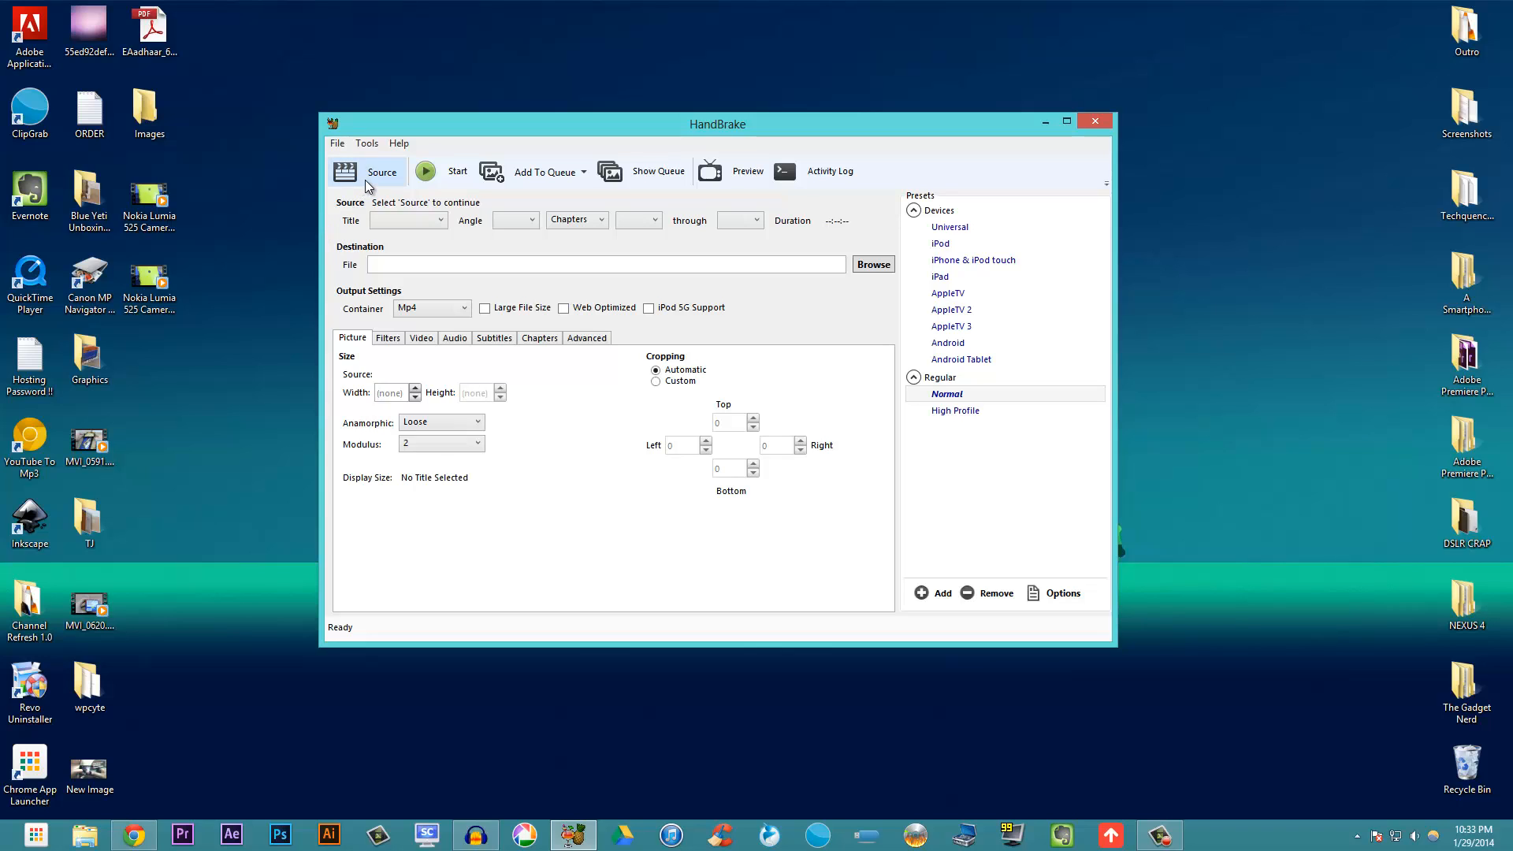
{"action": "mouse_move", "coordinate": [82, 835]}
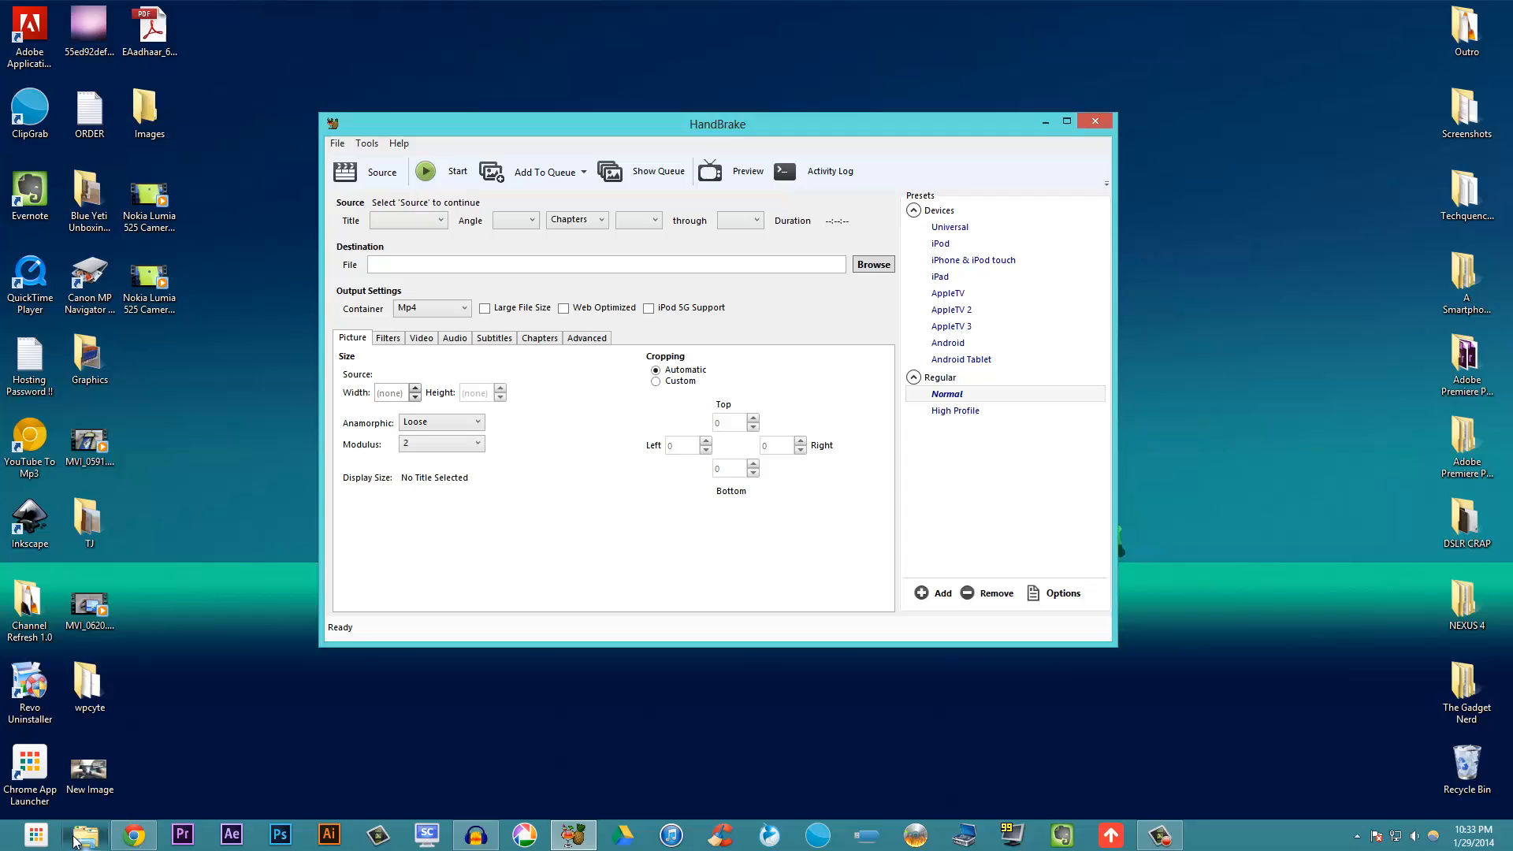
Open the Gaming Review _Nokia Lumia 525 folder under Videos > TGN
{"action": "left_click", "coordinate": [82, 834]}
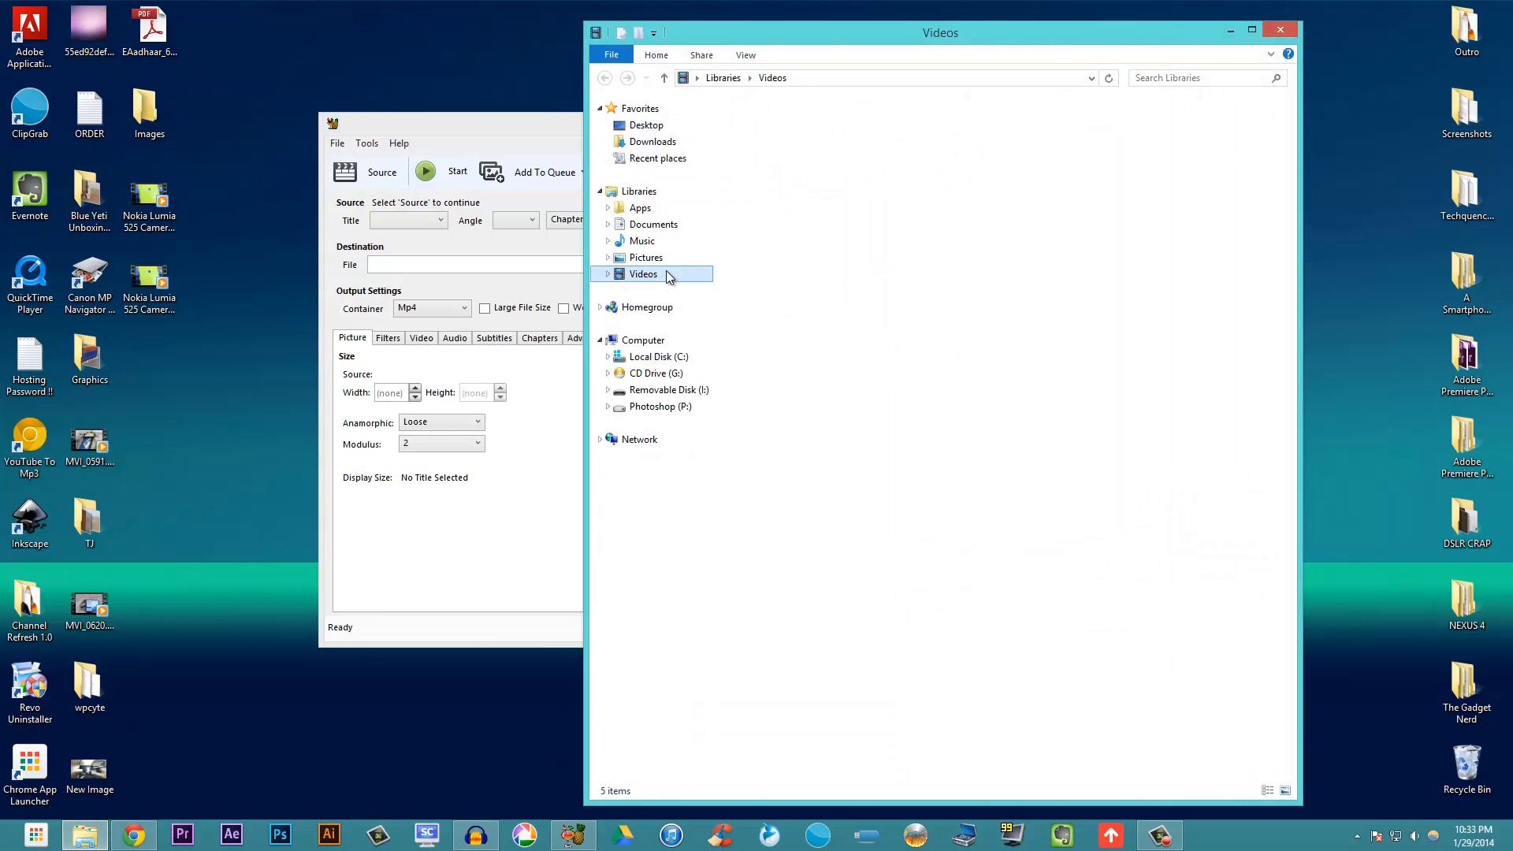
{"action": "double_click", "coordinate": [643, 273]}
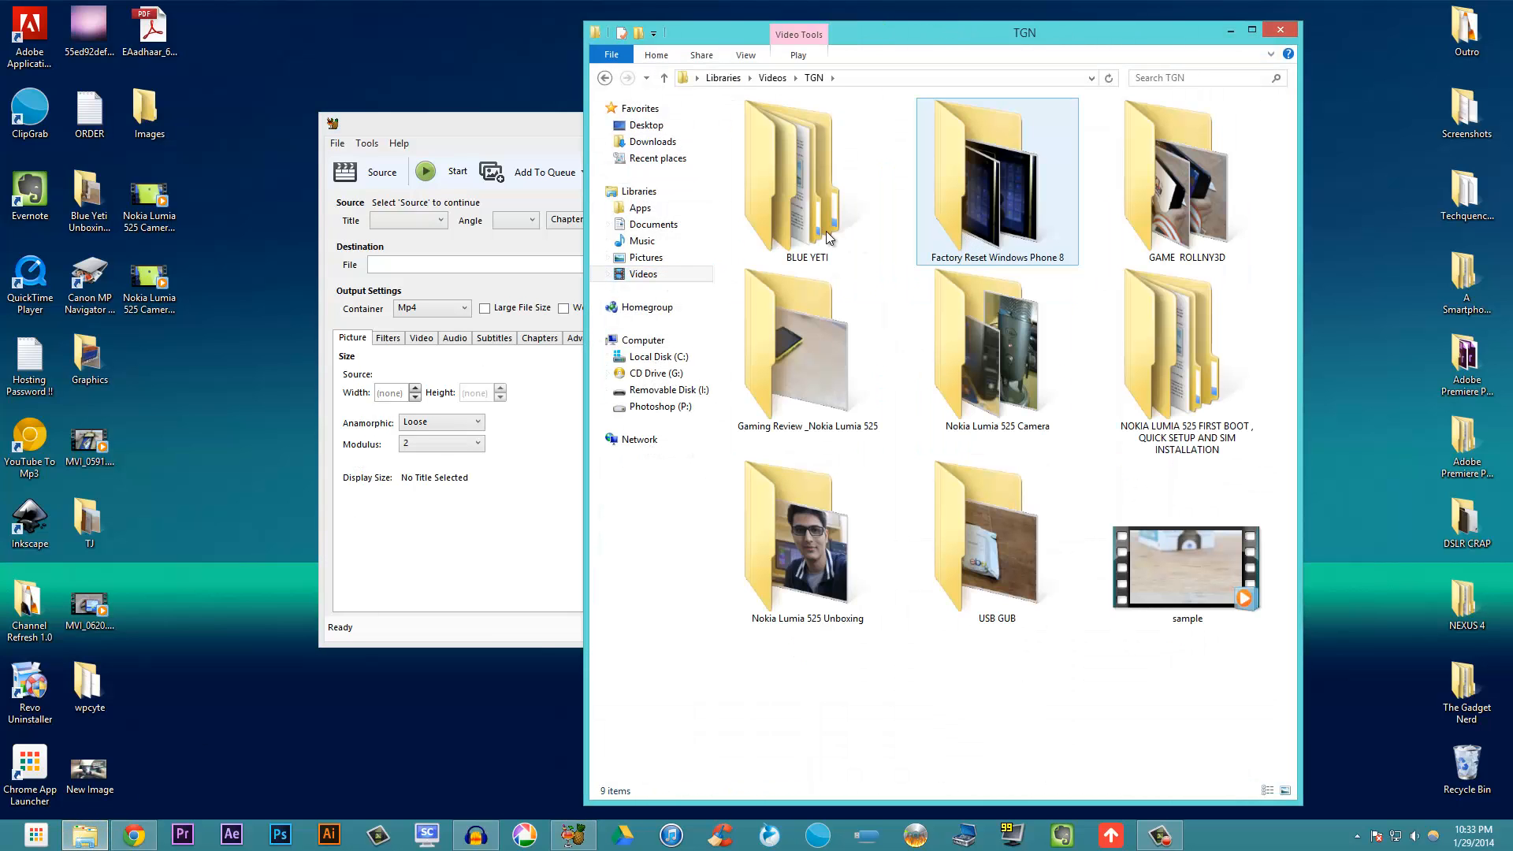
{"action": "left_click", "coordinate": [807, 348]}
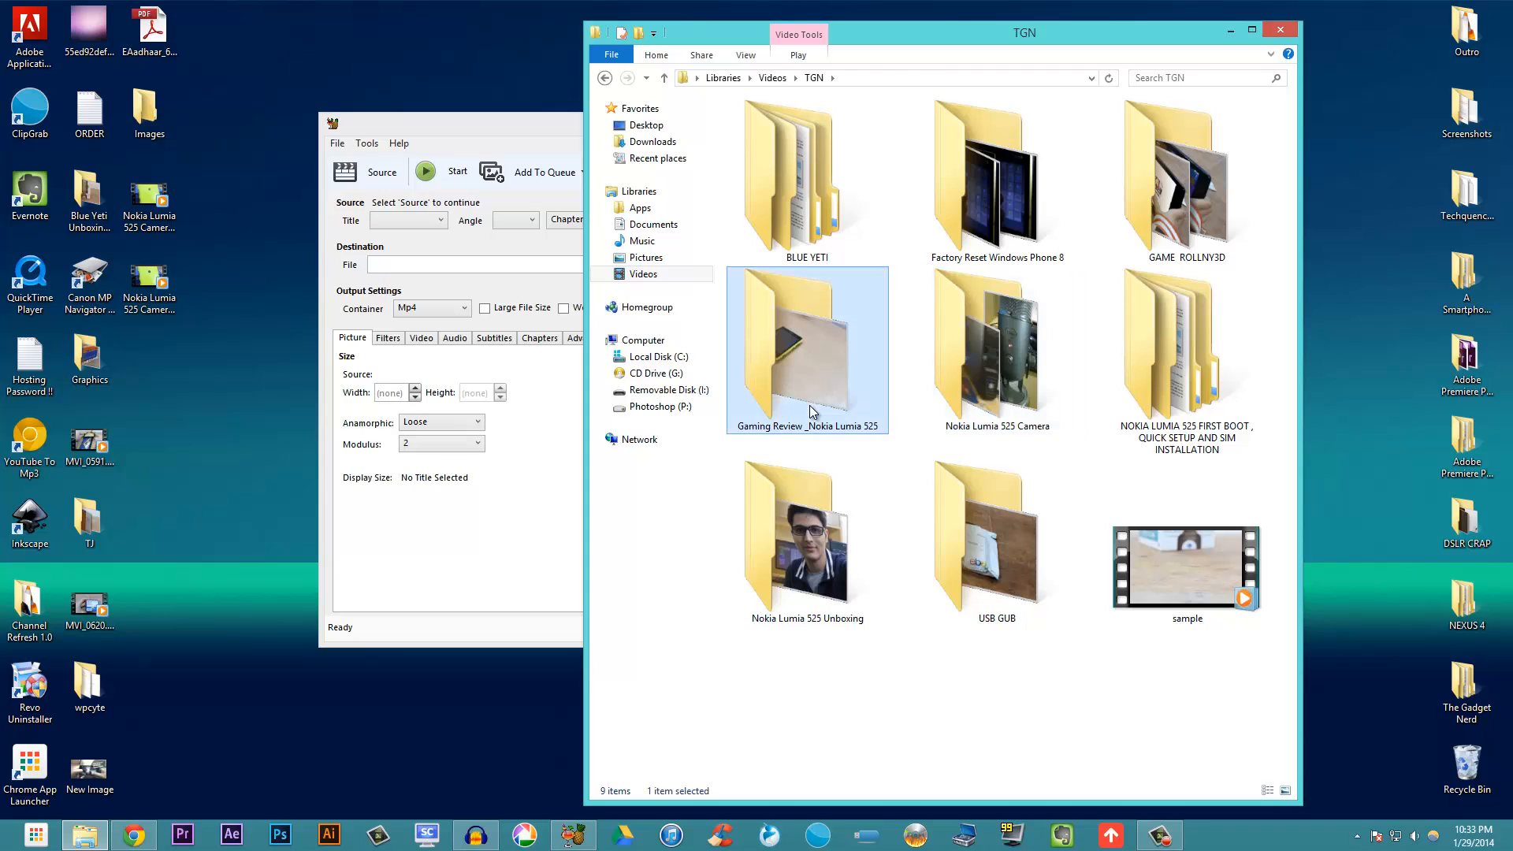
{"action": "double_click", "coordinate": [807, 347]}
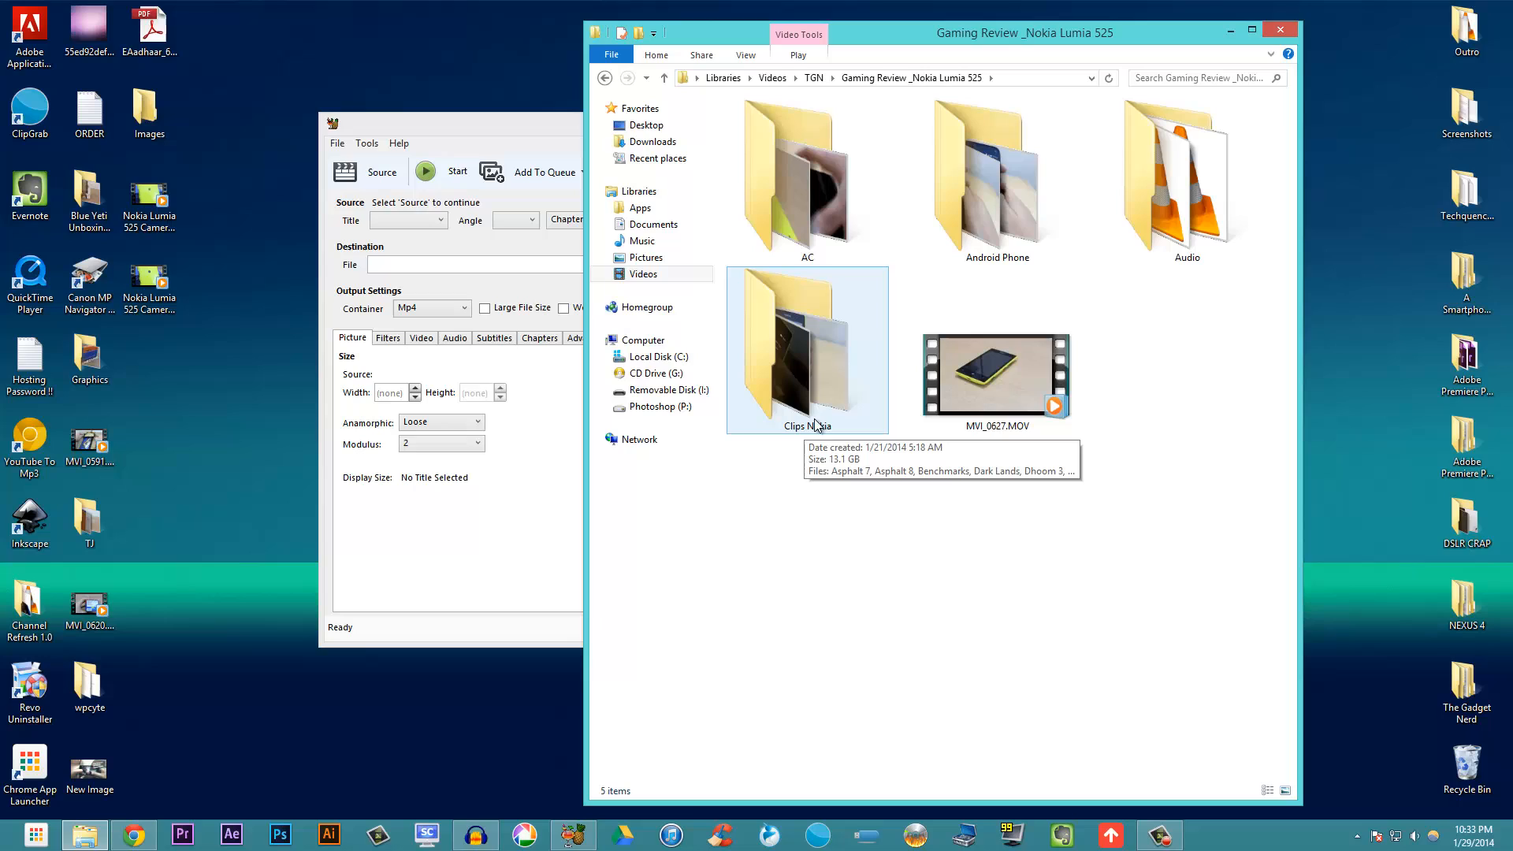
{"action": "mouse_move", "coordinate": [827, 550]}
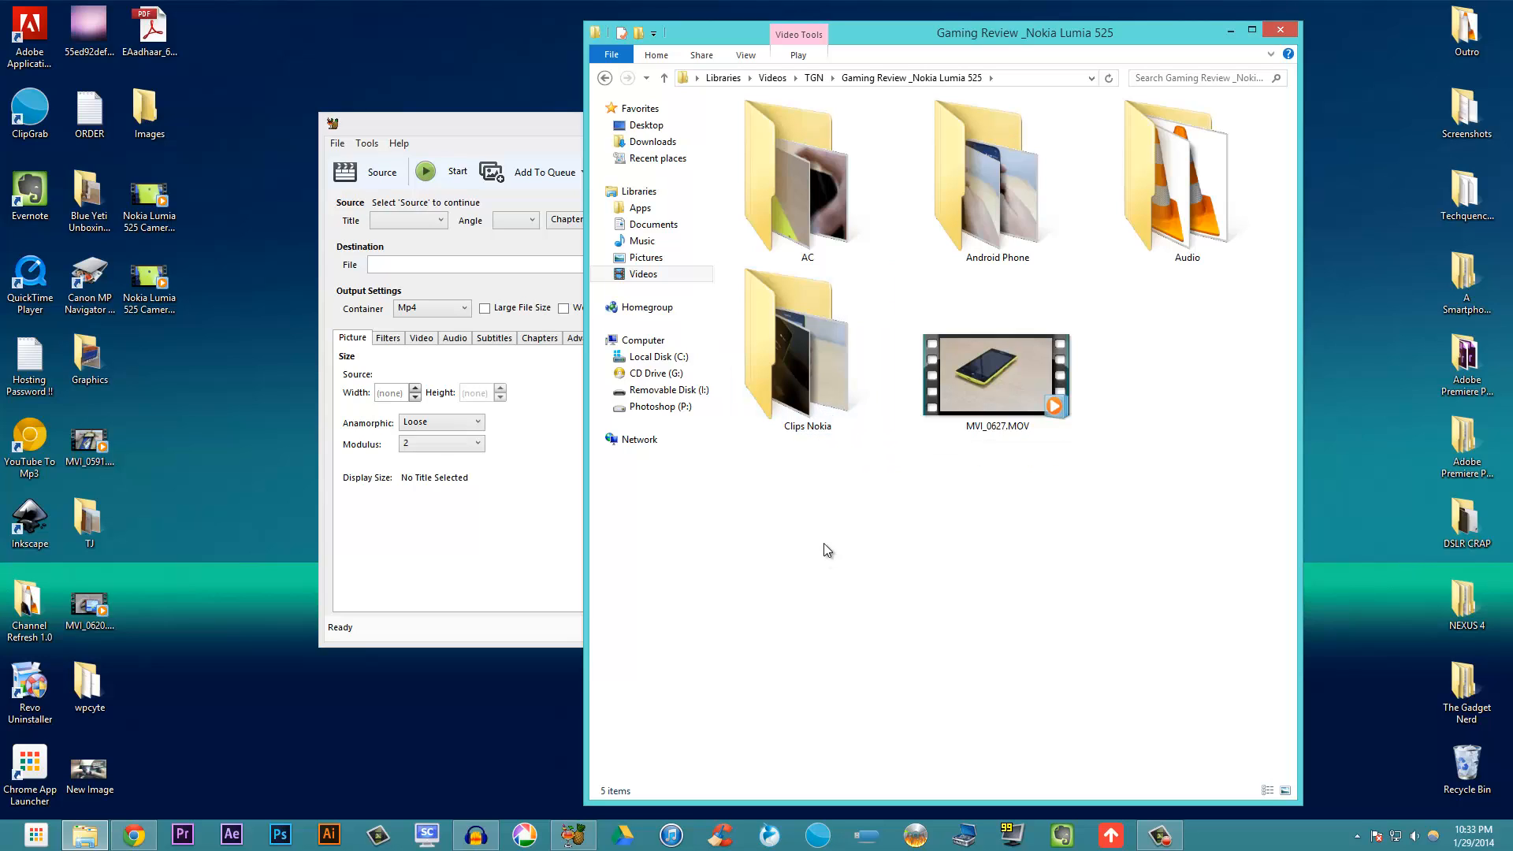
Open the Android Phone folder and right-click the 631 MB Subway Surfers clip
{"action": "left_click", "coordinate": [806, 348]}
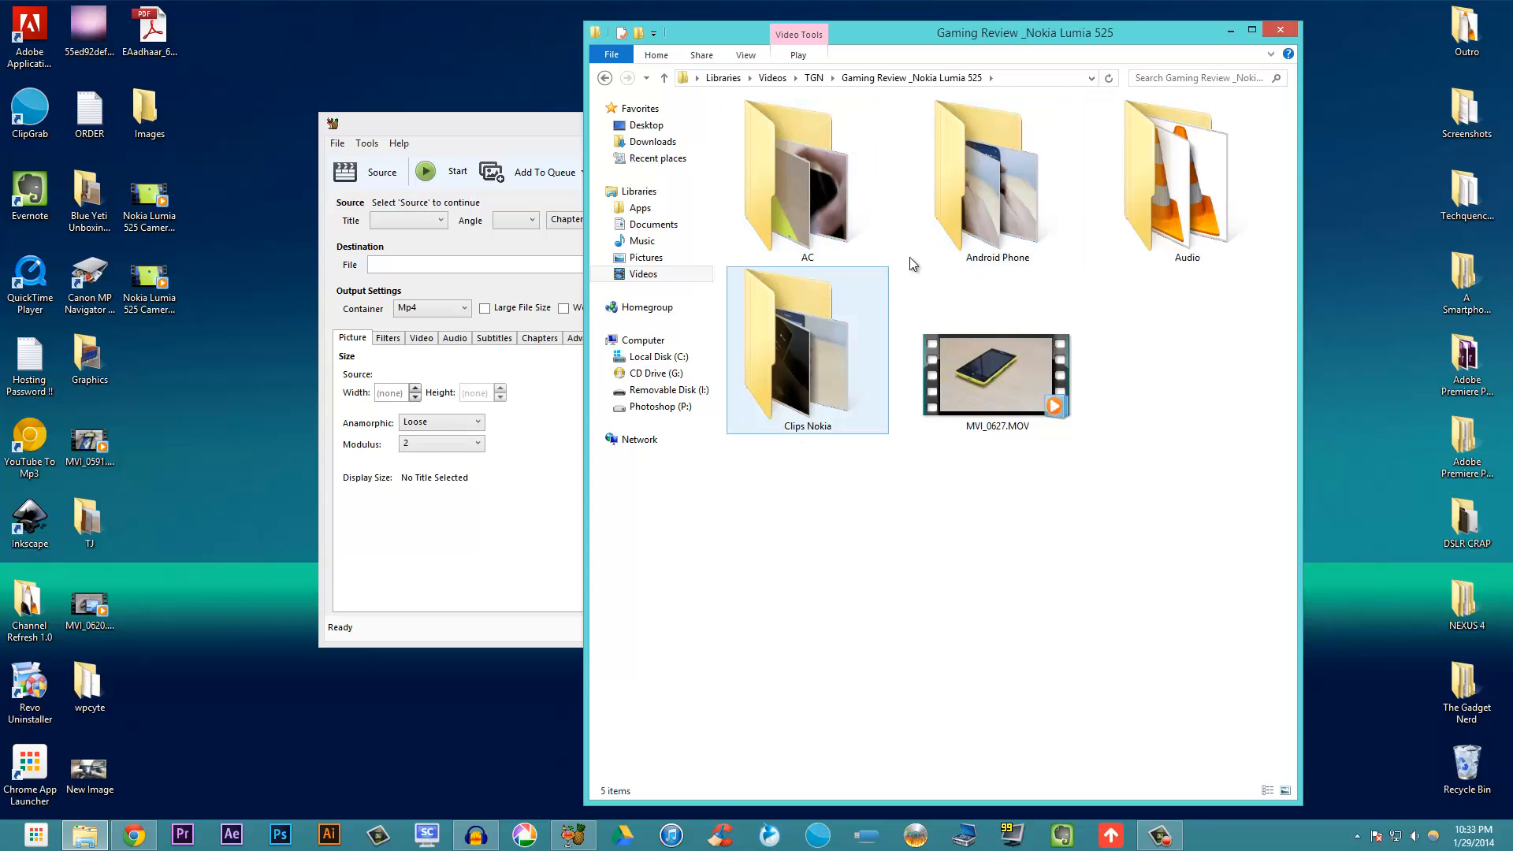
{"action": "left_click", "coordinate": [996, 179]}
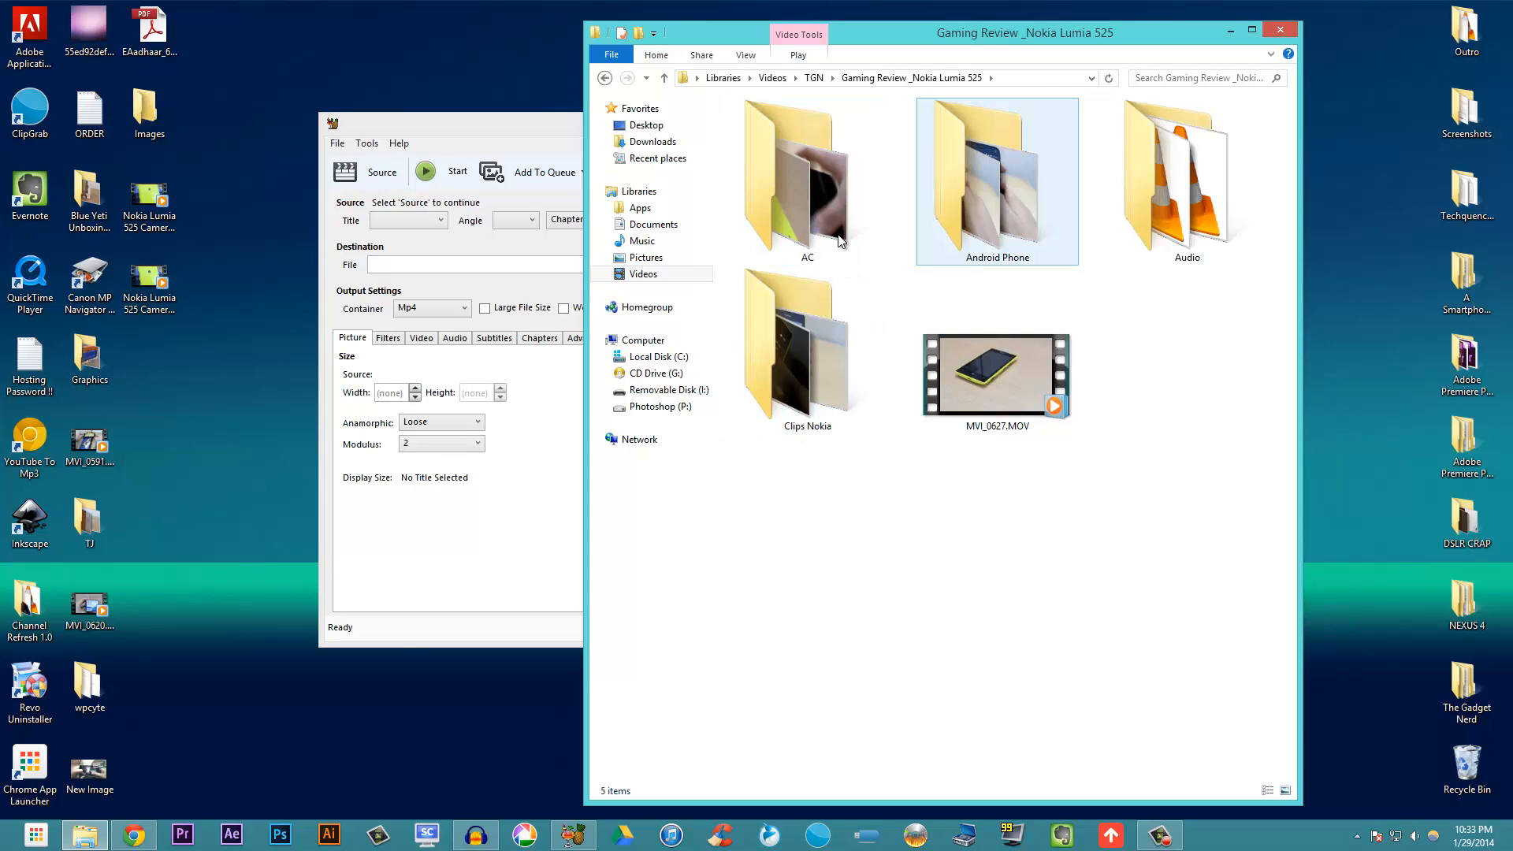
{"action": "left_click", "coordinate": [807, 181]}
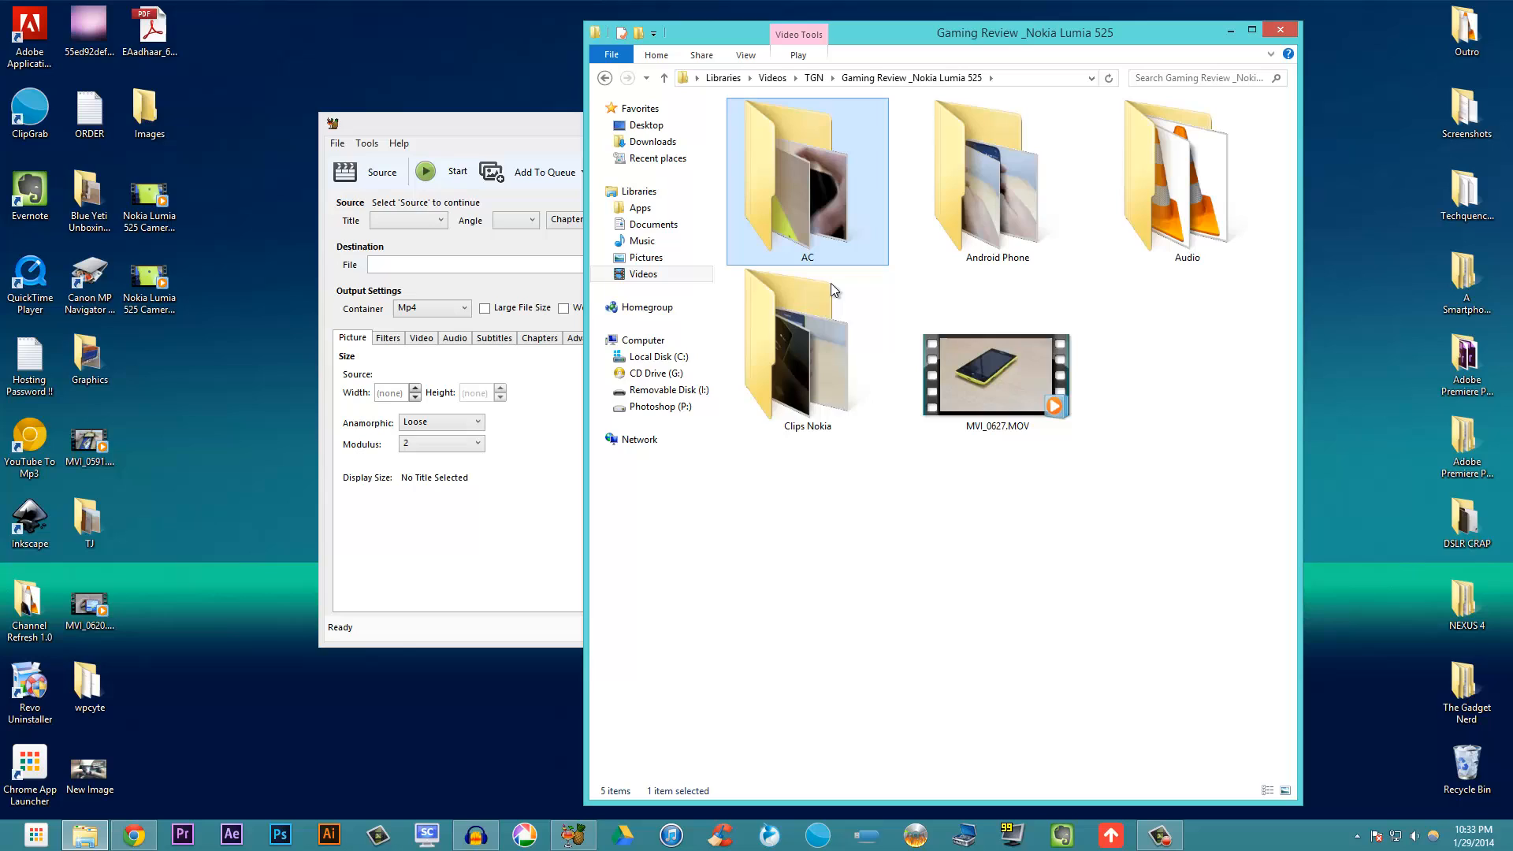
{"action": "mouse_move", "coordinate": [818, 224]}
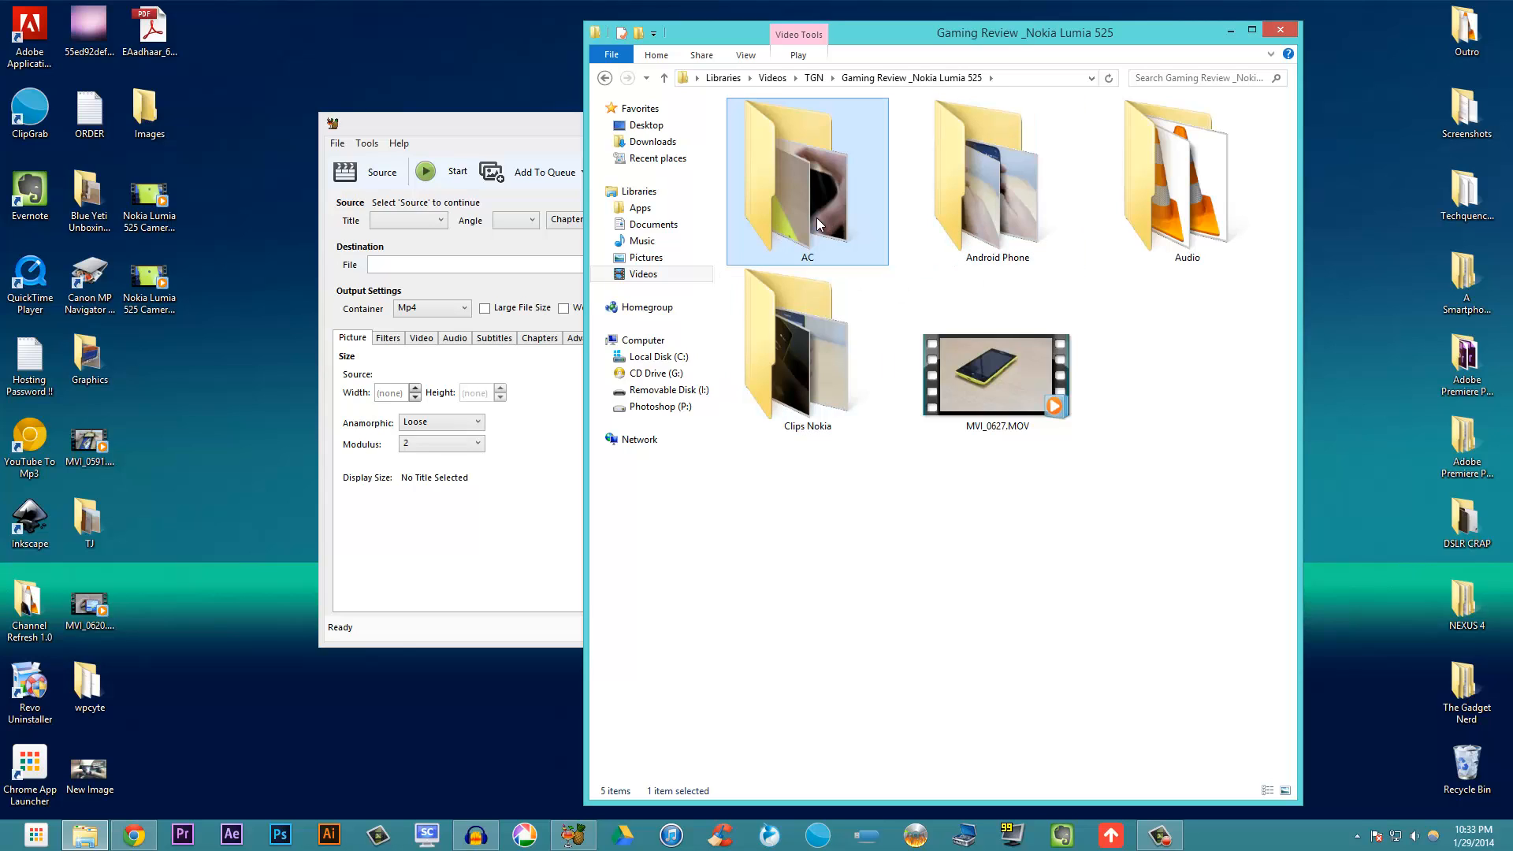
{"action": "left_click", "coordinate": [997, 180]}
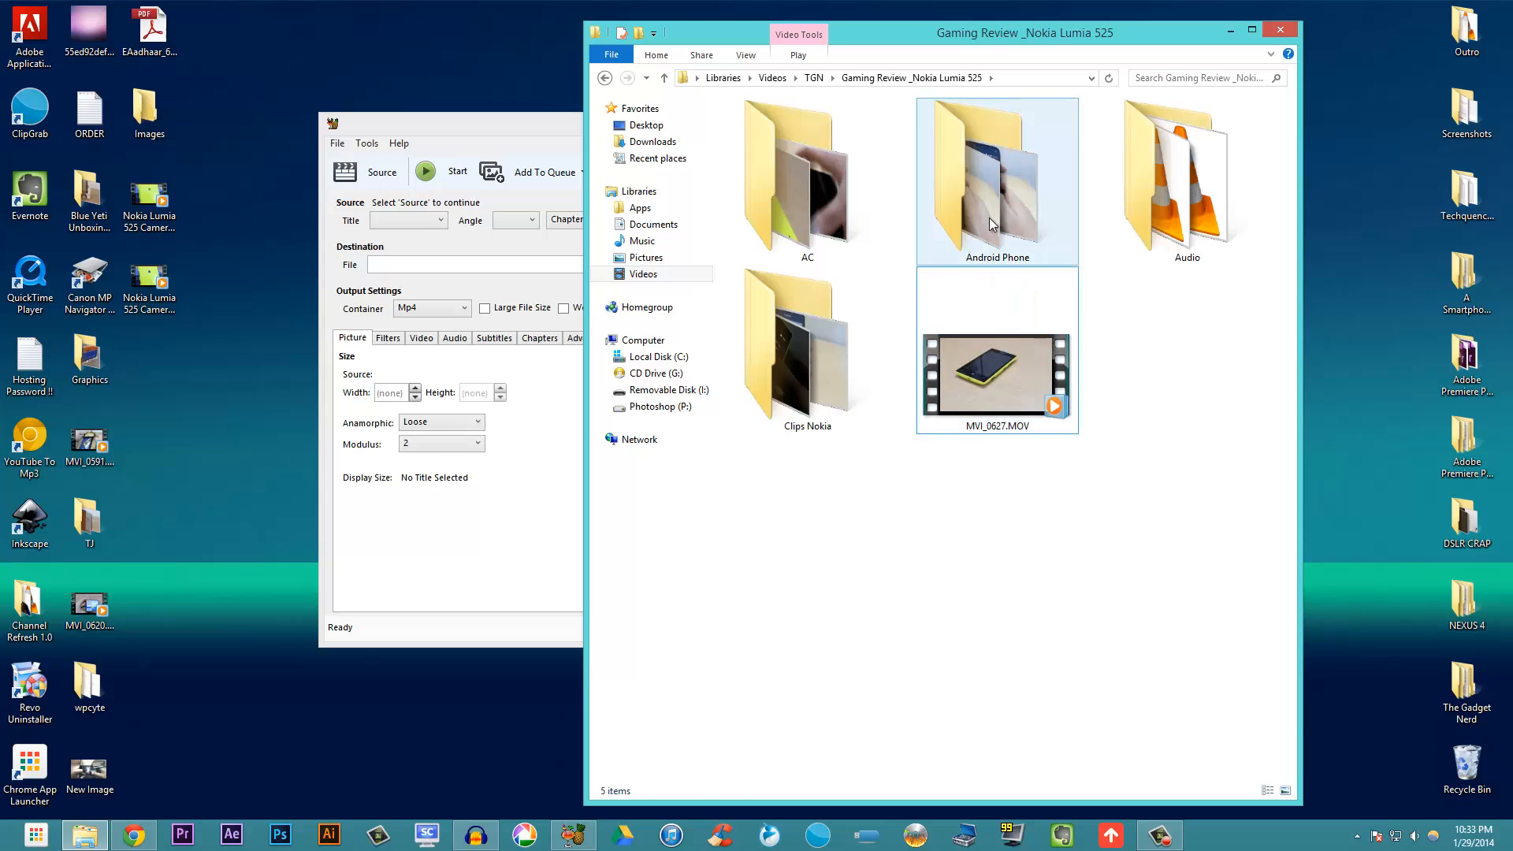
{"action": "double_click", "coordinate": [996, 181]}
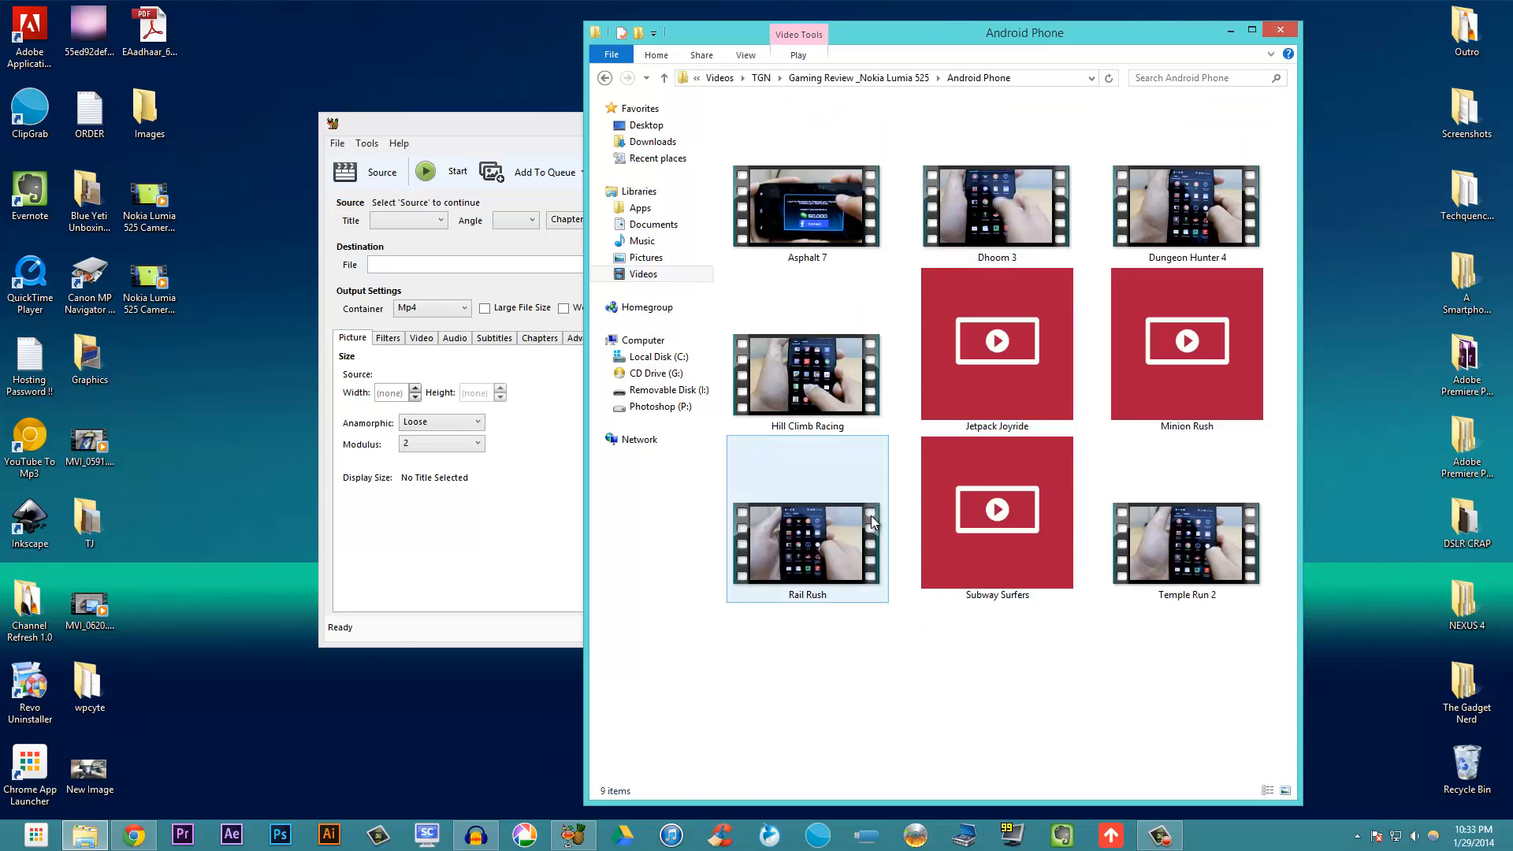
{"action": "left_click", "coordinate": [997, 518]}
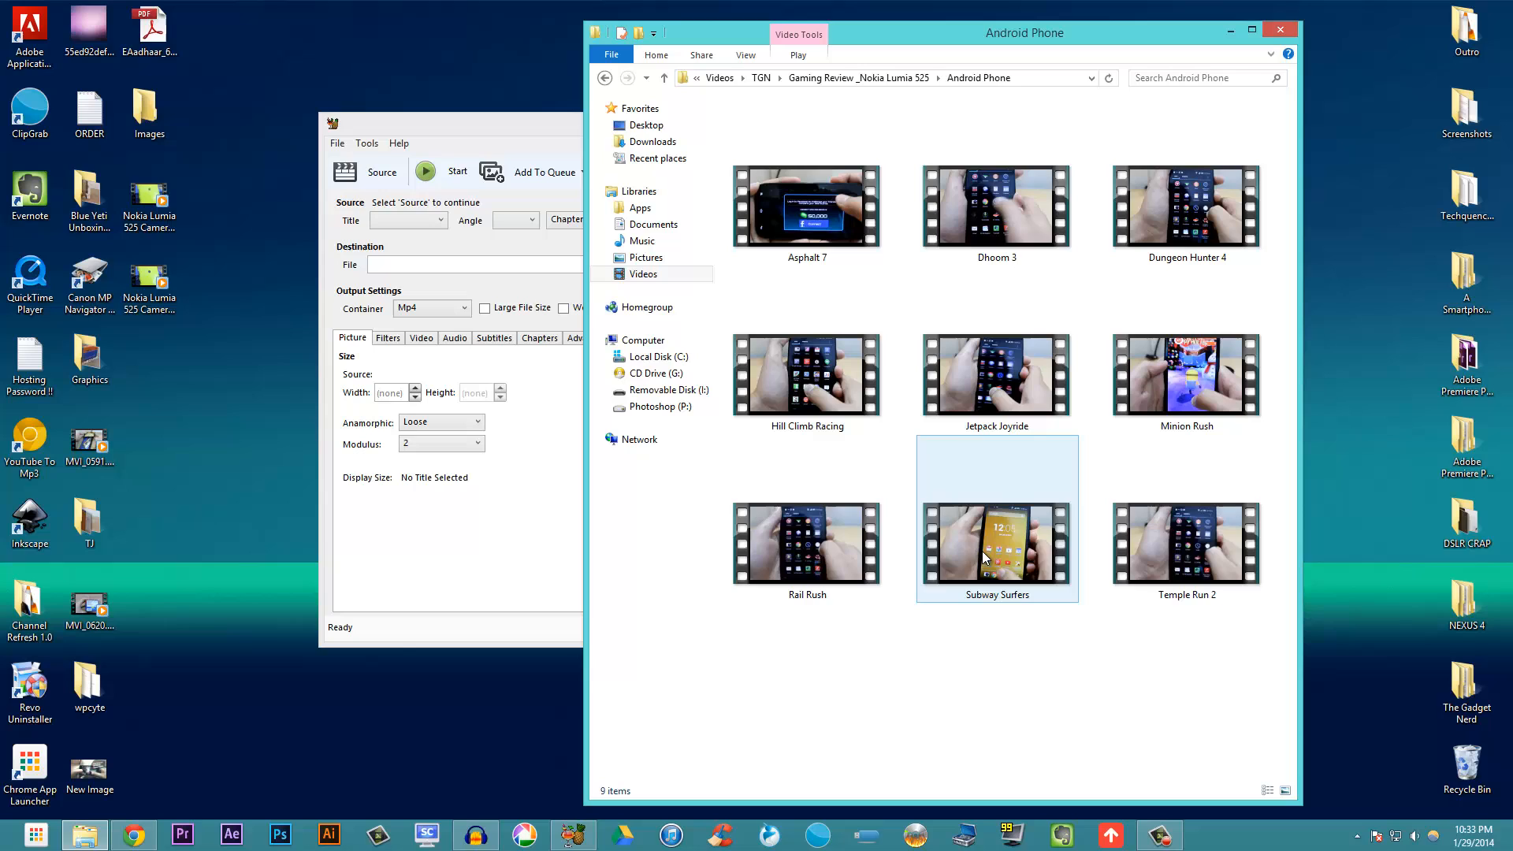
{"action": "right_click", "coordinate": [997, 544]}
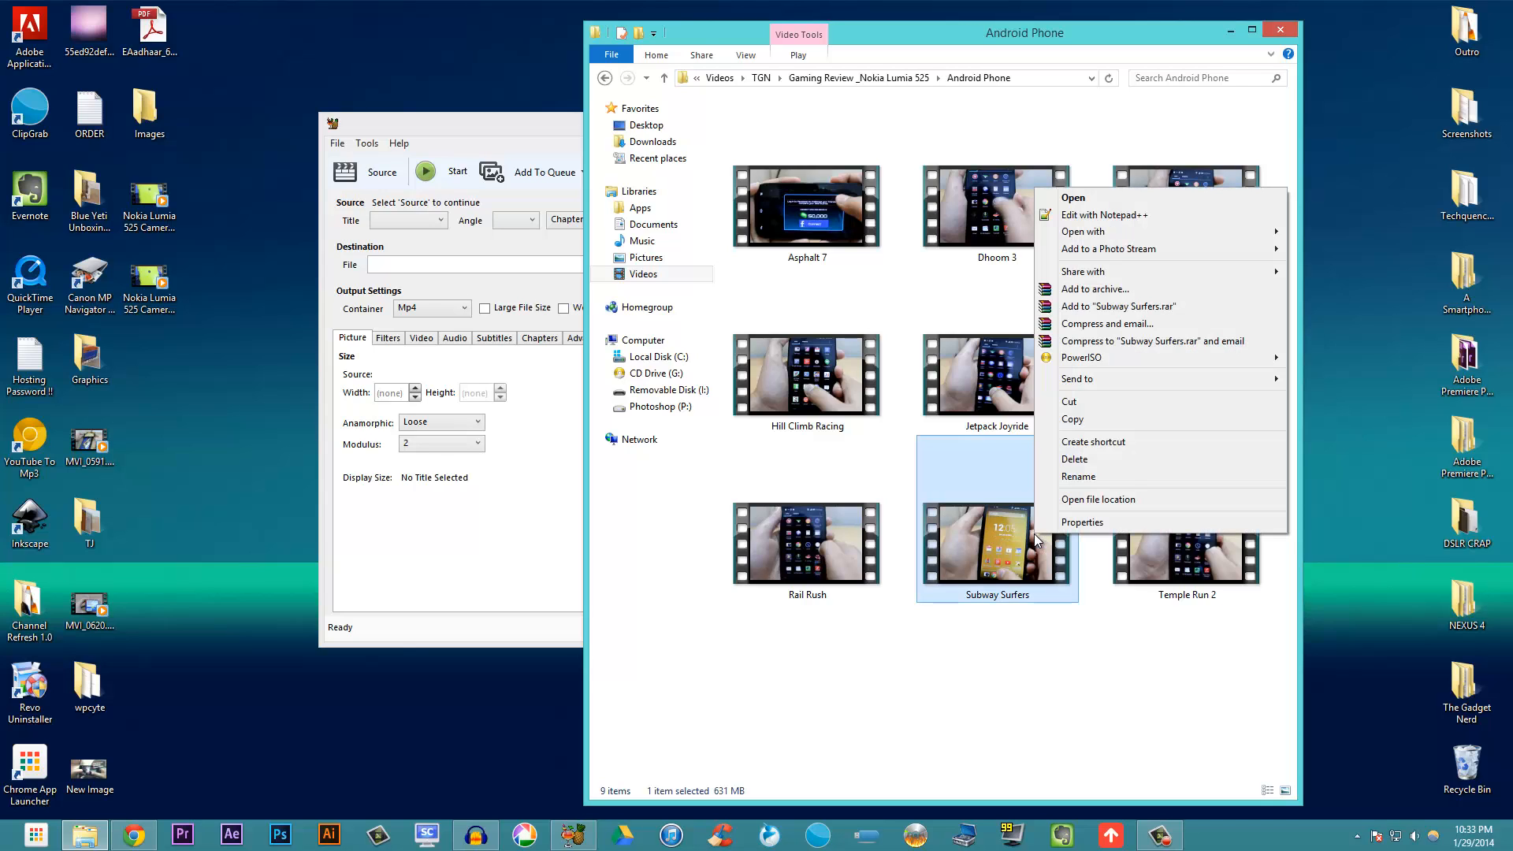
View the Subway Surfers clip's Properties, confirming a 631 MB MOV, then close them
{"action": "left_click", "coordinate": [1082, 522]}
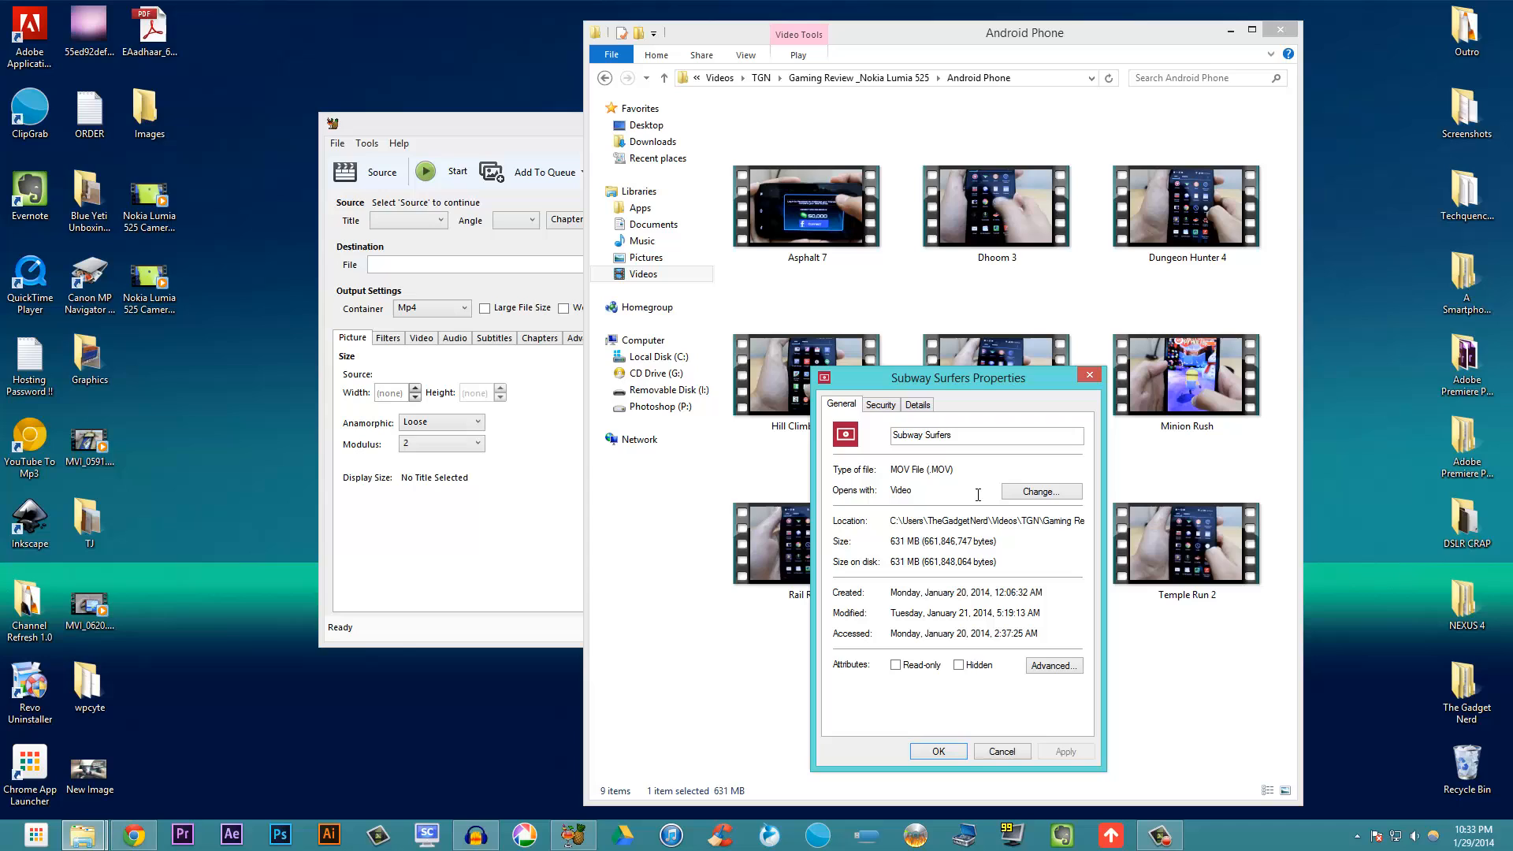
{"action": "double_click", "coordinate": [932, 469]}
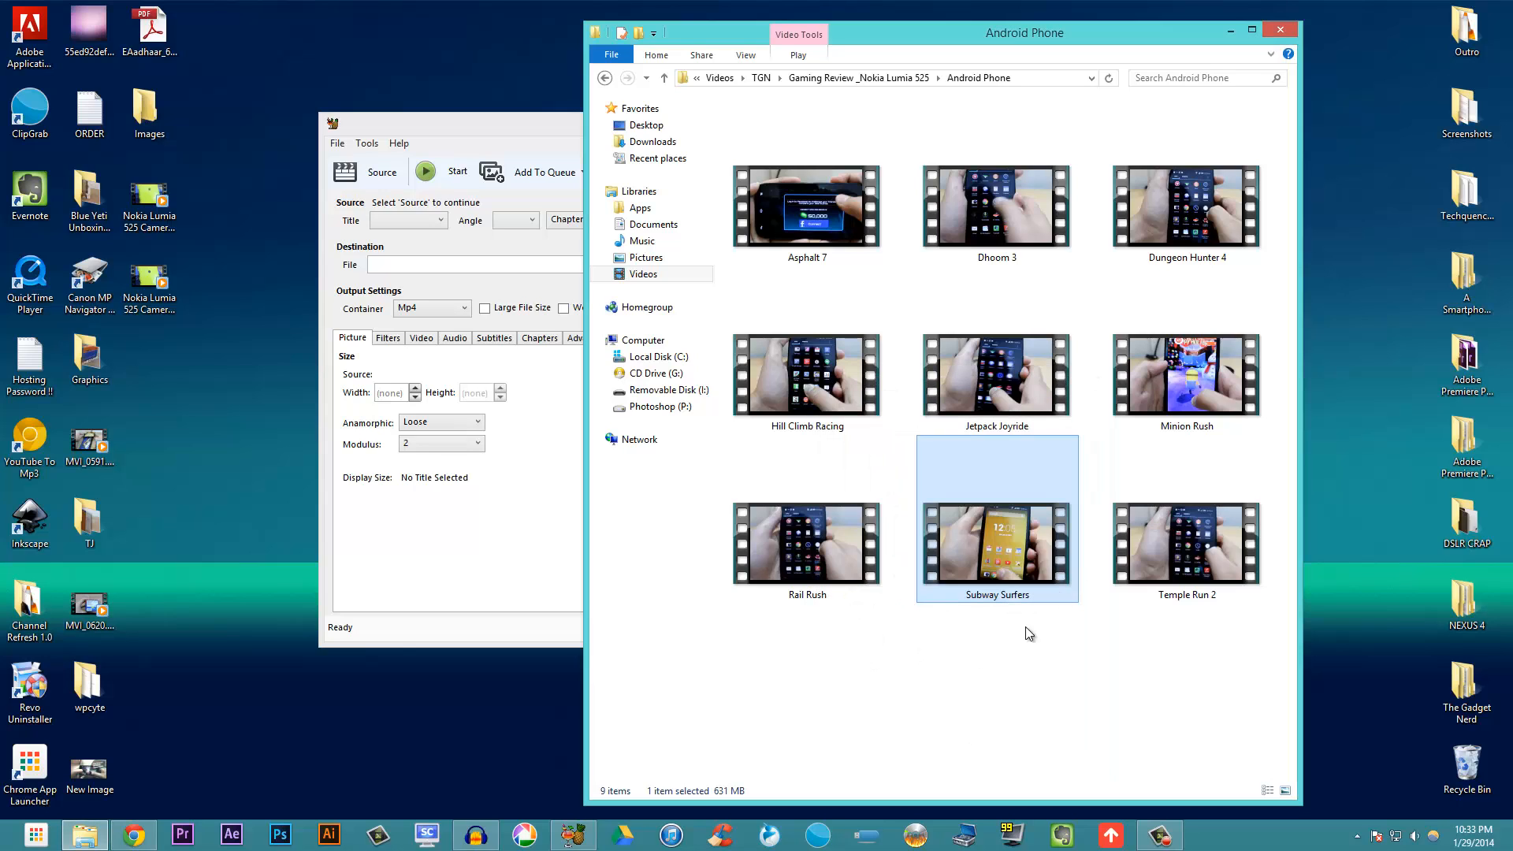
{"action": "mouse_move", "coordinate": [1007, 625]}
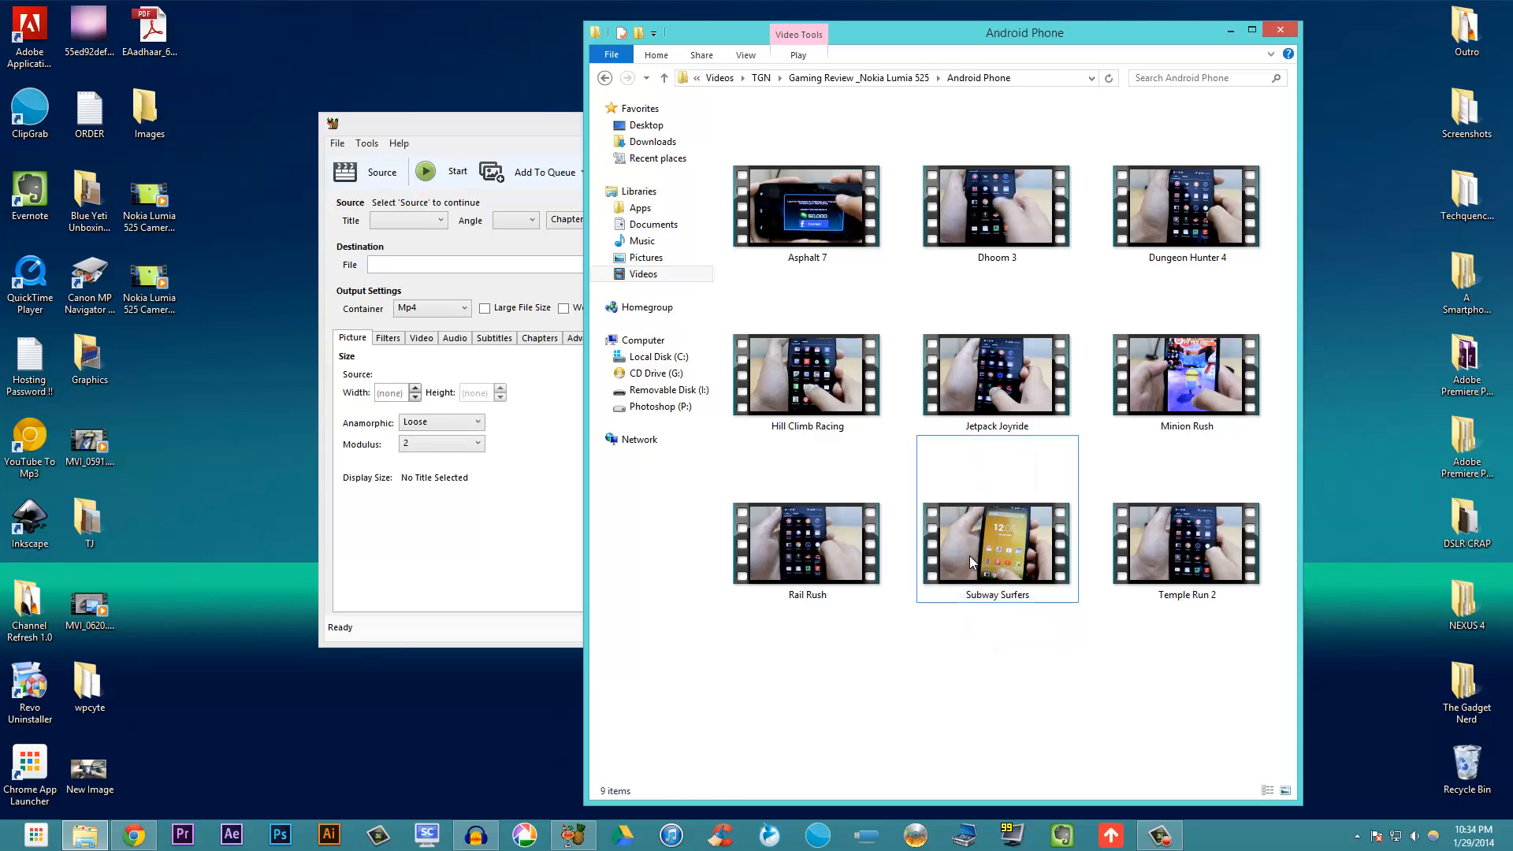
{"action": "mouse_move", "coordinate": [972, 554]}
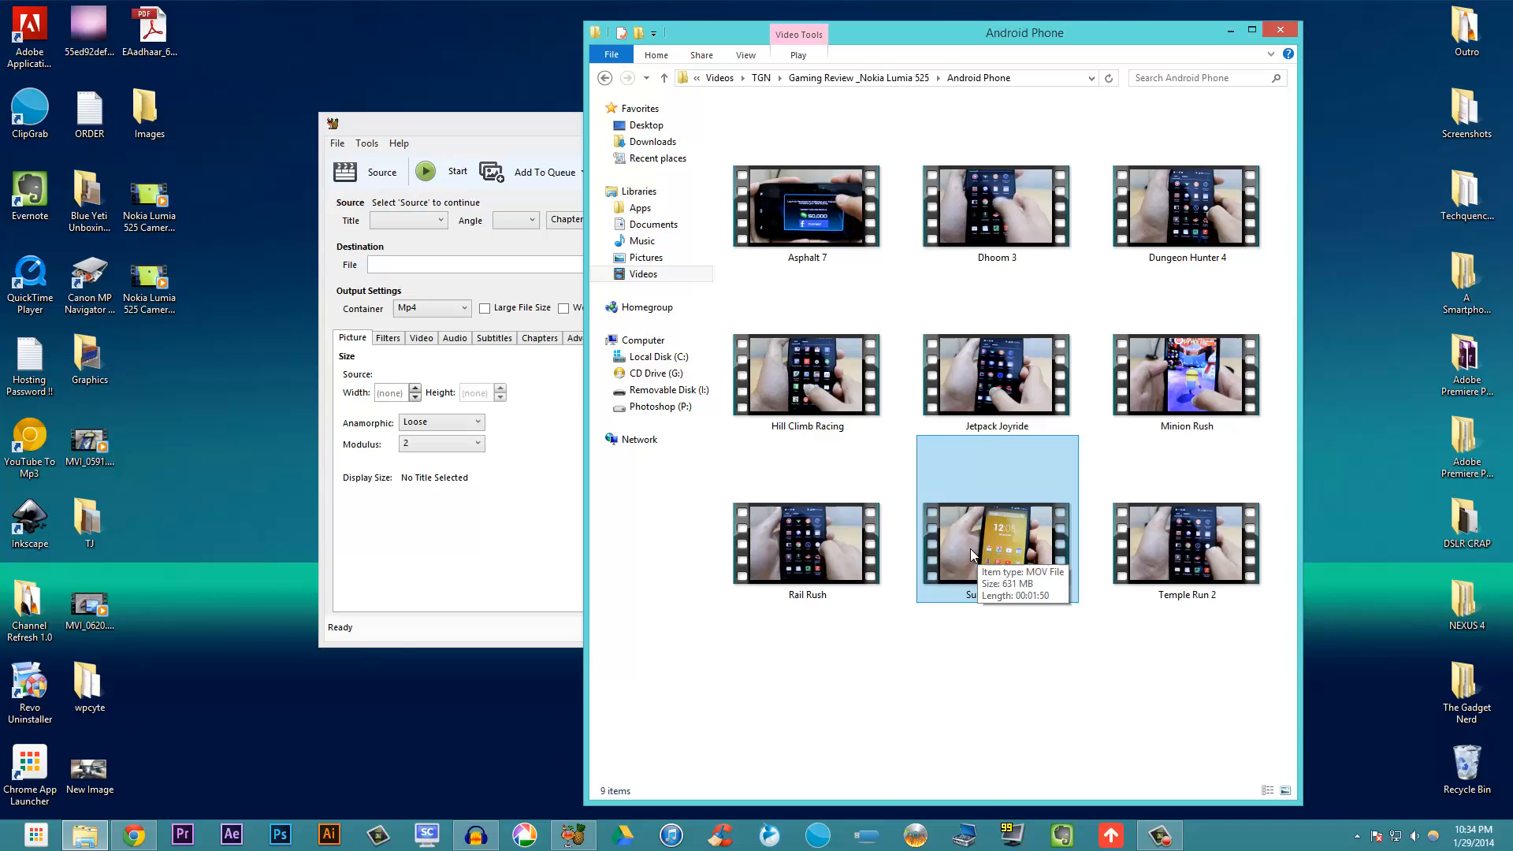
{"action": "mouse_move", "coordinate": [961, 555]}
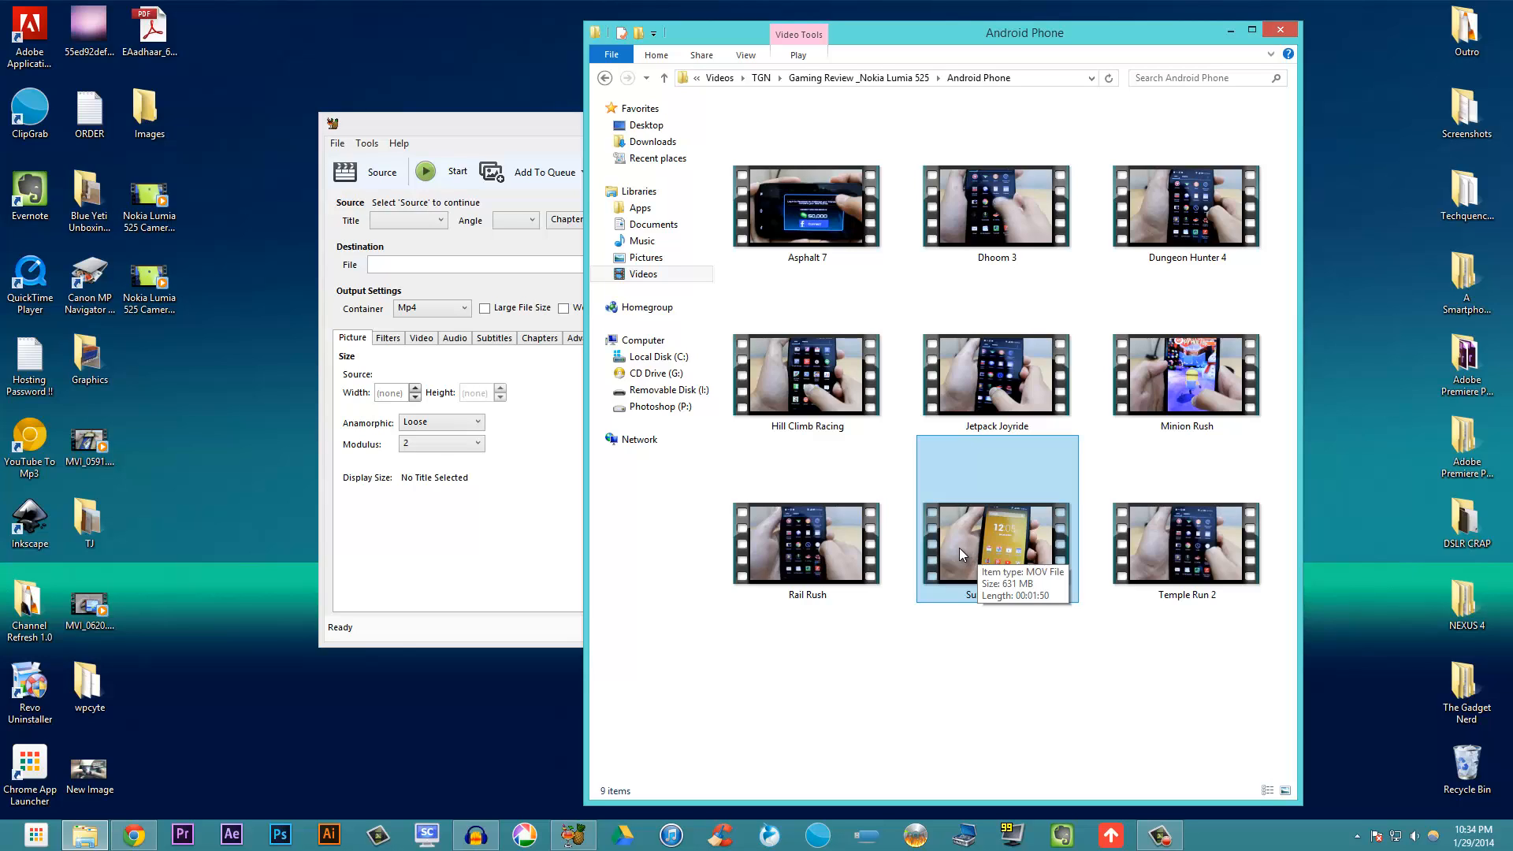
{"action": "mouse_move", "coordinate": [992, 591]}
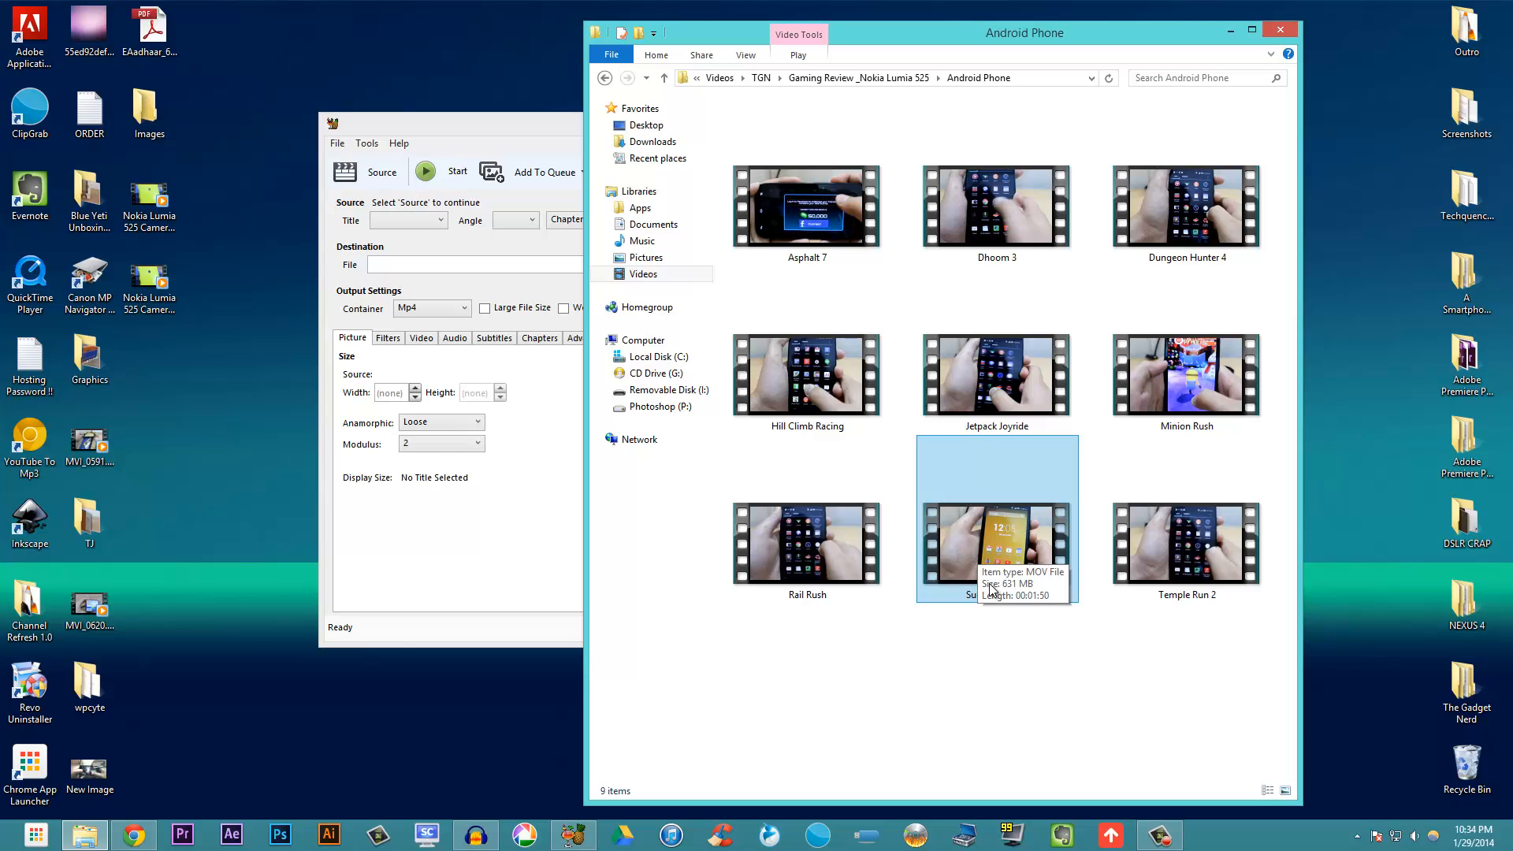
{"action": "mouse_move", "coordinate": [977, 634]}
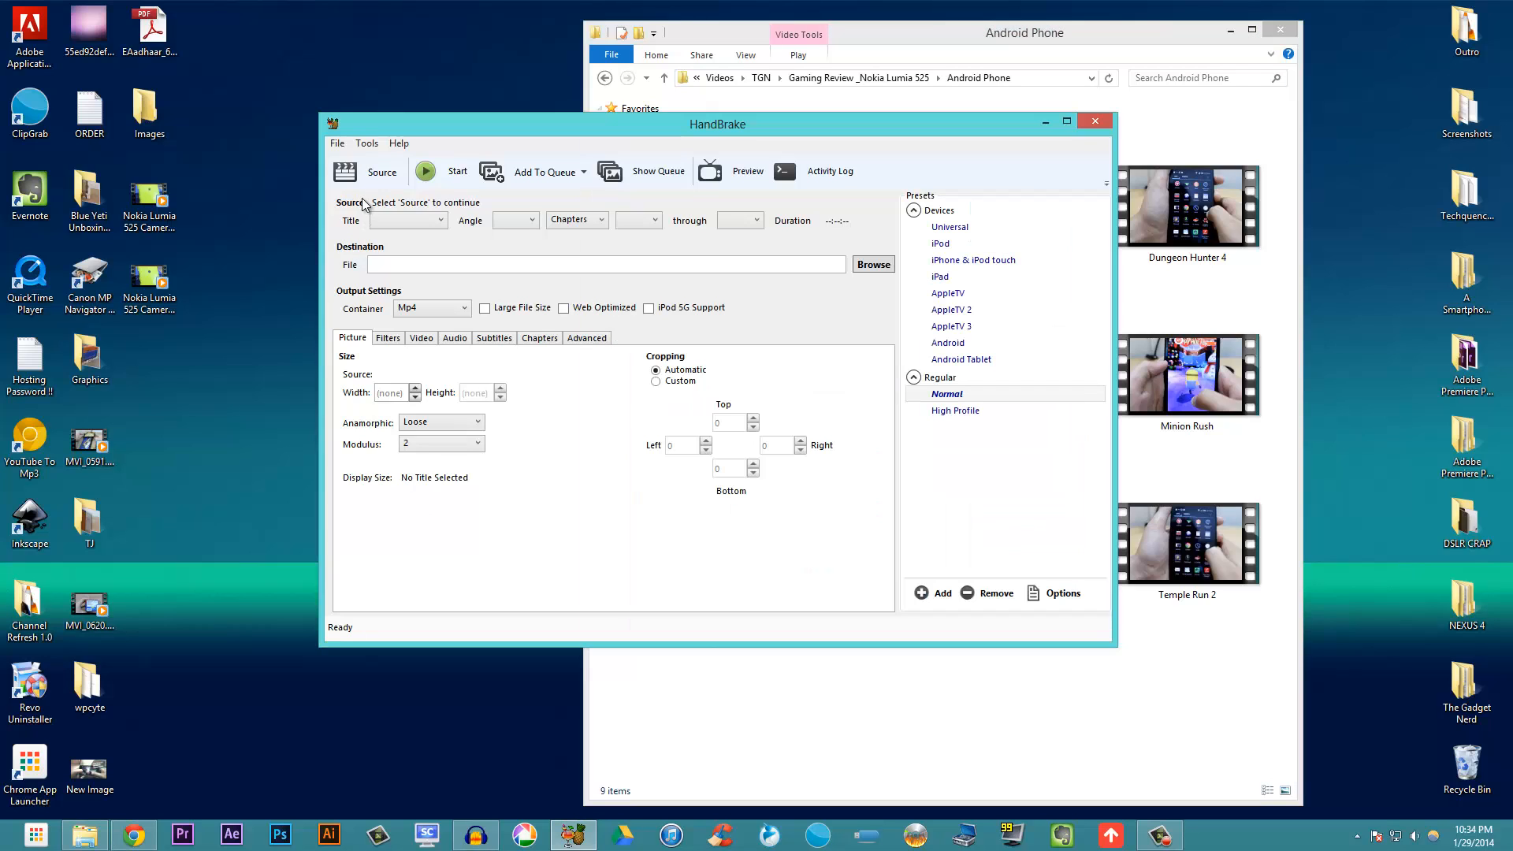
{"action": "mouse_move", "coordinate": [858, 495]}
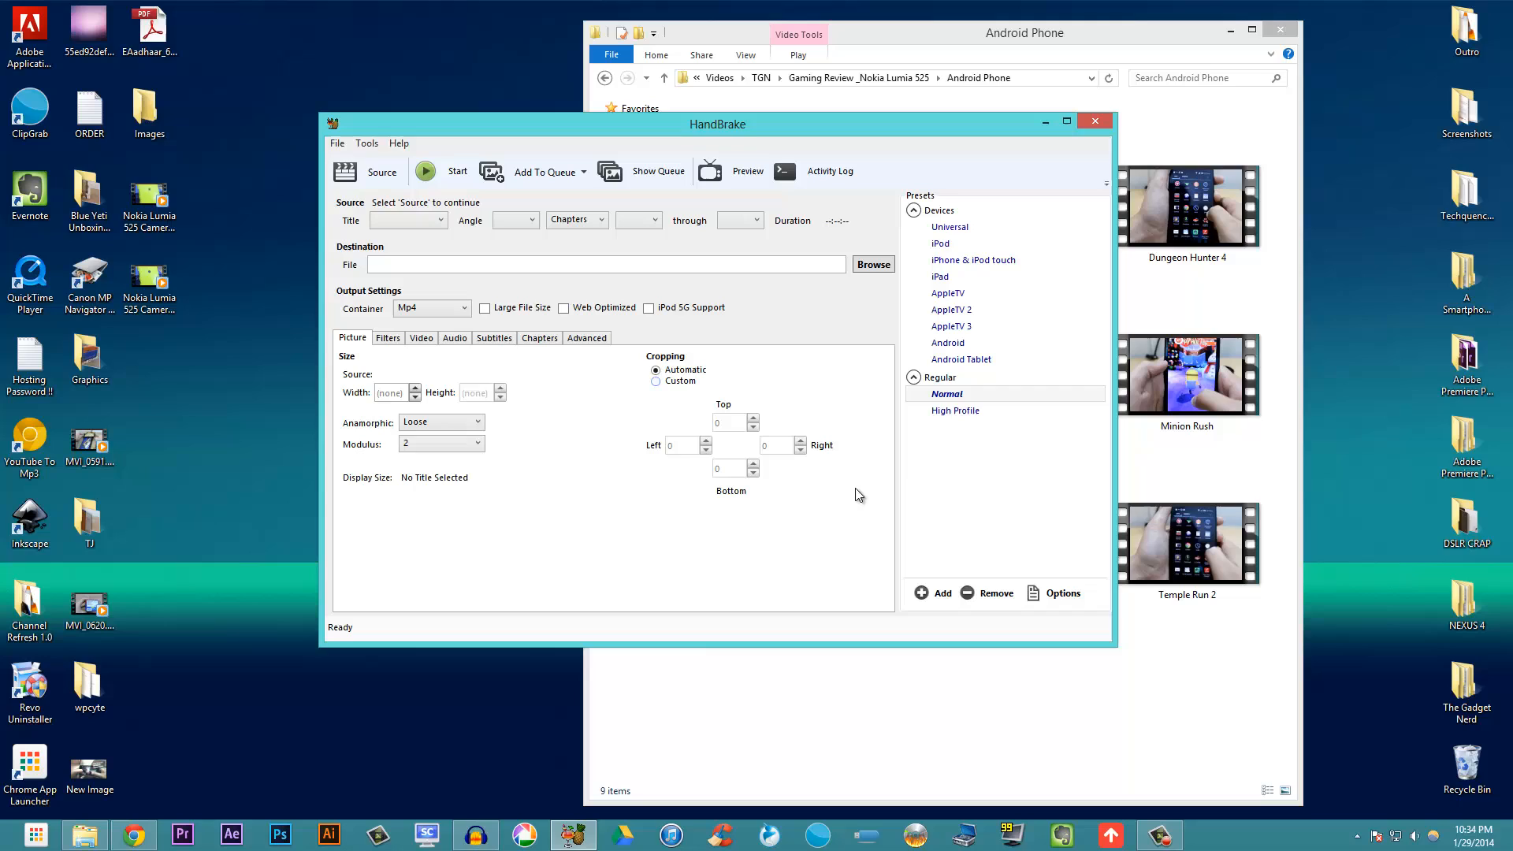
{"action": "mouse_move", "coordinate": [962, 404]}
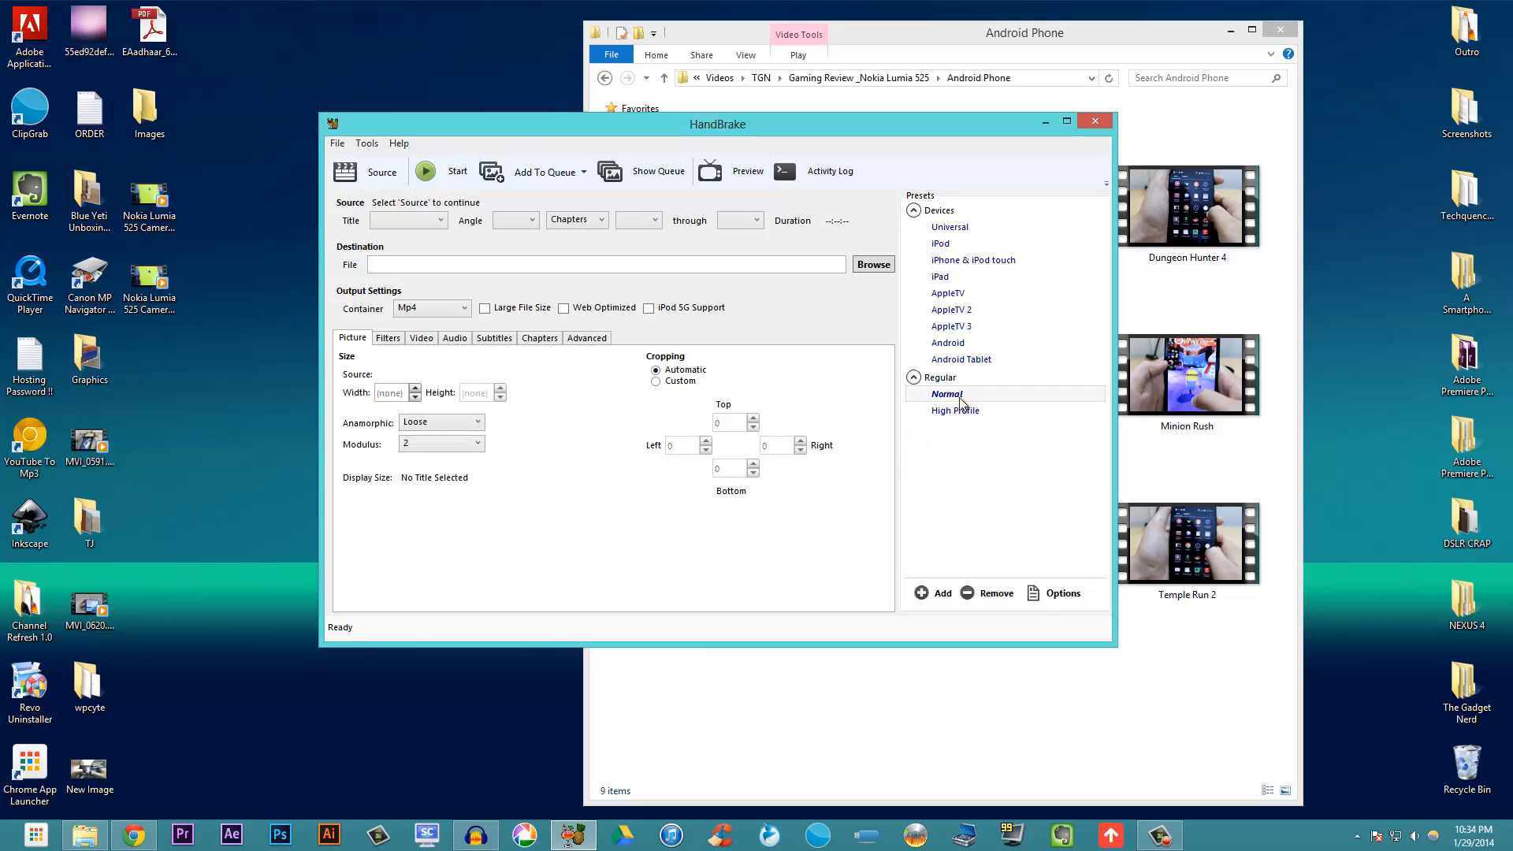
Select the Normal preset under Regular presets and show the Source options
{"action": "left_click", "coordinate": [946, 394]}
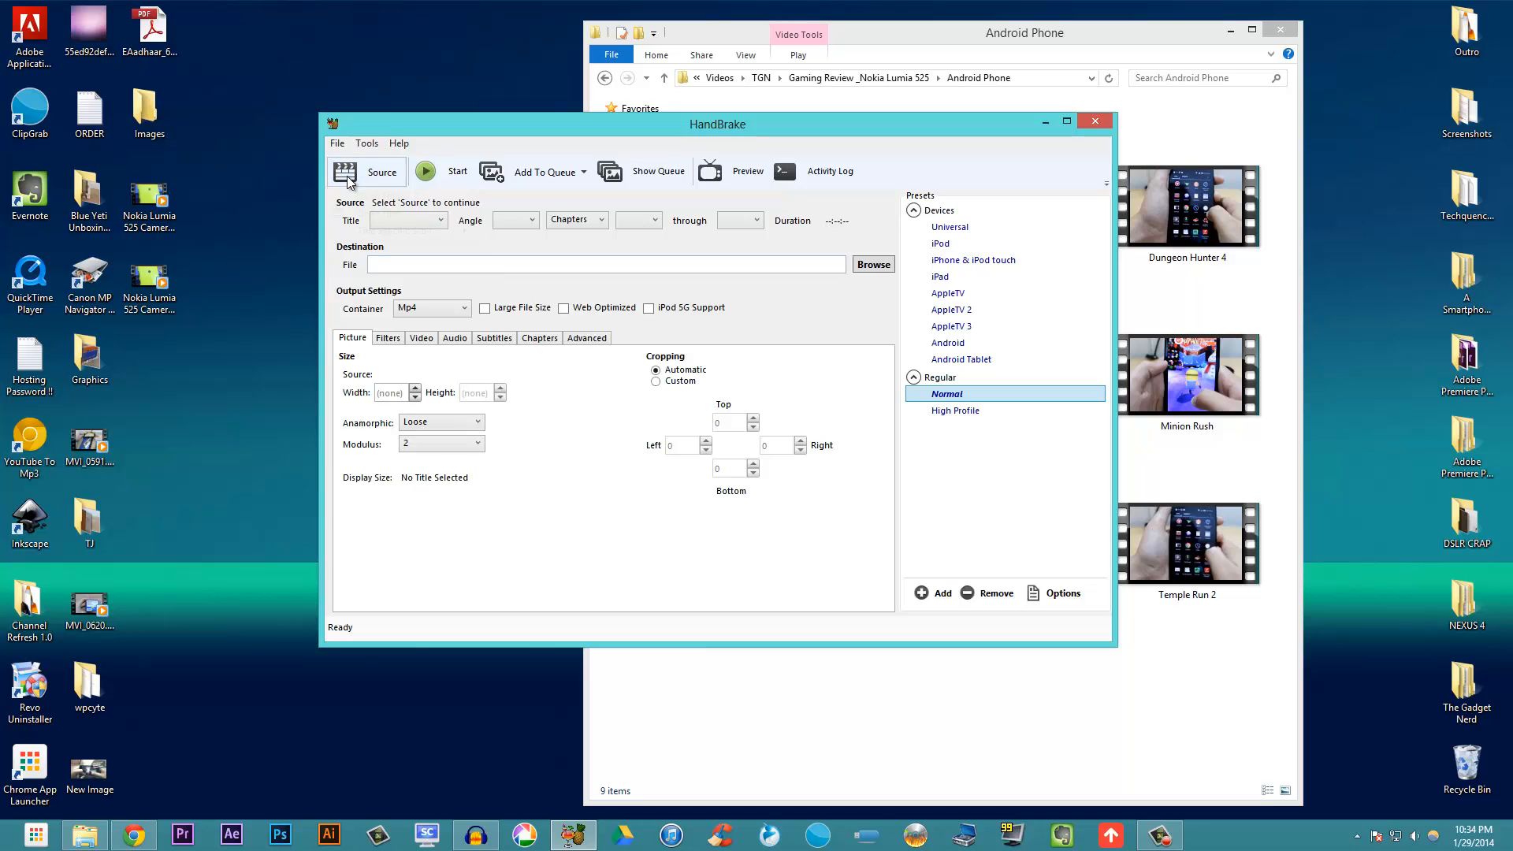
{"action": "left_click", "coordinate": [366, 171]}
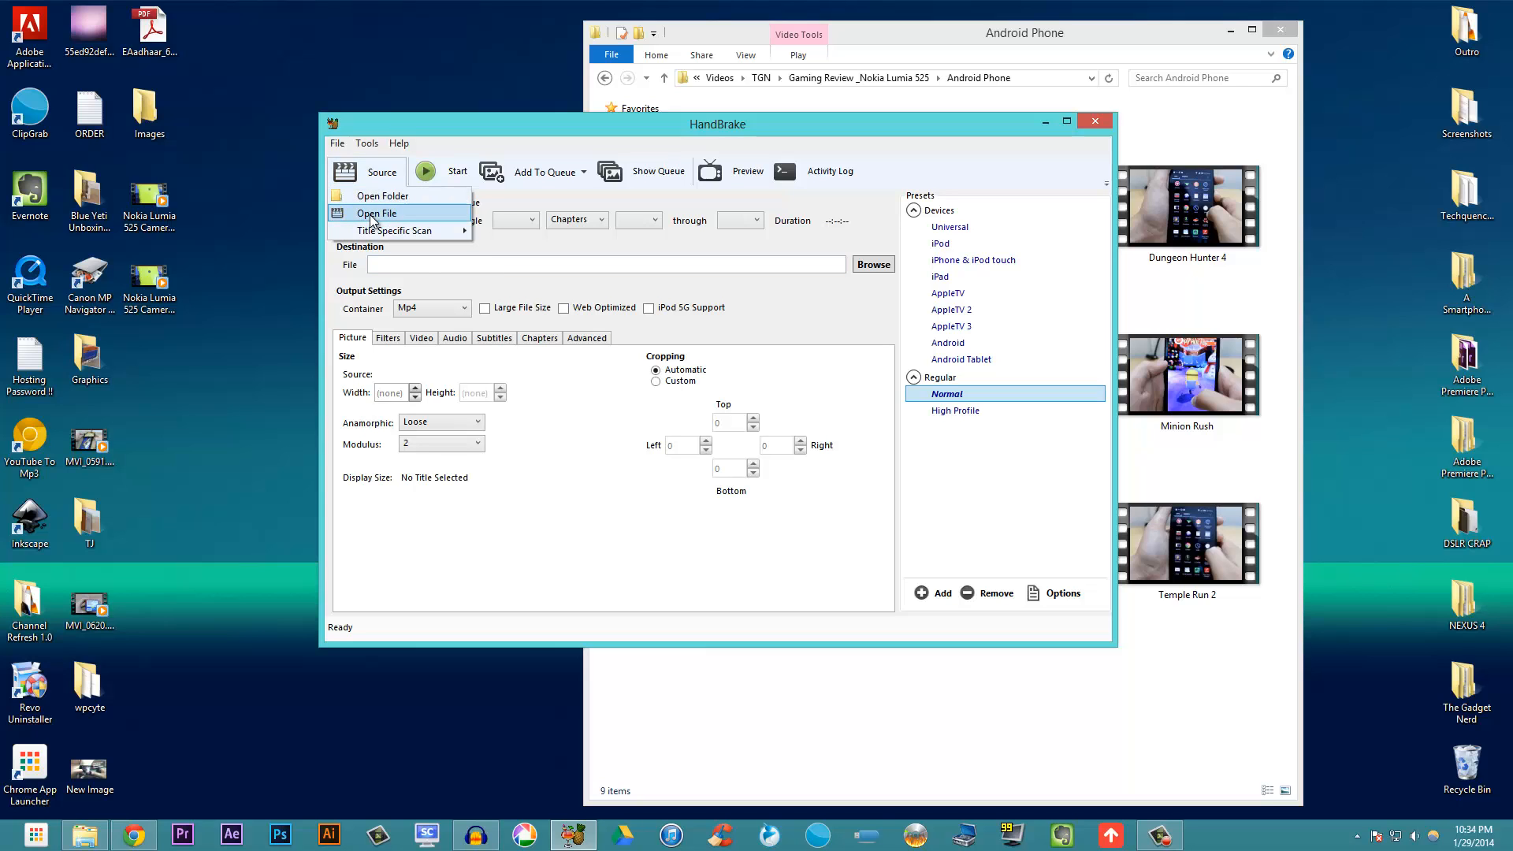
Load Subway Surfers from TGN > Gaming Review _Nokia Lumia 525 > Android Phone as source
{"action": "left_click", "coordinate": [377, 213]}
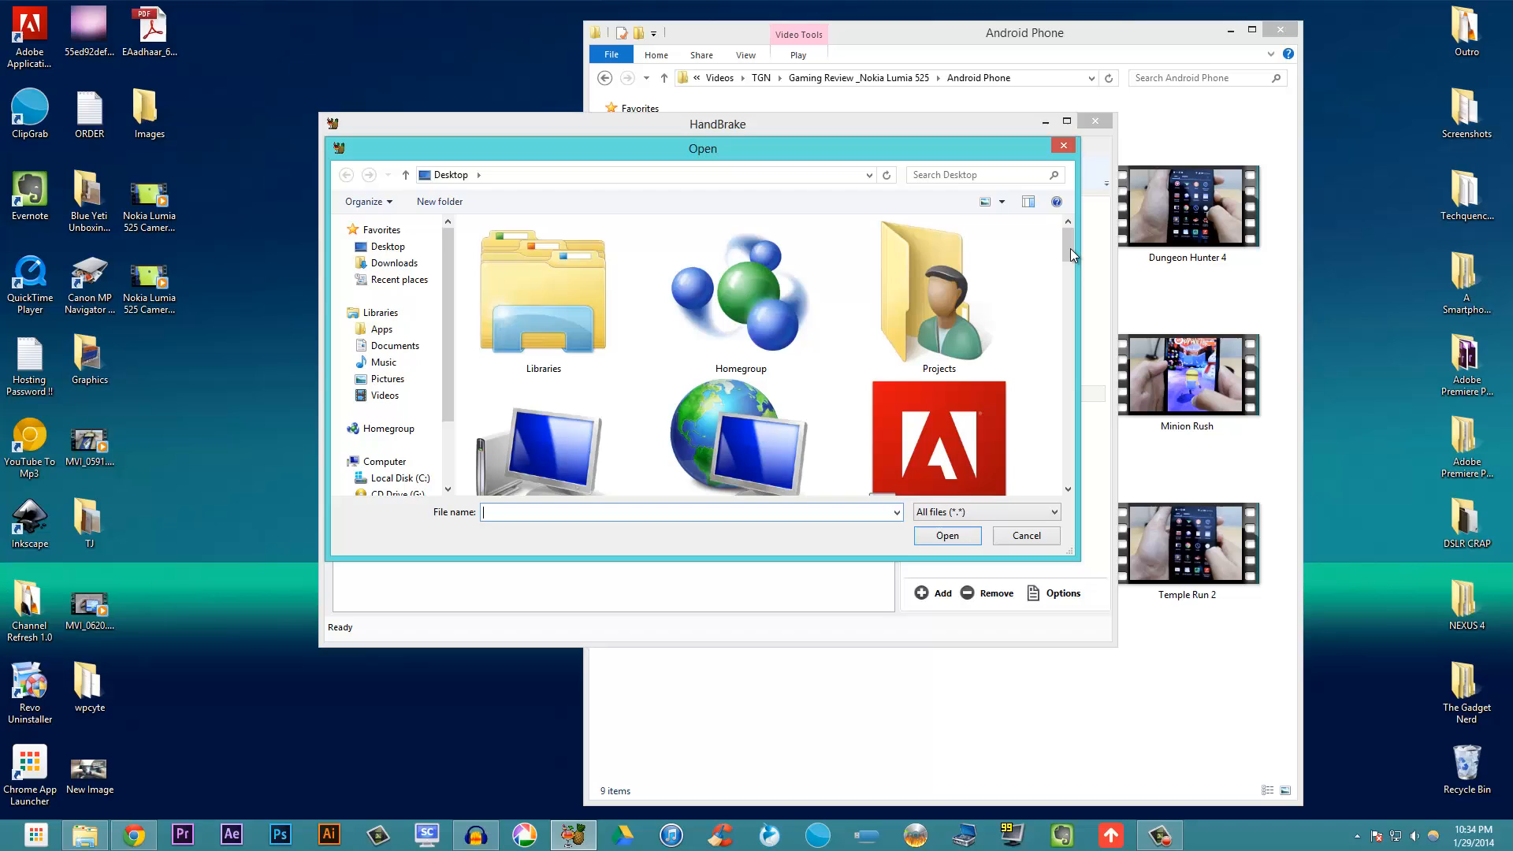
{"action": "scroll", "scroll_direction": "down", "scroll_amount": 3}
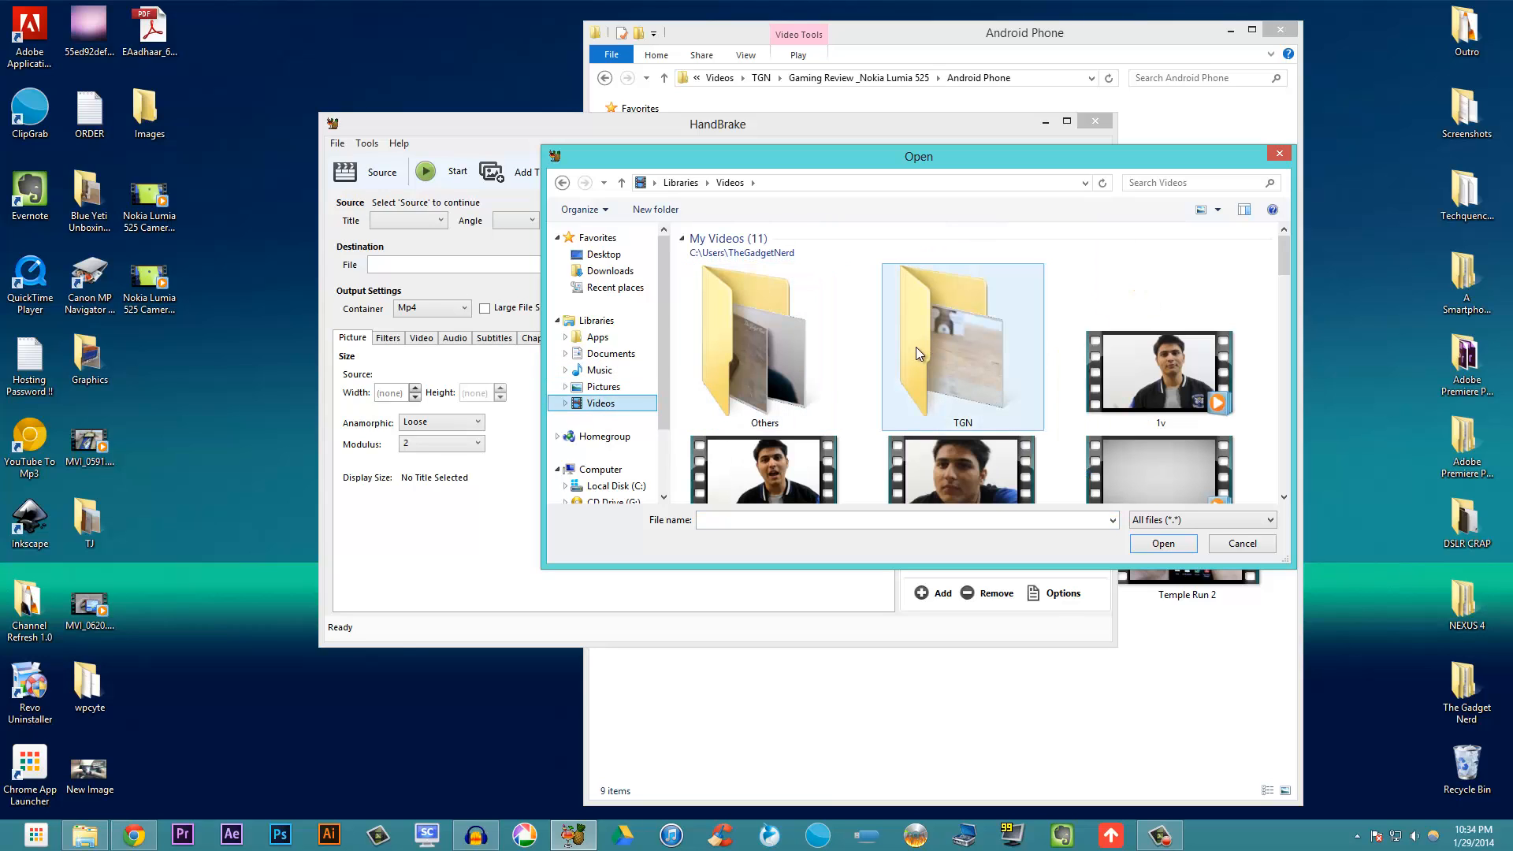
{"action": "double_click", "coordinate": [961, 348]}
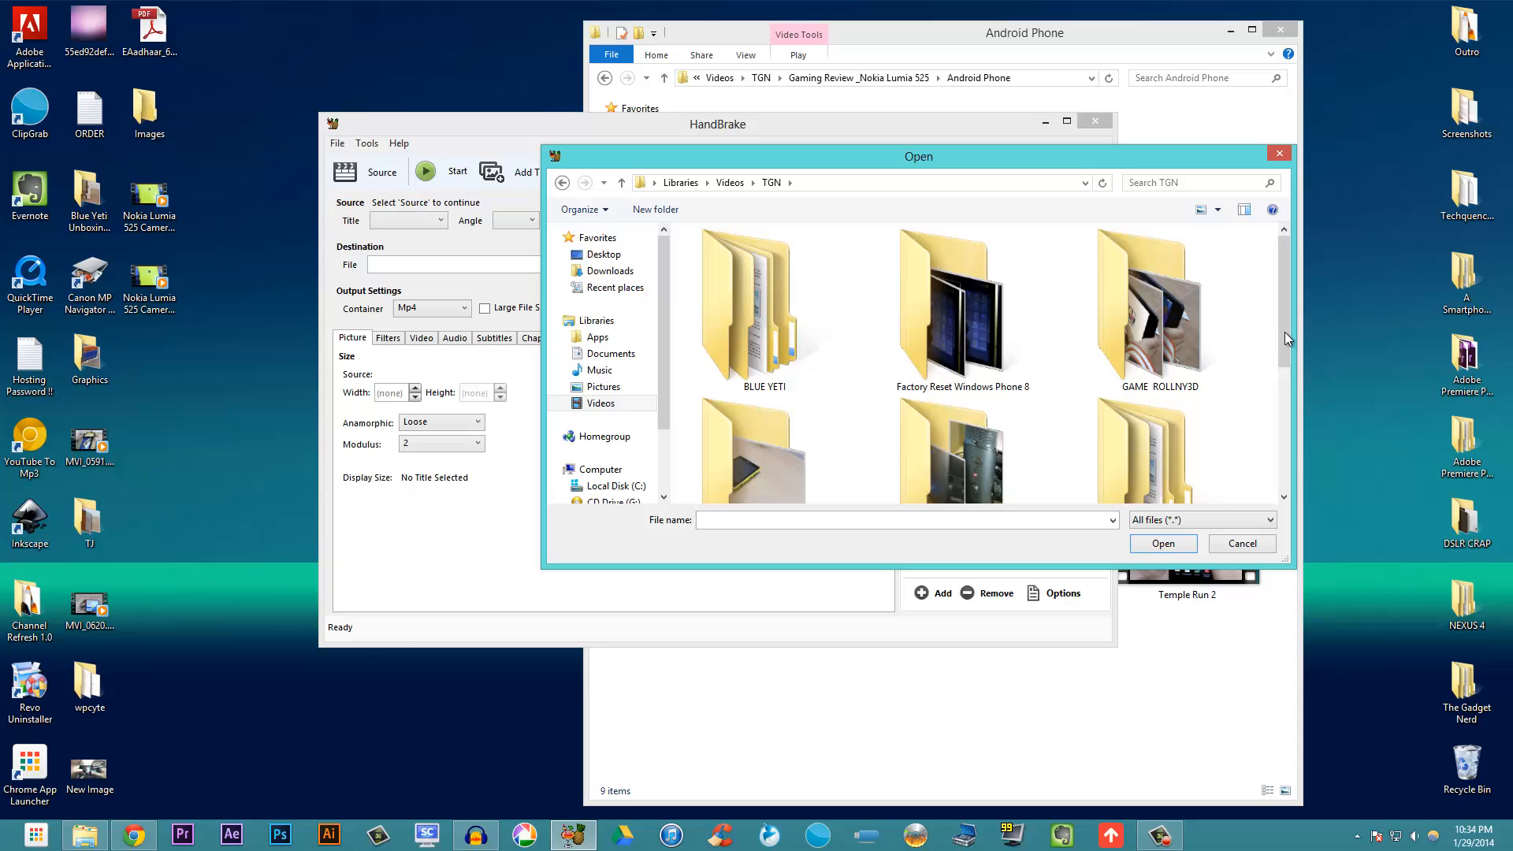
{"action": "scroll", "scroll_direction": "down", "scroll_amount": 3}
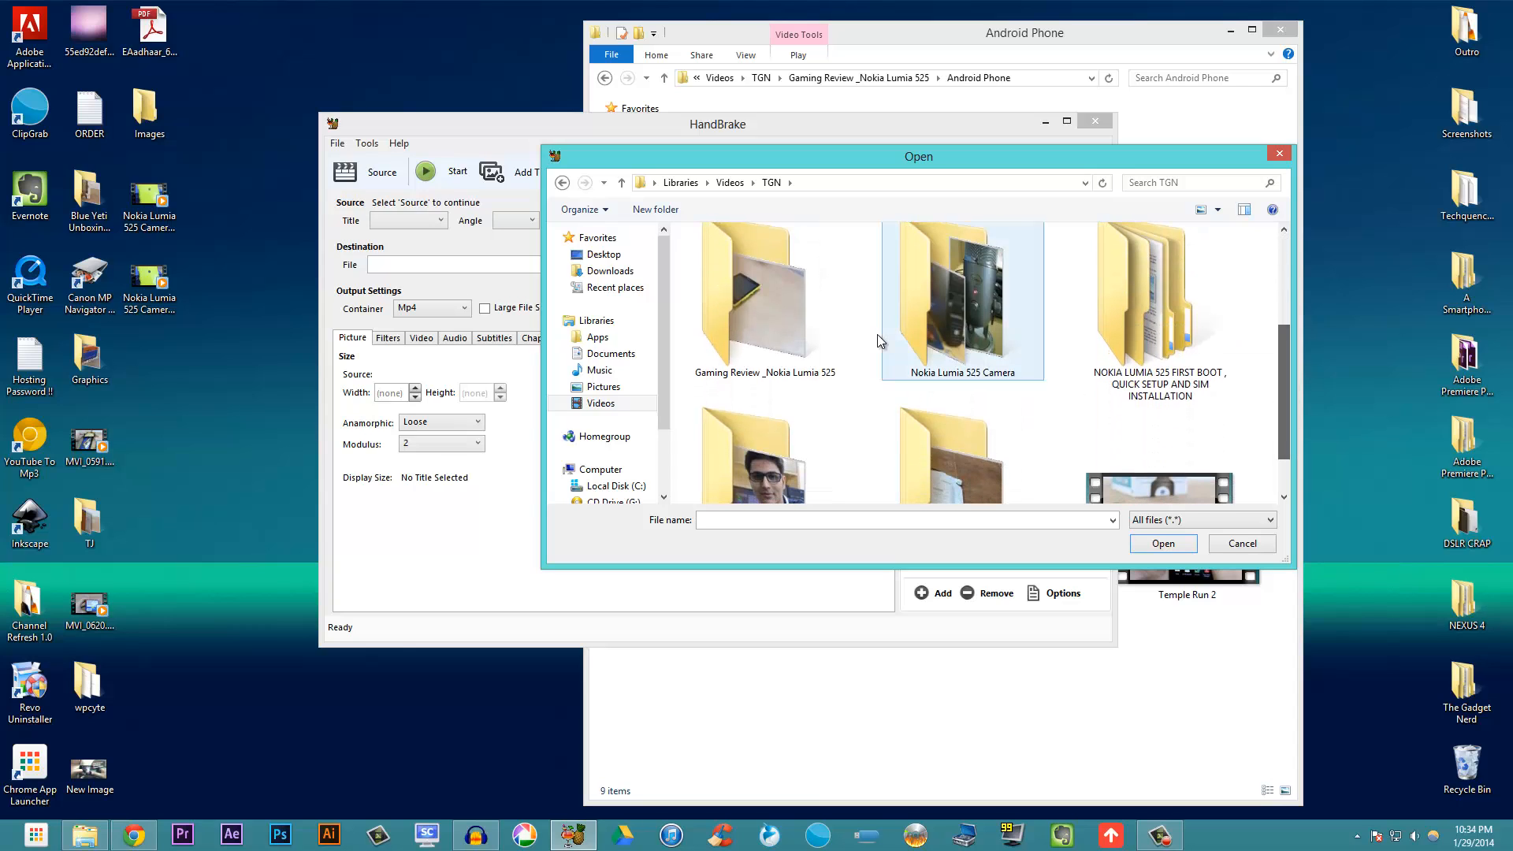
{"action": "double_click", "coordinate": [765, 299]}
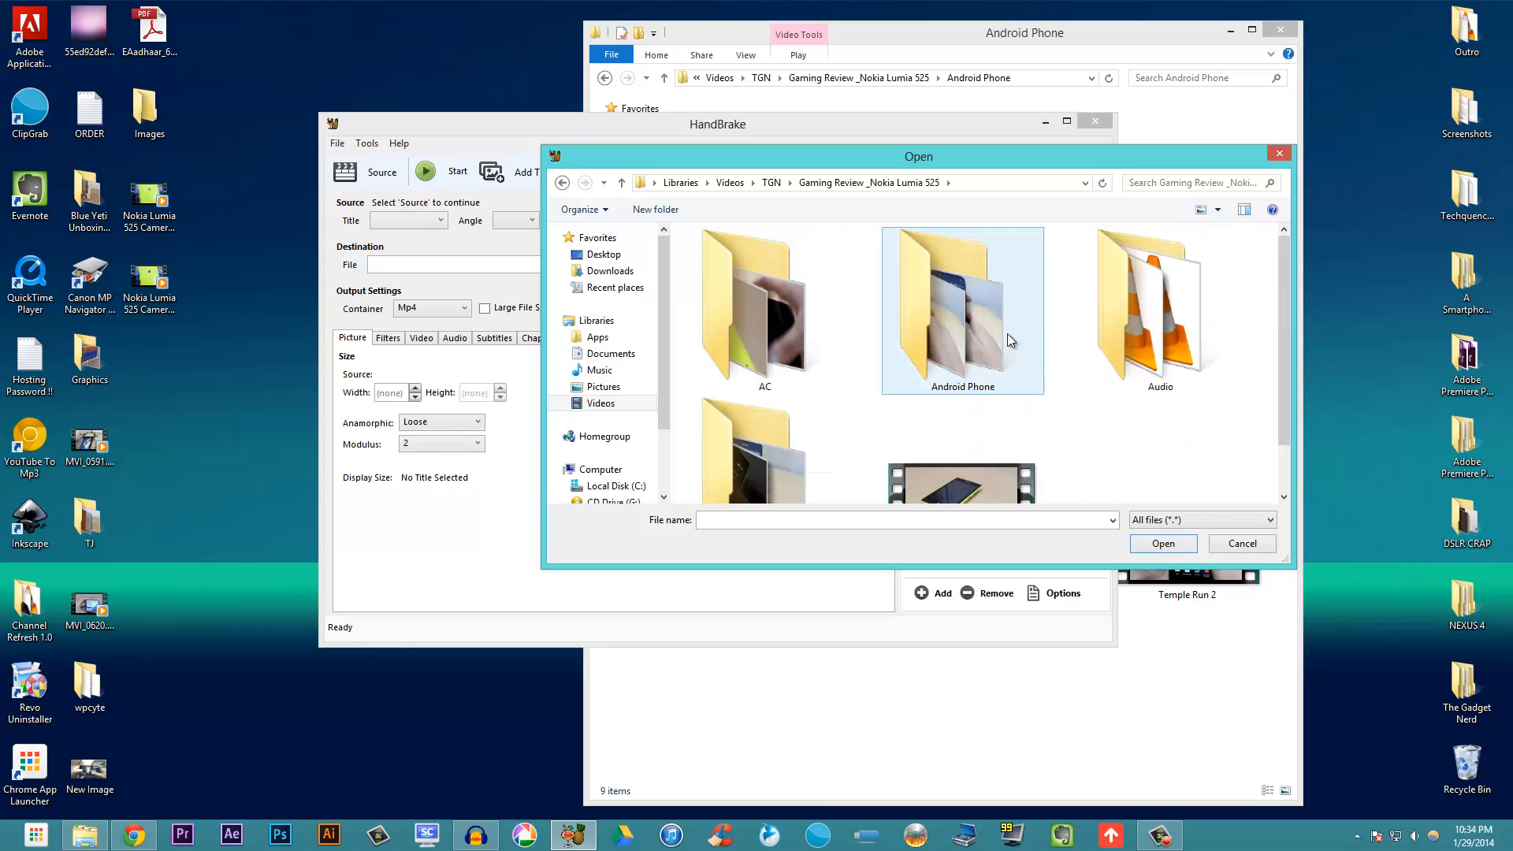
{"action": "double_click", "coordinate": [962, 311]}
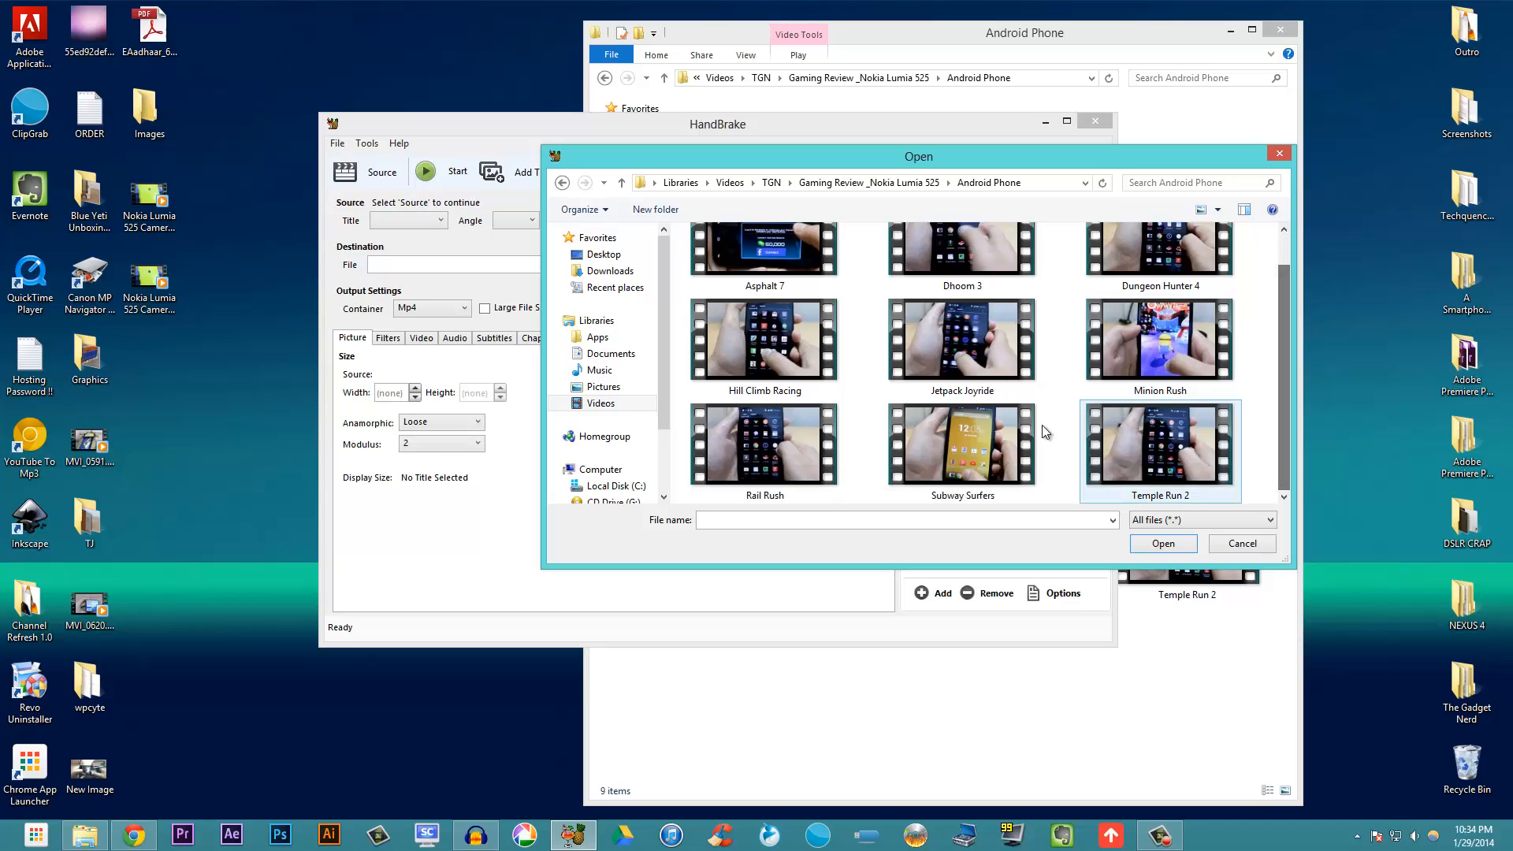
{"action": "left_click", "coordinate": [1161, 543]}
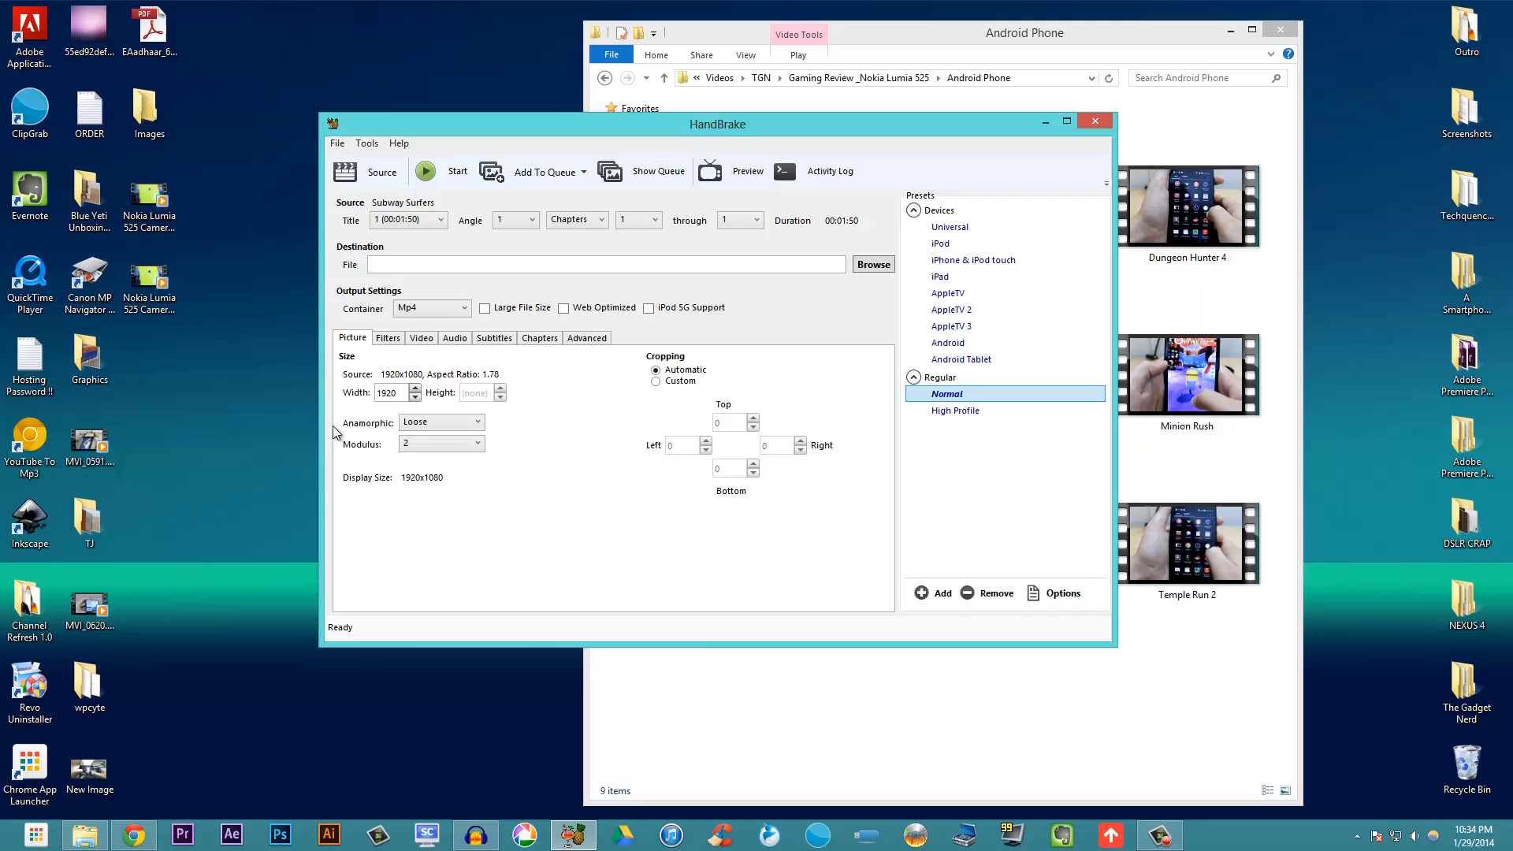
{"action": "mouse_move", "coordinate": [768, 294]}
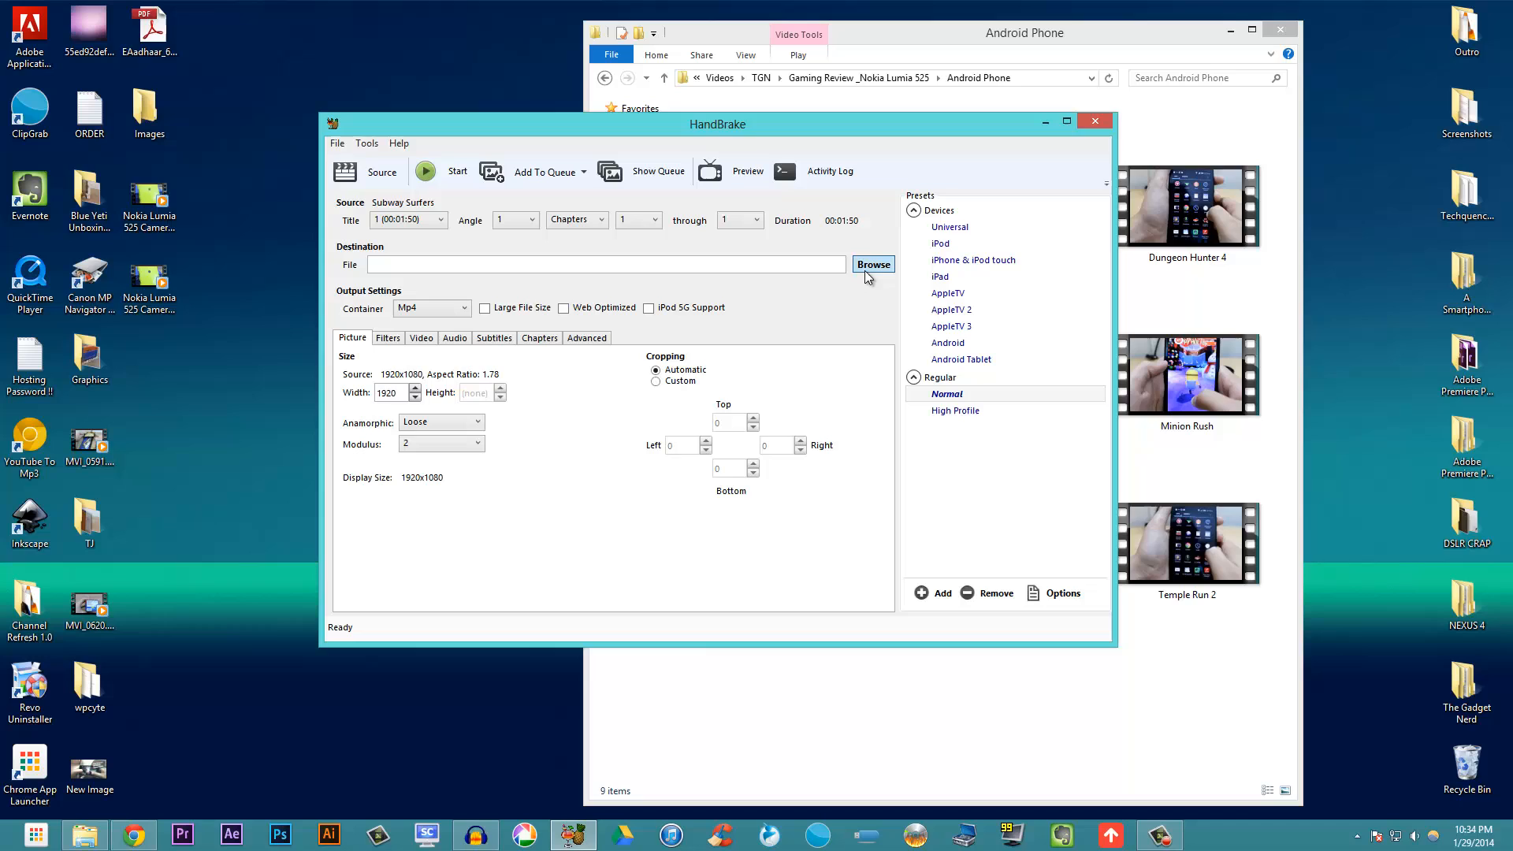
Save the output as Subway Surfers 2.mp4 in Android Phone and show Video settings
{"action": "left_click", "coordinate": [872, 265]}
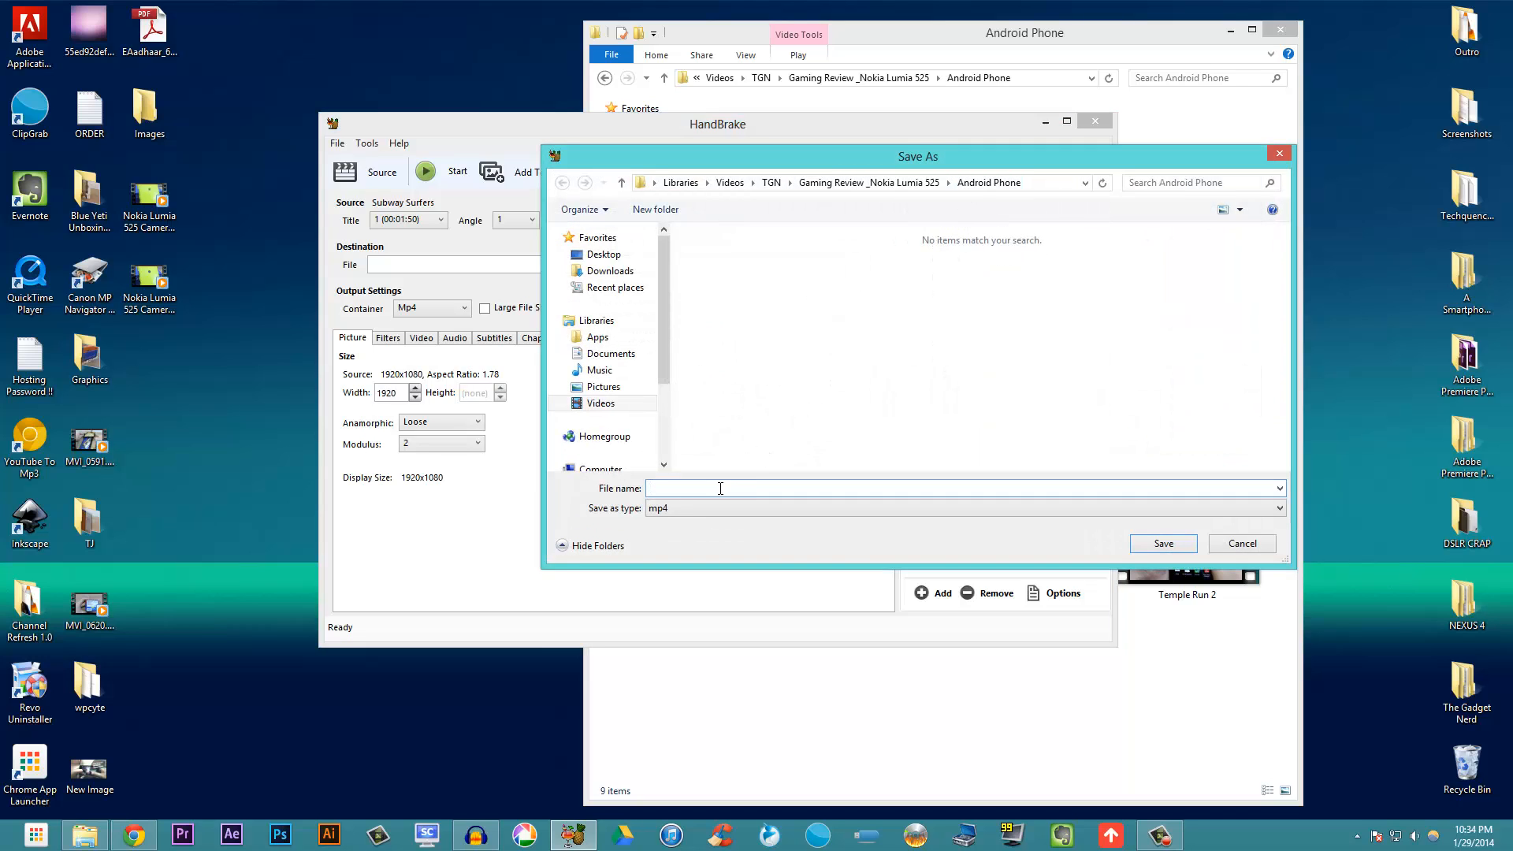
{"action": "type", "text": "s"}
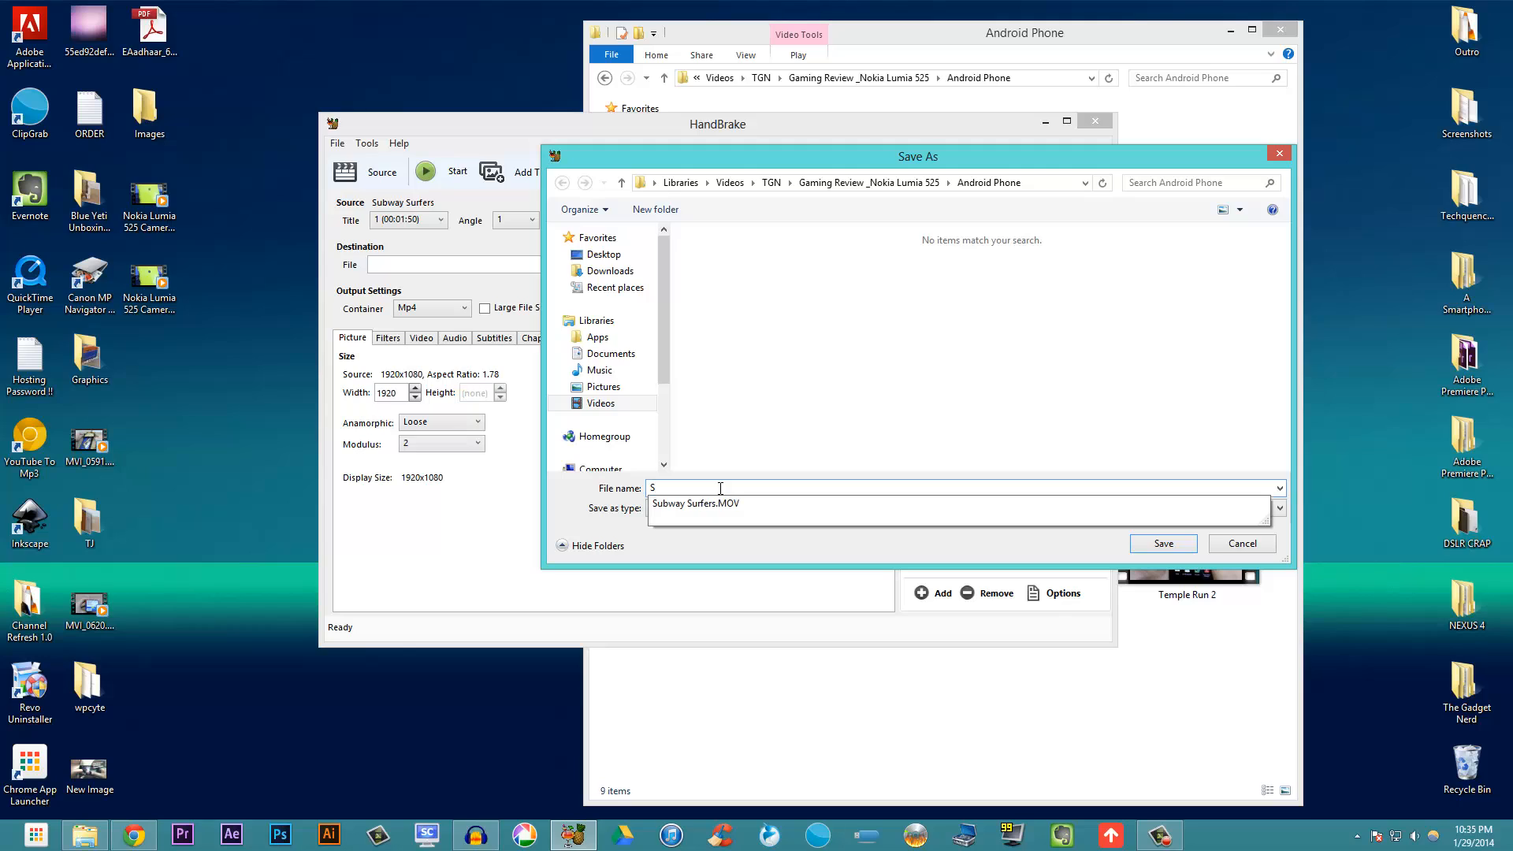
{"action": "type", "text": "ubway"}
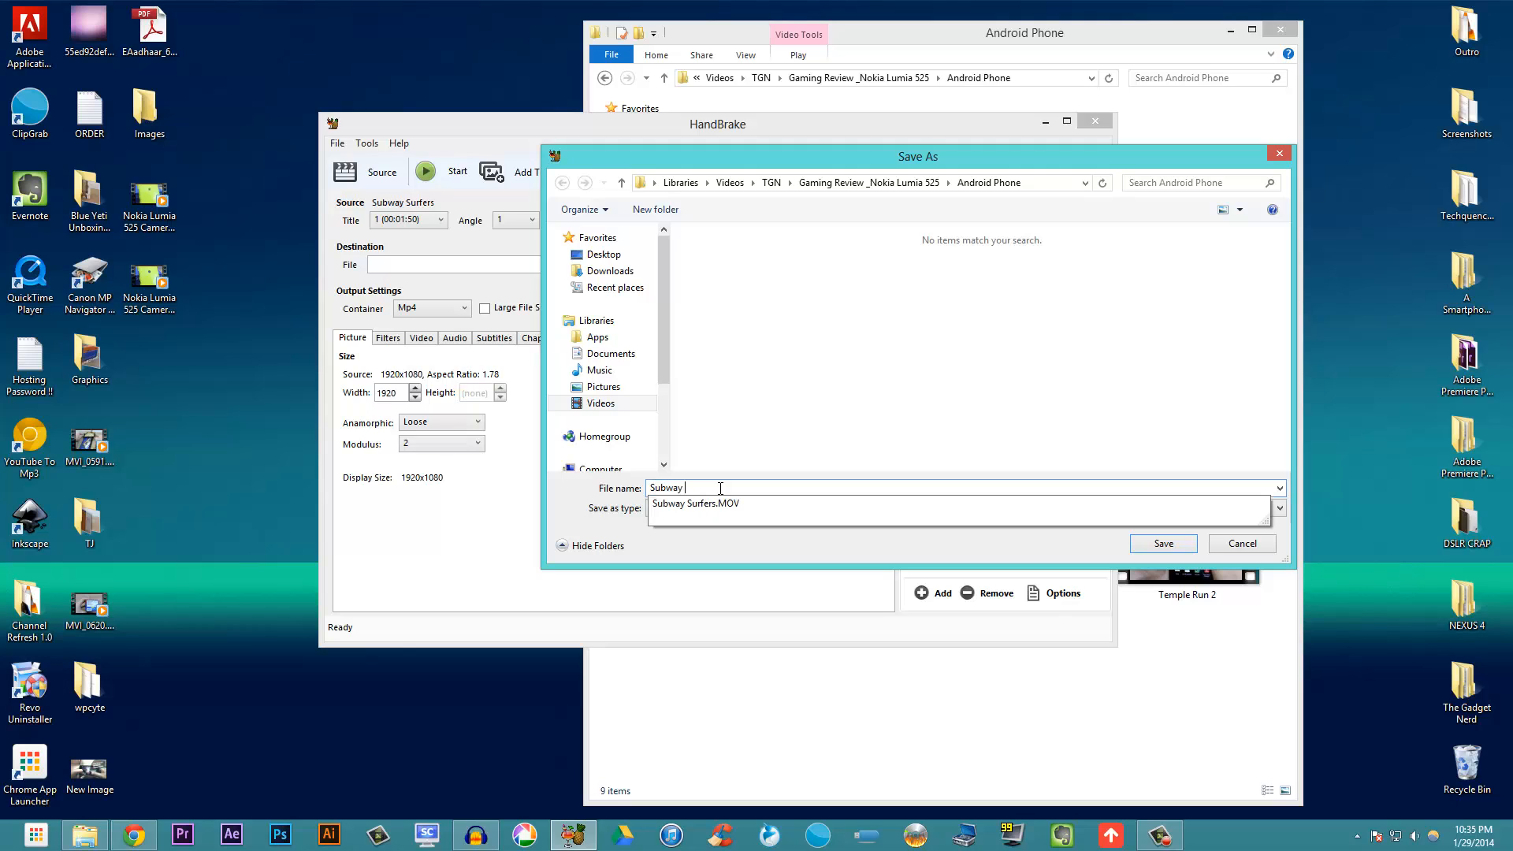
{"action": "type", "text": "Sur"}
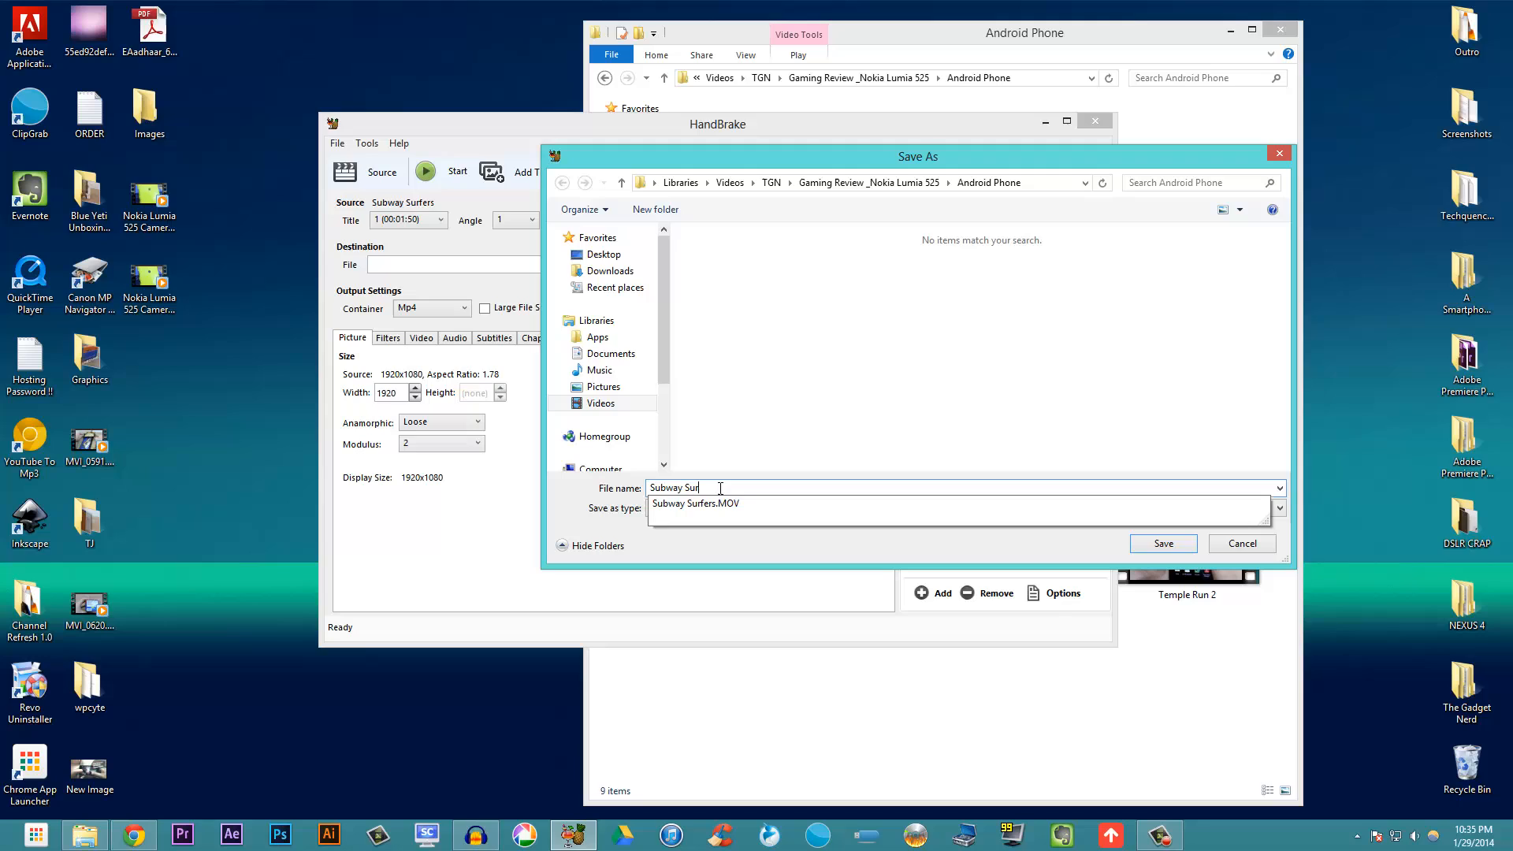
{"action": "type", "text": "fers"}
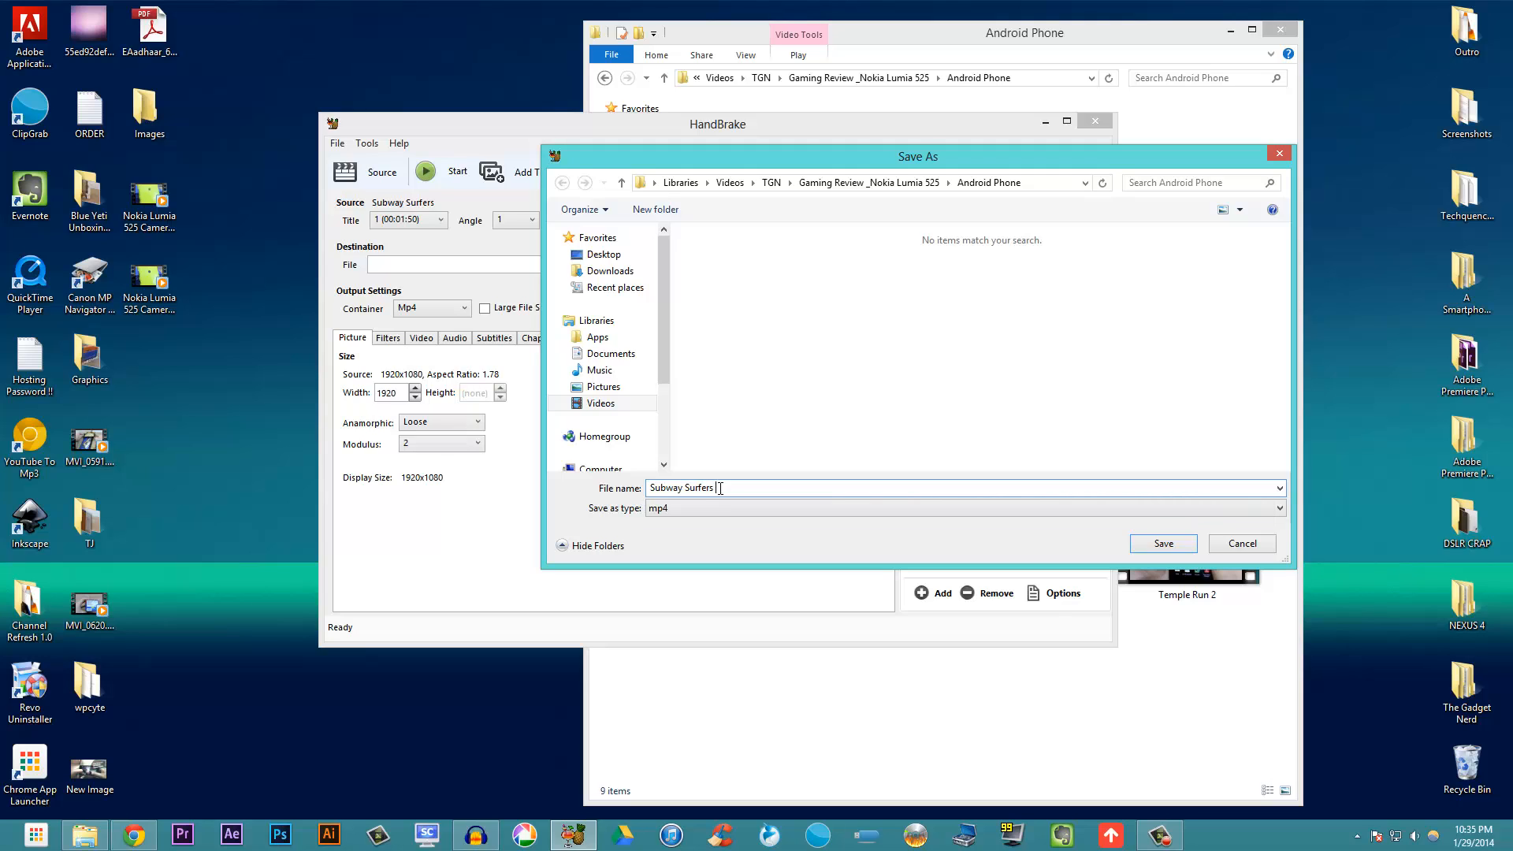
{"action": "type", "text": "2"}
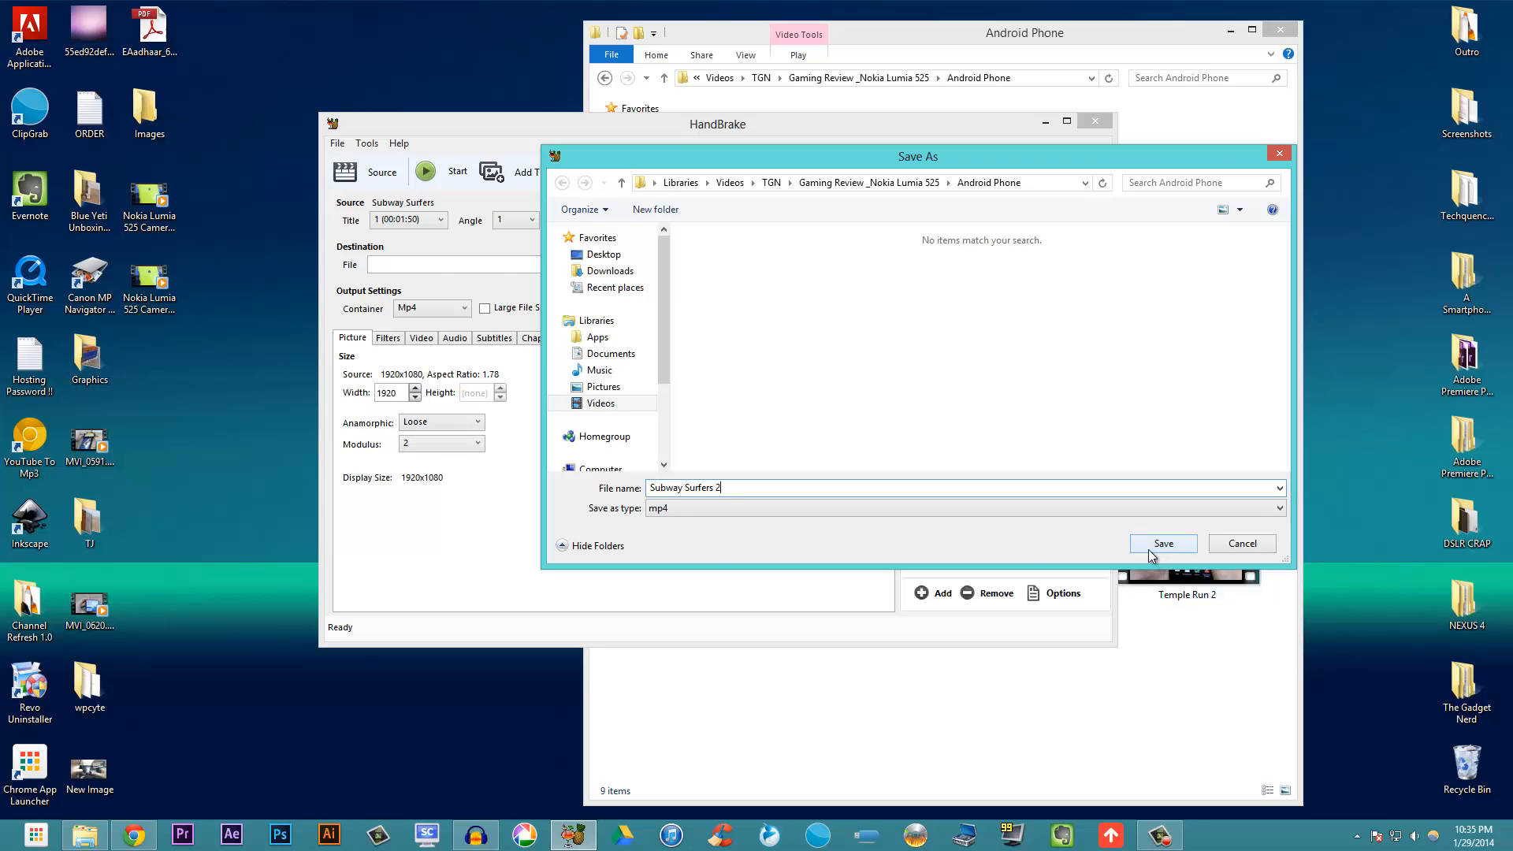
{"action": "left_click", "coordinate": [1163, 543]}
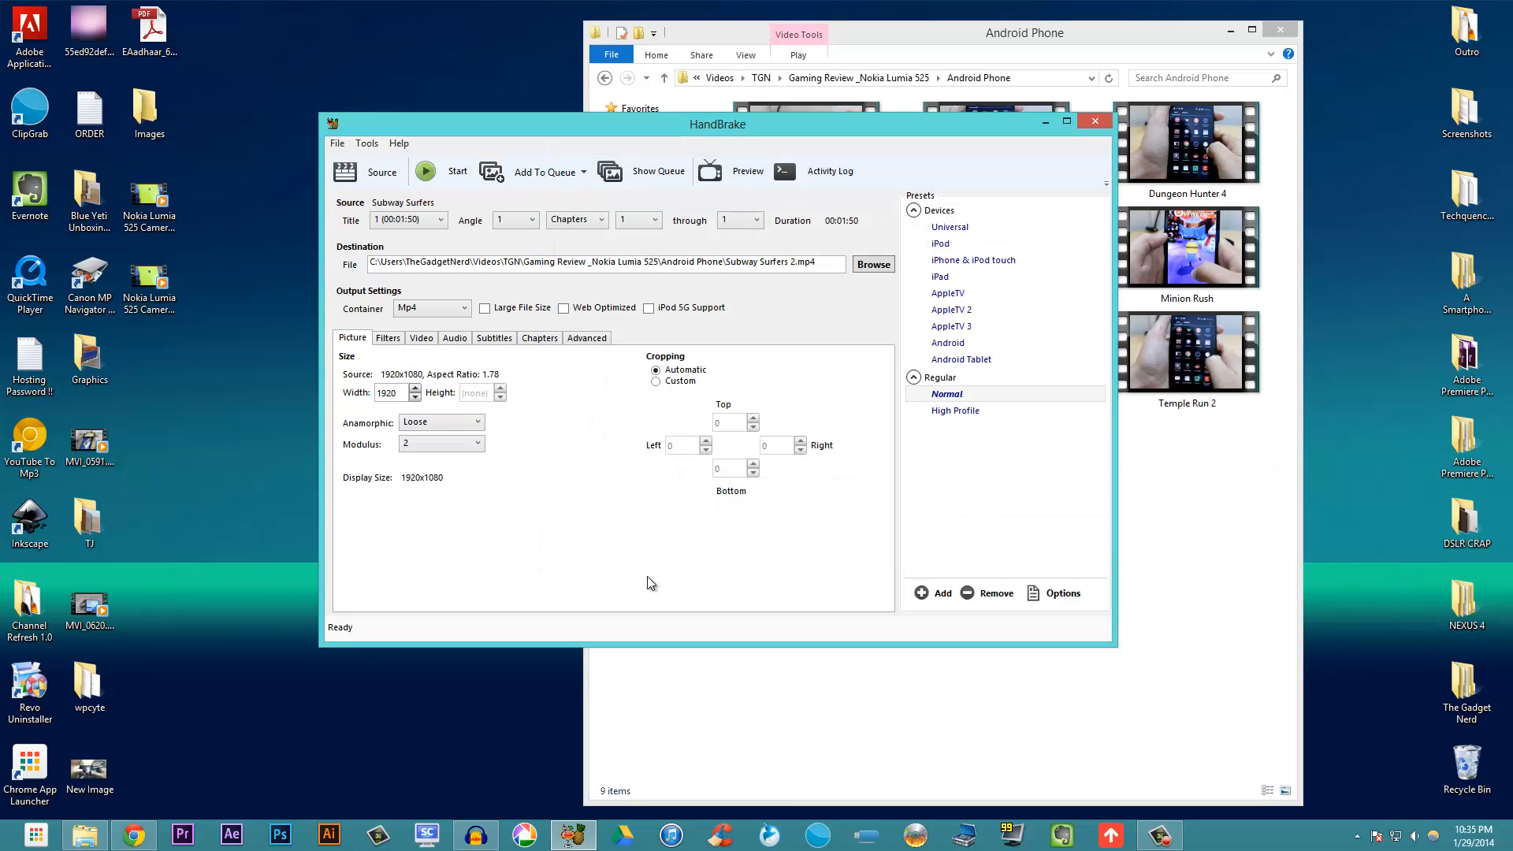
{"action": "mouse_move", "coordinate": [543, 427]}
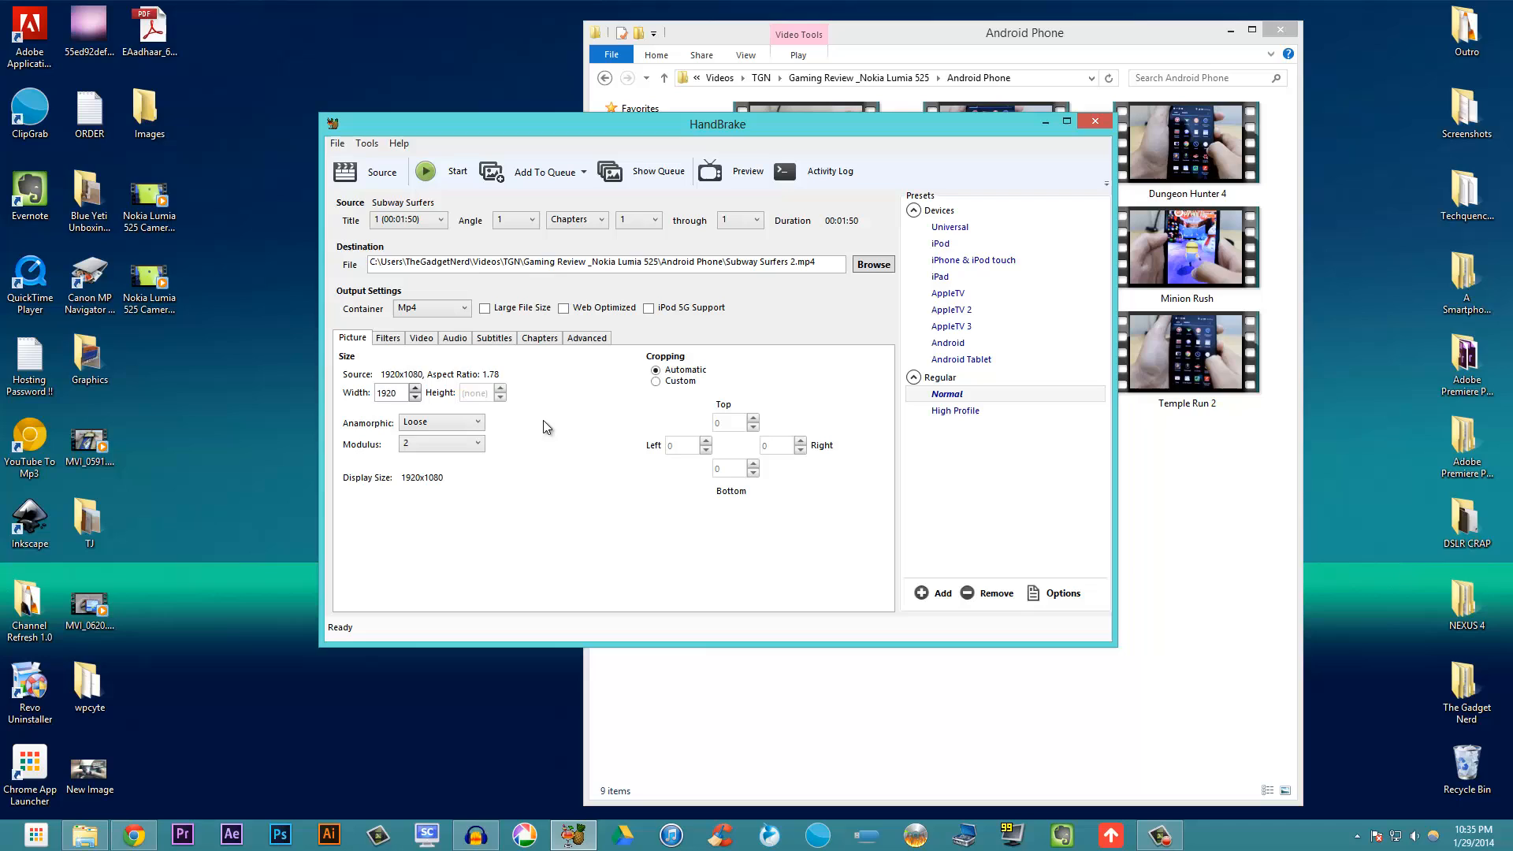
{"action": "mouse_move", "coordinate": [420, 338]}
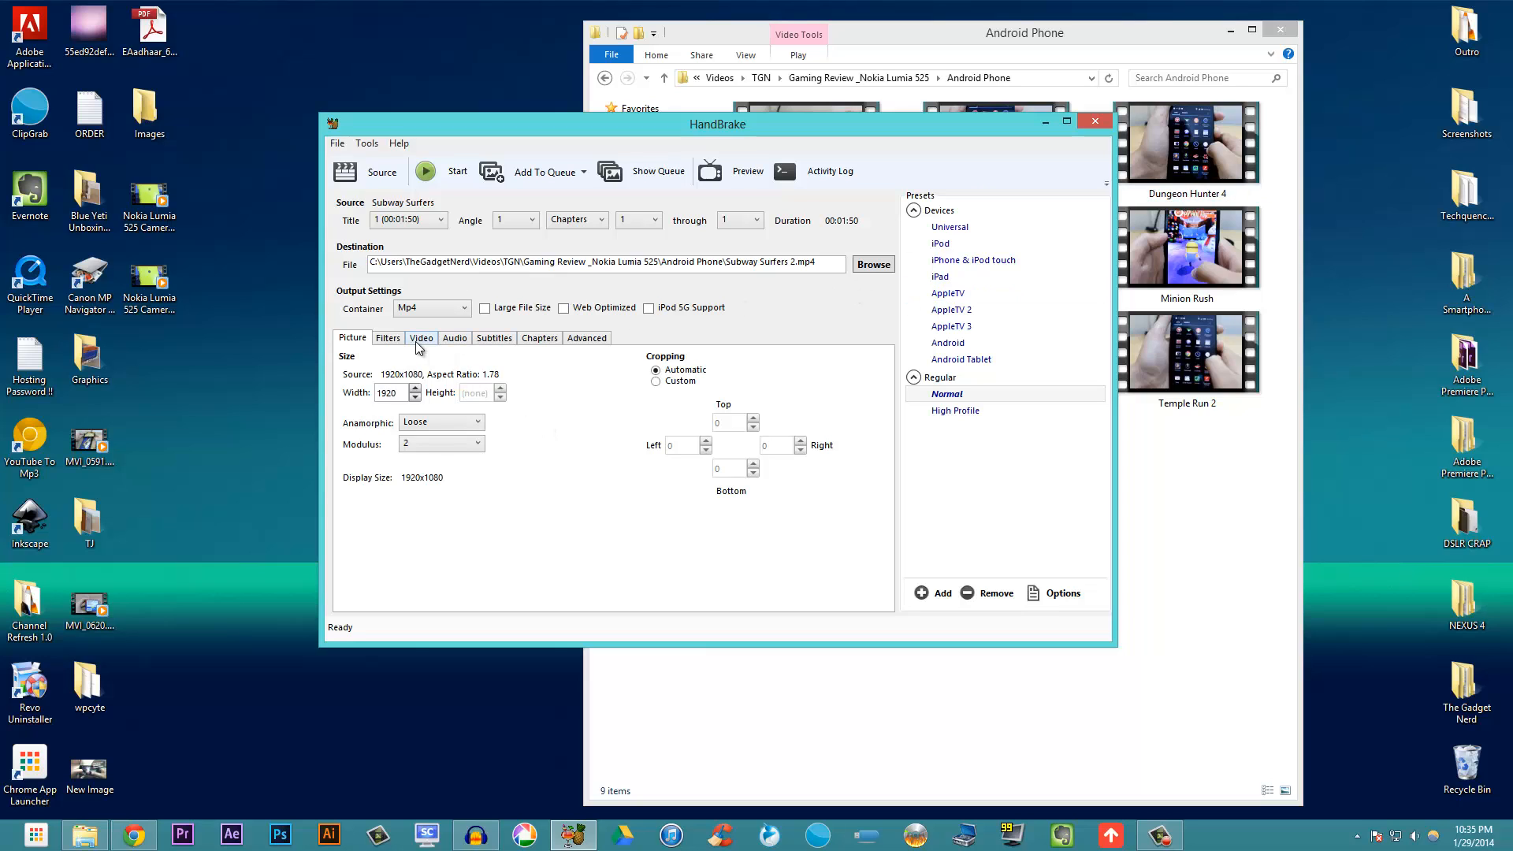
{"action": "left_click", "coordinate": [421, 338]}
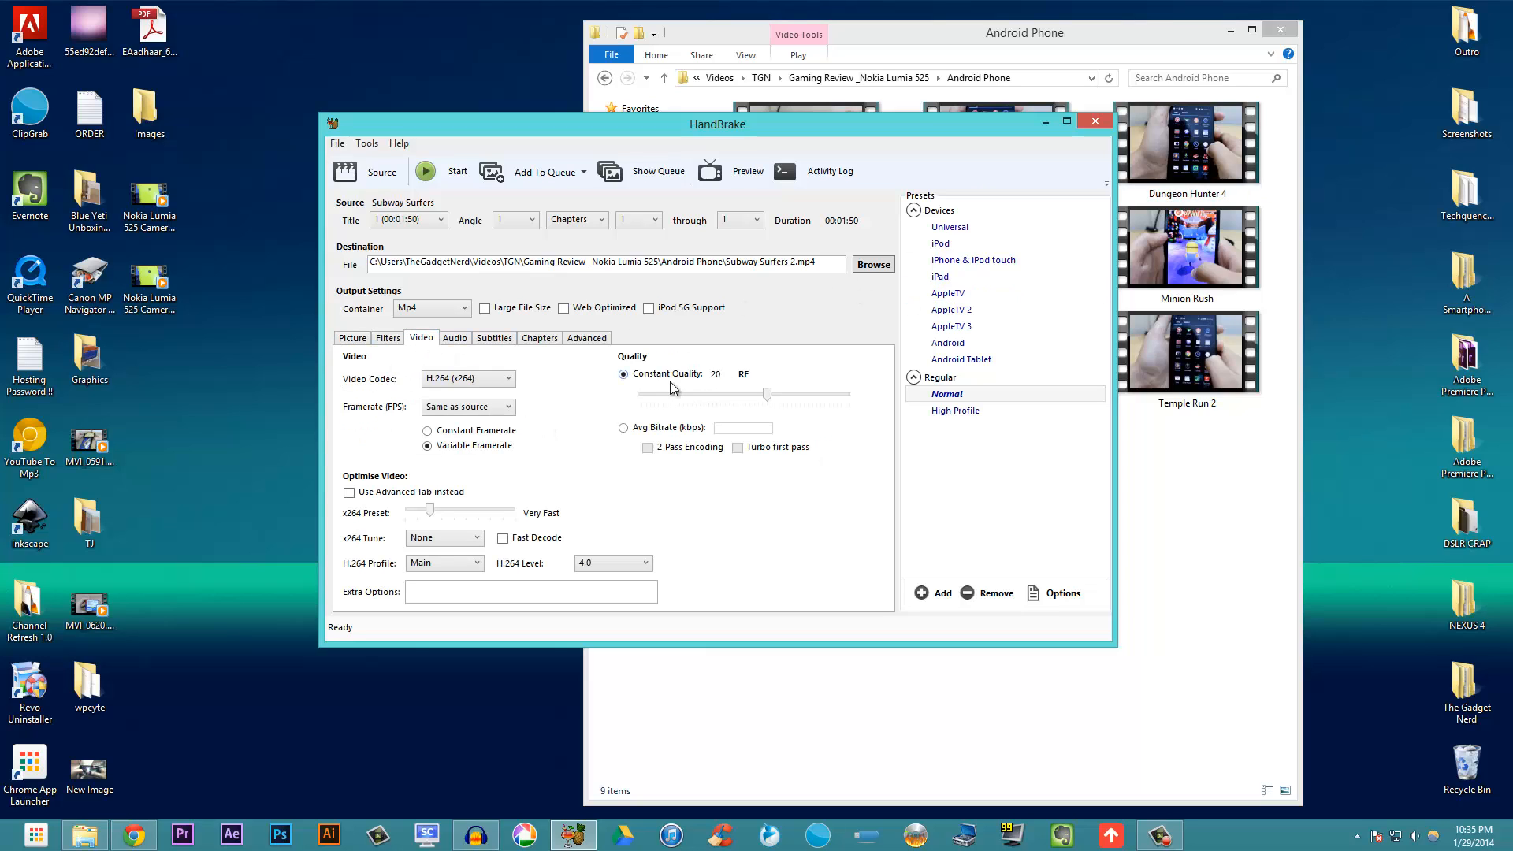
{"action": "mouse_move", "coordinate": [718, 386]}
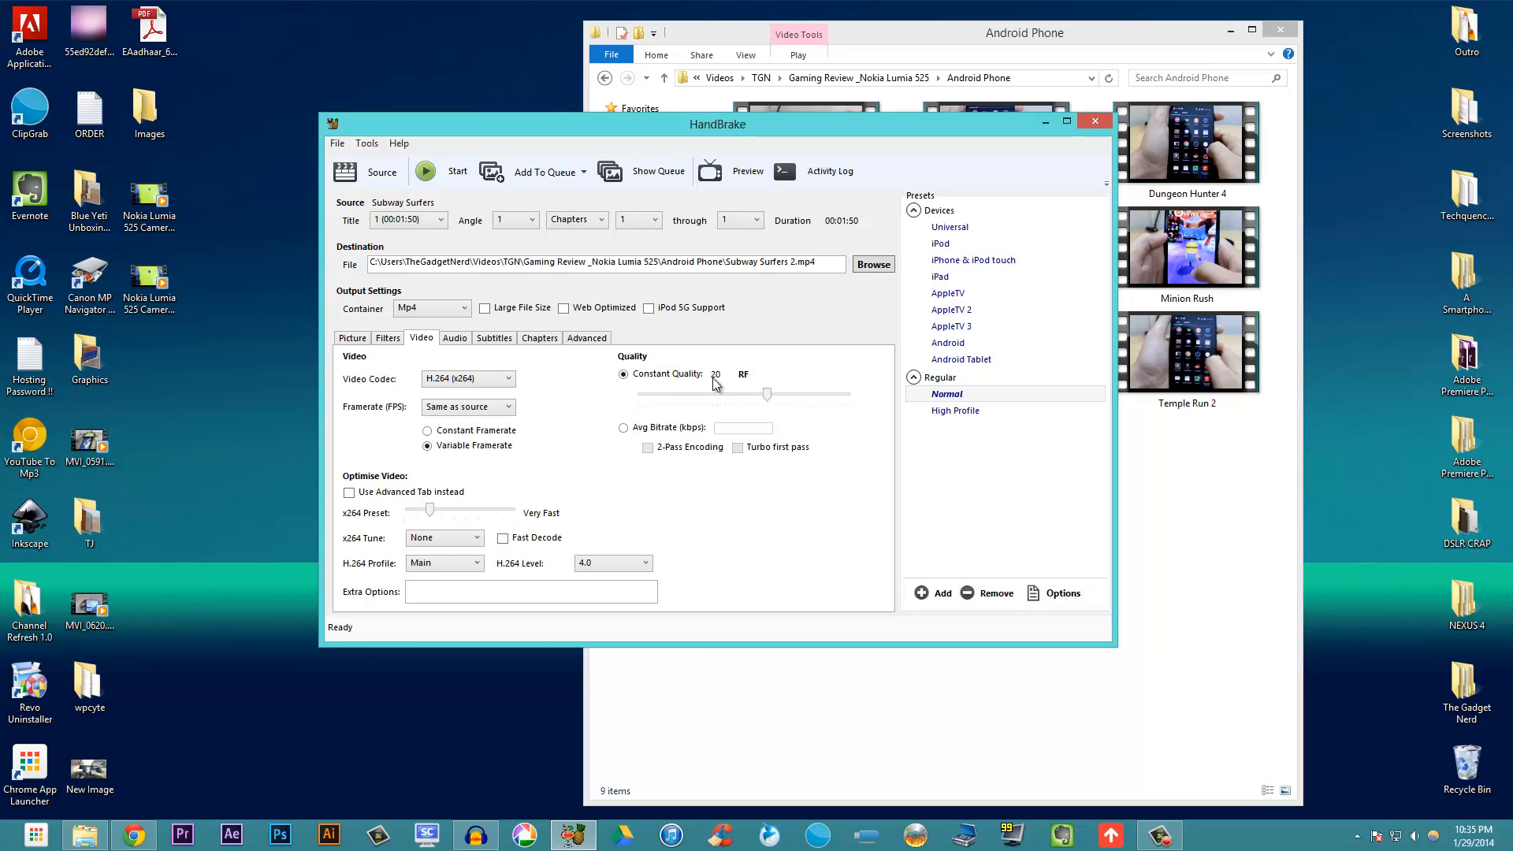
{"action": "mouse_move", "coordinate": [768, 399]}
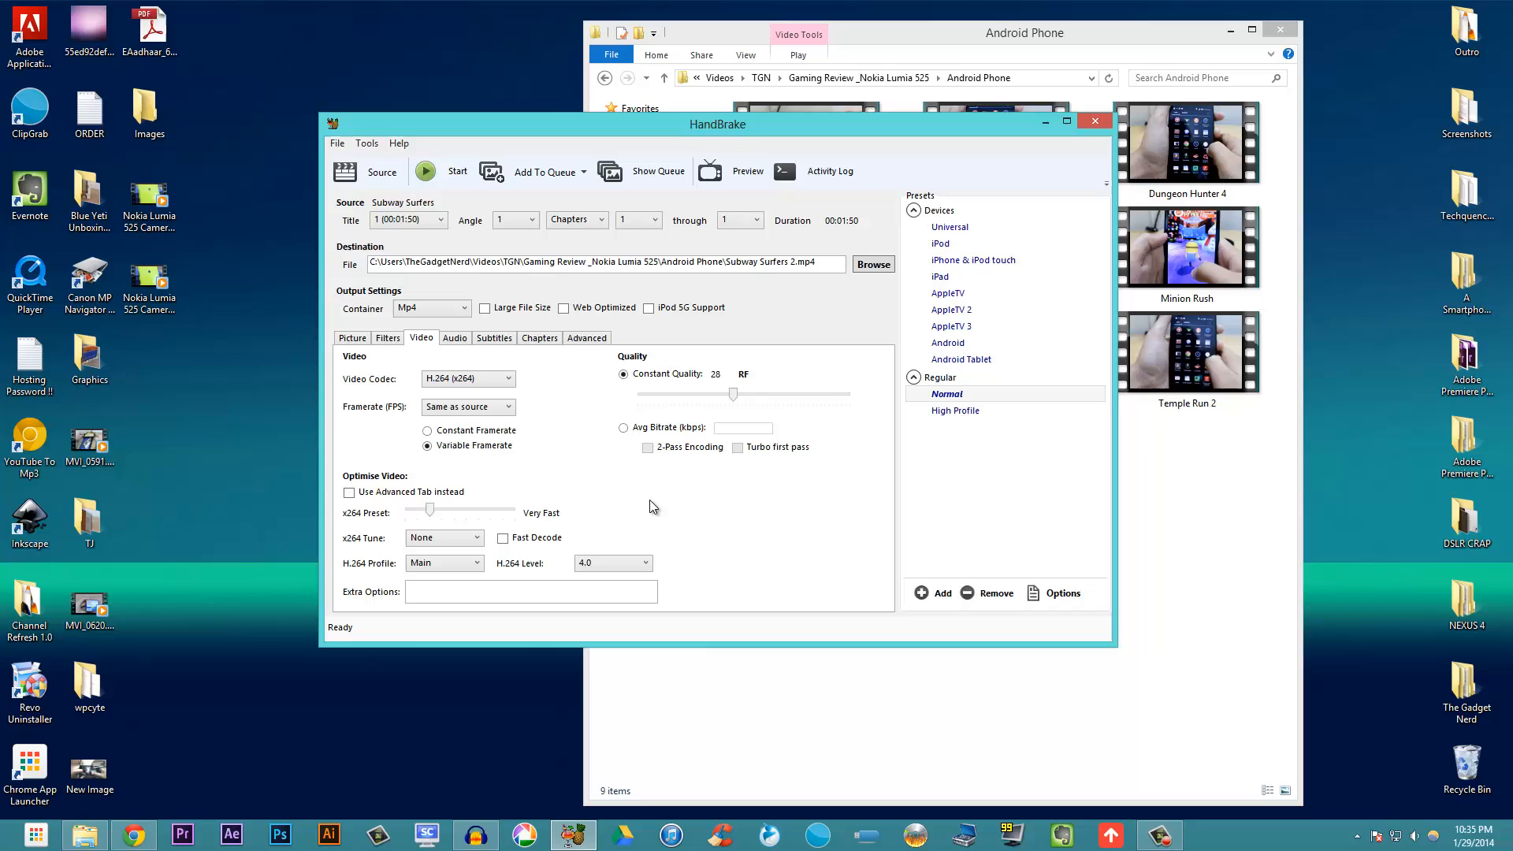
{"action": "mouse_move", "coordinate": [705, 383]}
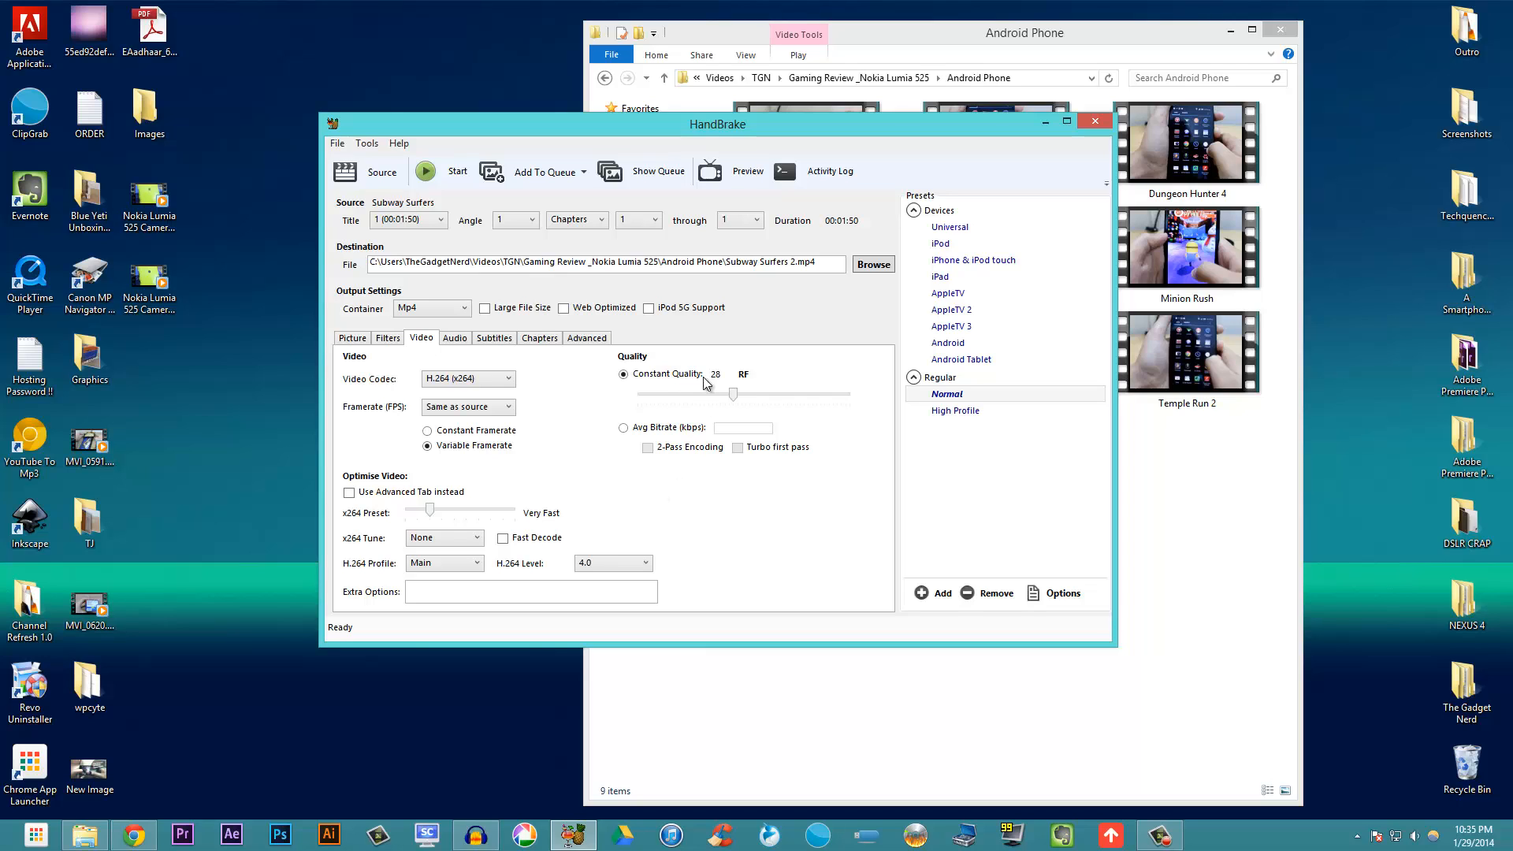
{"action": "mouse_move", "coordinate": [700, 388]}
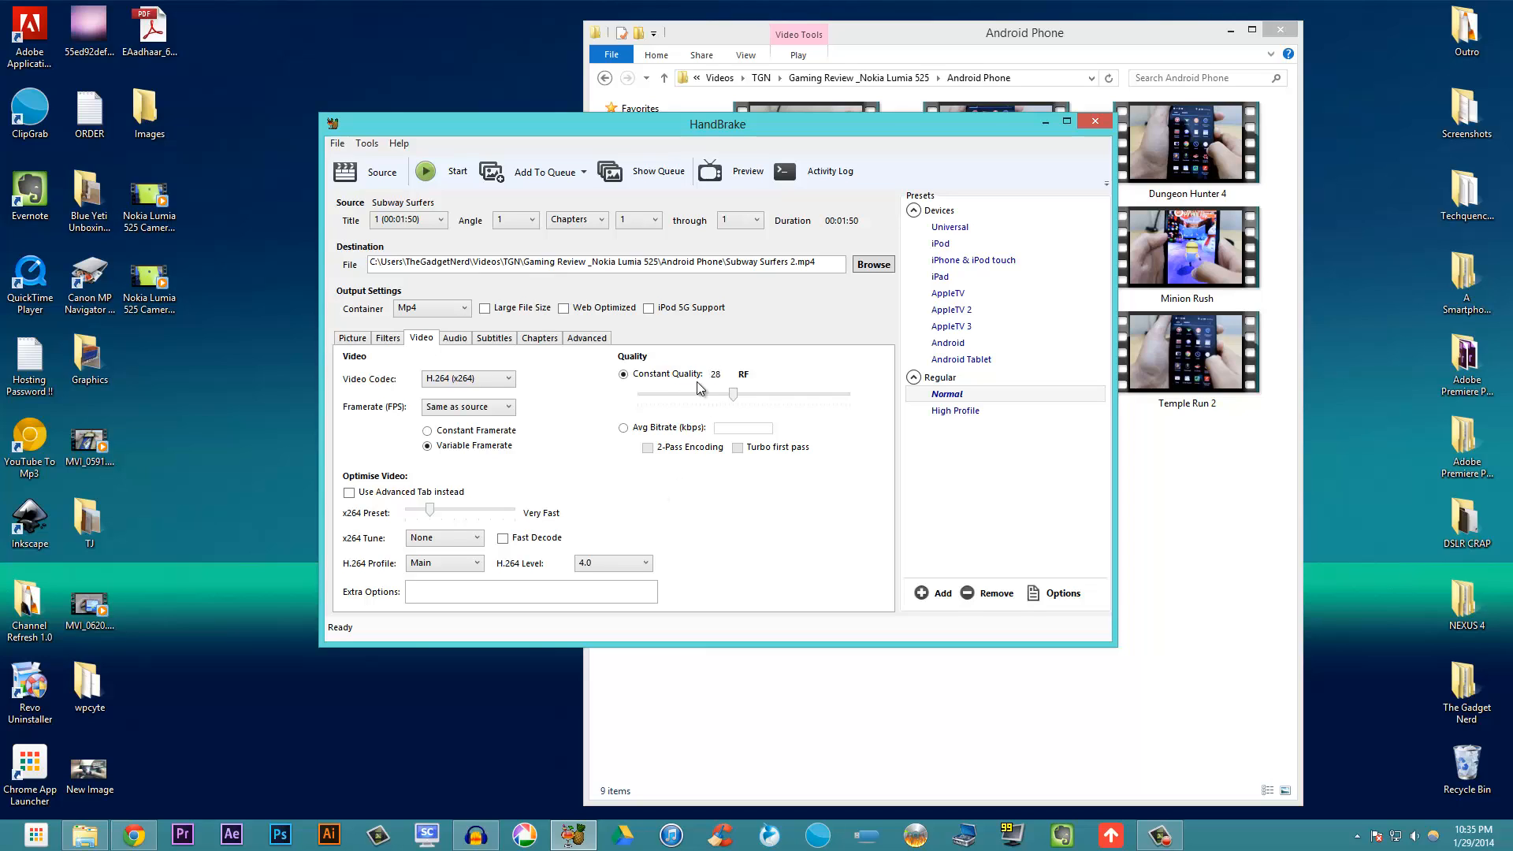
{"action": "mouse_move", "coordinate": [726, 395]}
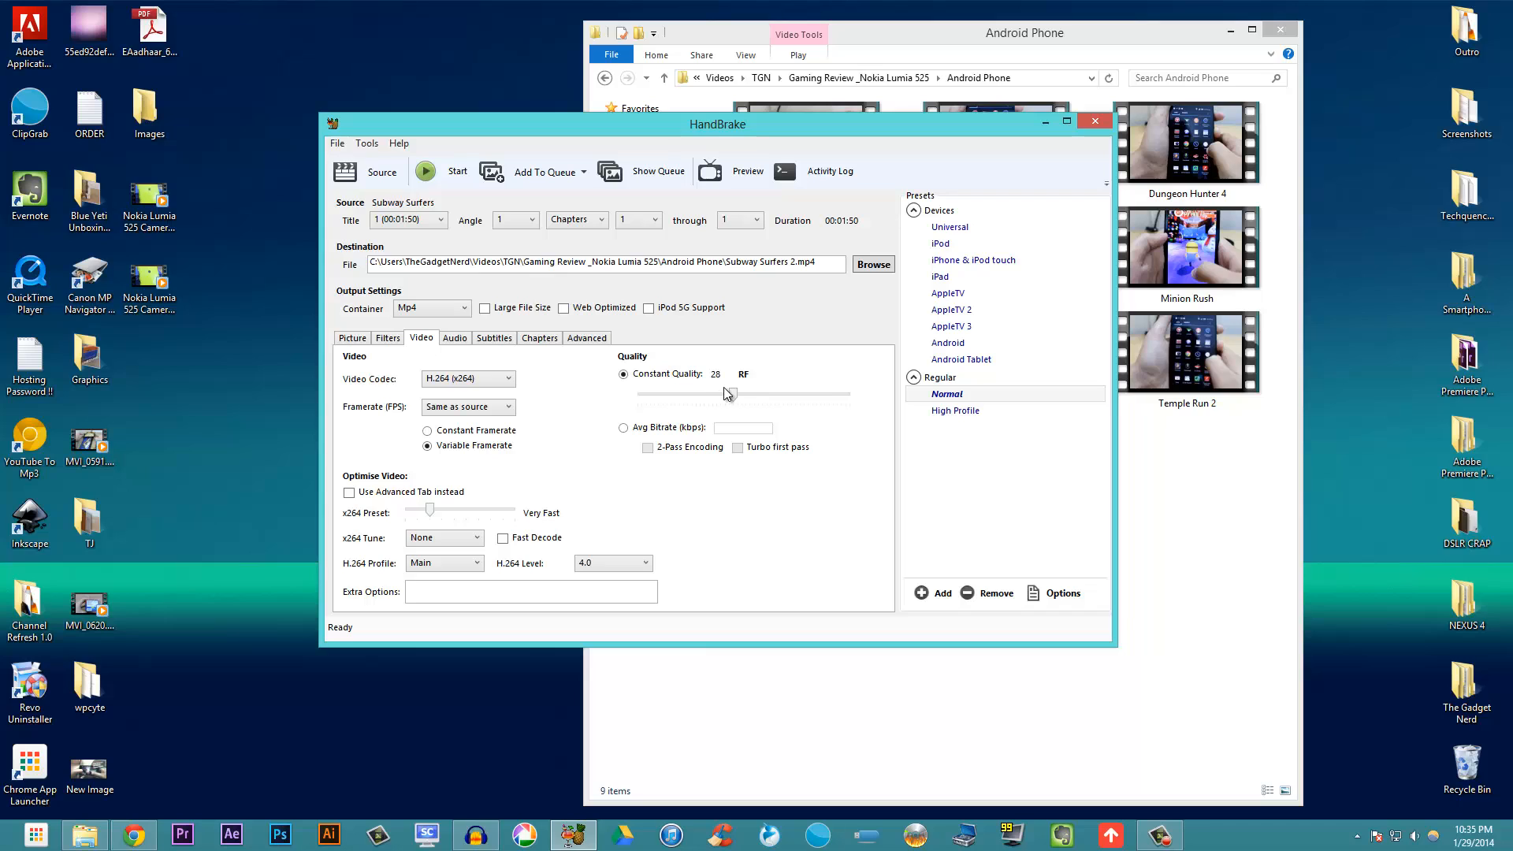
{"action": "mouse_move", "coordinate": [445, 178]}
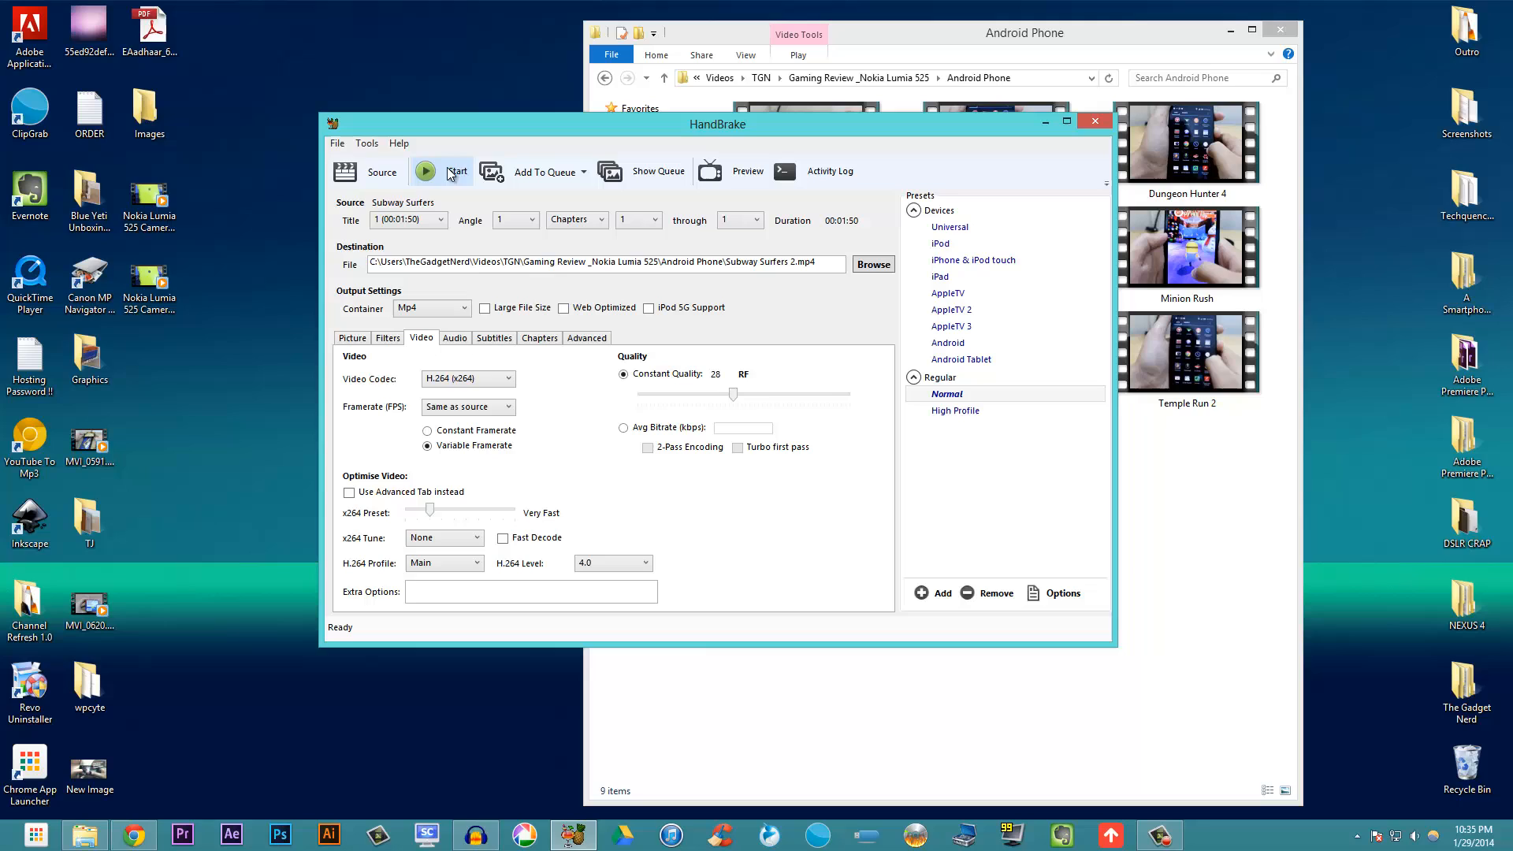
Encode Subway Surfers 2.mp4 and minimise HandBrake after the queue finishes
{"action": "left_click", "coordinate": [426, 171]}
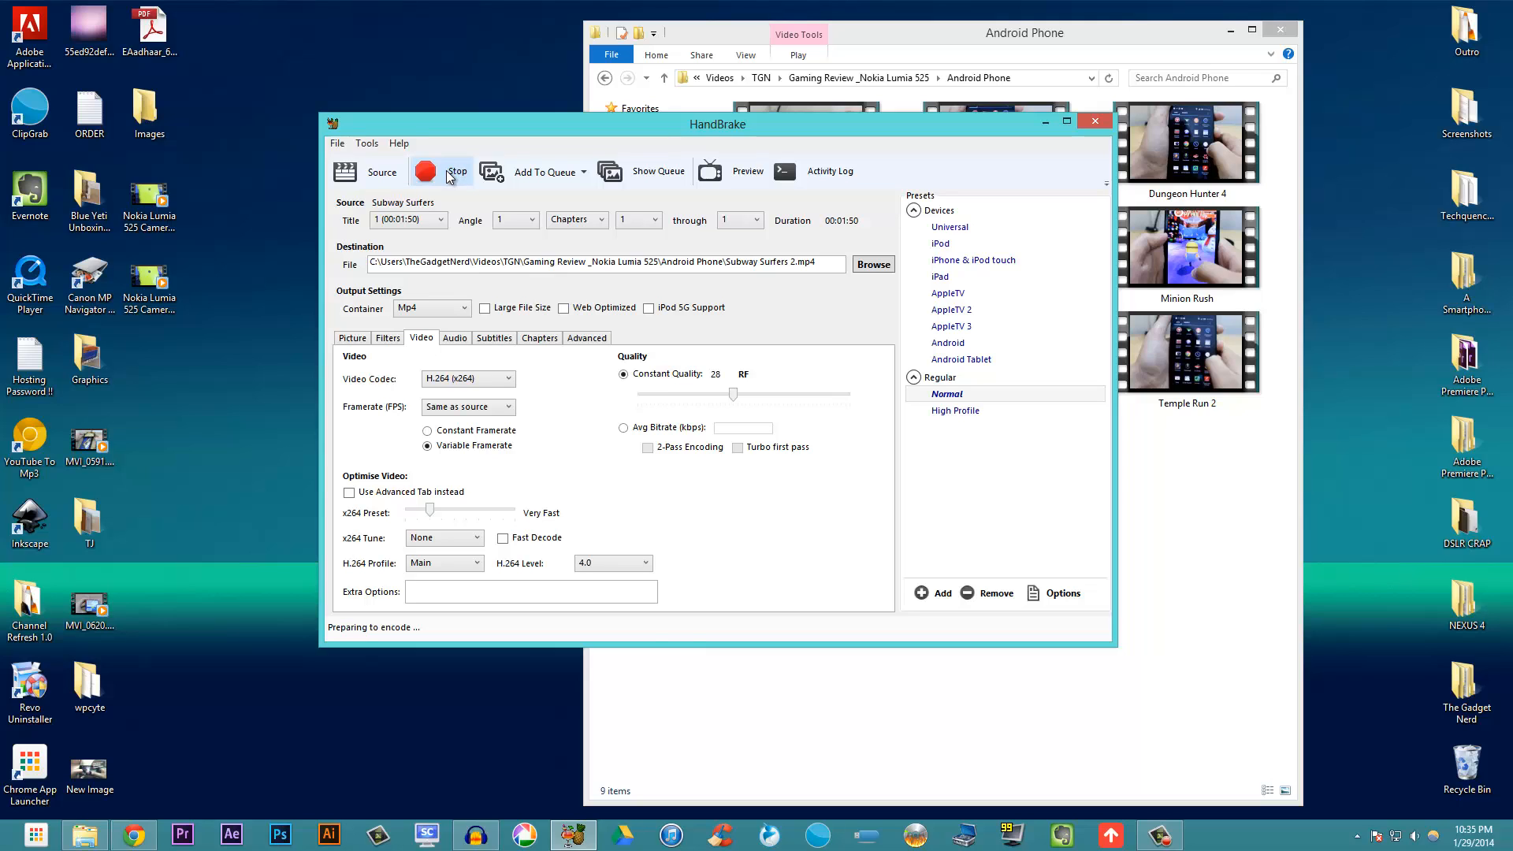
{"action": "left_click", "coordinate": [425, 172]}
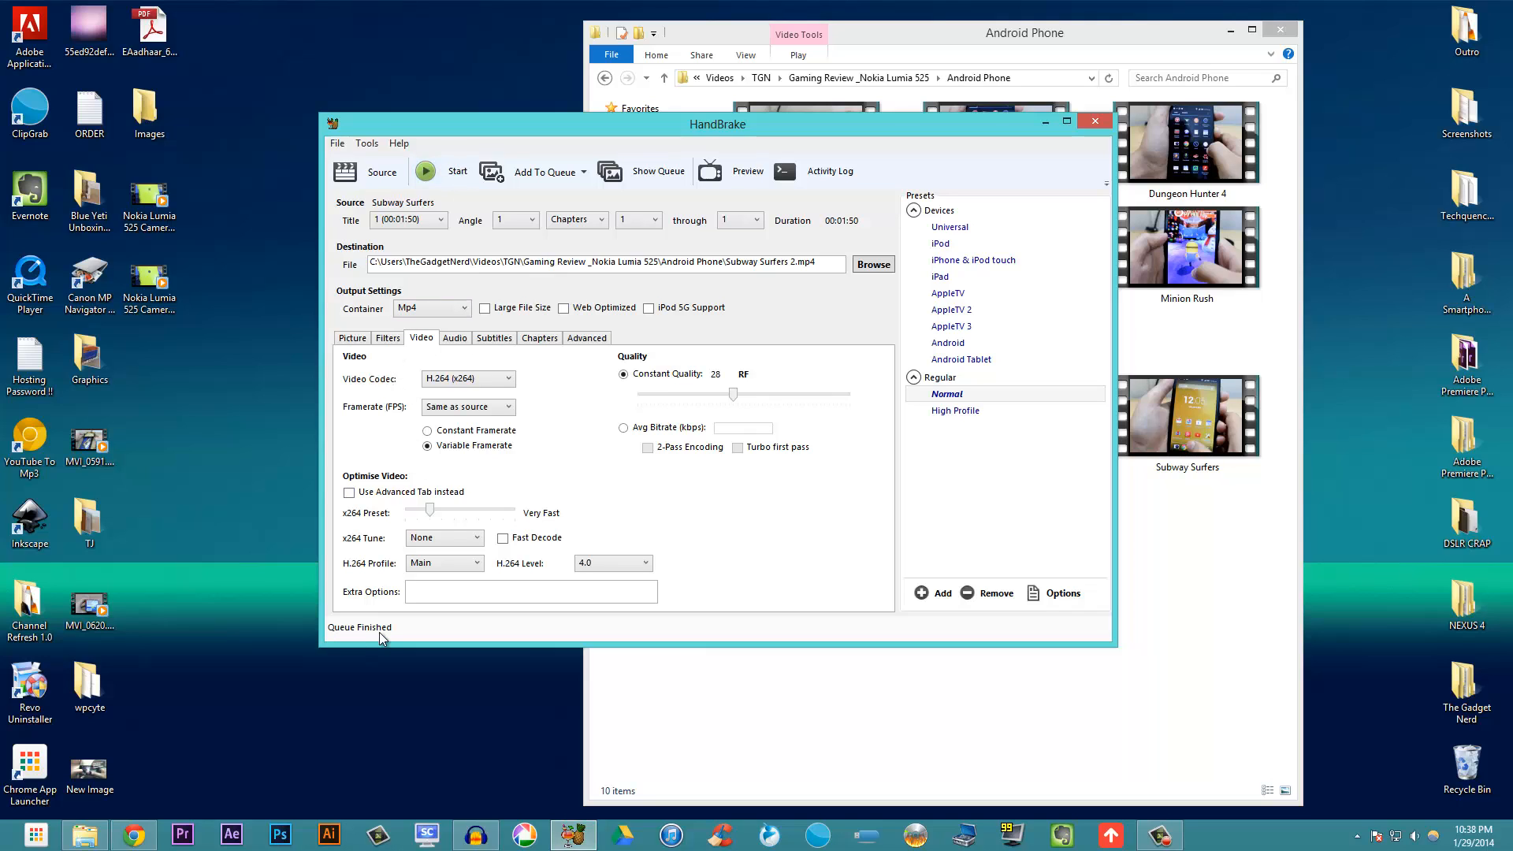
{"action": "mouse_move", "coordinate": [400, 610]}
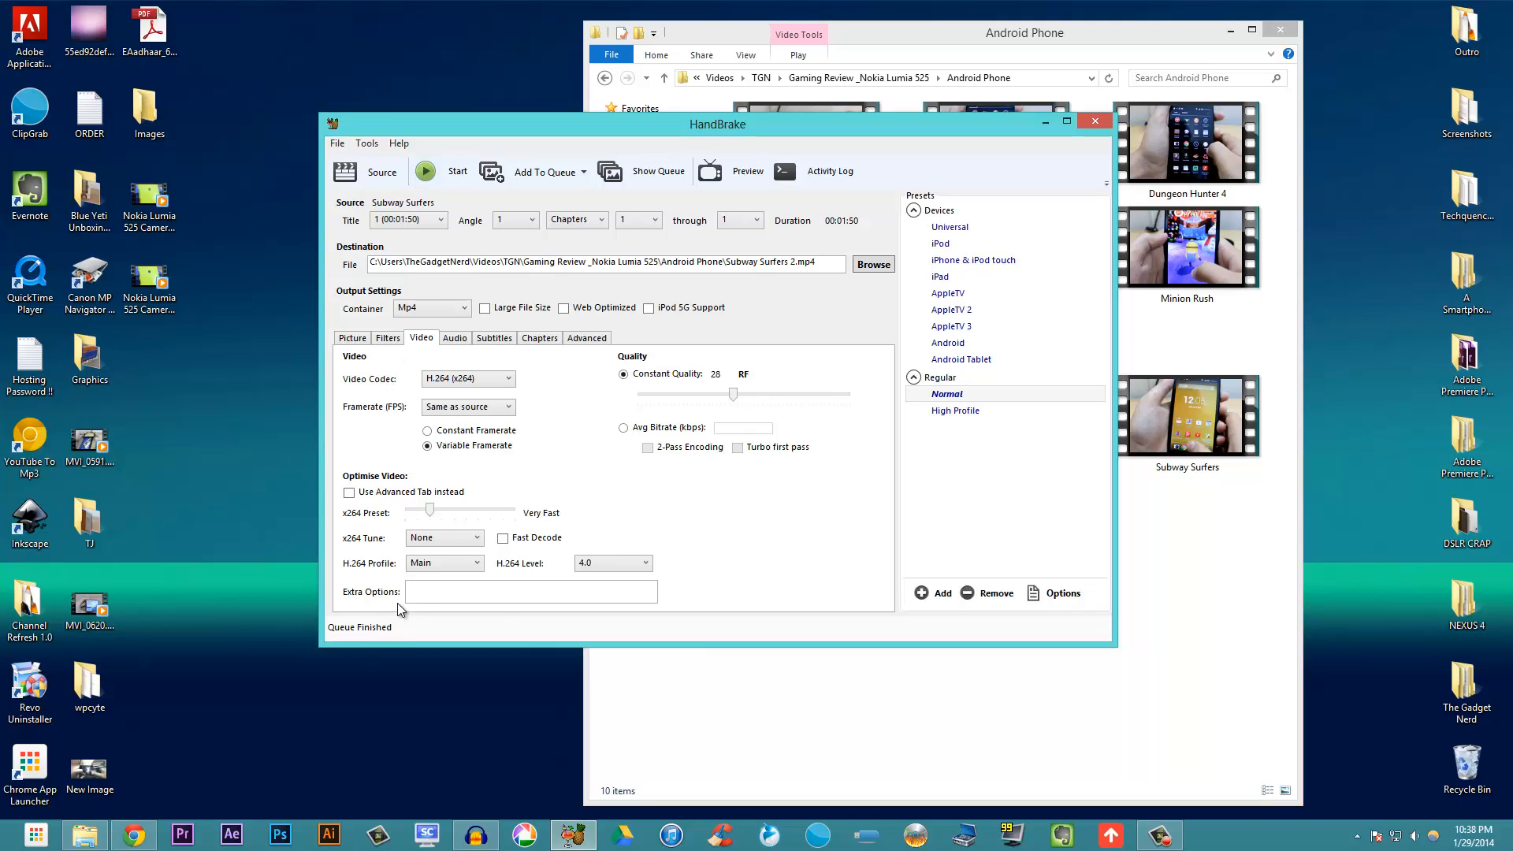
{"action": "mouse_move", "coordinate": [531, 591]}
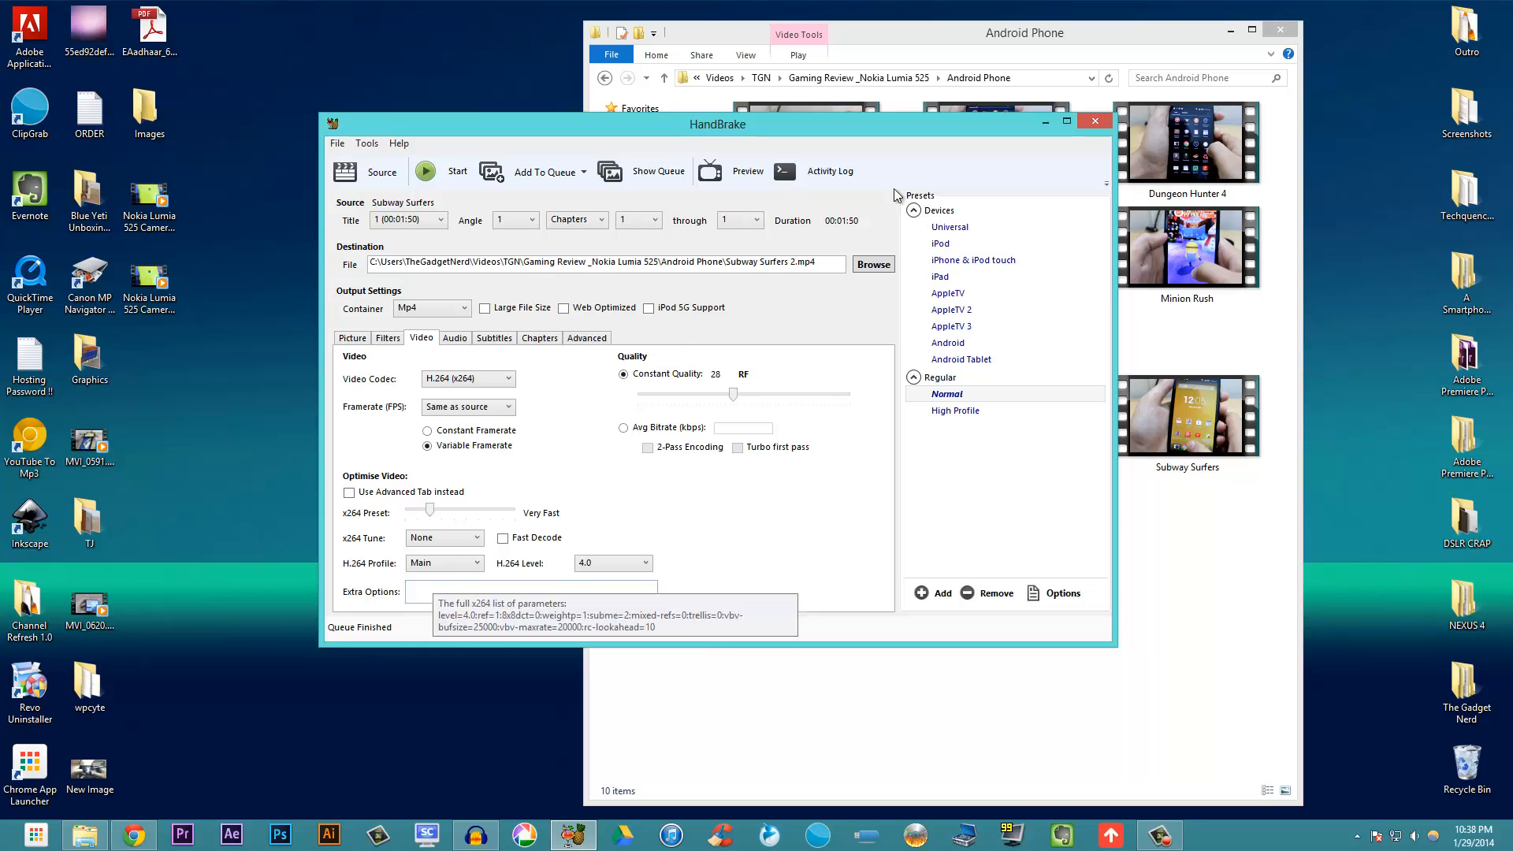
{"action": "mouse_move", "coordinate": [1078, 325]}
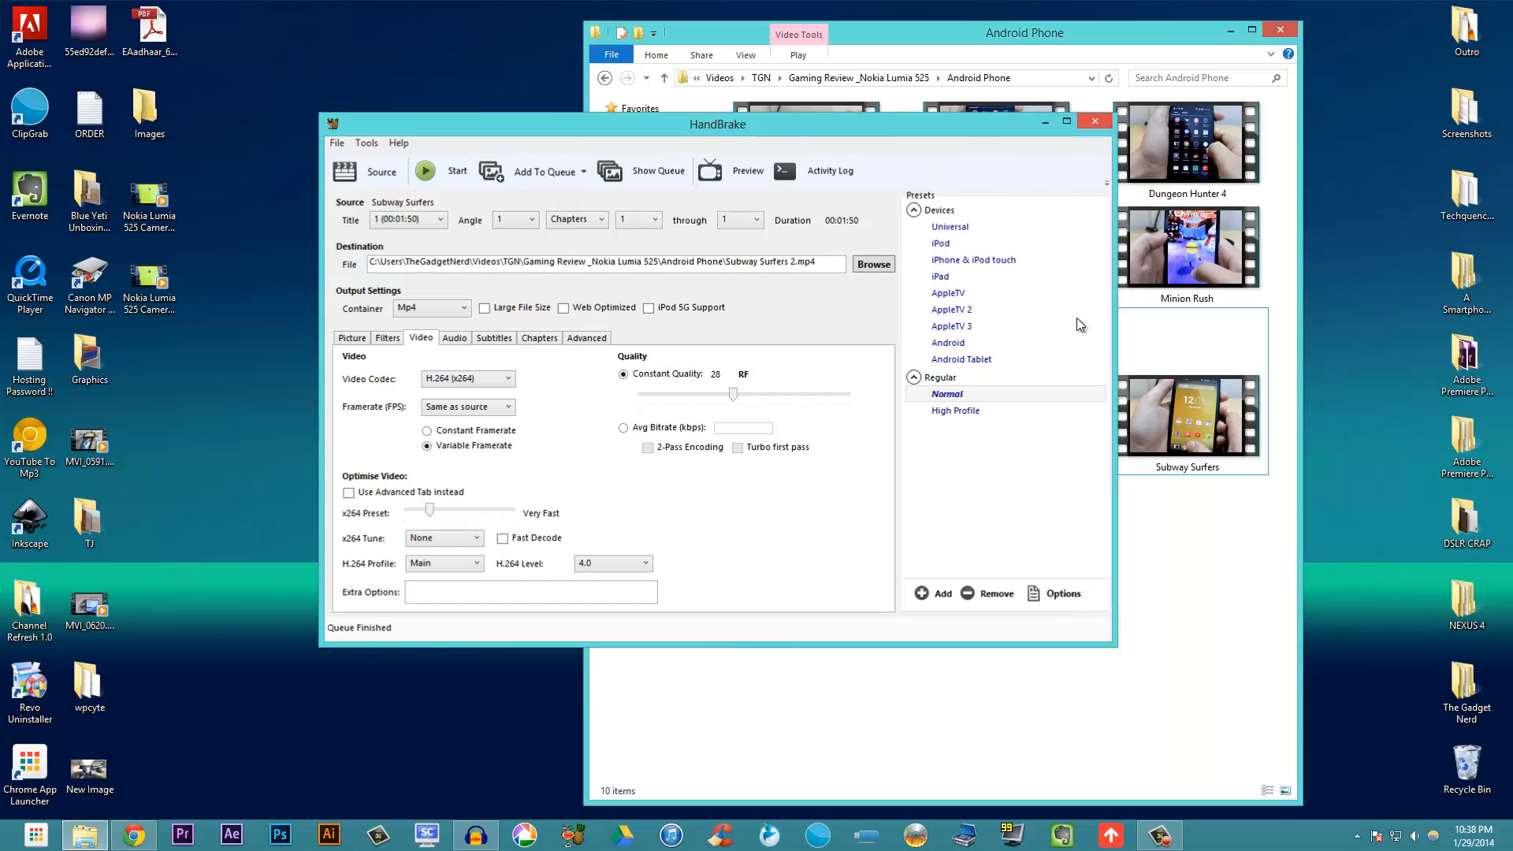
{"action": "left_click", "coordinate": [1092, 120]}
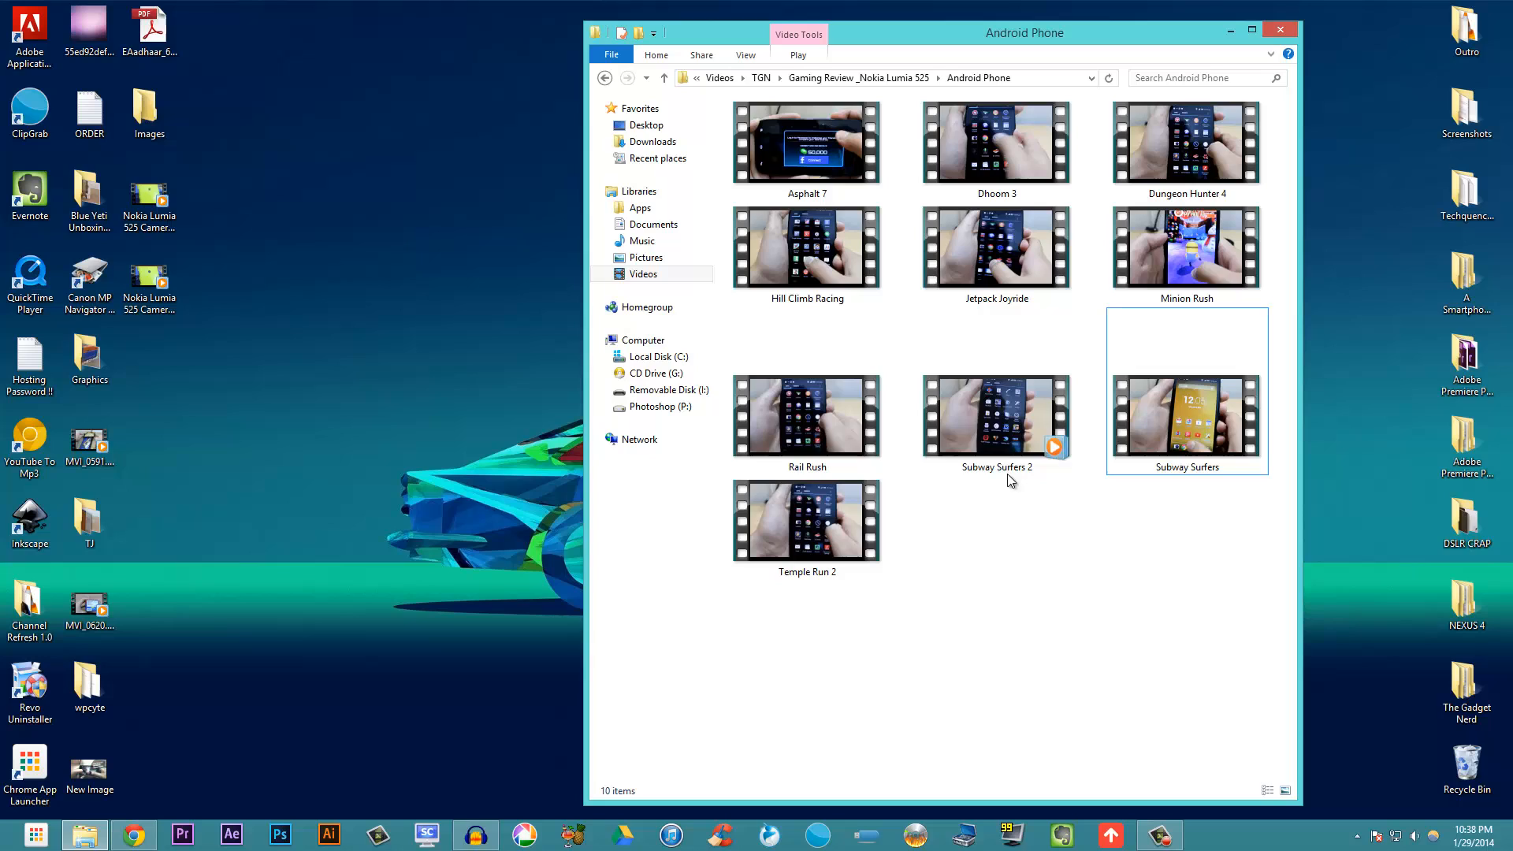
Select the original 631 MB Subway Surfers clip and bring up its Open with options
{"action": "left_click", "coordinate": [997, 417]}
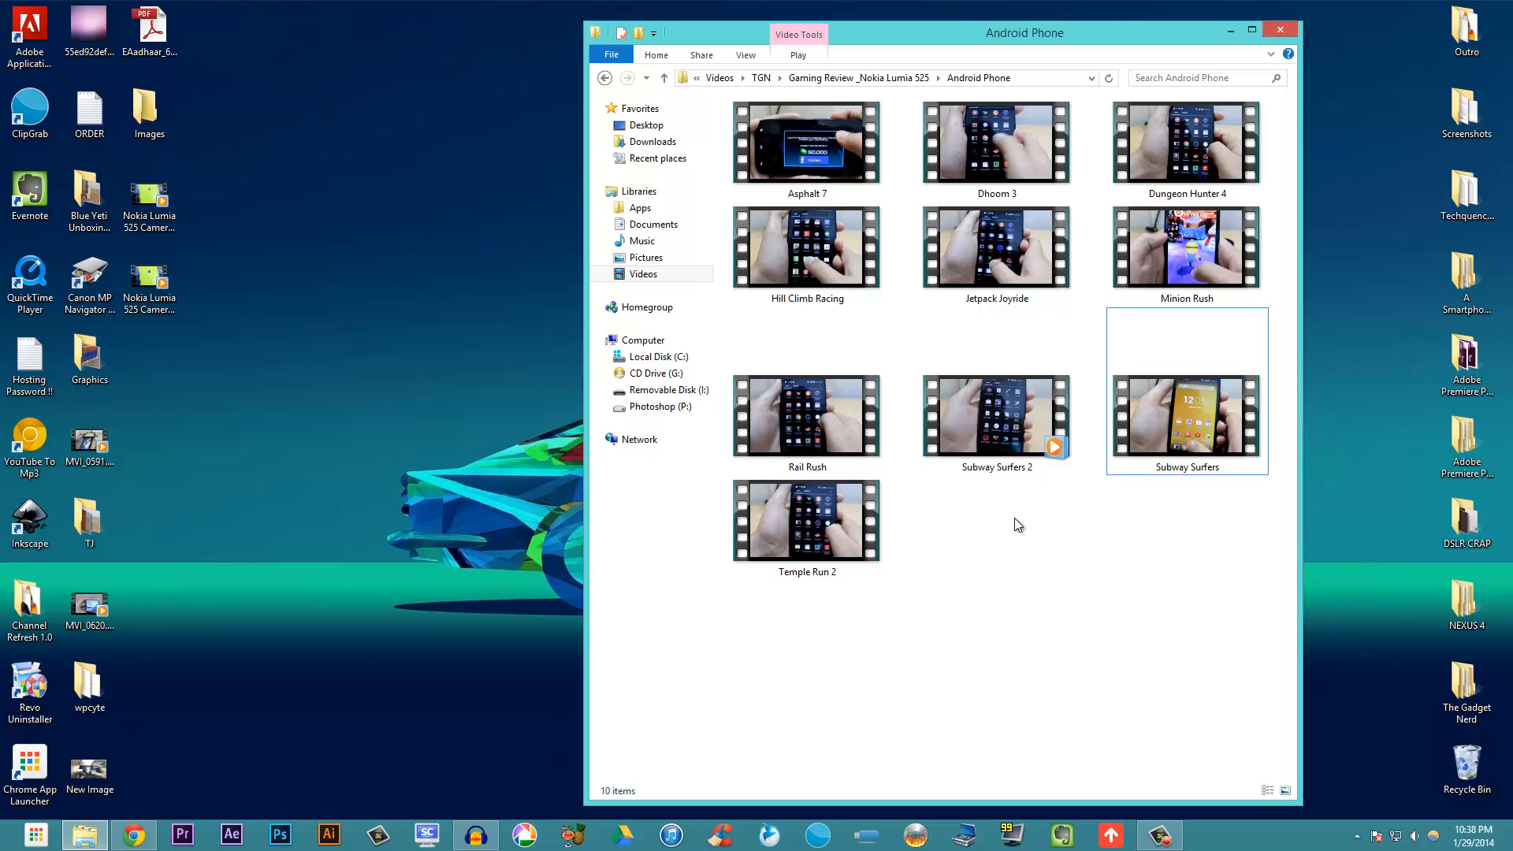
{"action": "mouse_move", "coordinate": [1139, 498]}
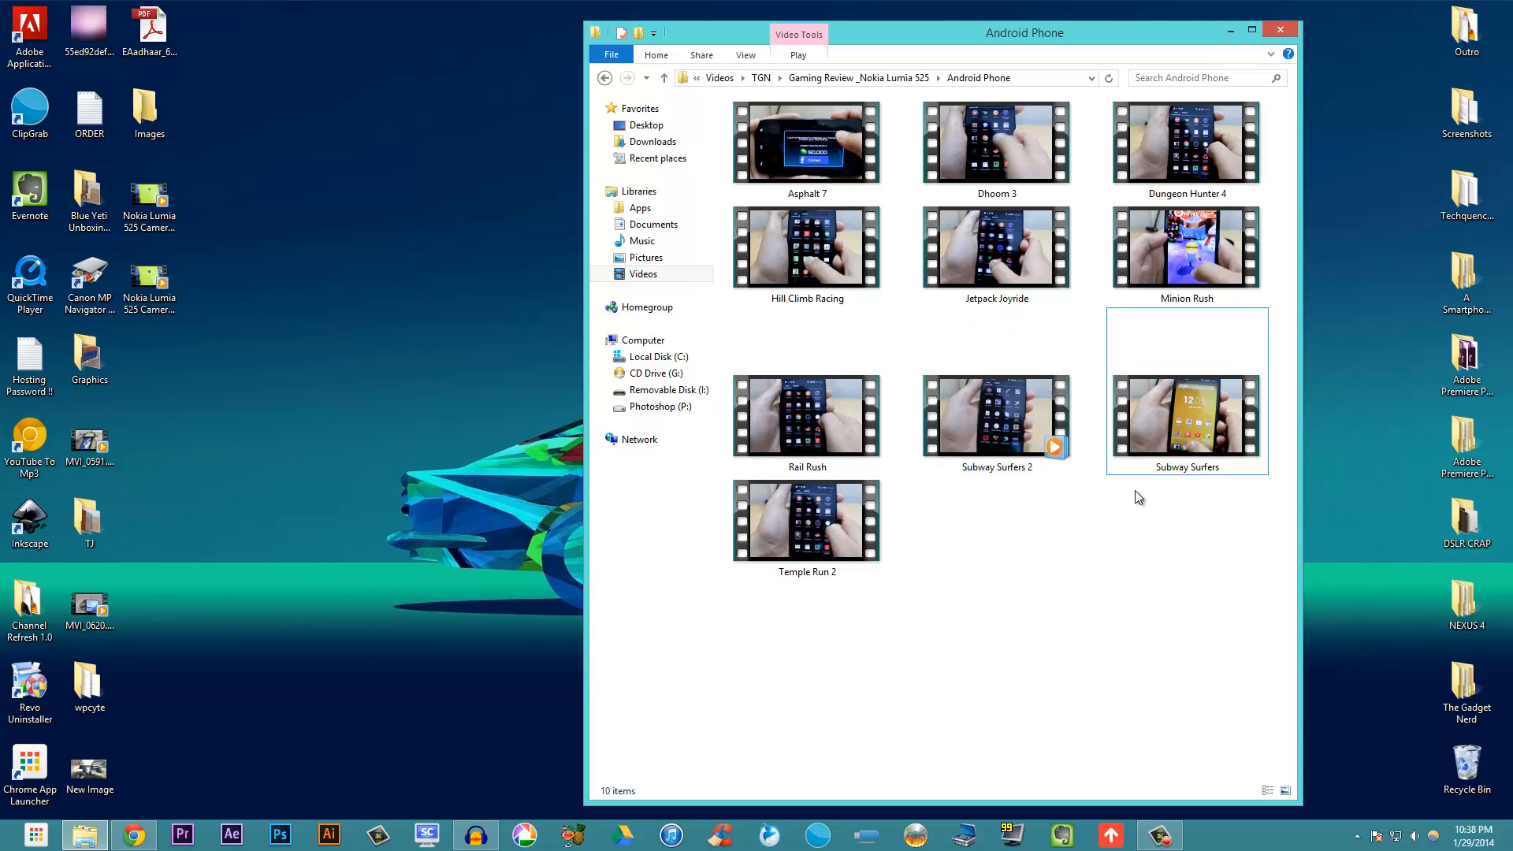
{"action": "mouse_move", "coordinate": [1175, 440]}
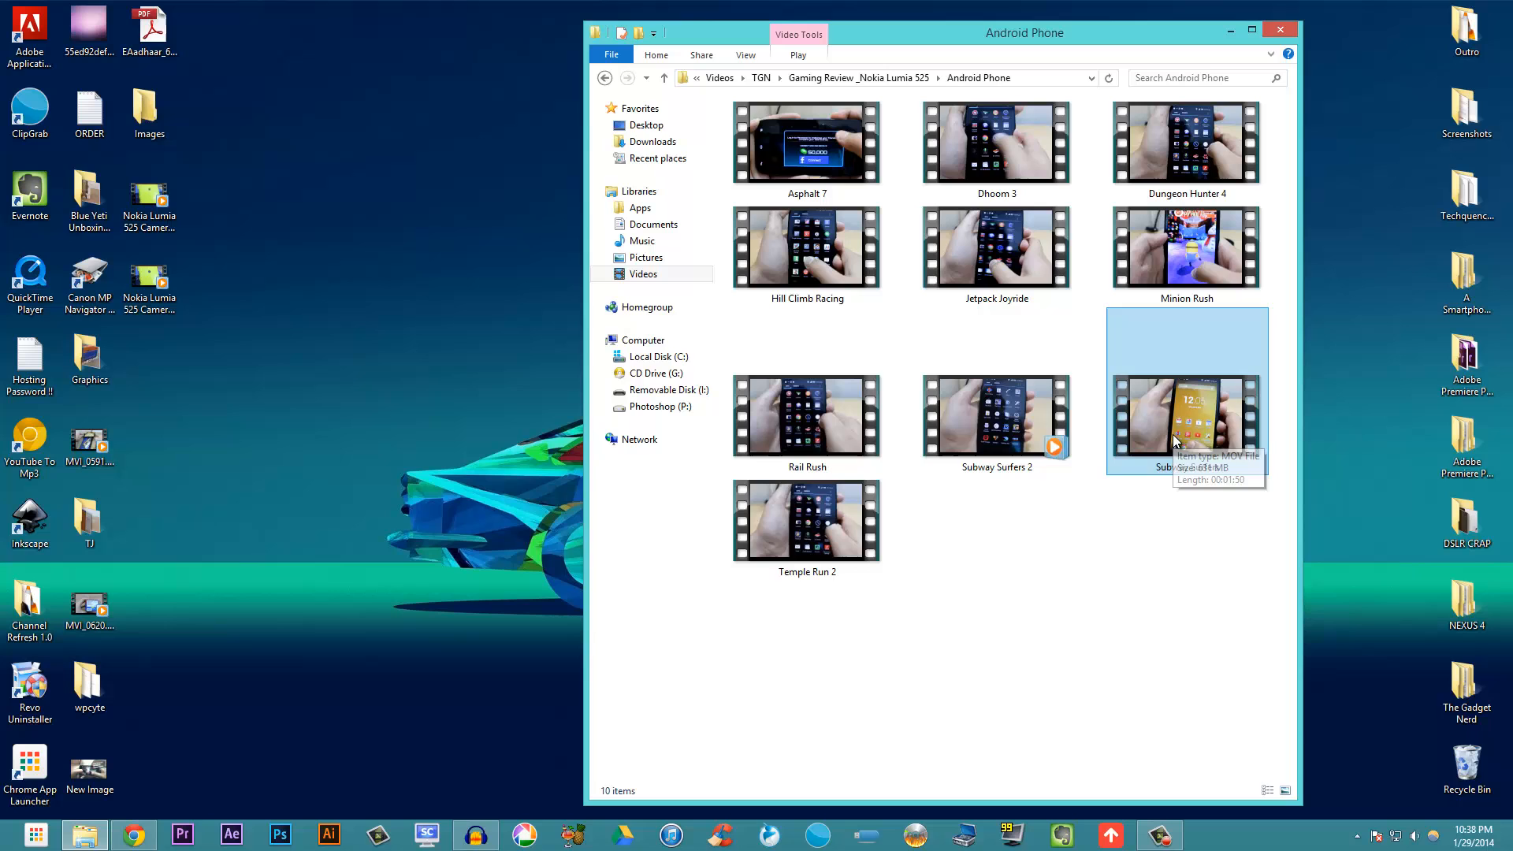
{"action": "right_click", "coordinate": [1186, 425]}
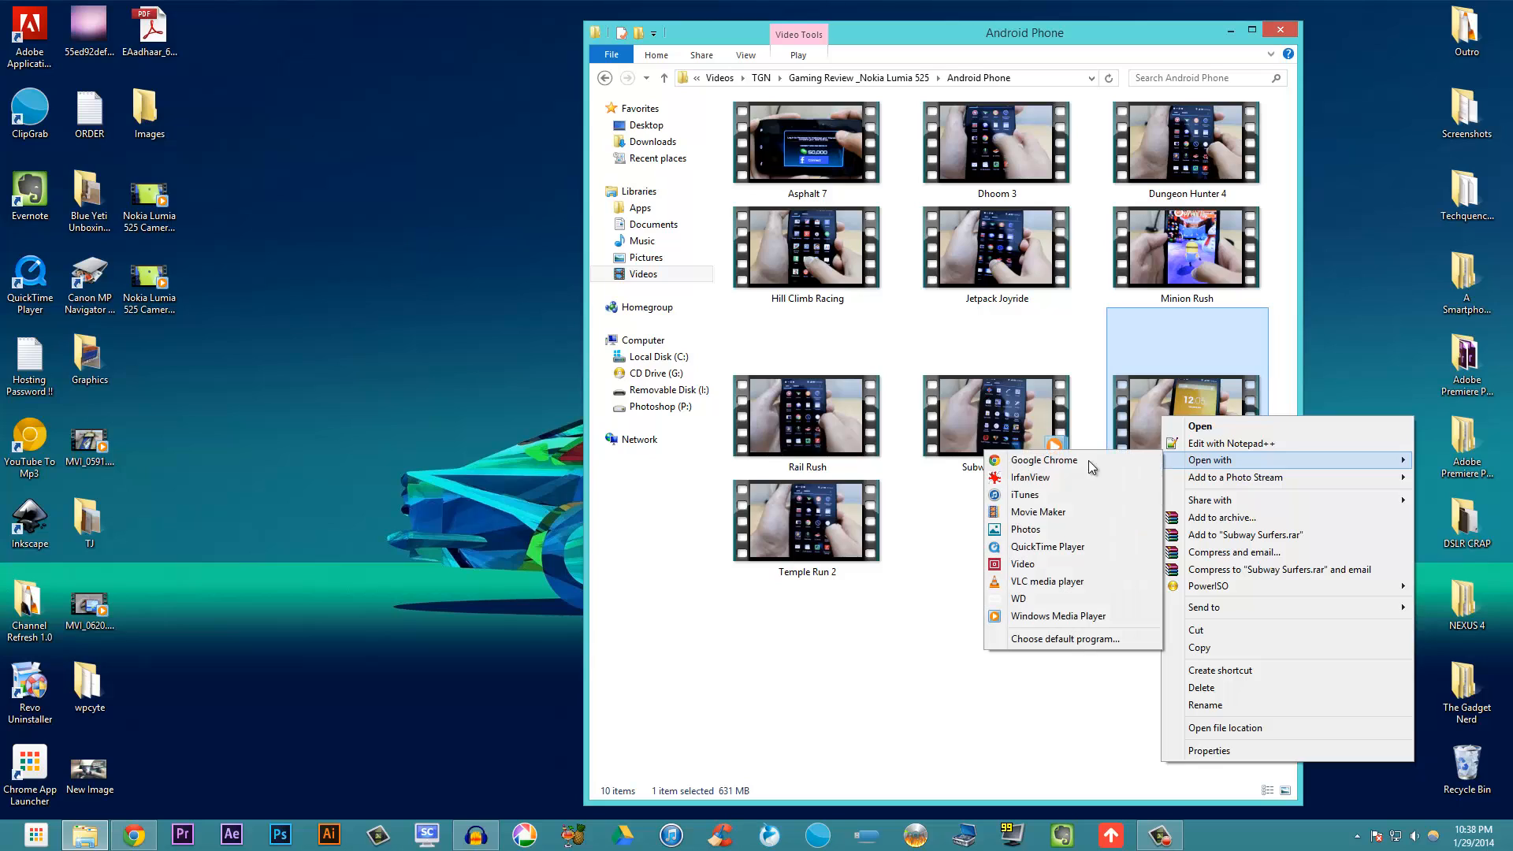
{"action": "mouse_move", "coordinate": [1066, 616]}
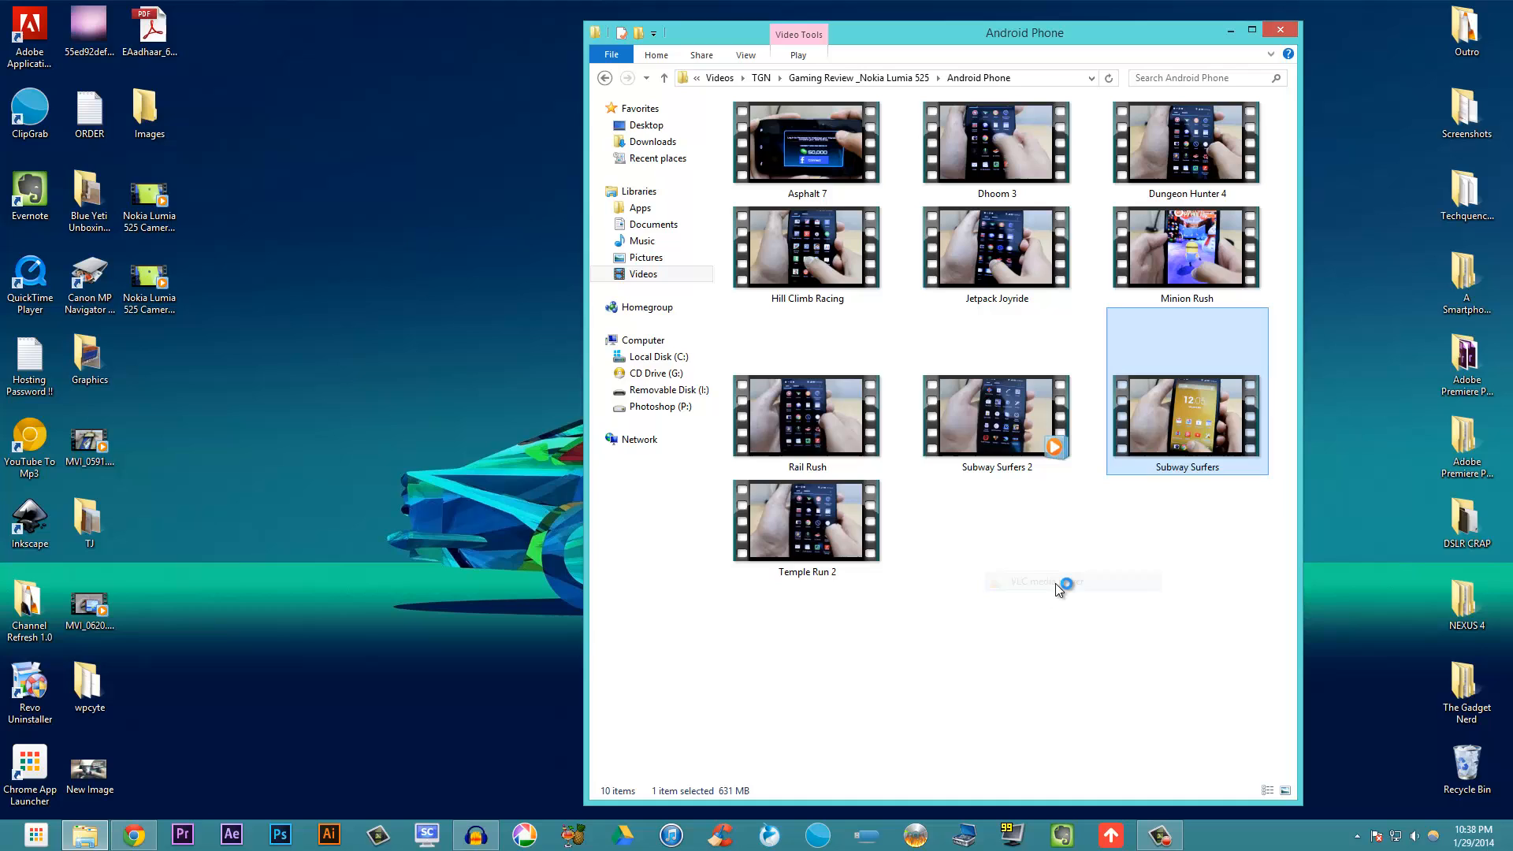
Play Subway Surfers.MOV in VLC, pause it at 16 seconds, and select Subway Surfers 2
{"action": "double_click", "coordinate": [1186, 410]}
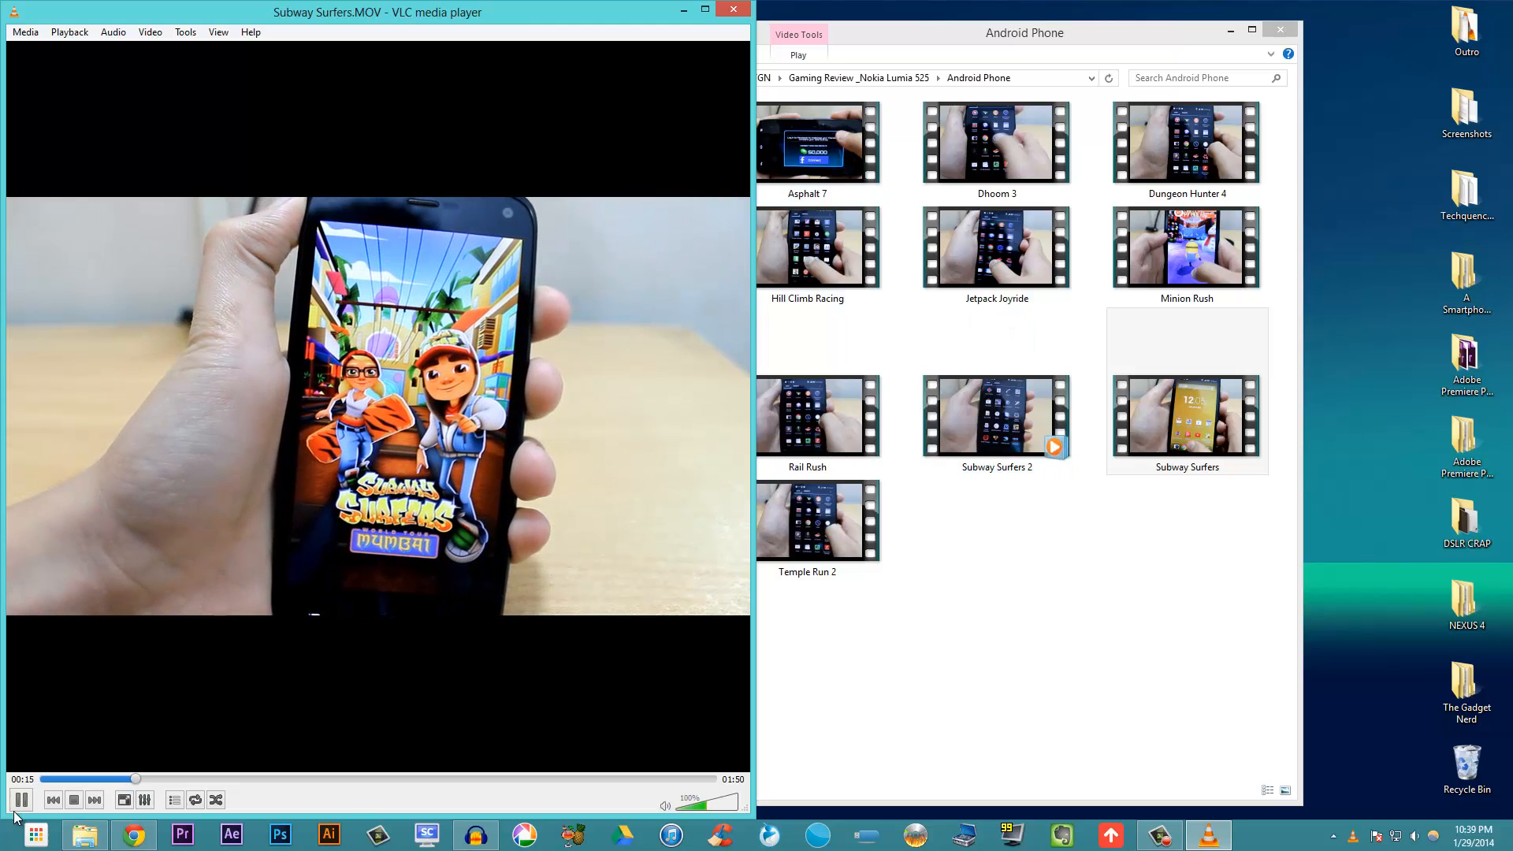
{"action": "left_click", "coordinate": [22, 799]}
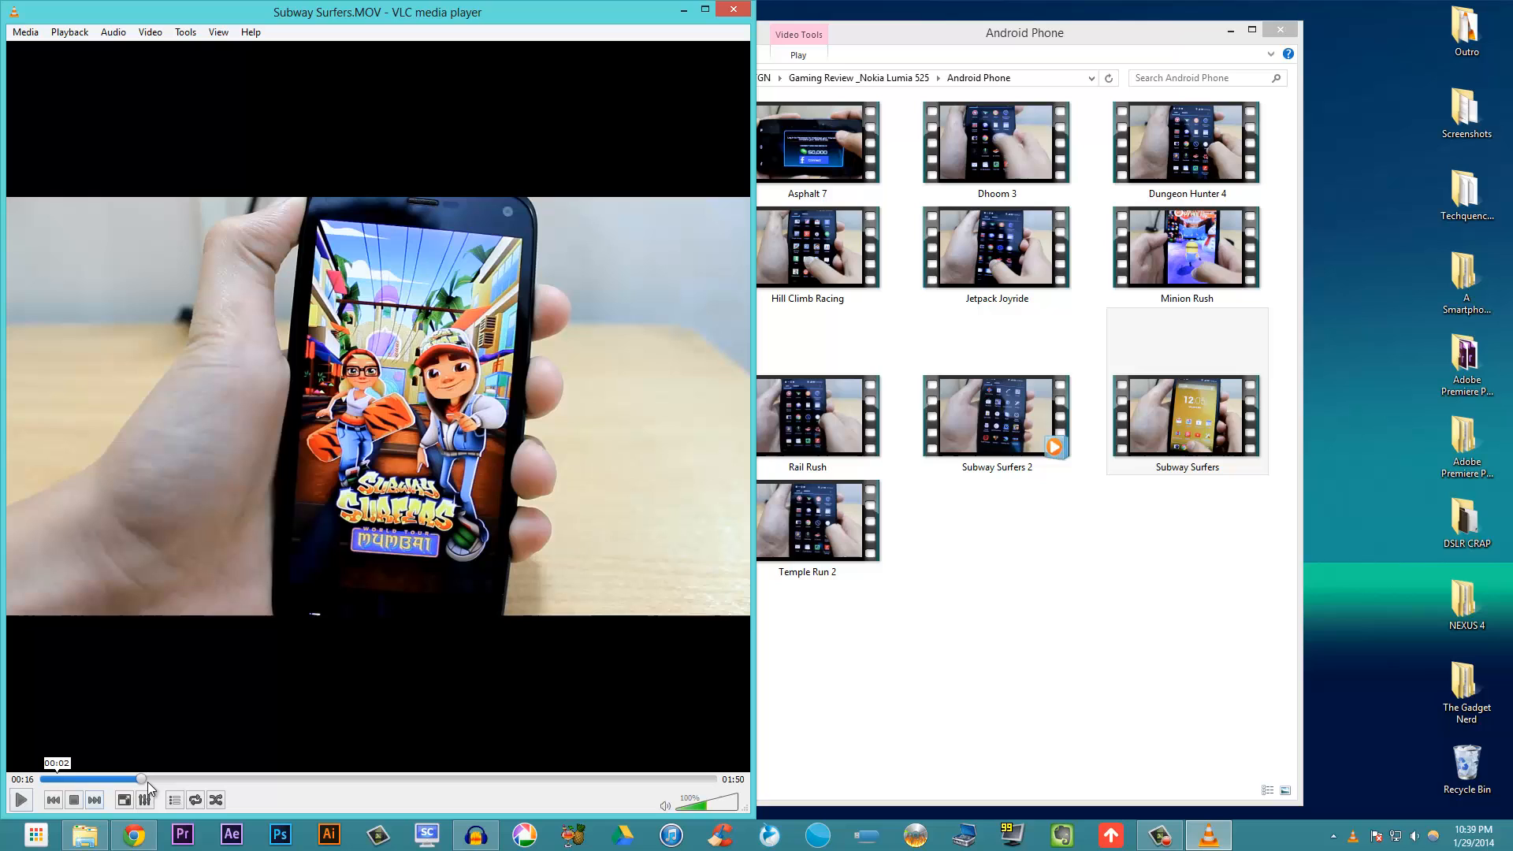
{"action": "left_click", "coordinate": [997, 416]}
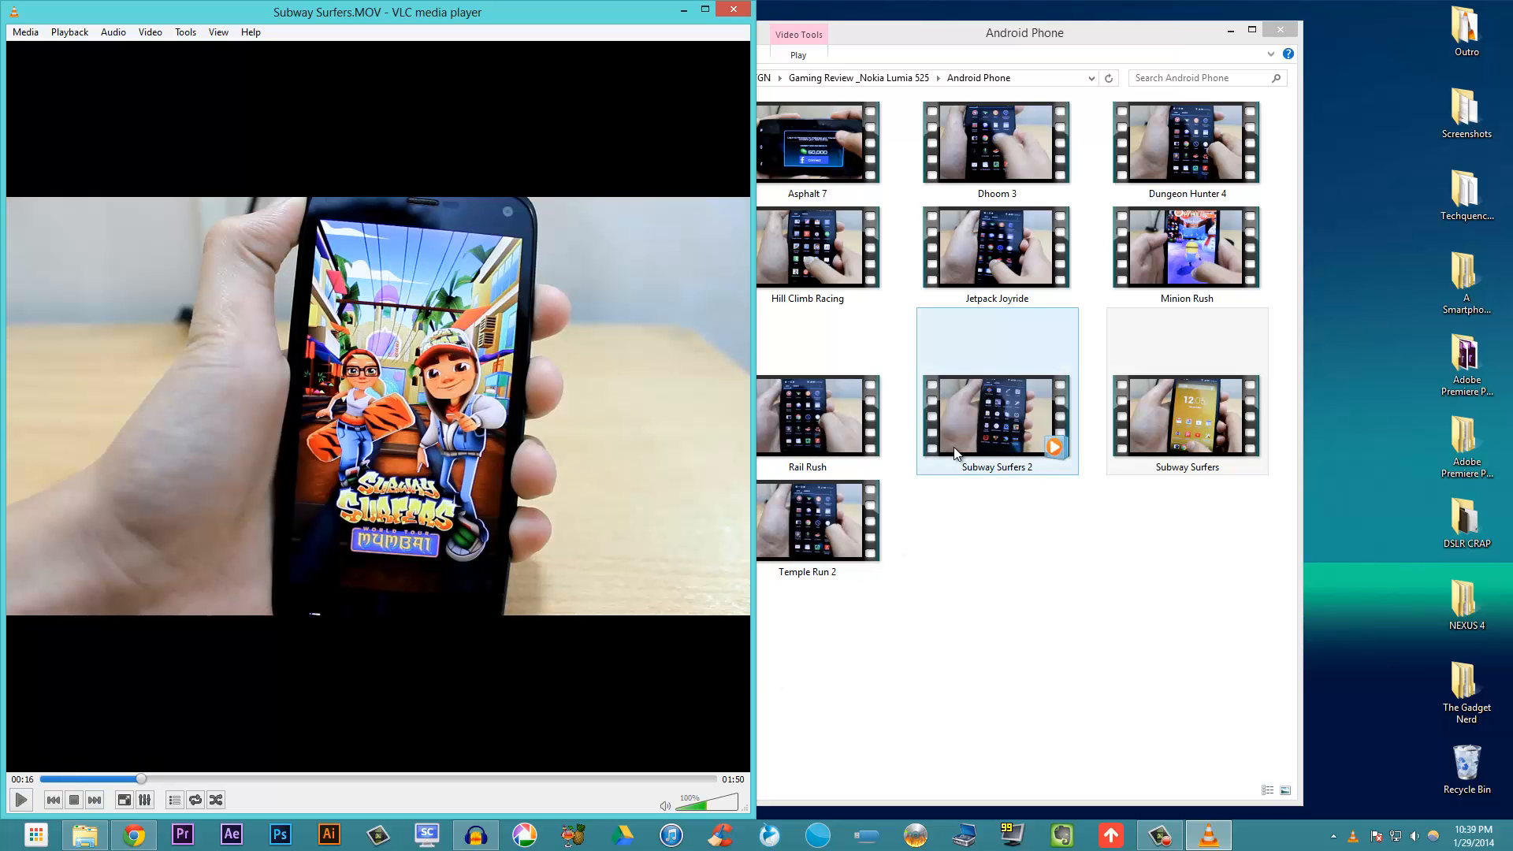
Open Subway Surfers 2.mp4 in VLC, pause at 16 seconds, then bring up the original's options
{"action": "right_click", "coordinate": [997, 416]}
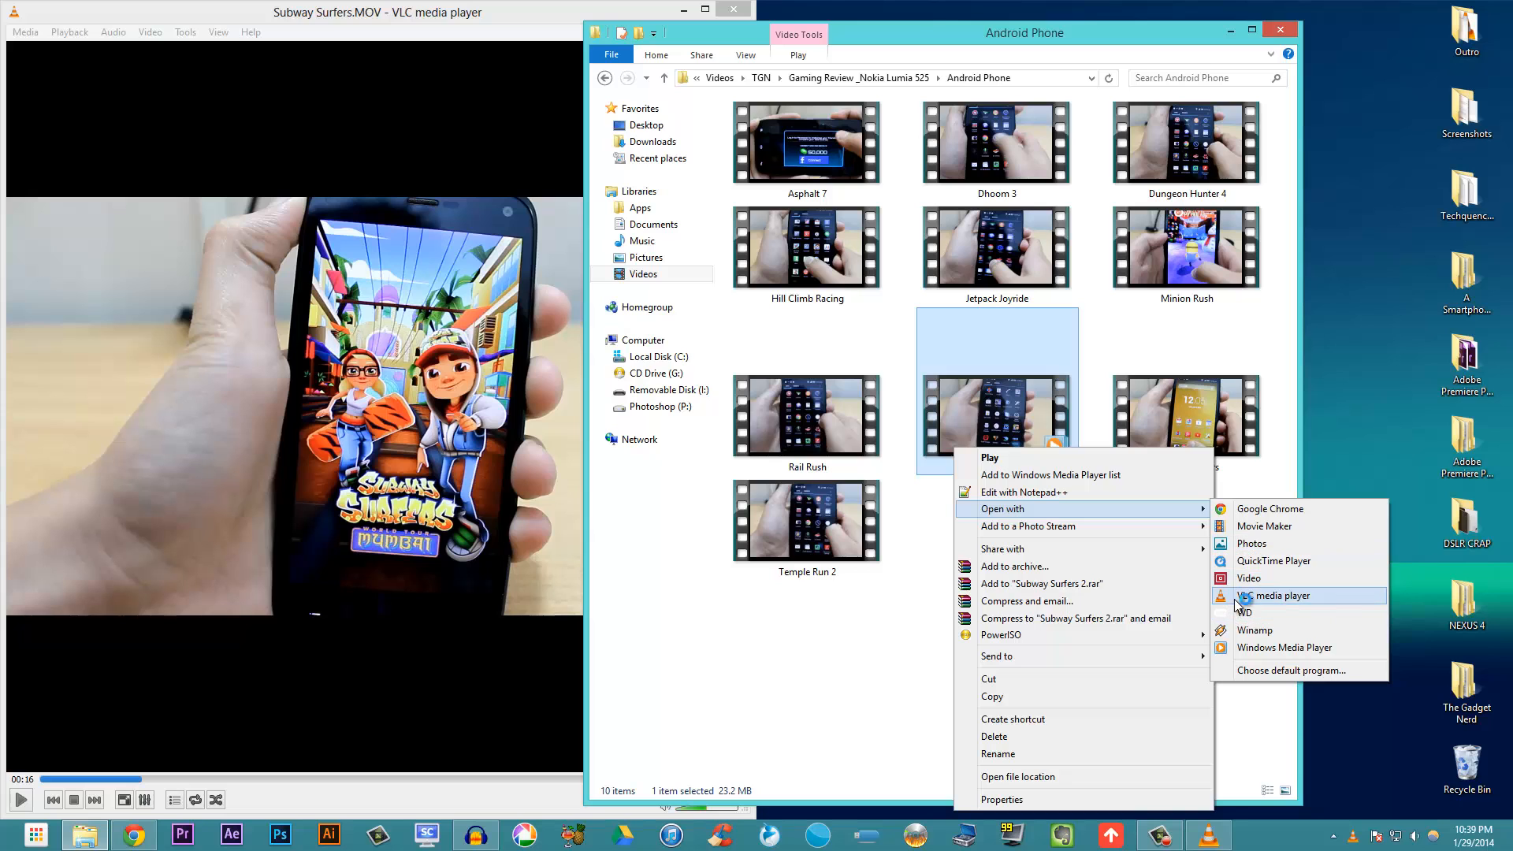
{"action": "left_click", "coordinate": [1276, 596]}
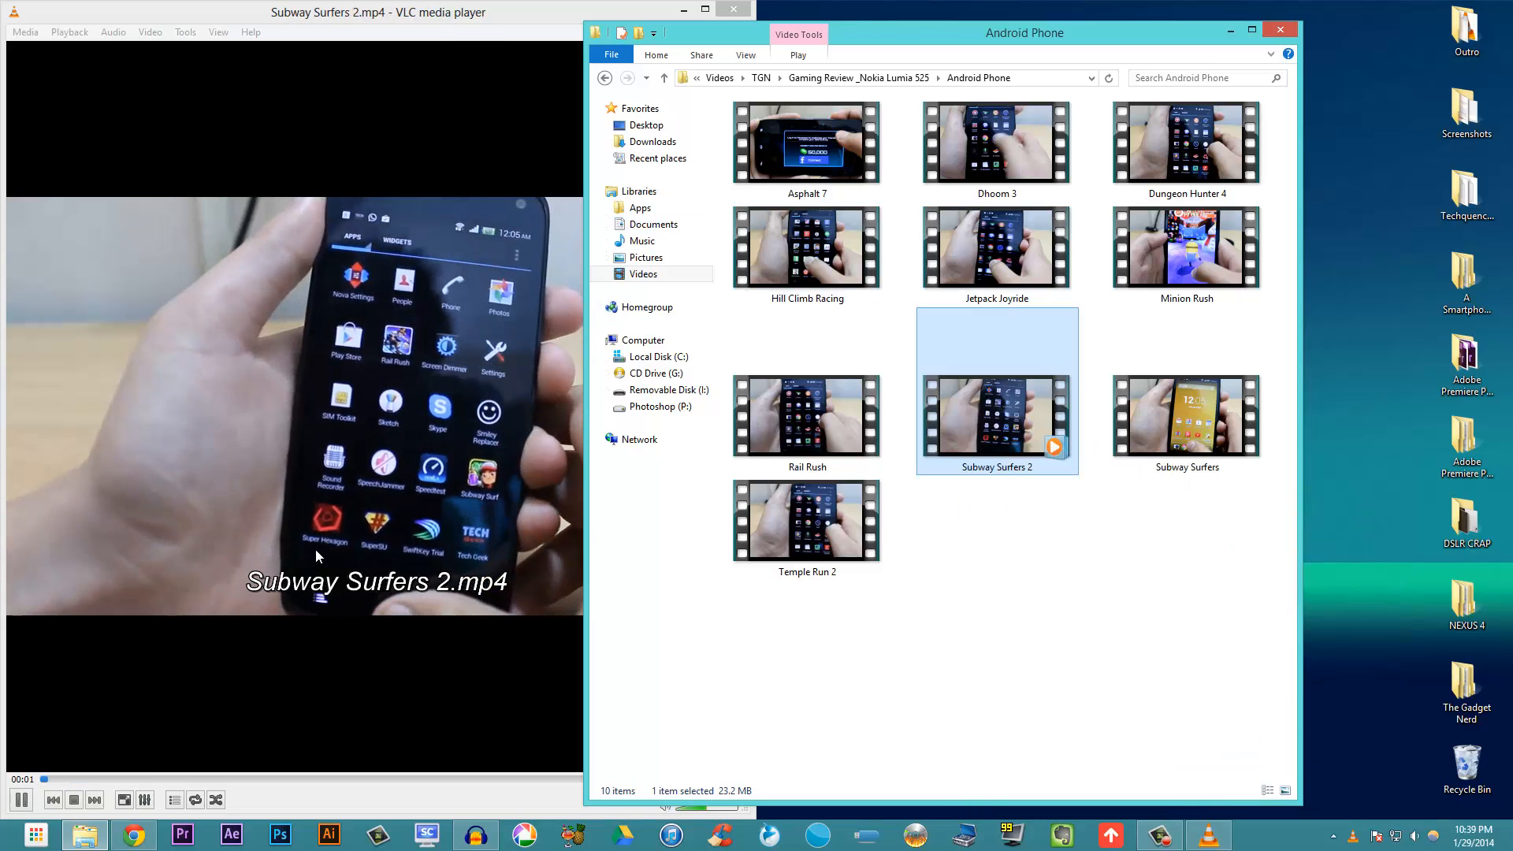
{"action": "left_click", "coordinate": [21, 799]}
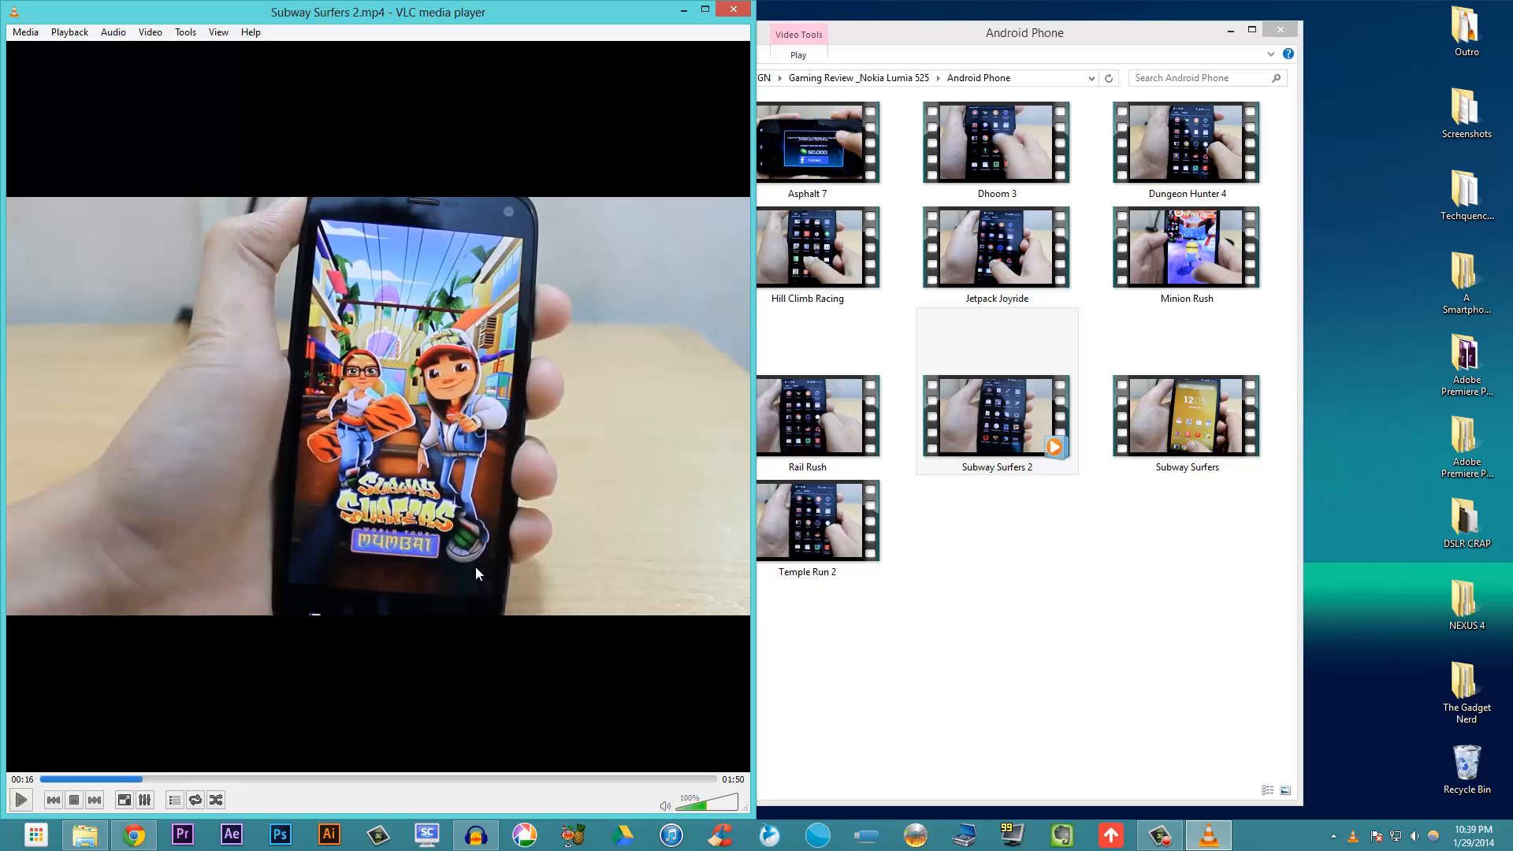
{"action": "left_click", "coordinate": [1186, 415]}
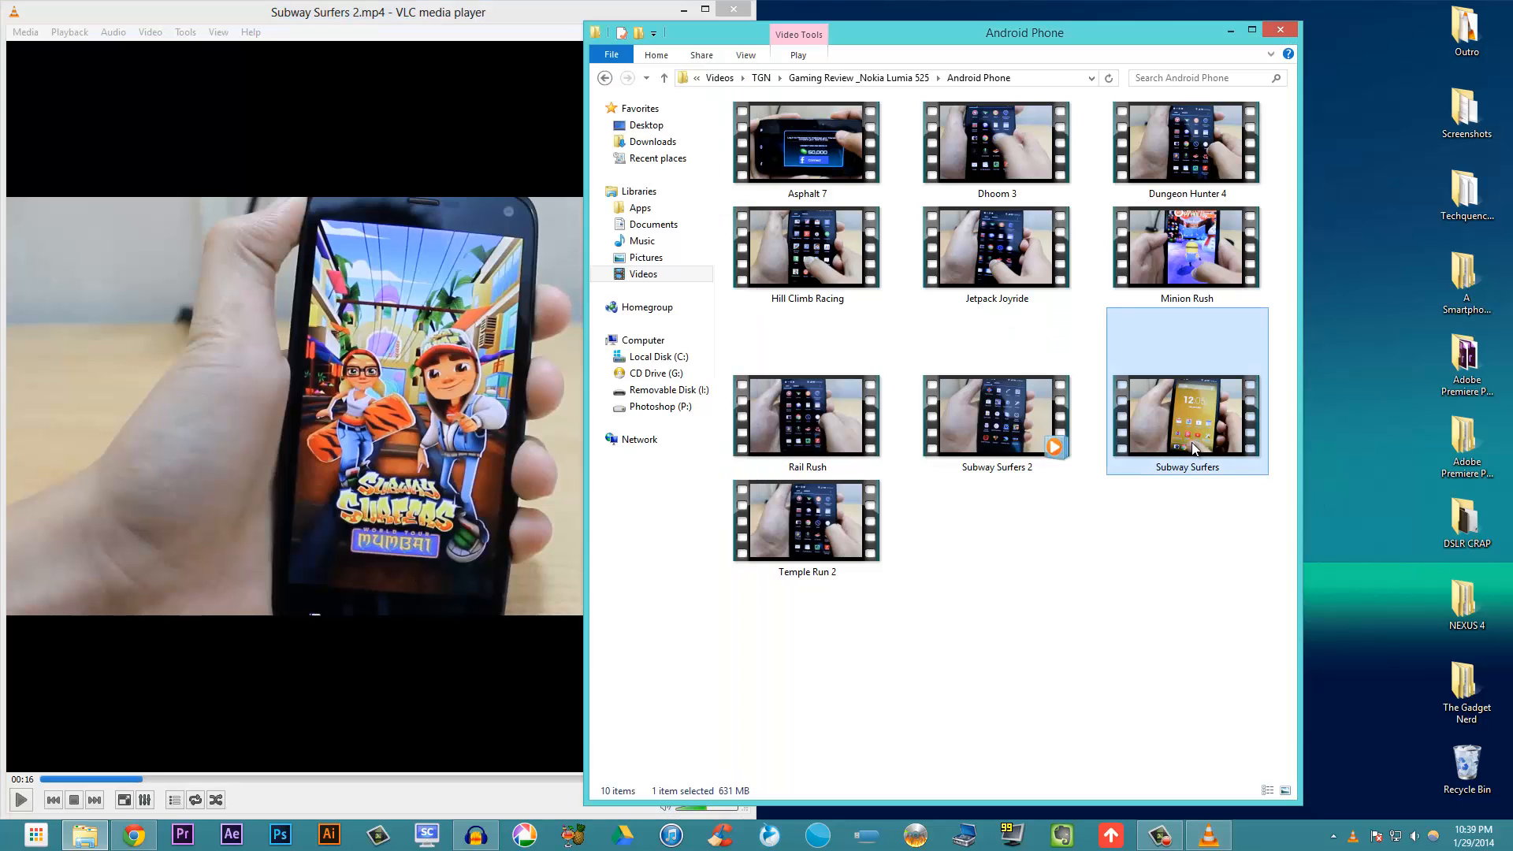
{"action": "right_click", "coordinate": [1186, 415]}
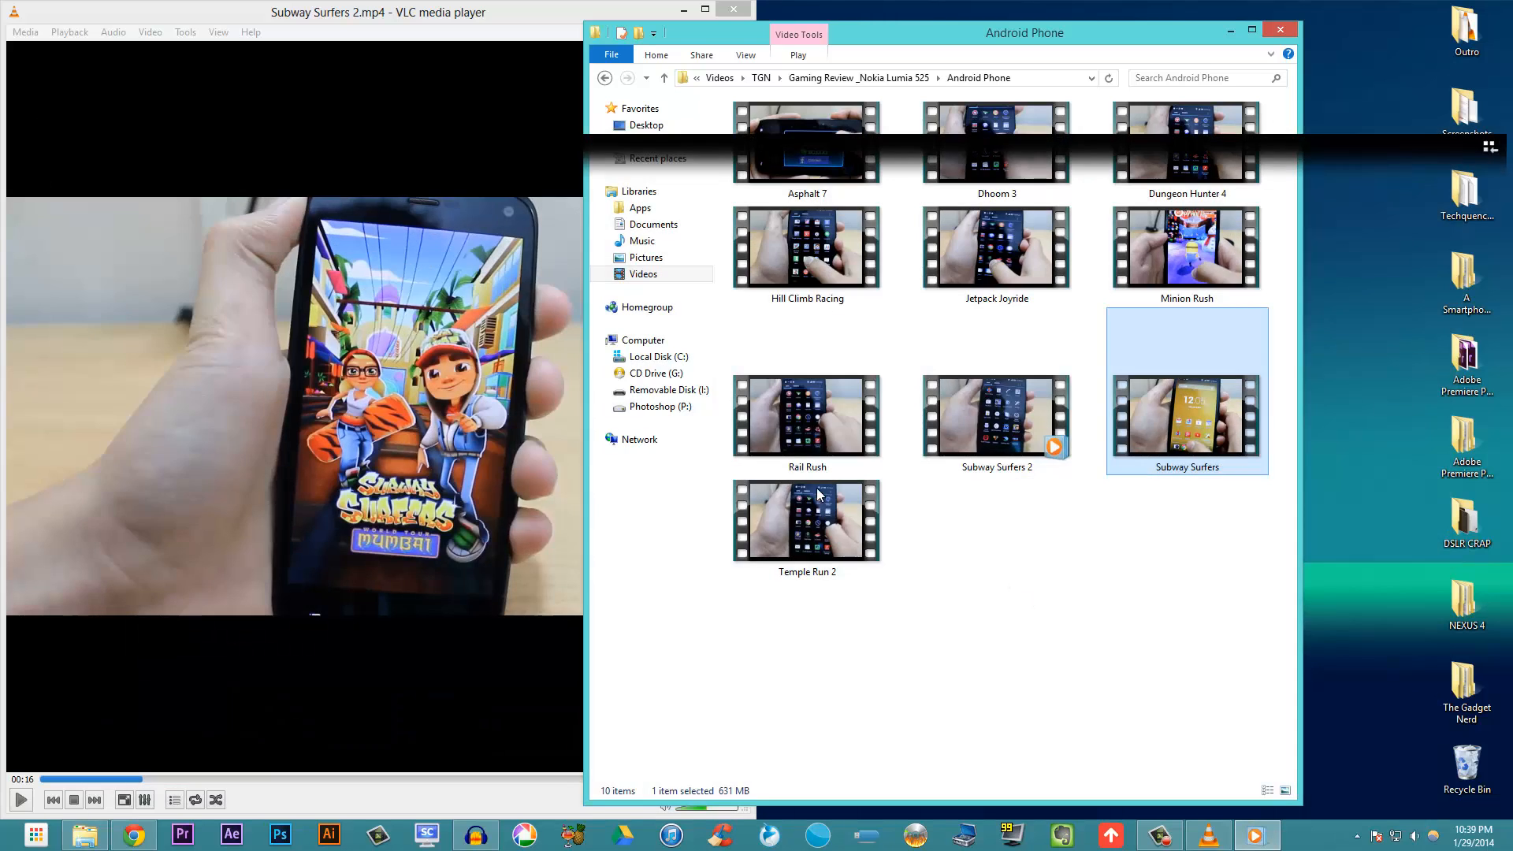
Open the original clip in Windows Media Player and seek it to the 16–17 second scene
{"action": "double_click", "coordinate": [1186, 391]}
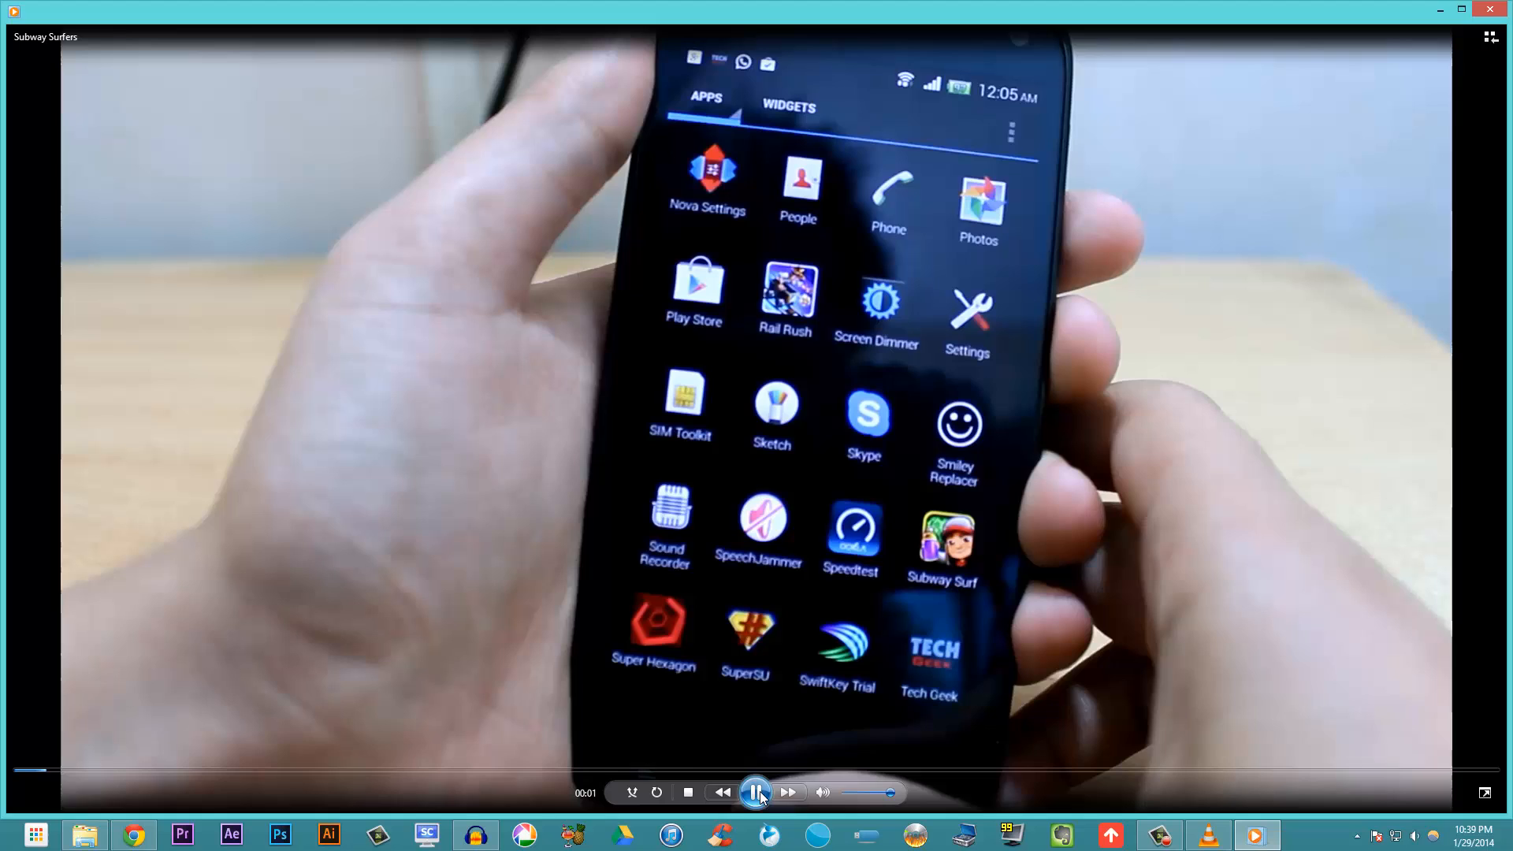
{"action": "left_click", "coordinate": [755, 791]}
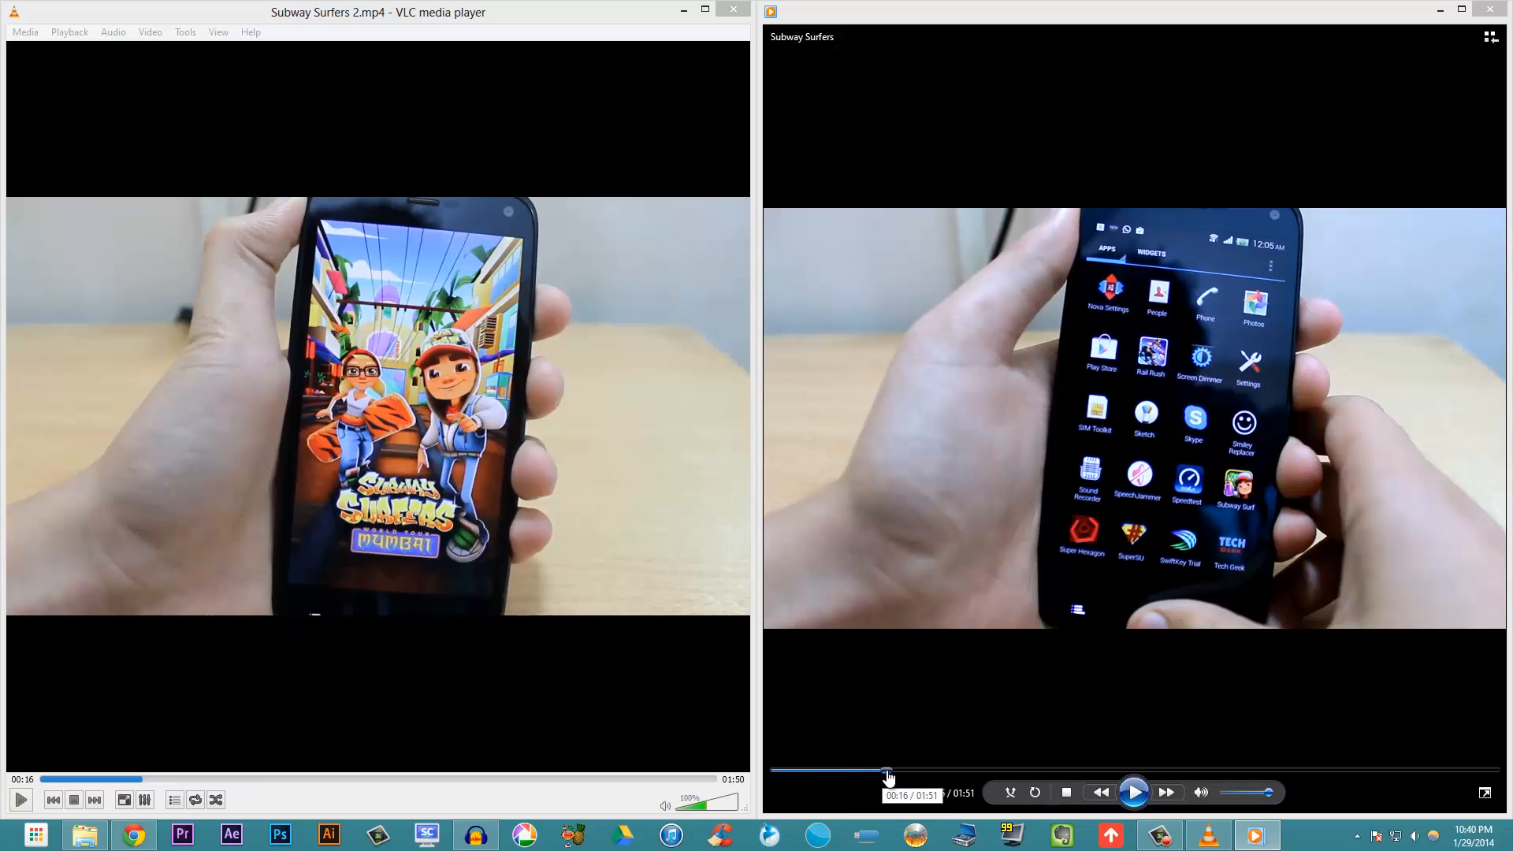
{"action": "left_click", "coordinate": [1134, 792]}
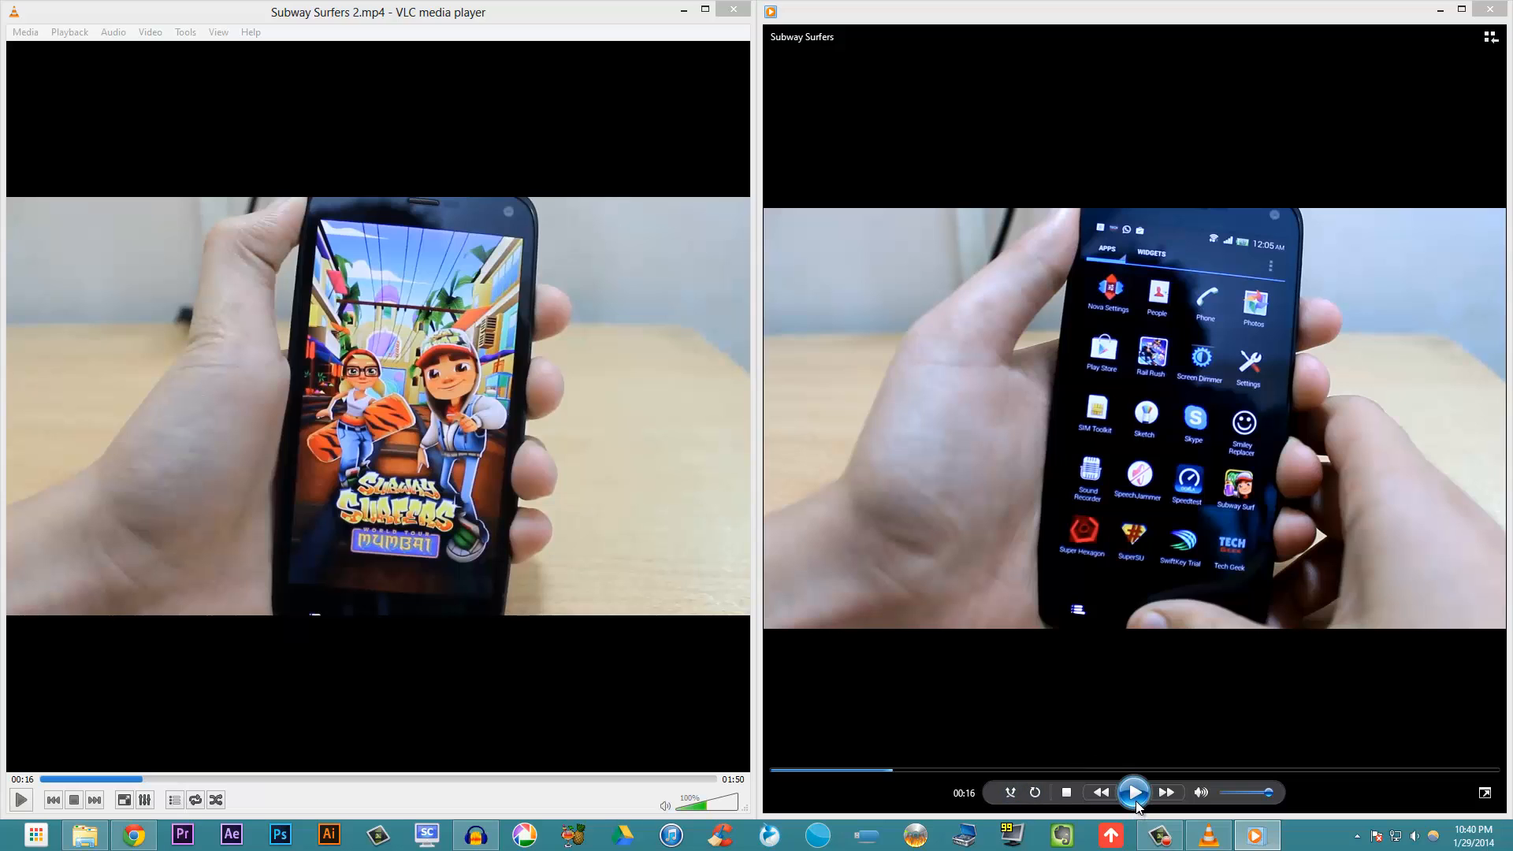
{"action": "left_click", "coordinate": [1133, 791]}
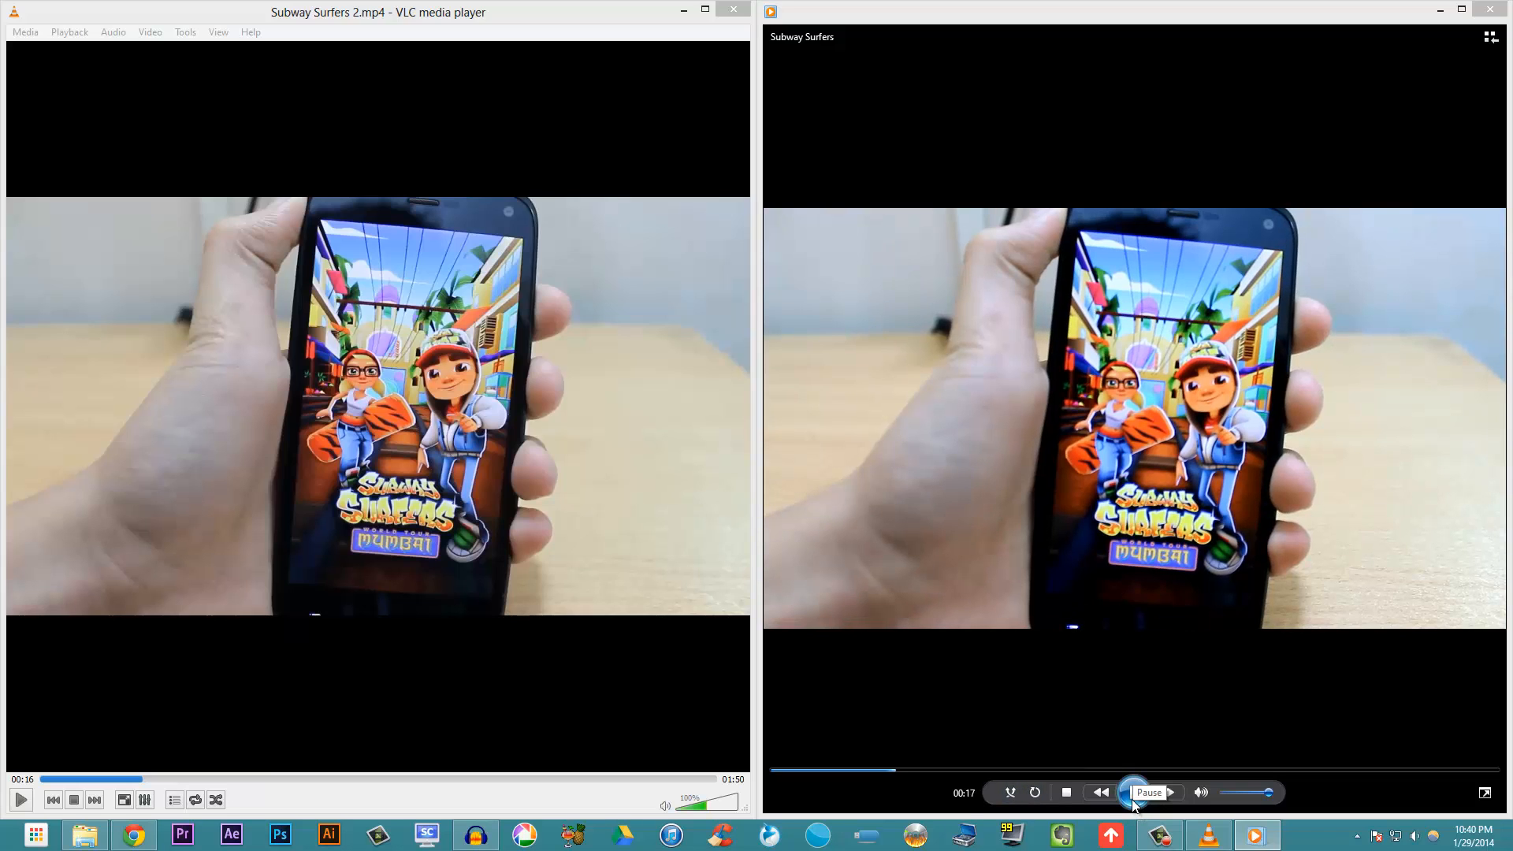
Pause Windows Media Player at 17 seconds, matching the VLC copy's title scene
{"action": "left_click", "coordinate": [1134, 792]}
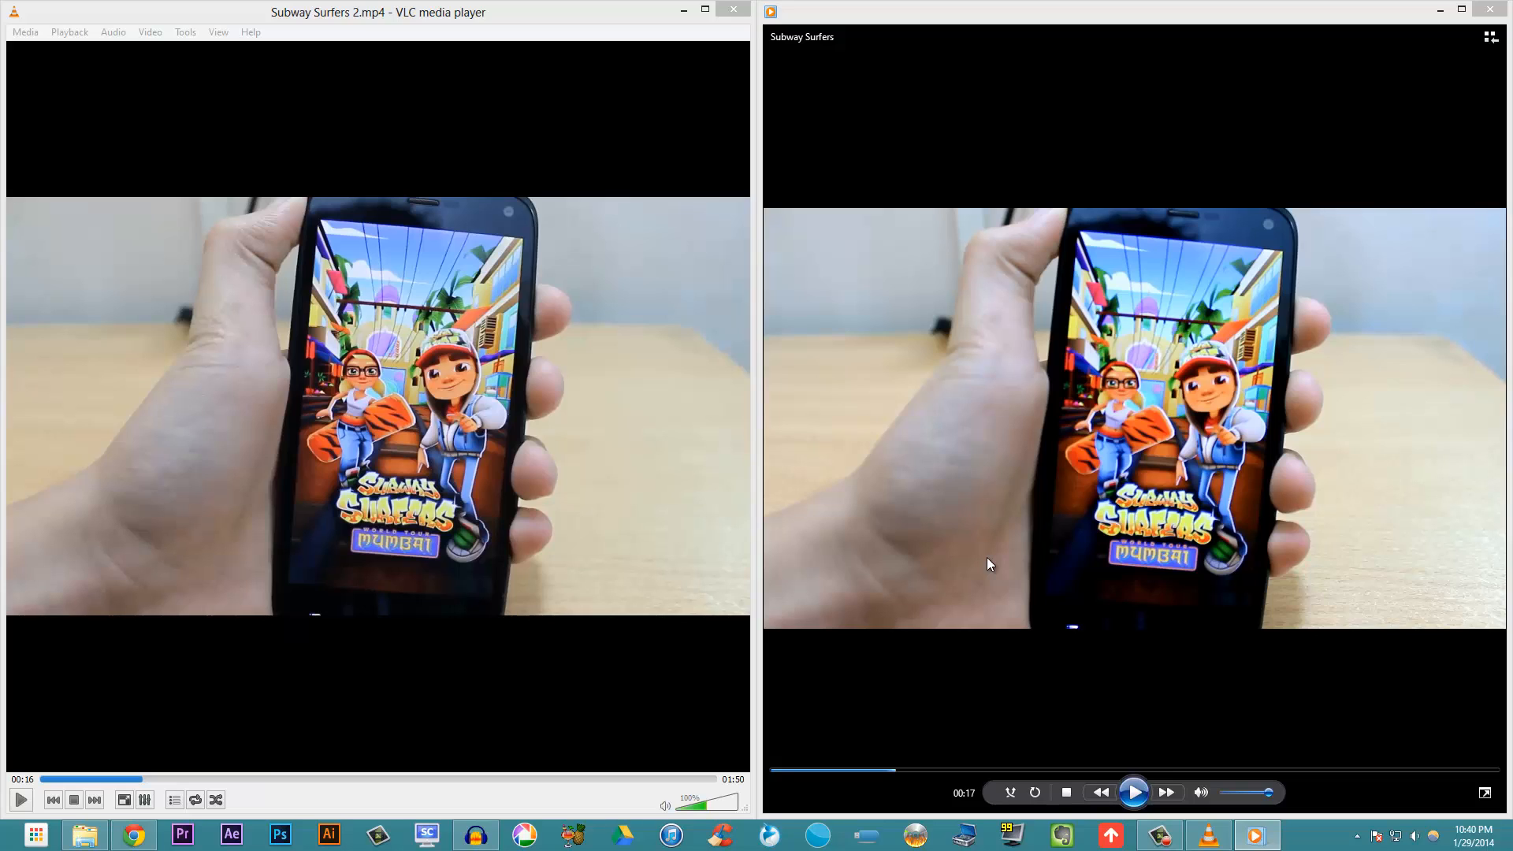
{"action": "mouse_move", "coordinate": [636, 119]}
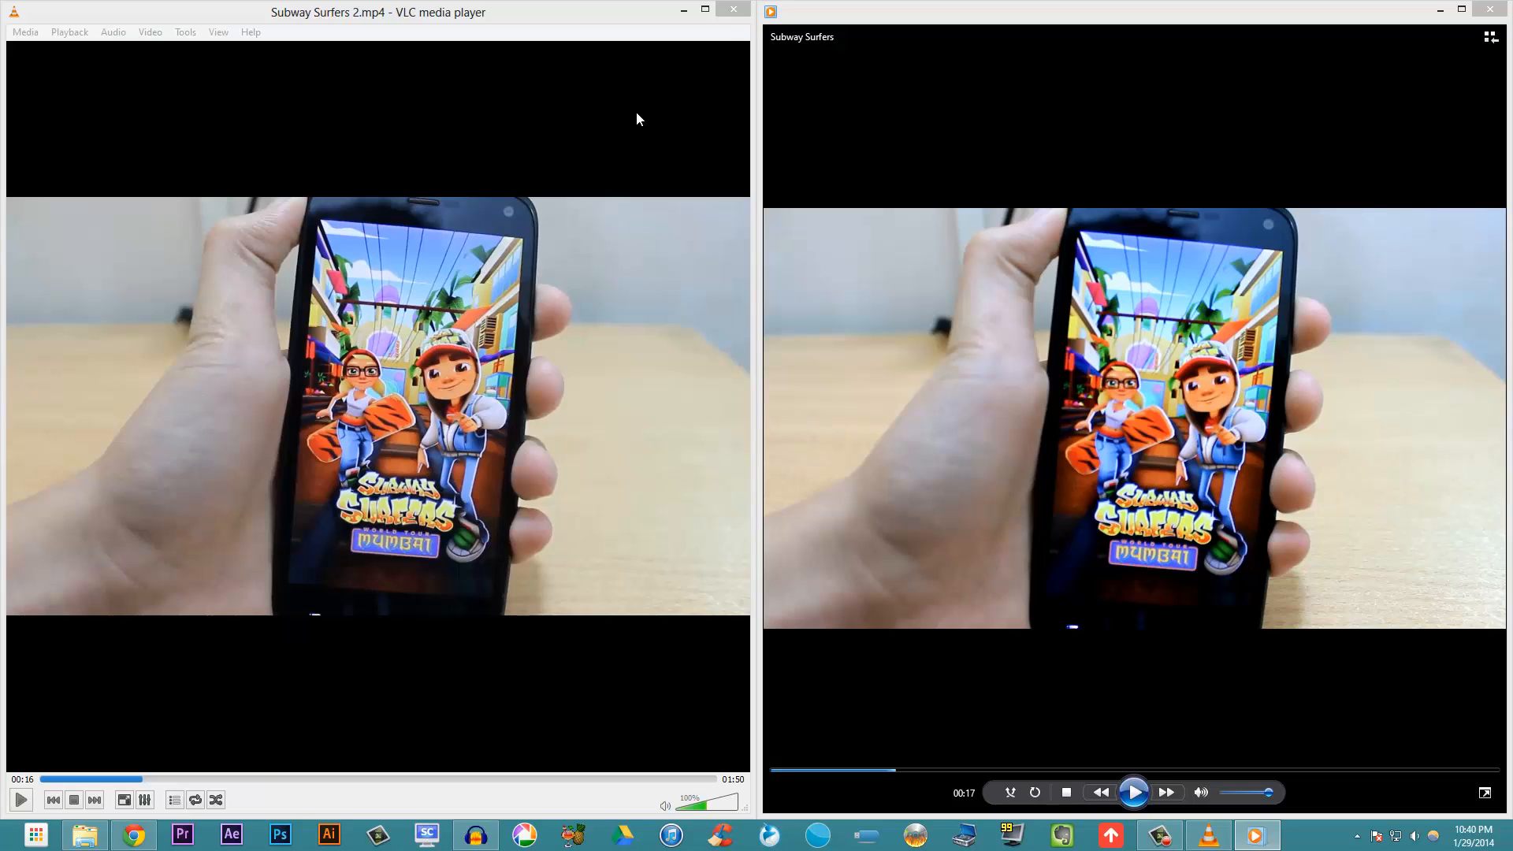
{"action": "mouse_move", "coordinate": [1163, 206]}
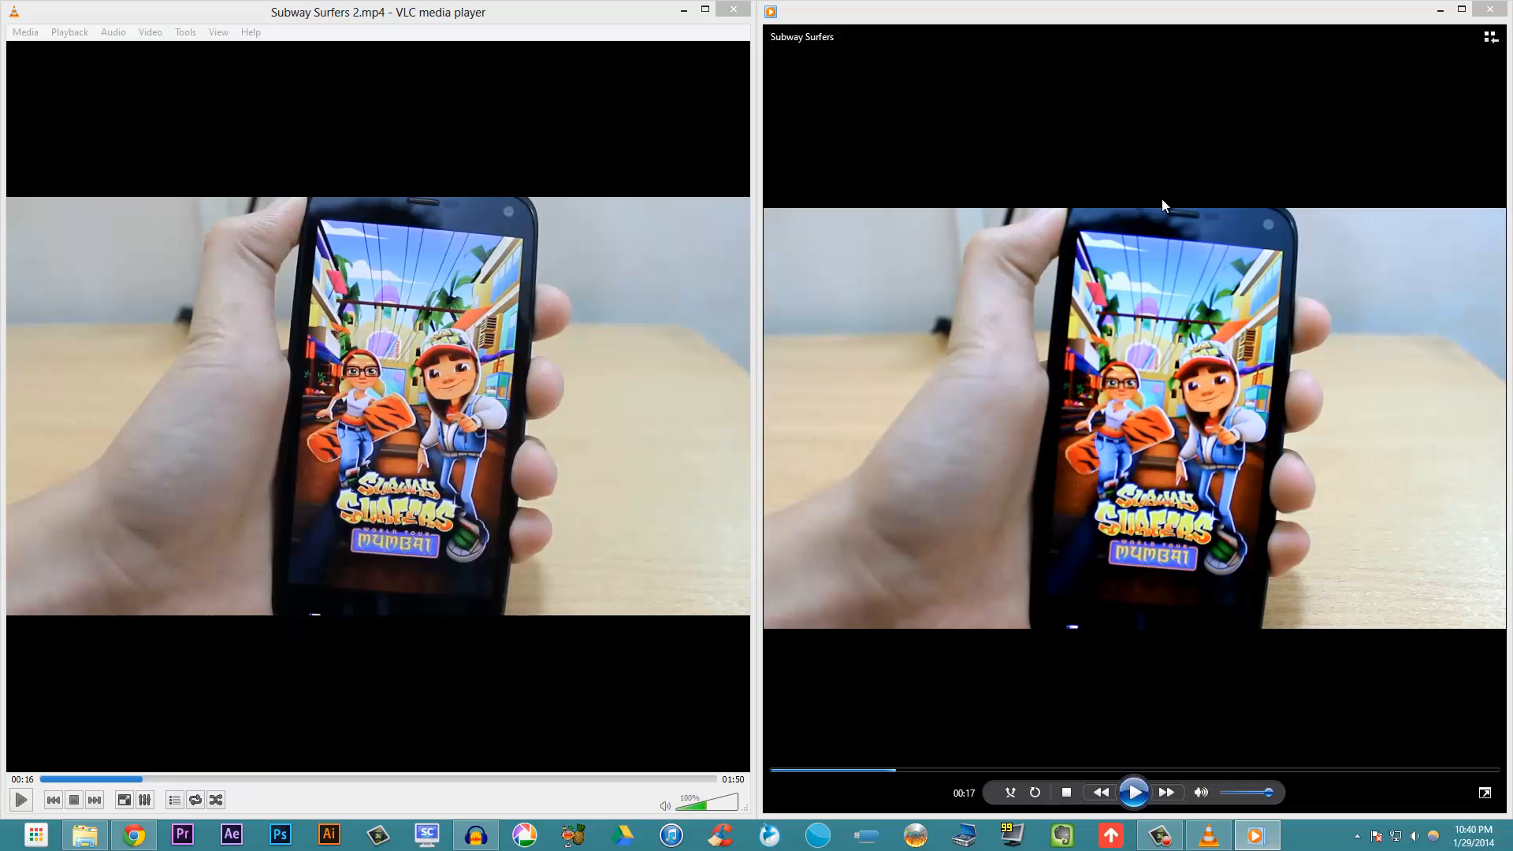
{"action": "mouse_move", "coordinate": [1165, 205]}
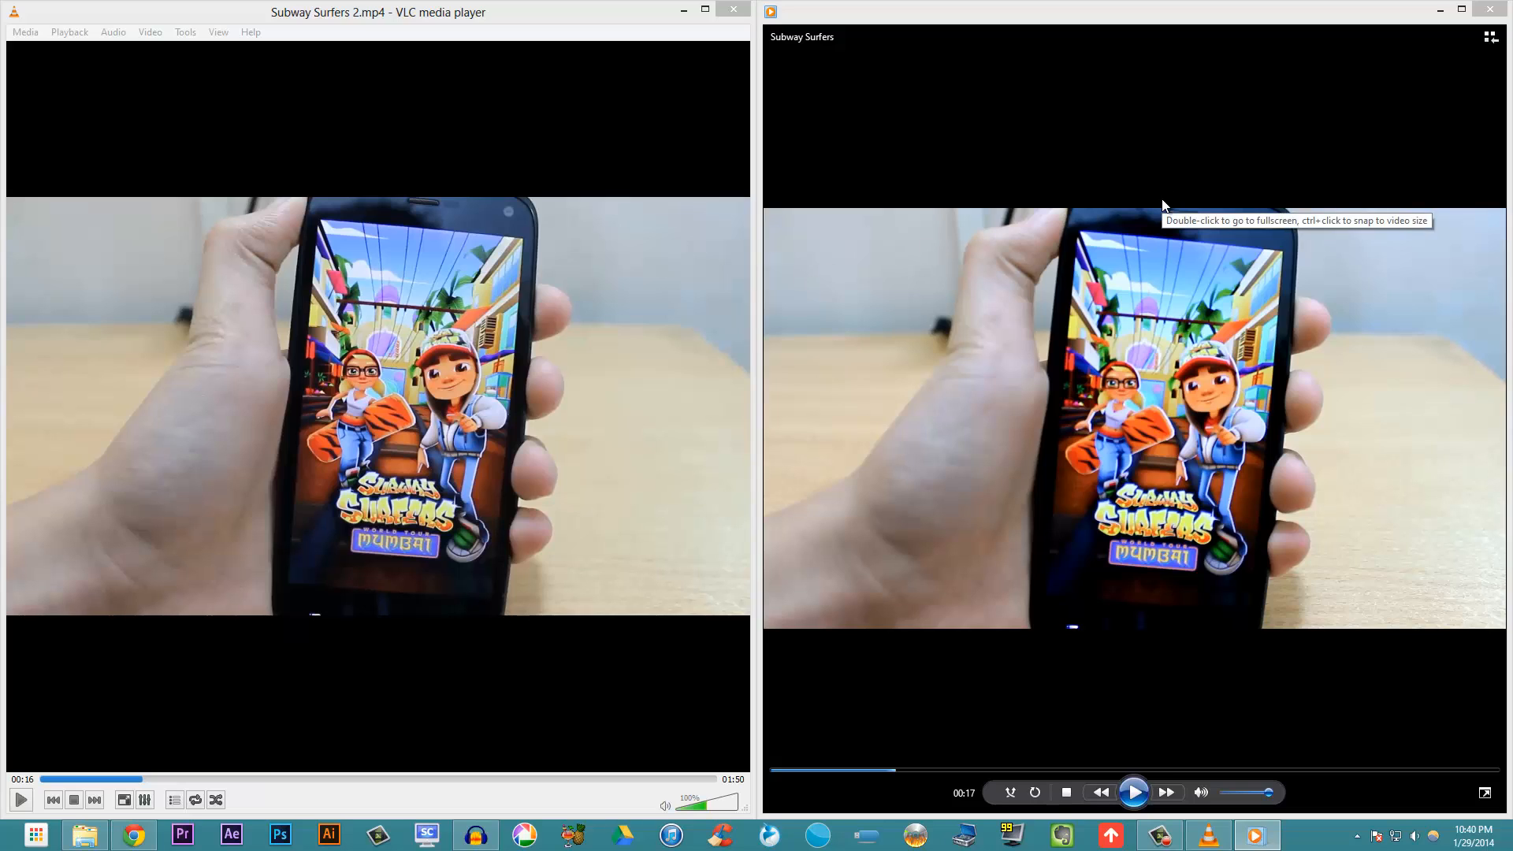
{"action": "mouse_move", "coordinate": [421, 495]}
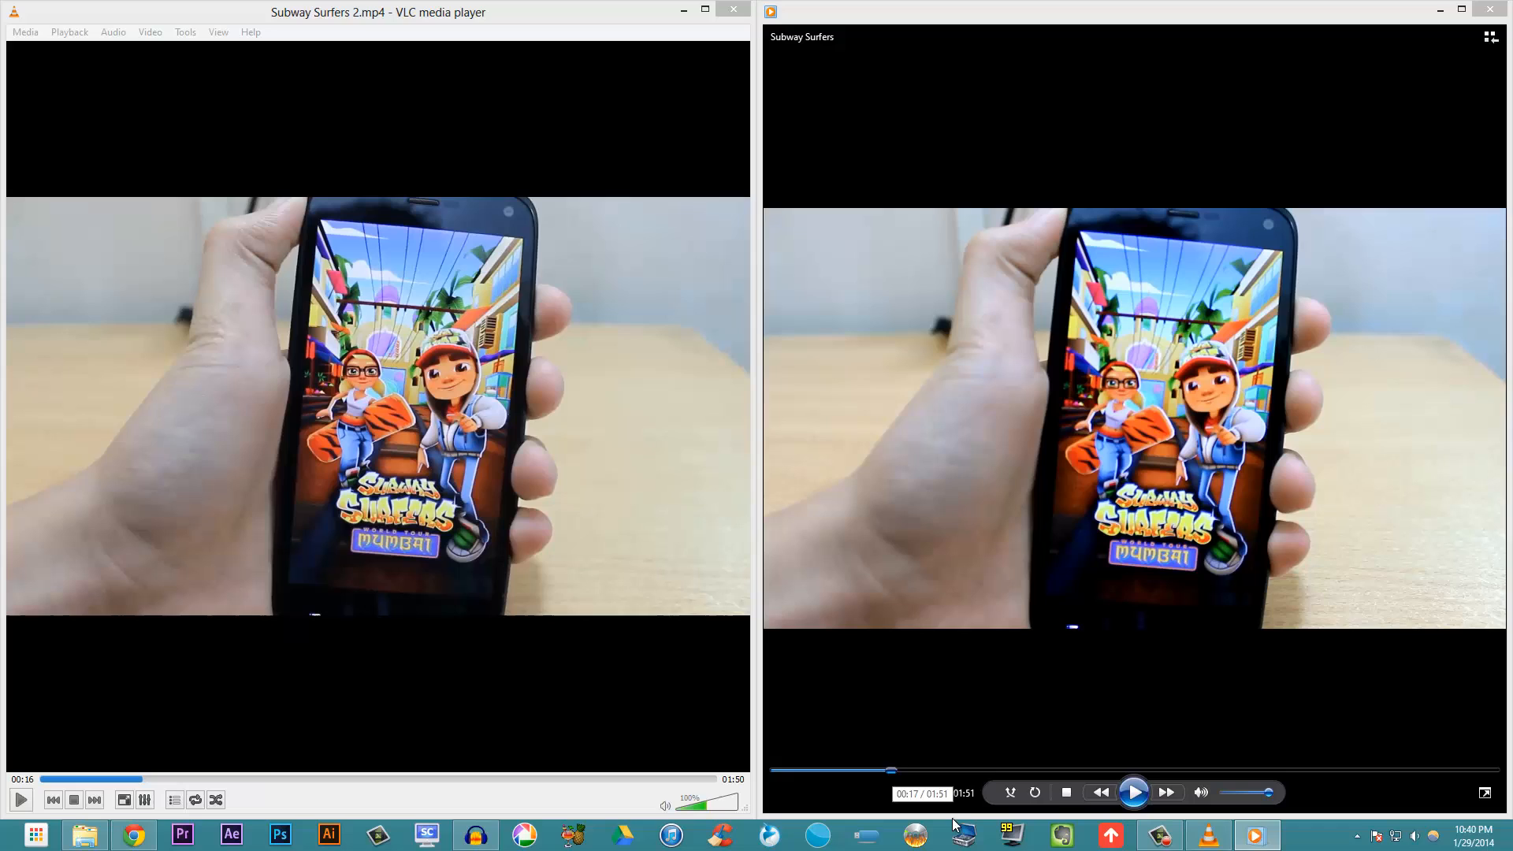
{"action": "mouse_move", "coordinate": [880, 770]}
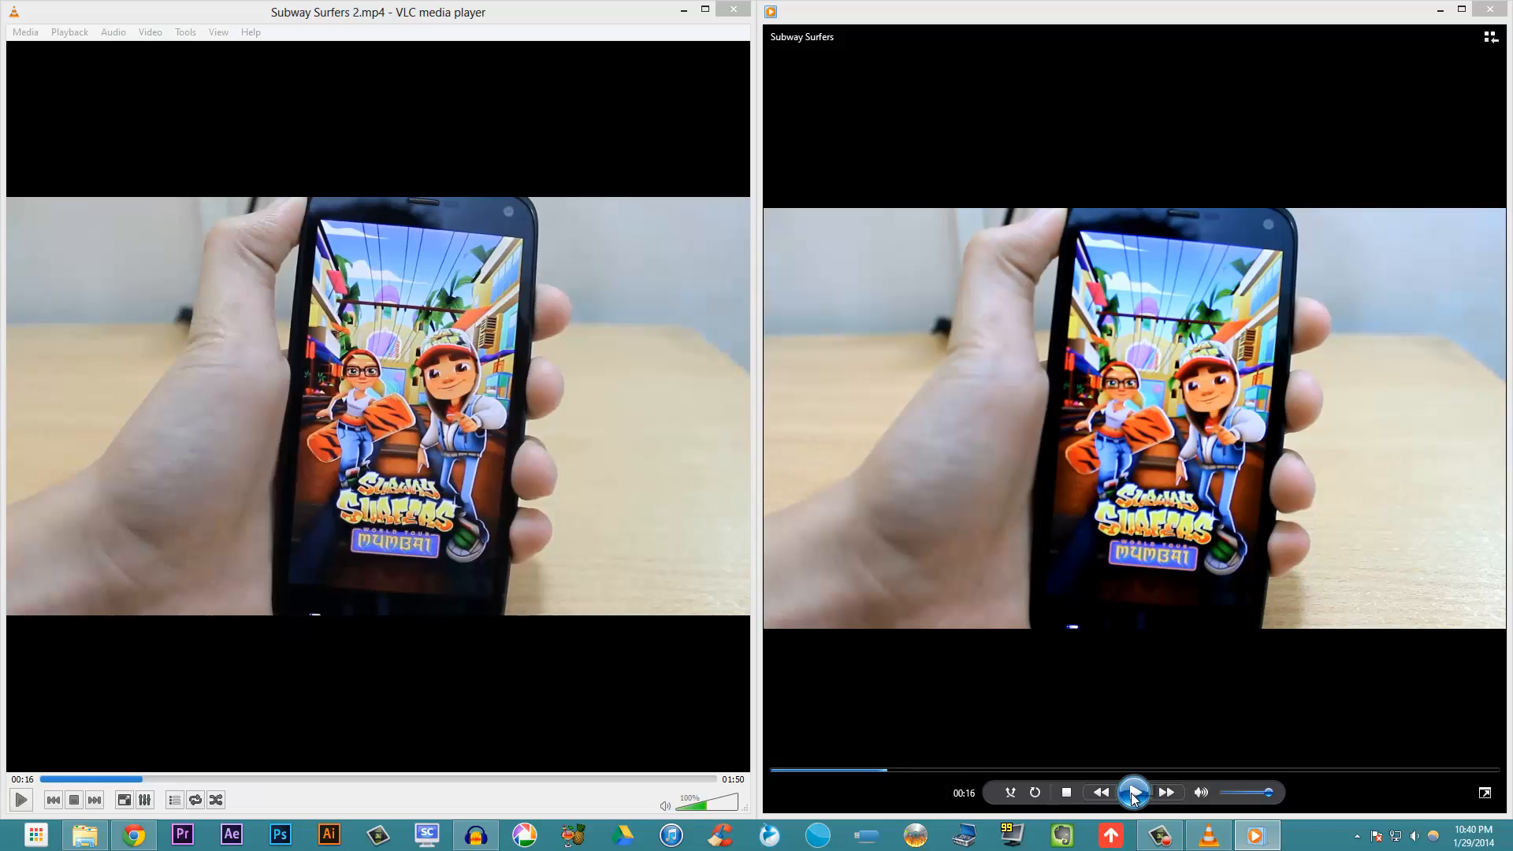
{"action": "mouse_move", "coordinate": [1131, 792]}
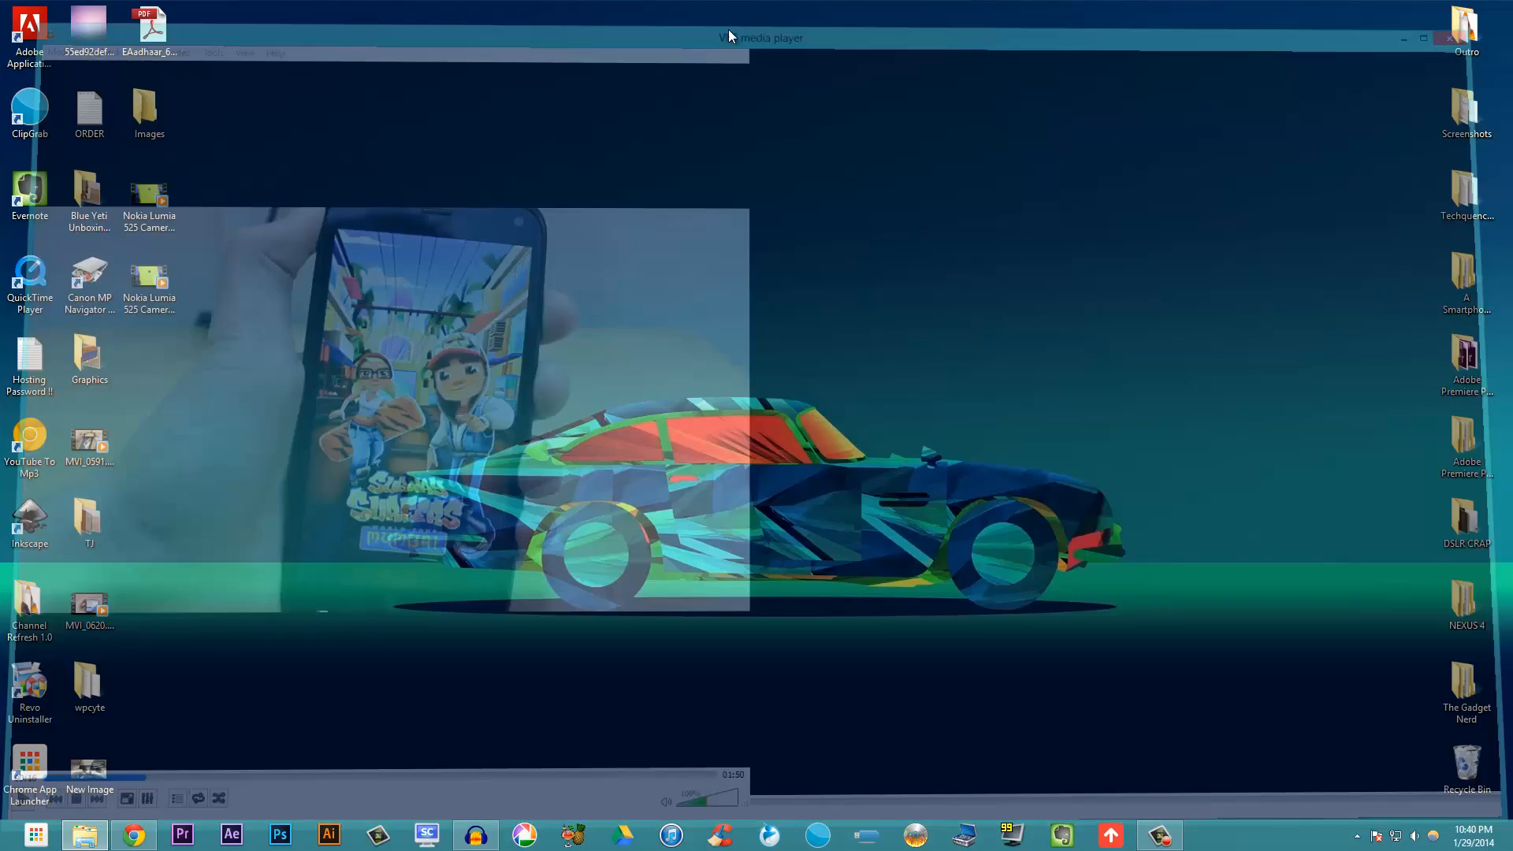
Open the Android Phone video folder and view Subway Surfers 2's properties (23.2 MB)
{"action": "left_click", "coordinate": [1466, 38]}
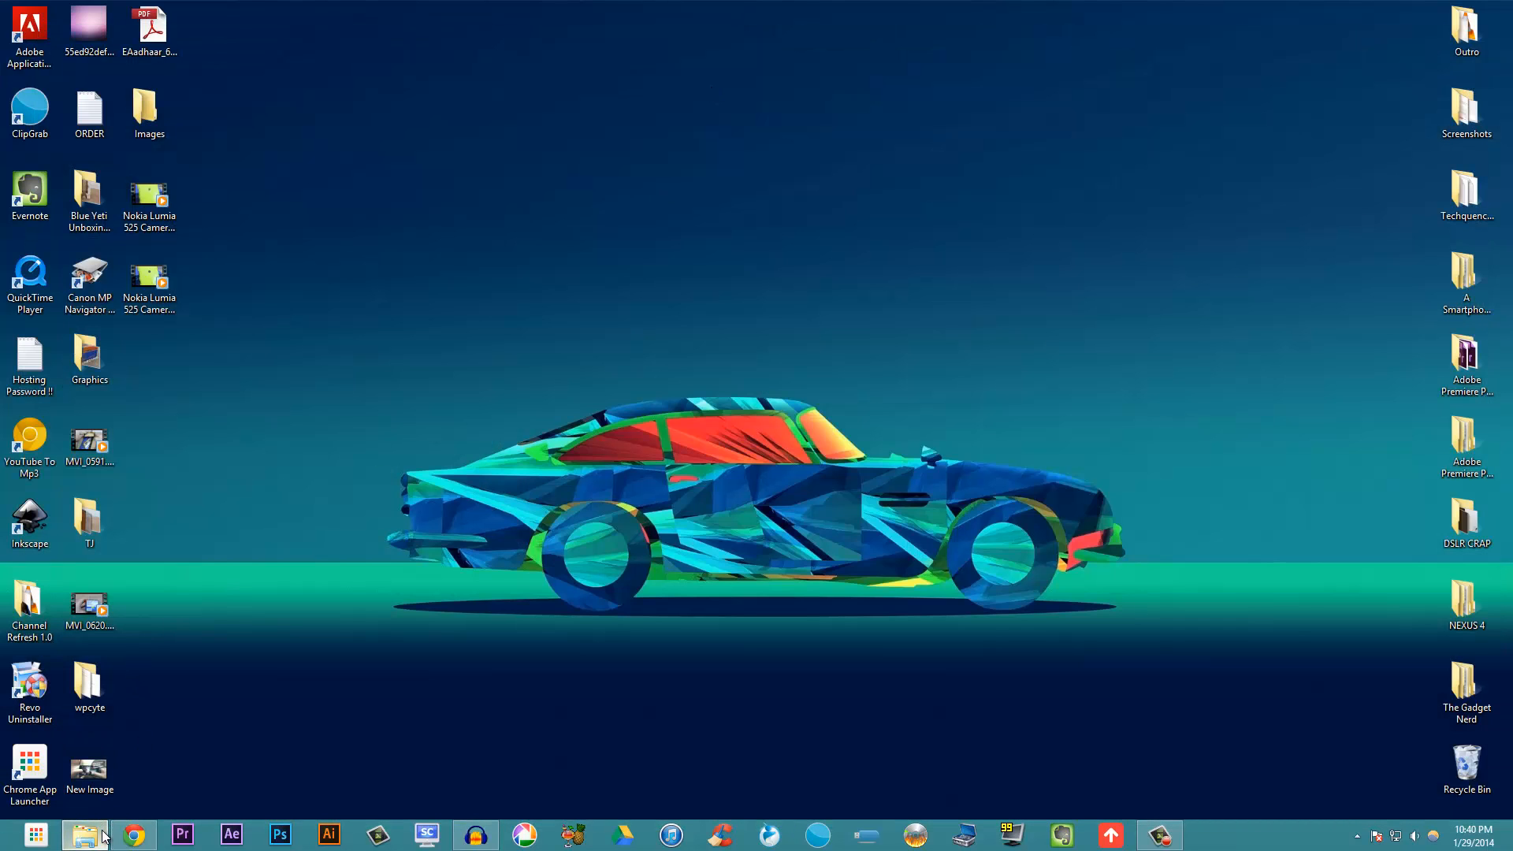
{"action": "left_click", "coordinate": [84, 835]}
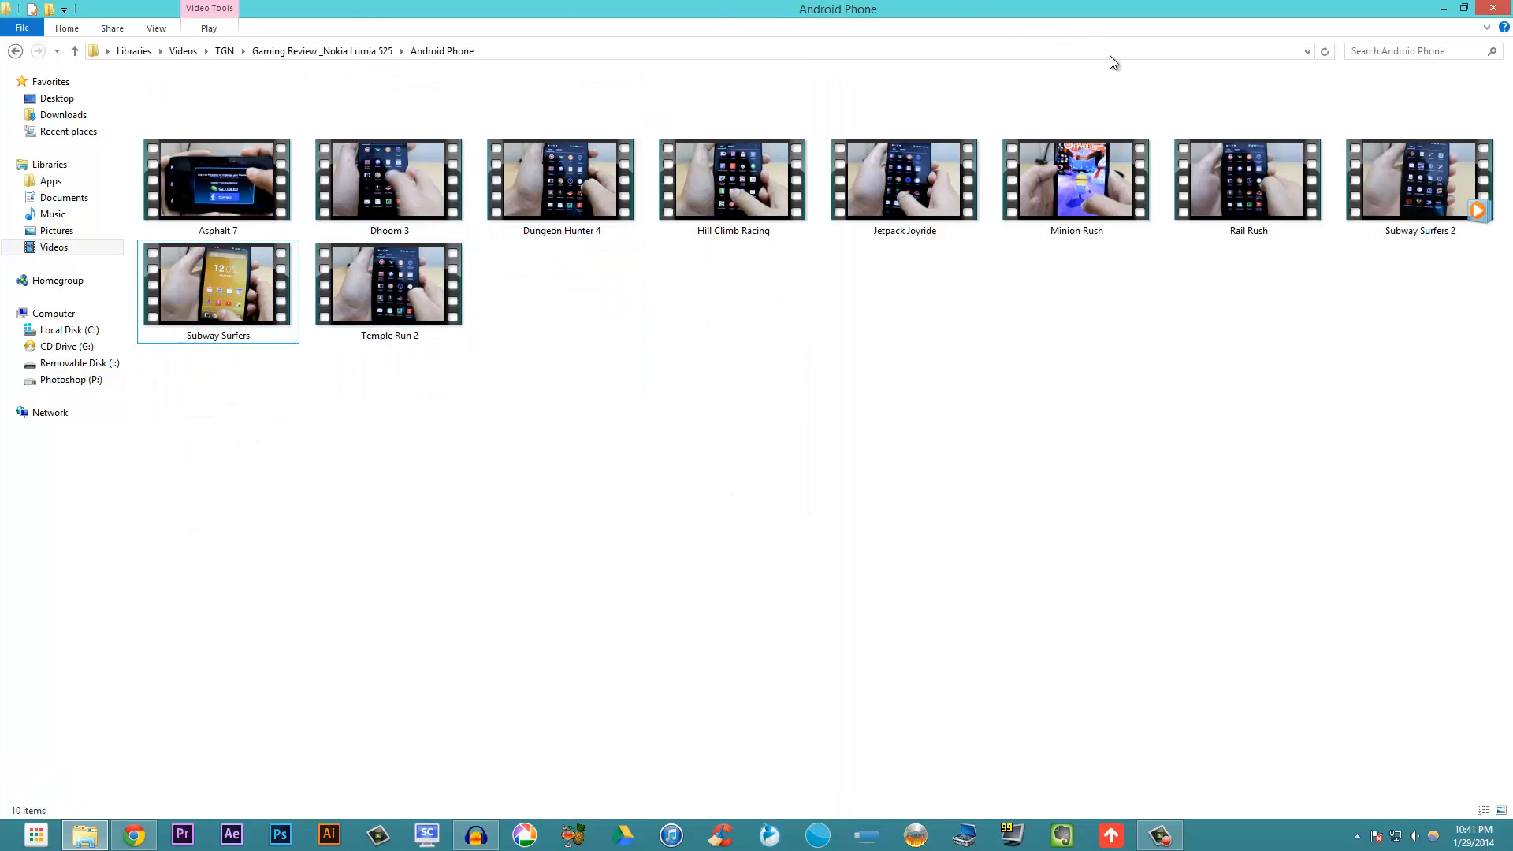
{"action": "right_click", "coordinate": [1418, 179]}
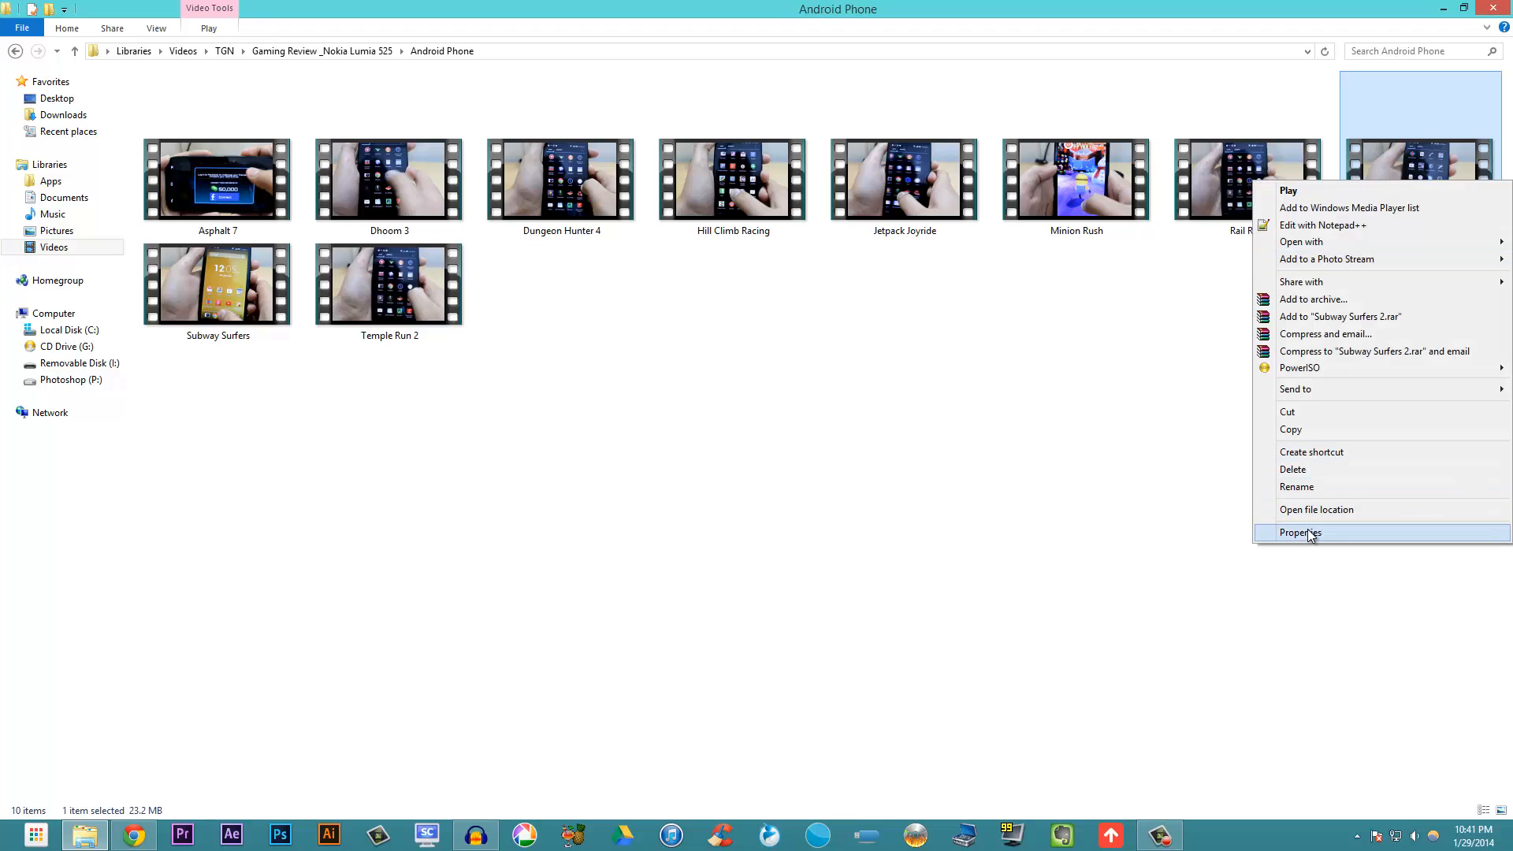
{"action": "left_click", "coordinate": [1299, 532]}
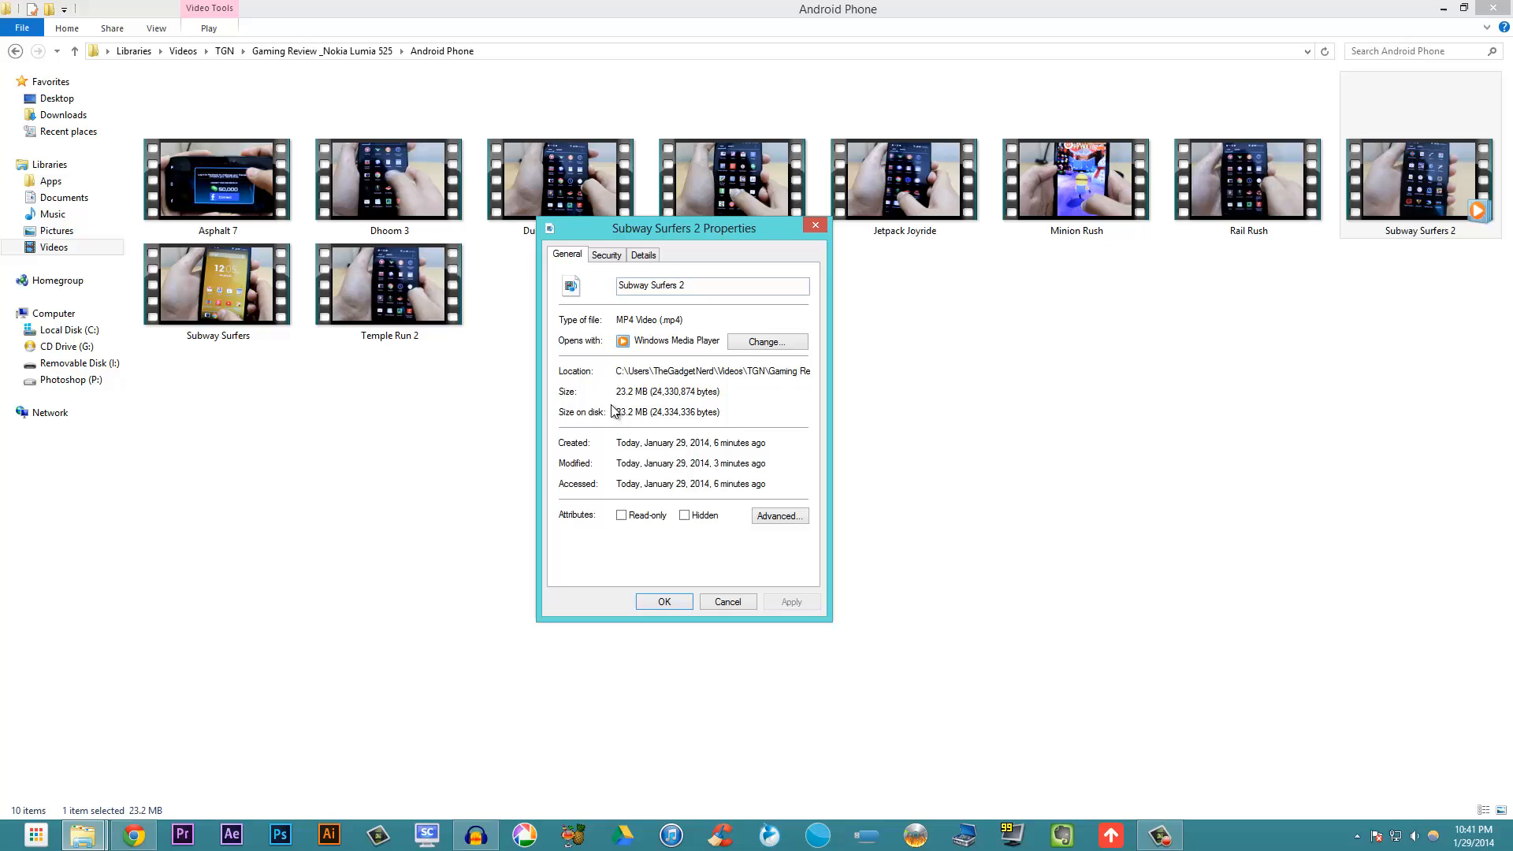
{"action": "mouse_move", "coordinate": [633, 393]}
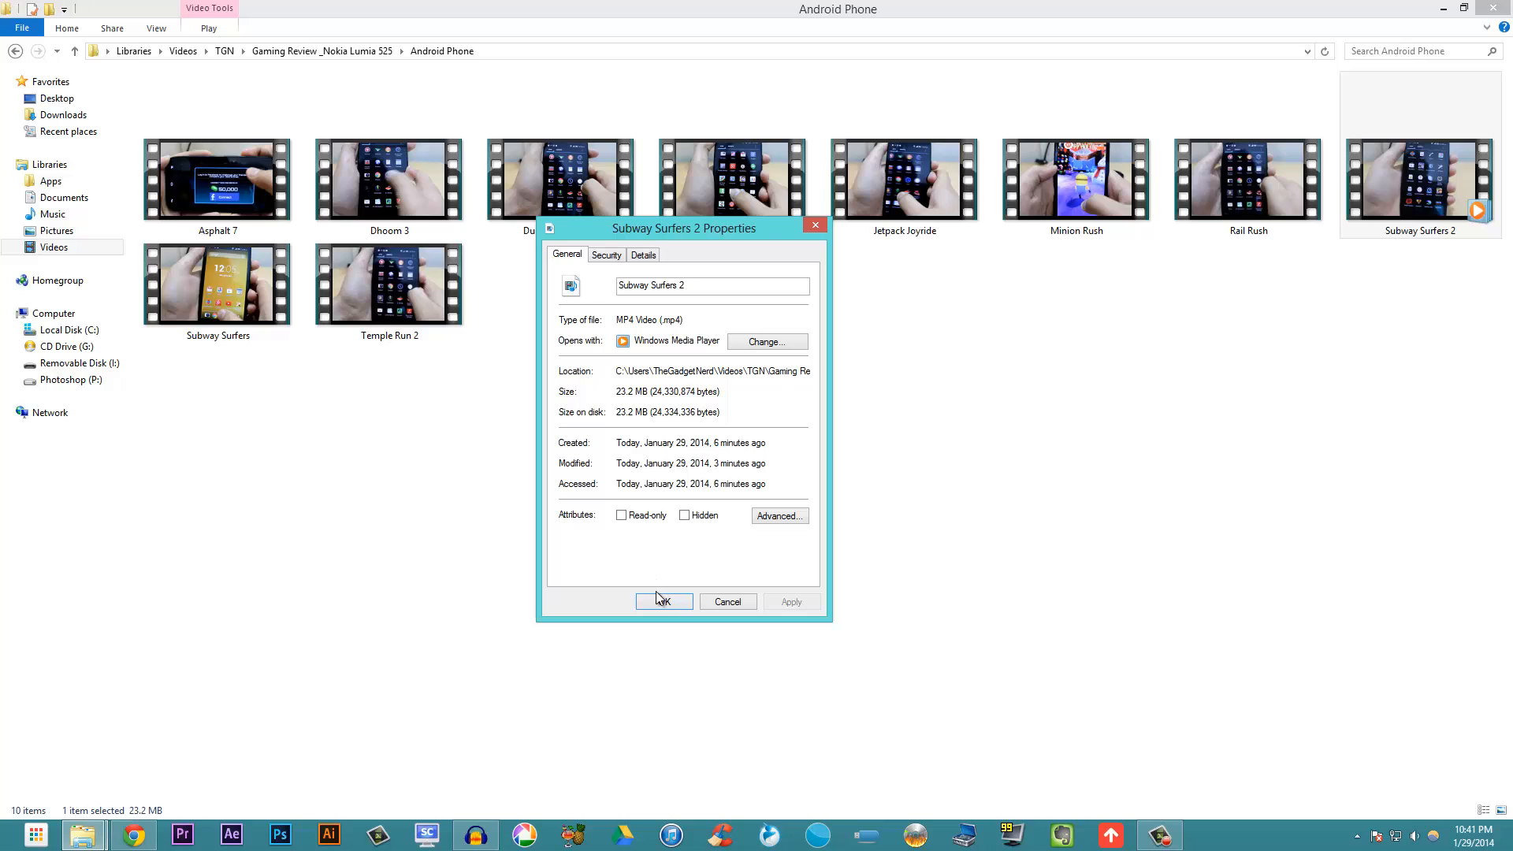
Close that dialog and view the original Subway Surfers file's properties (631 MB)
{"action": "left_click", "coordinate": [662, 601]}
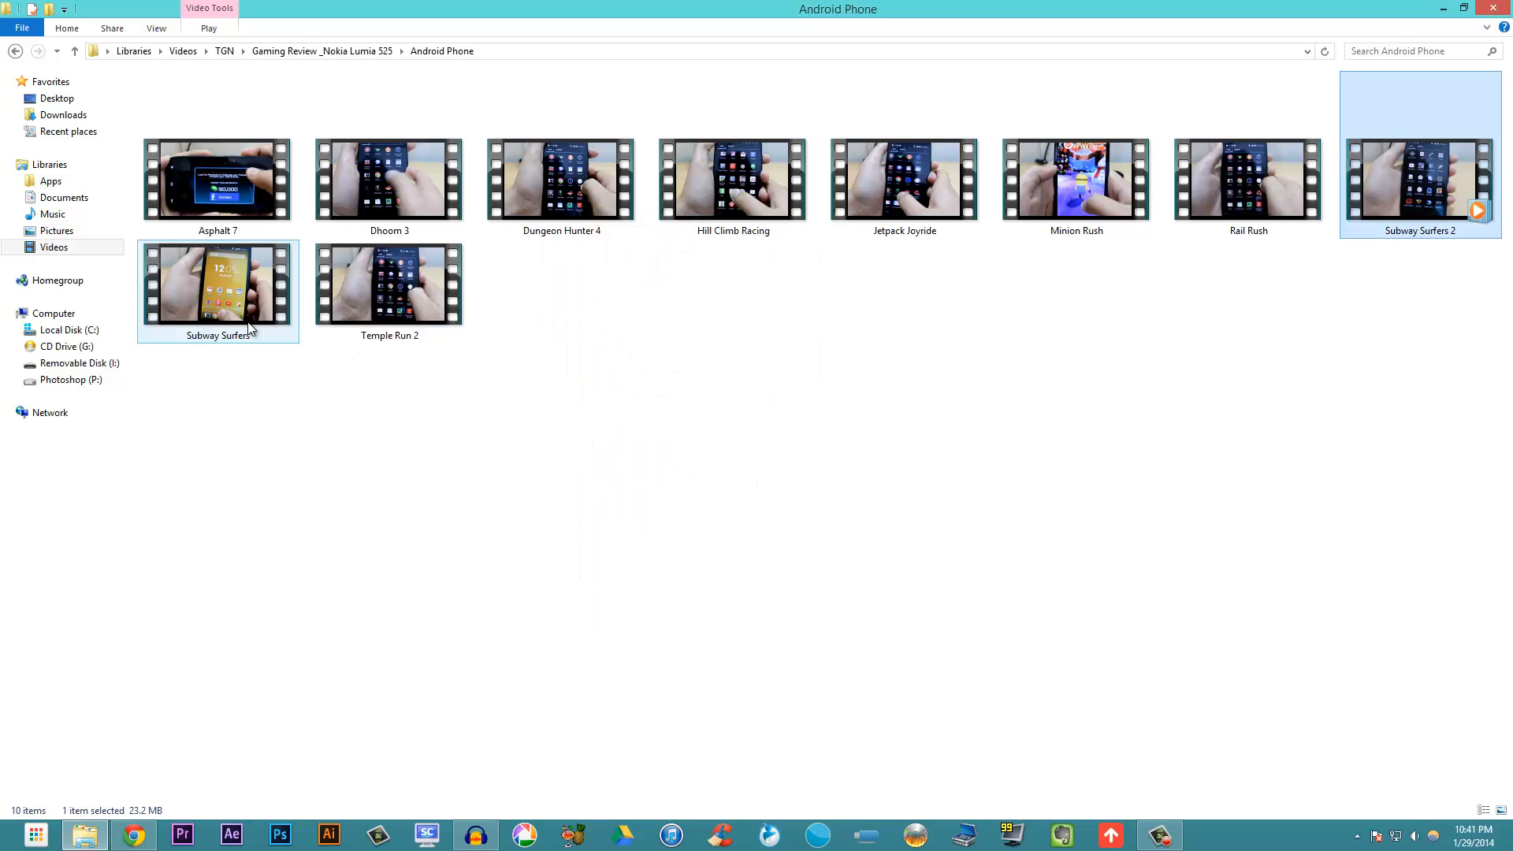
{"action": "left_click", "coordinate": [218, 284]}
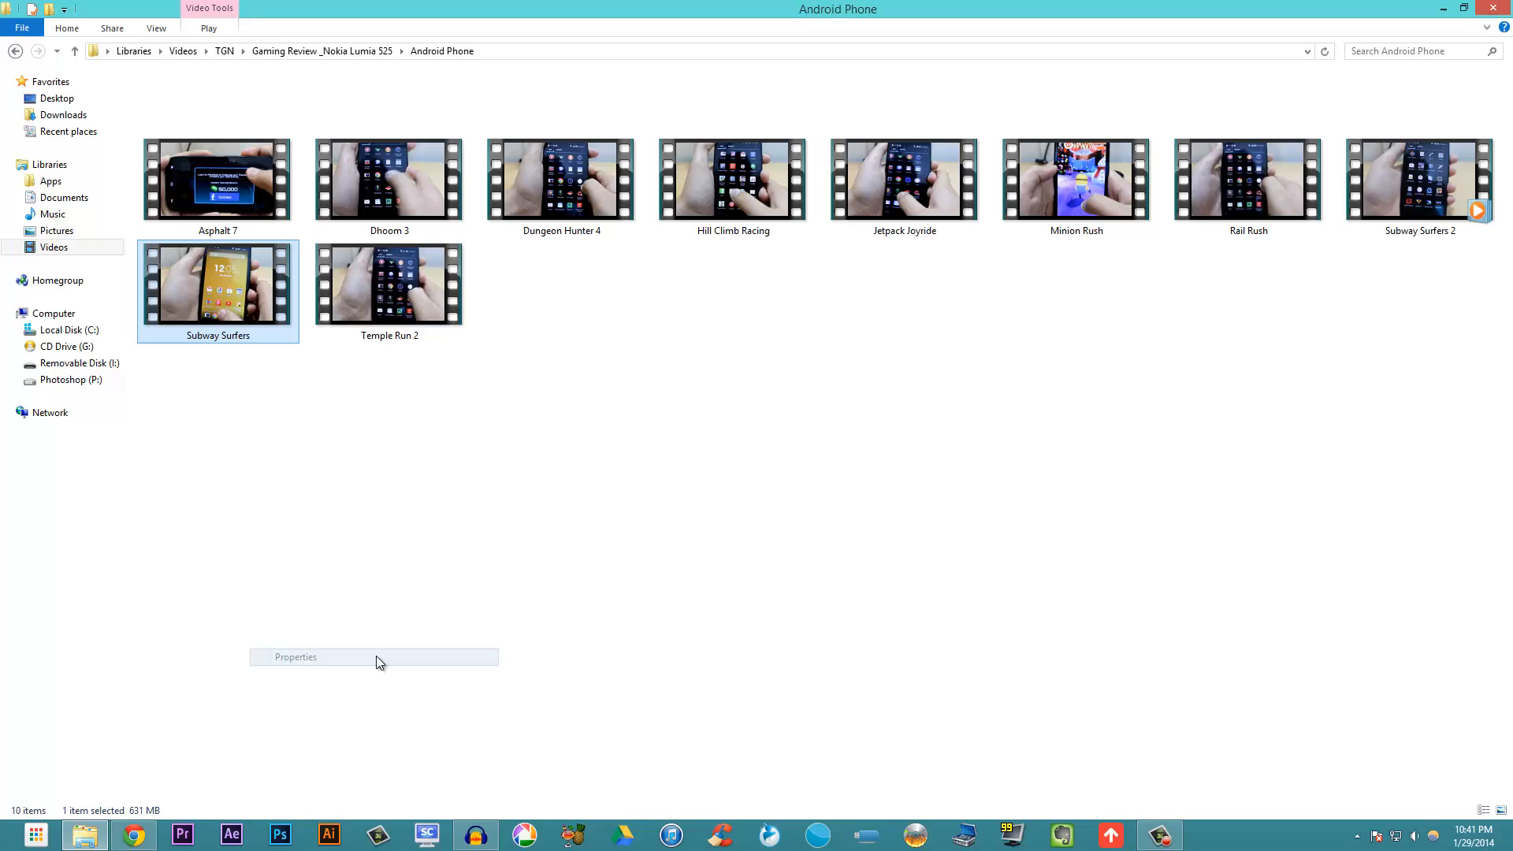
{"action": "left_click", "coordinate": [296, 657]}
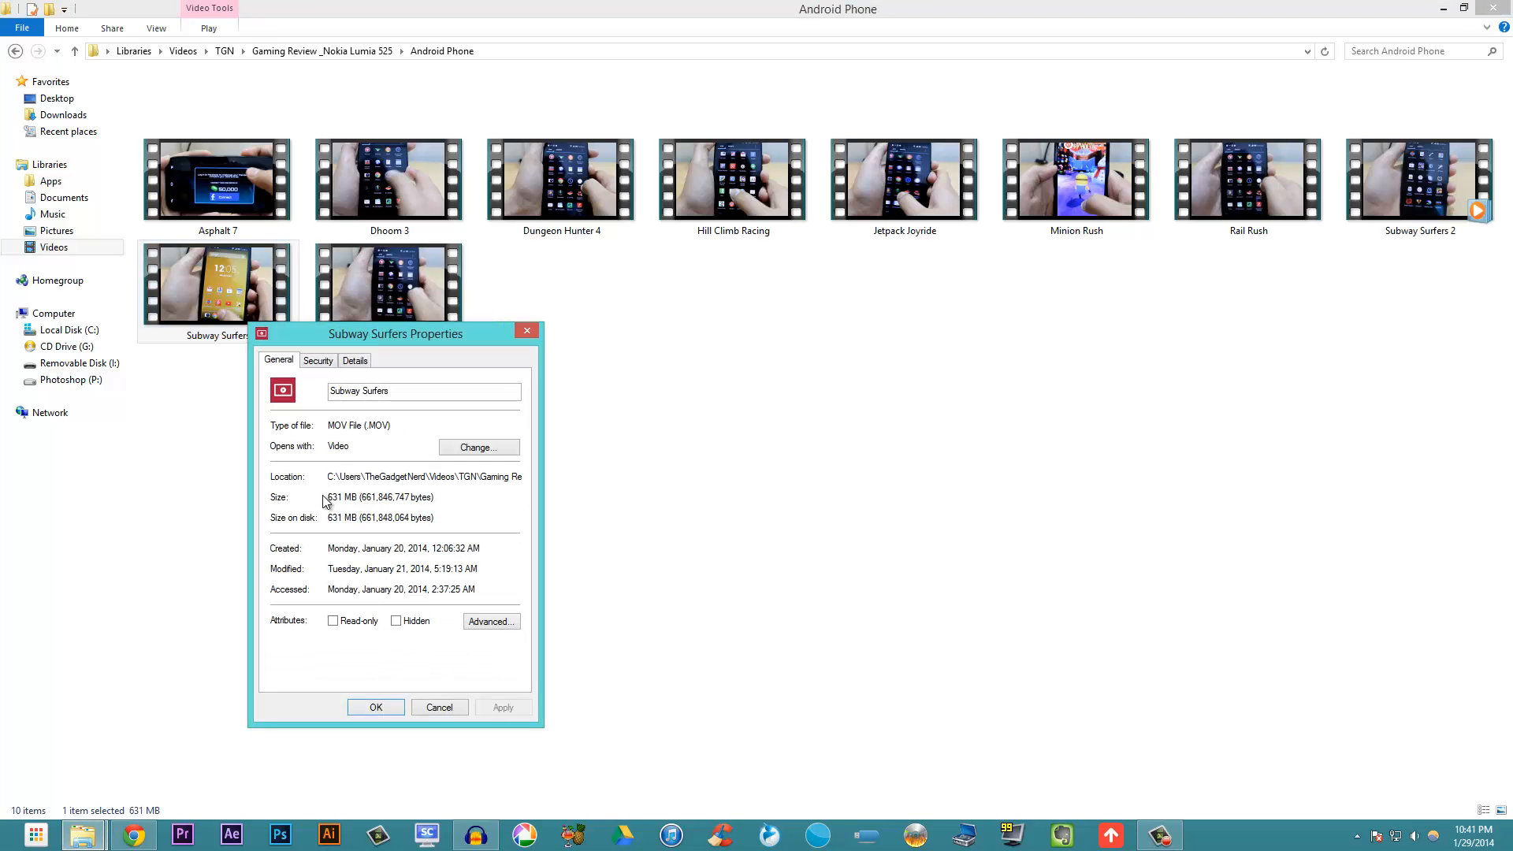